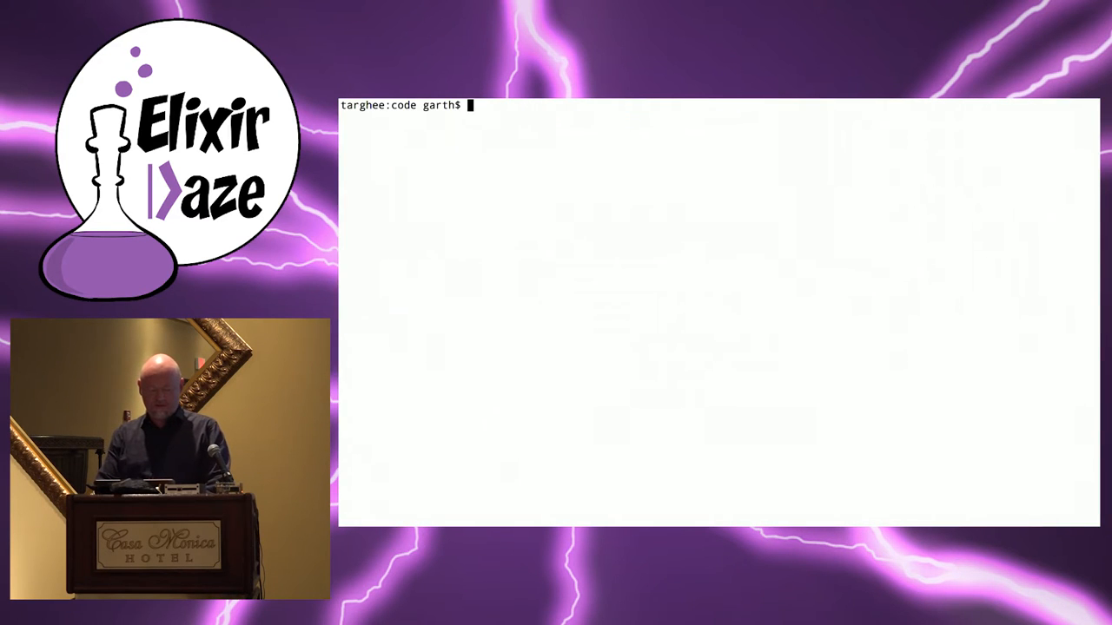
- Start a fresh prompt with 'mix new' typed, then show the Getting Ready To Cook install-commands slide
{"action": "key", "text": "Return"}
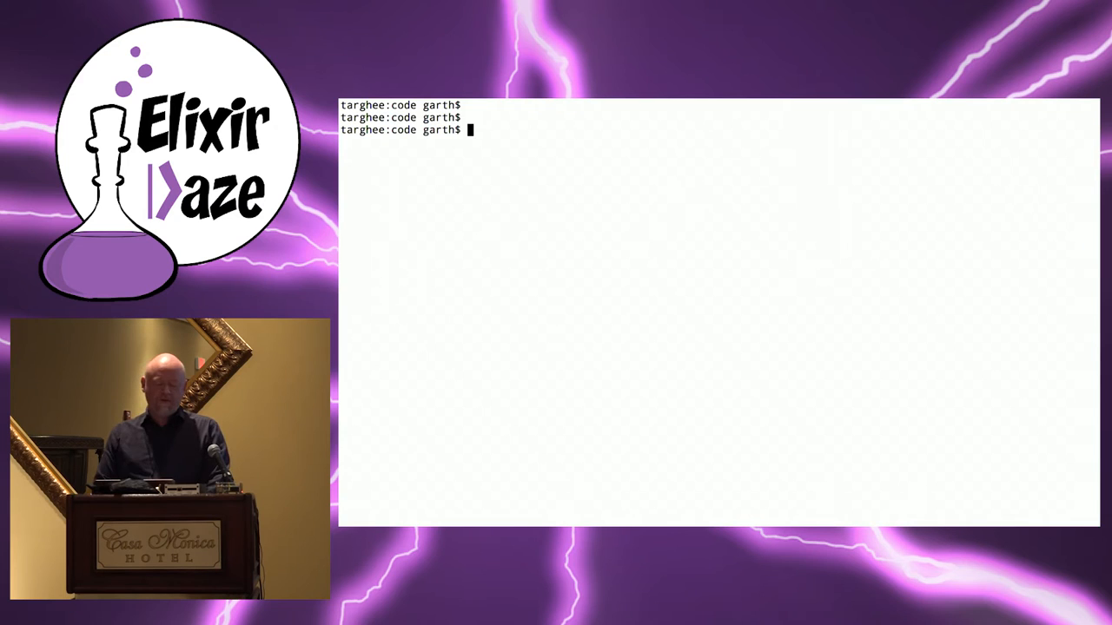
{"action": "type", "text": "mix new"}
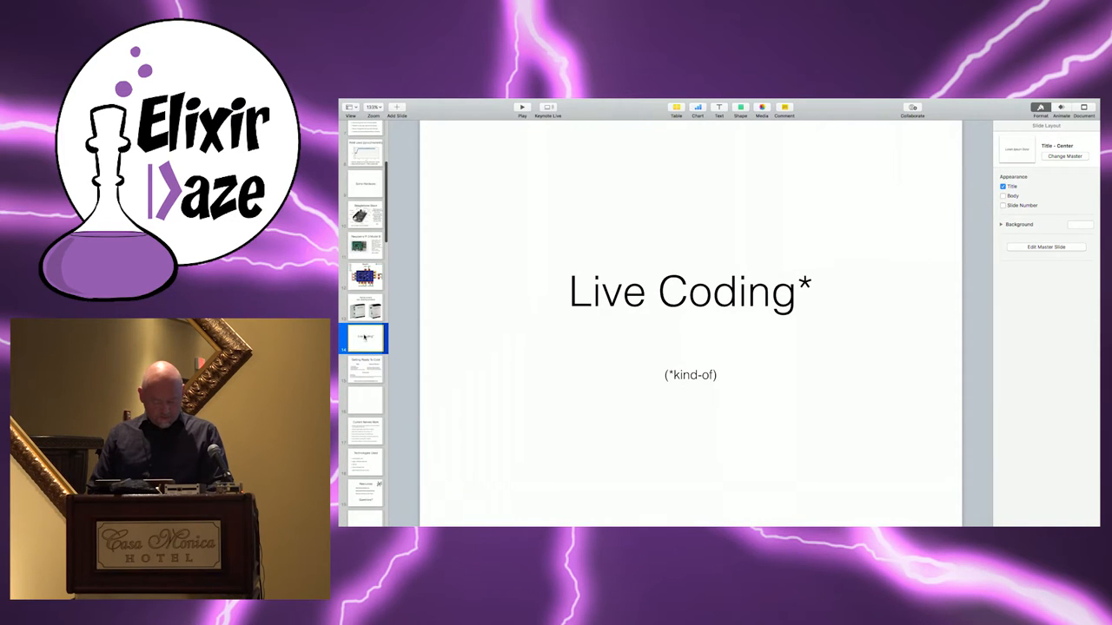
{"action": "left_click", "coordinate": [364, 368]}
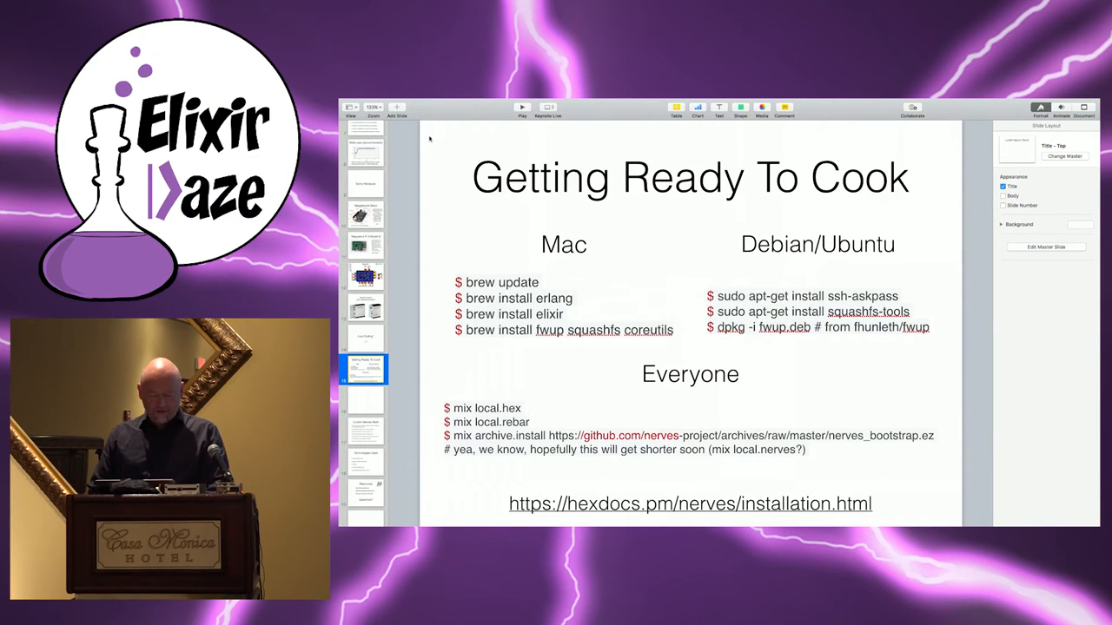
{"action": "left_click", "coordinate": [521, 108]}
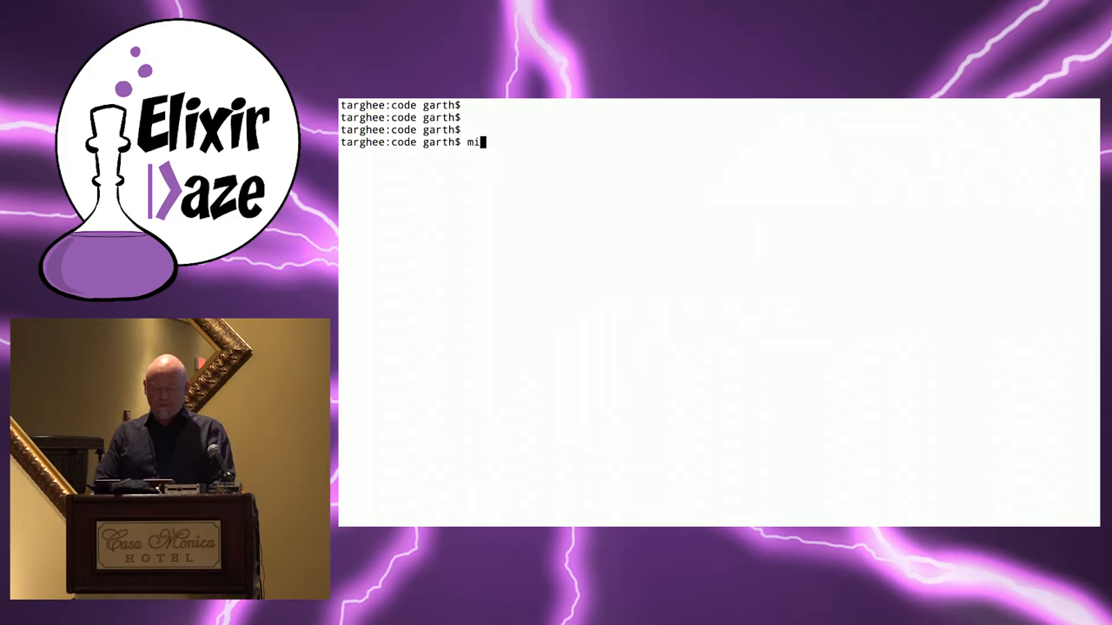
- Run mix help, then attempt mix nerves.new demo without a target, which is rejected
{"action": "key", "text": "Return"}
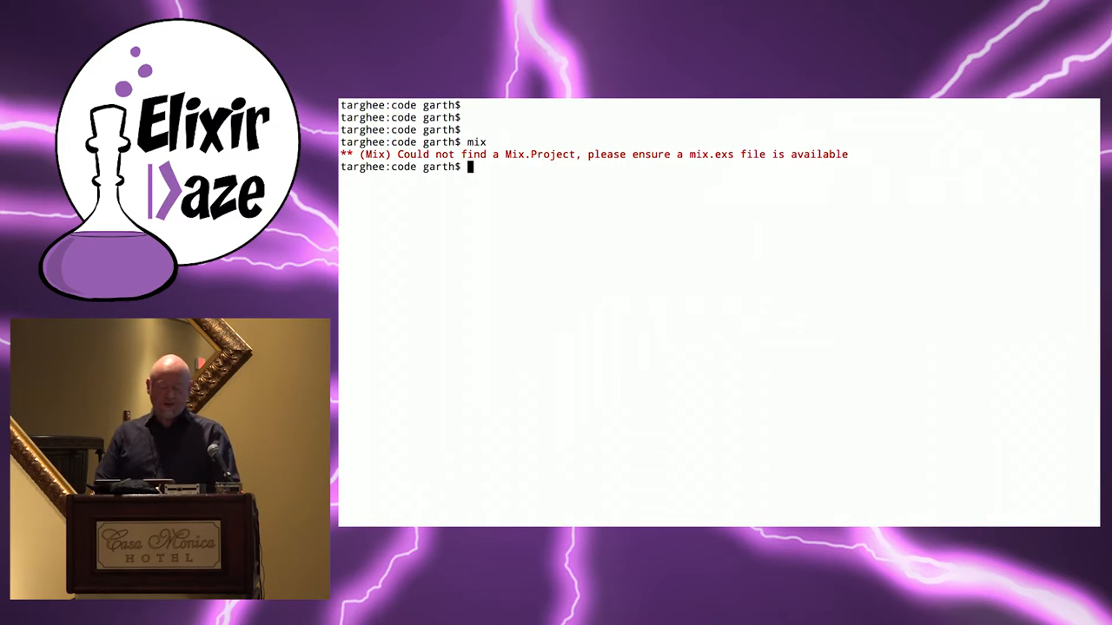
{"action": "type", "text": "mix help"}
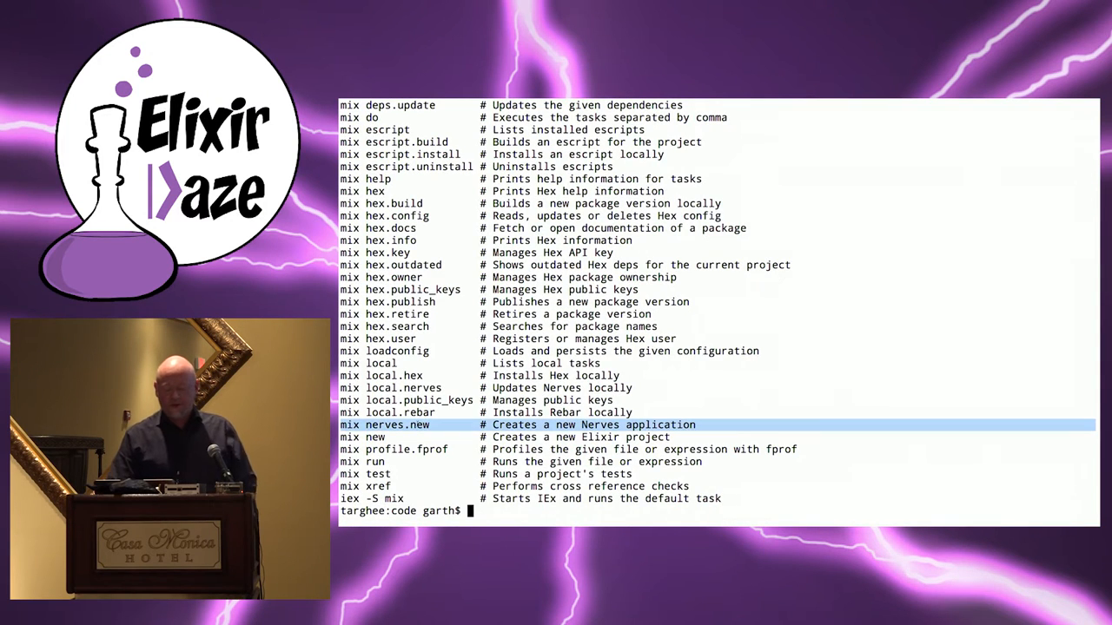
{"action": "type", "text": "mix ner"}
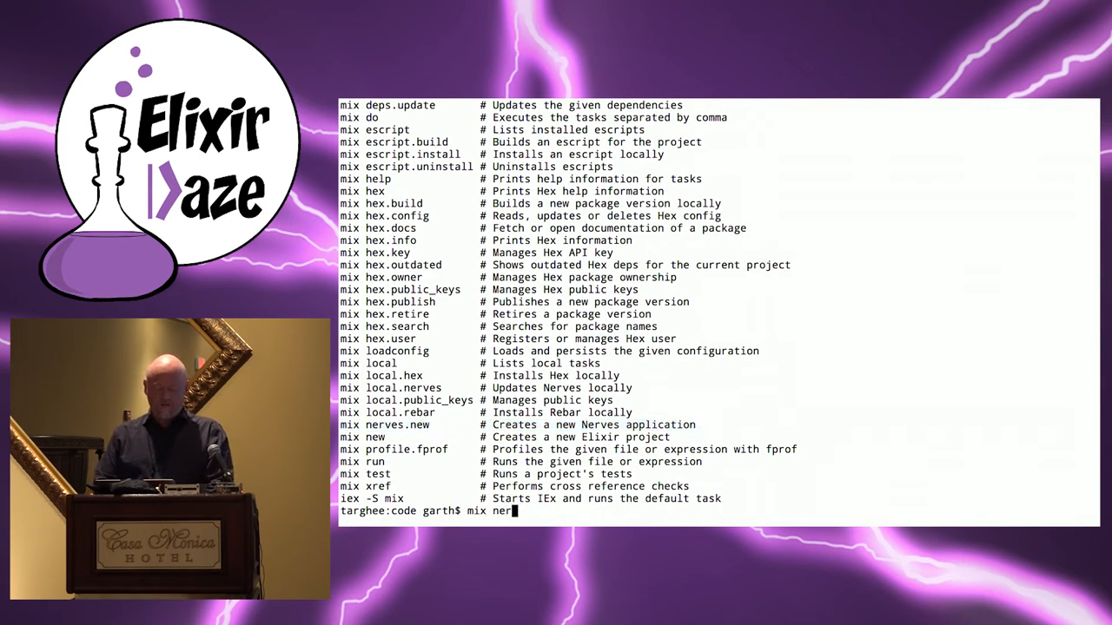
{"action": "type", "text": "ves.new de"}
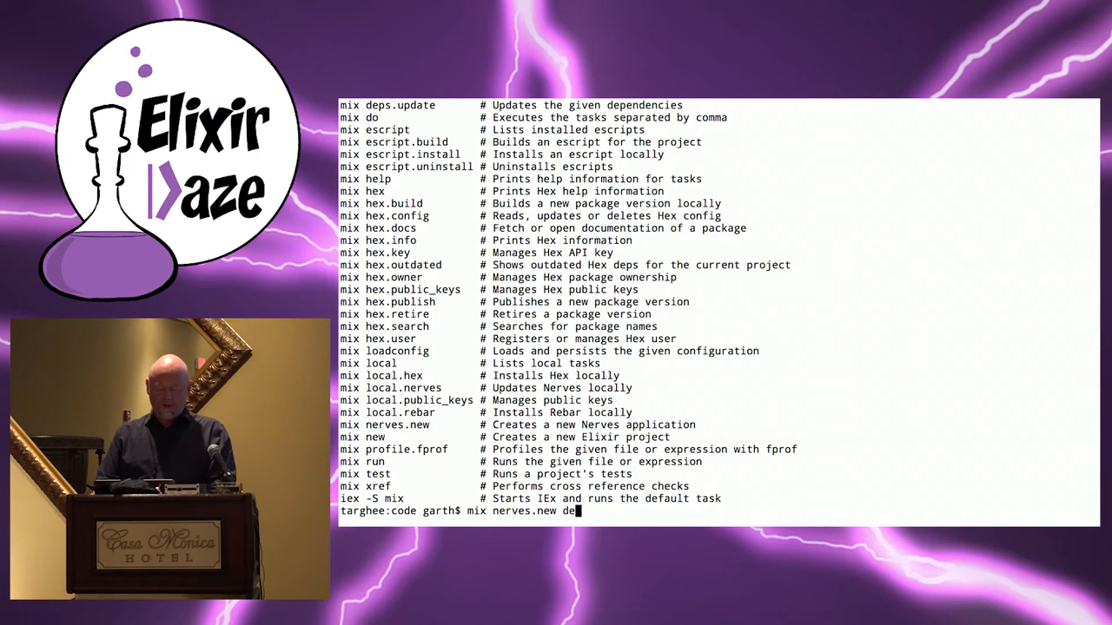
{"action": "key", "text": "Return"}
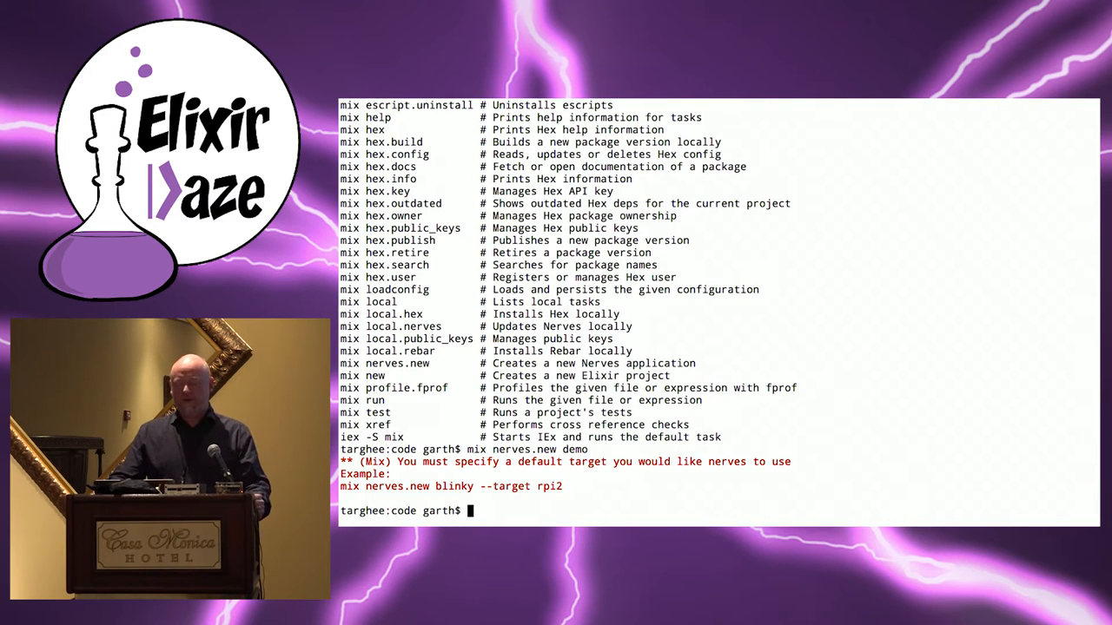
- Generate the demo Nerves project with mix nerves.new demo --target rpi3
{"action": "type", "text": "mix nerves.new demo"}
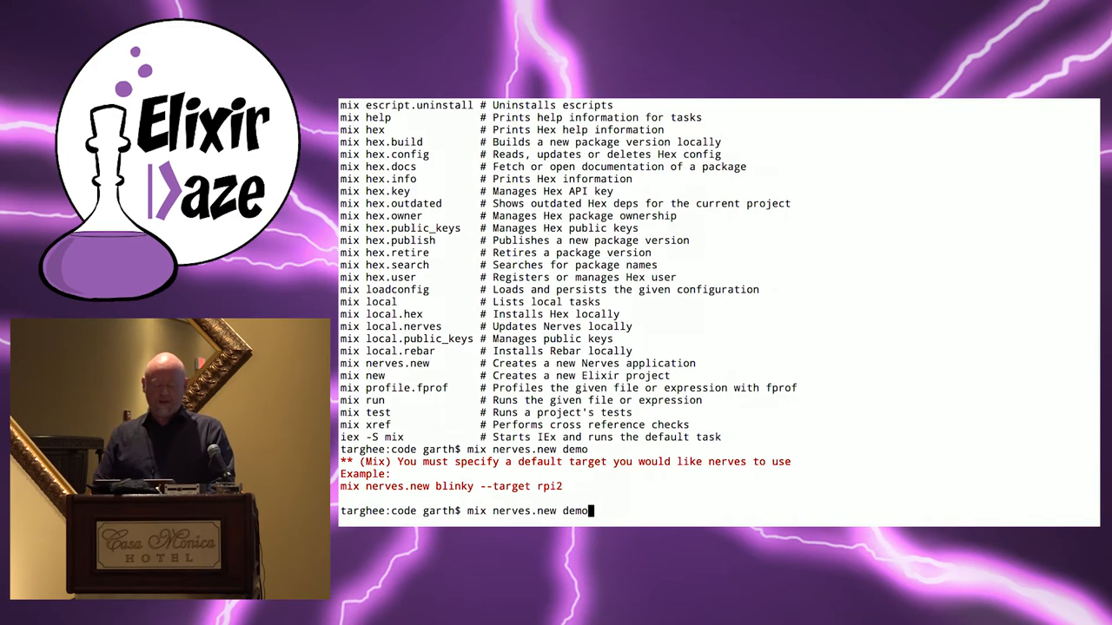
{"action": "type", "text": "--ta"}
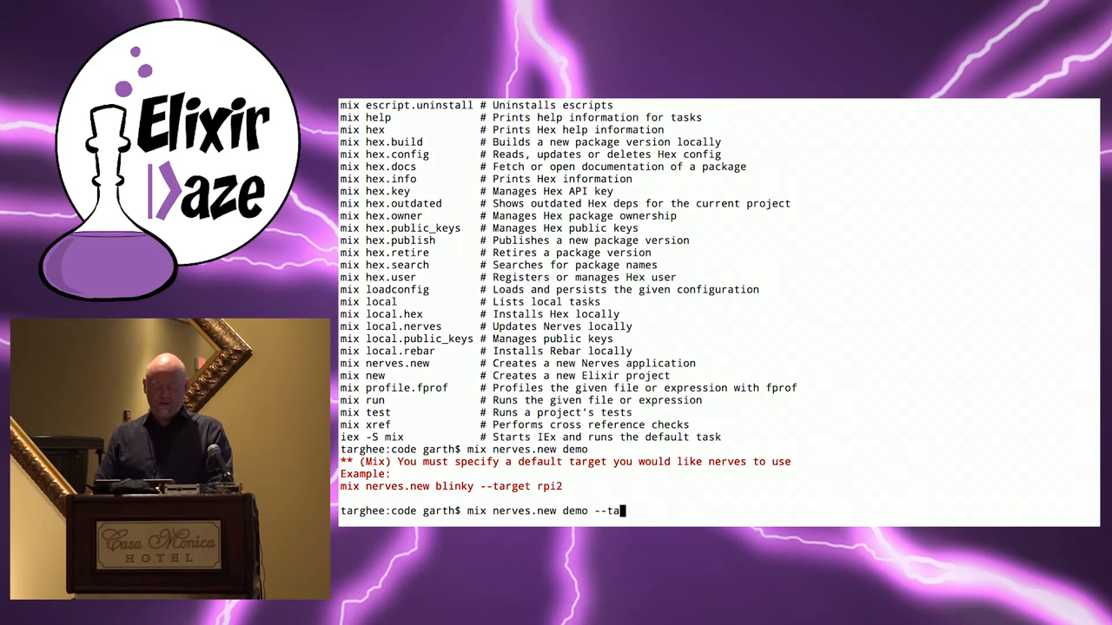
{"action": "type", "text": "rget rpi3"}
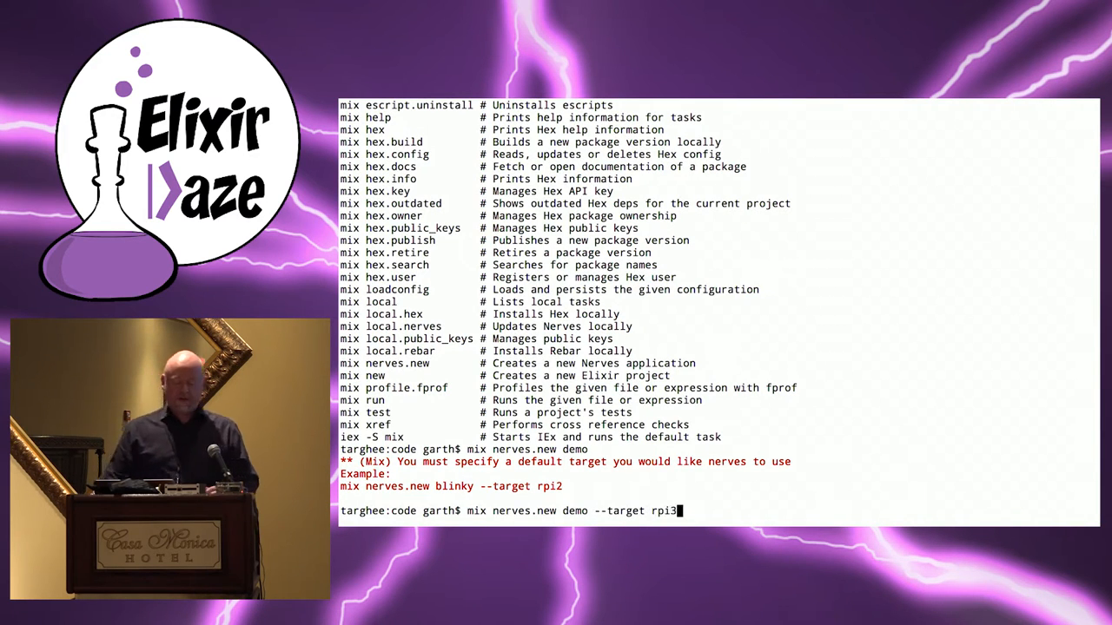
{"action": "key", "text": "Return"}
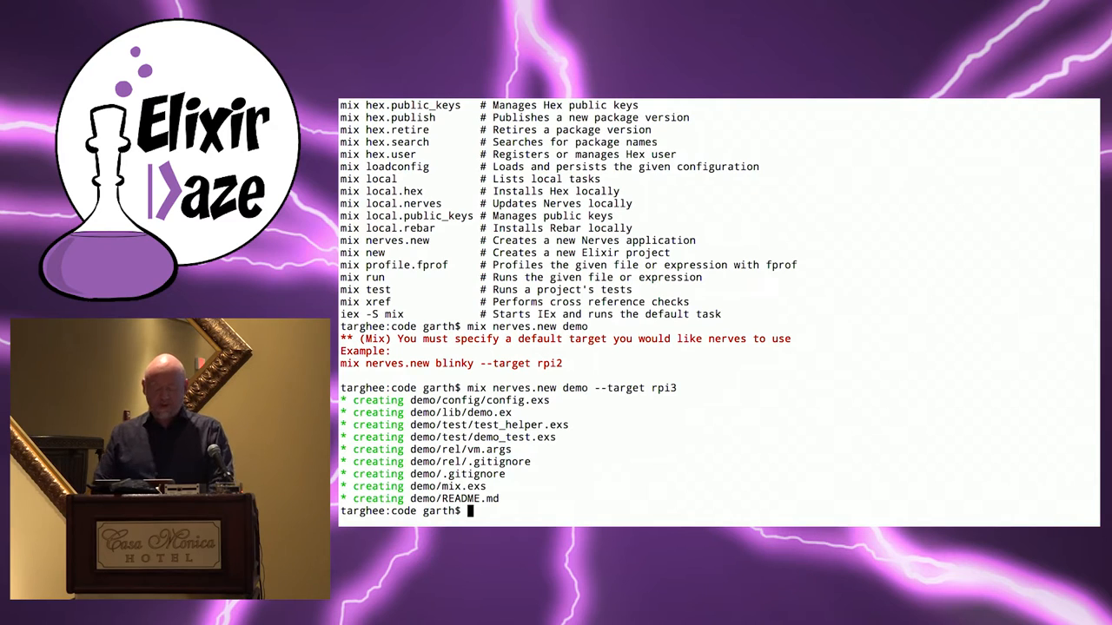
- Copy steps.ex into demo/, move into the demo folder and launch it with atom
{"action": "type", "text": "cp"}
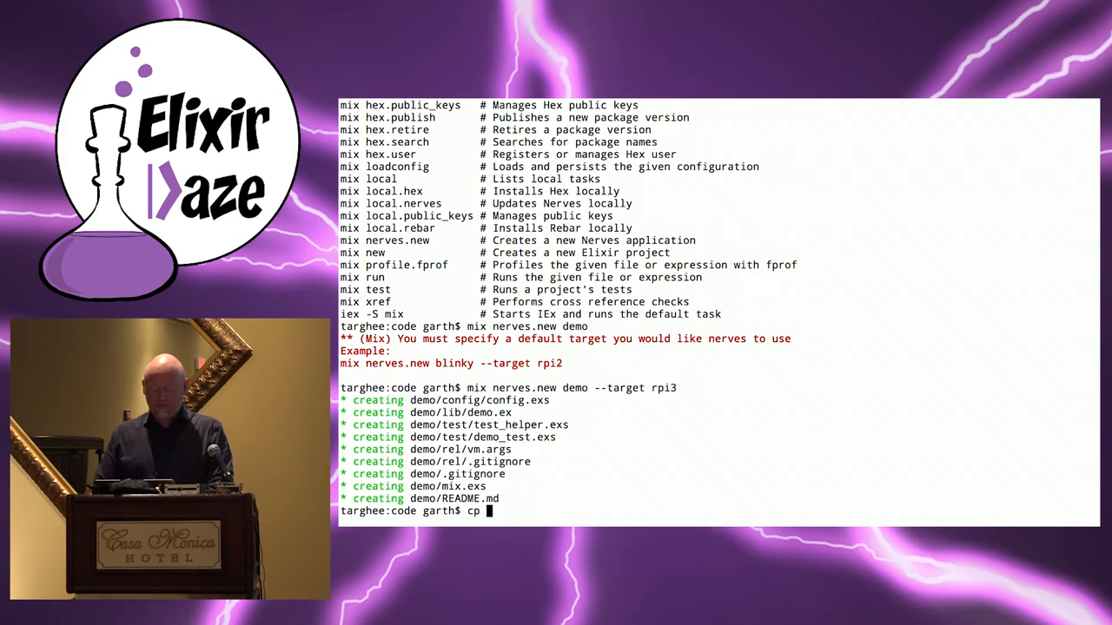
{"action": "type", "text": "steps.ex"}
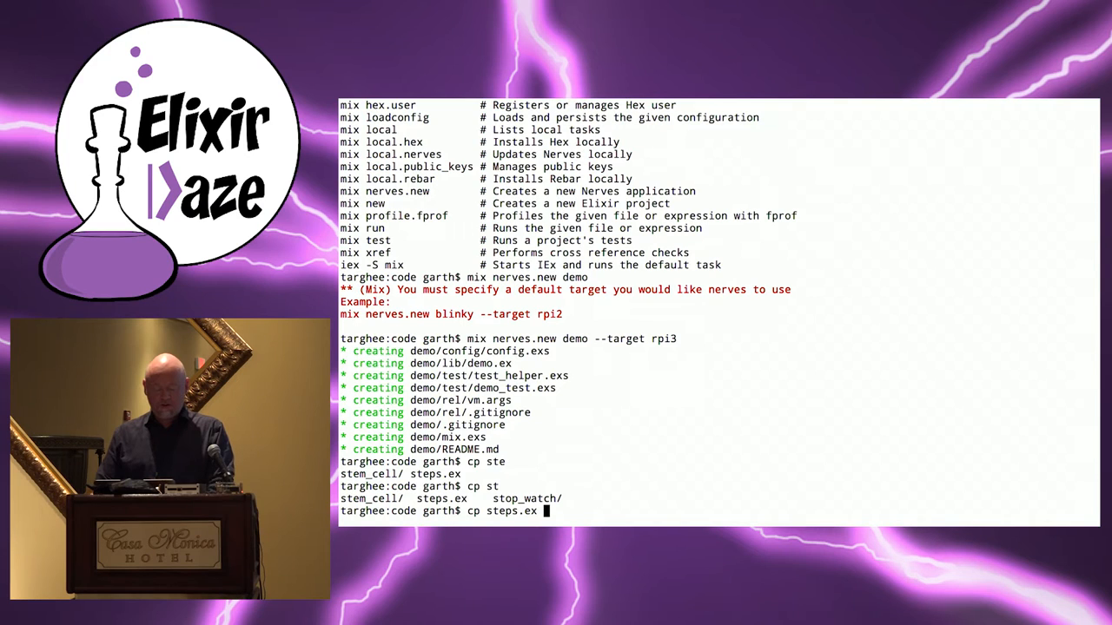
{"action": "key", "text": "Return"}
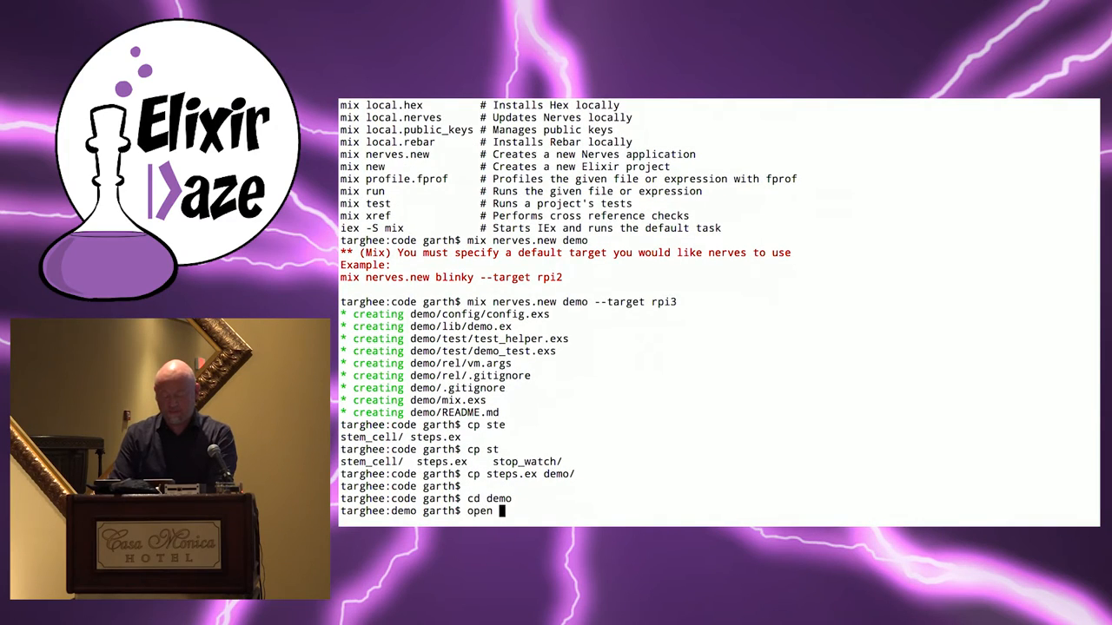
{"action": "key", "text": "Return"}
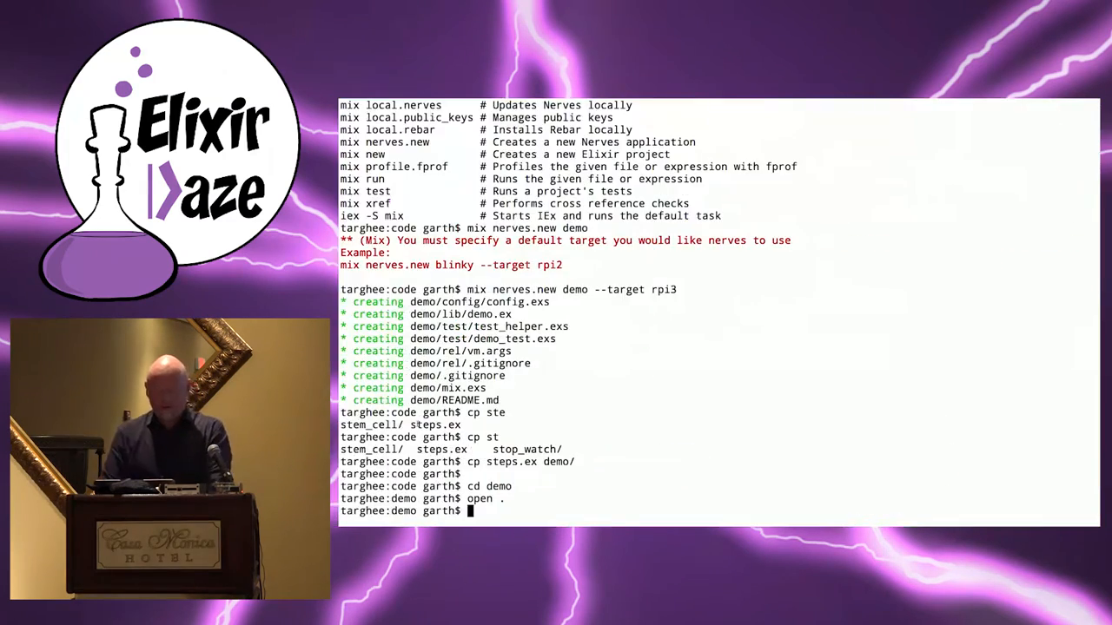
{"action": "type", "text": "atom ."}
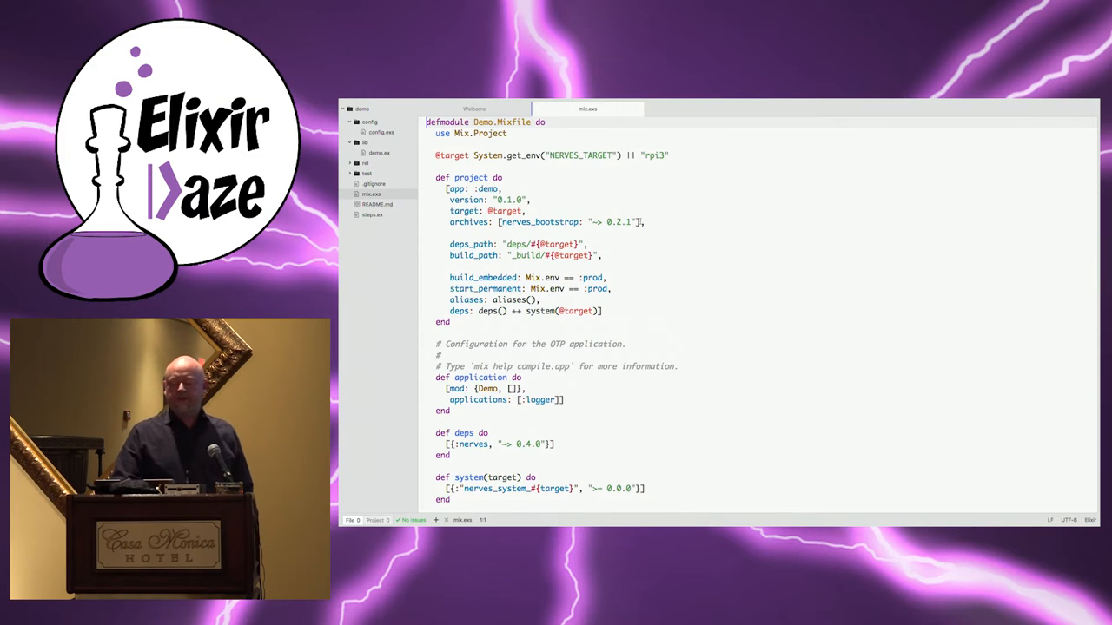
- Scroll through mix.exs, then switch to the steps.ex getting-started notes
{"action": "scroll", "scroll_direction": "down", "scroll_amount": 3}
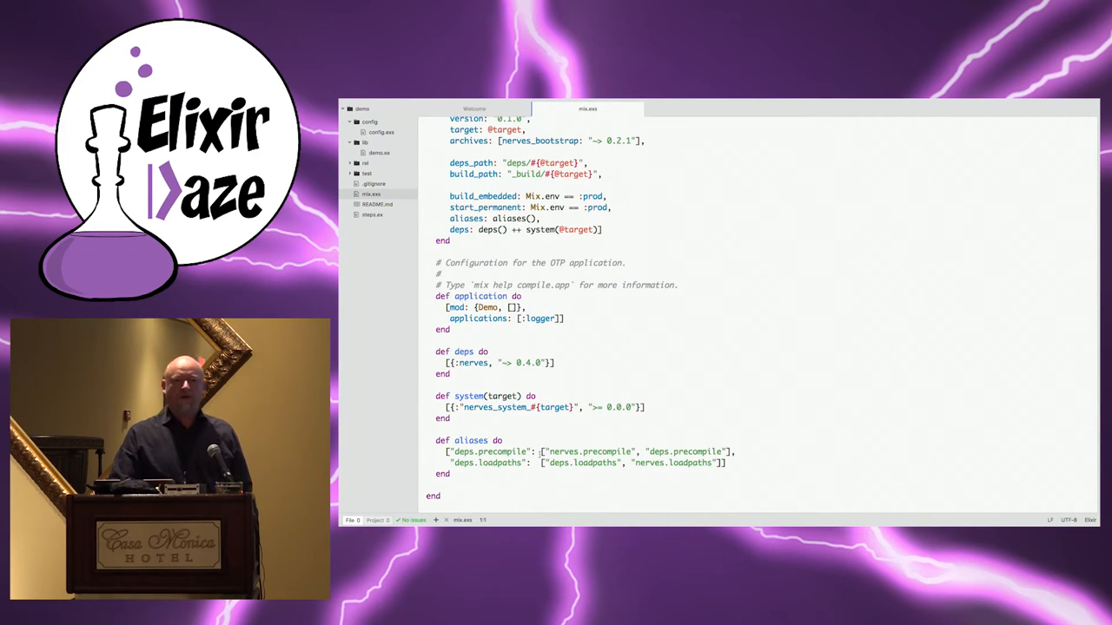
{"action": "scroll", "scroll_direction": "up", "scroll_amount": 3}
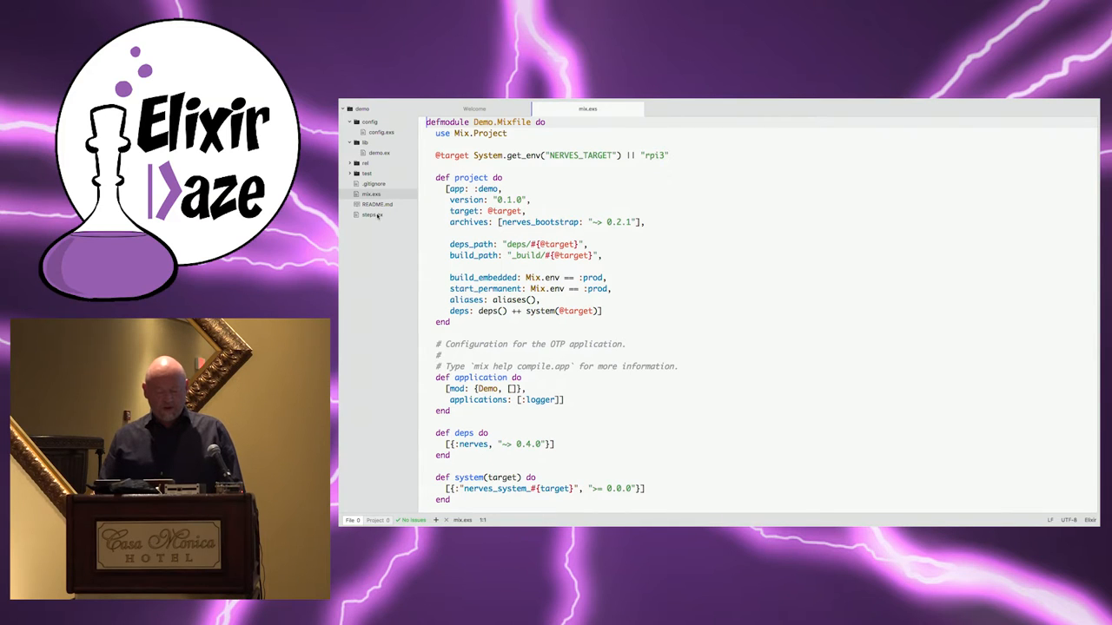
{"action": "left_click", "coordinate": [372, 215]}
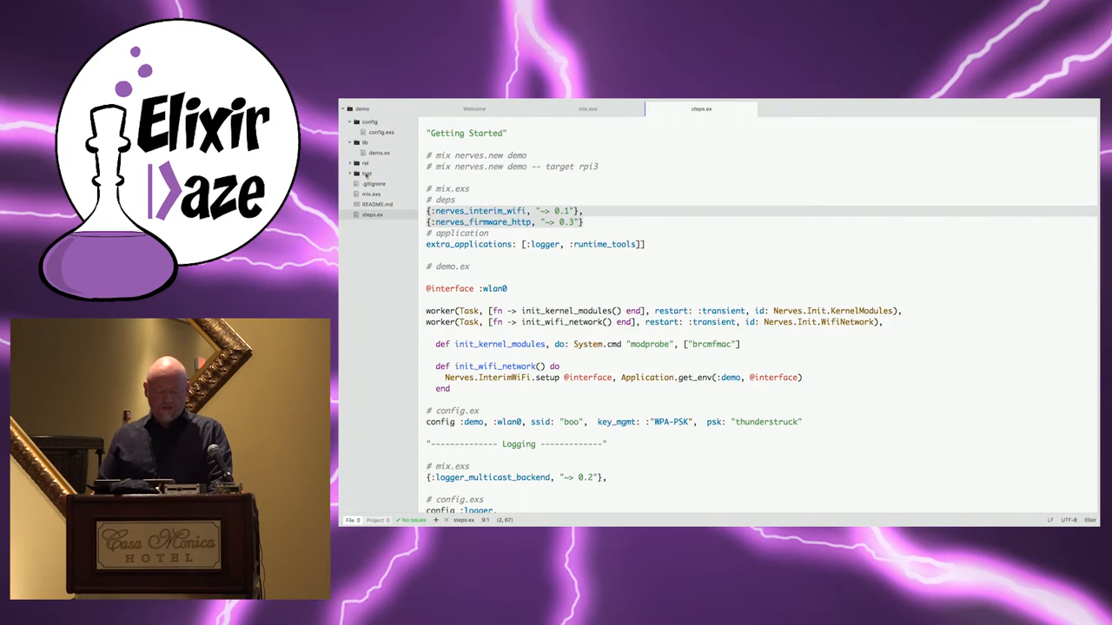
{"action": "left_click", "coordinate": [379, 153]}
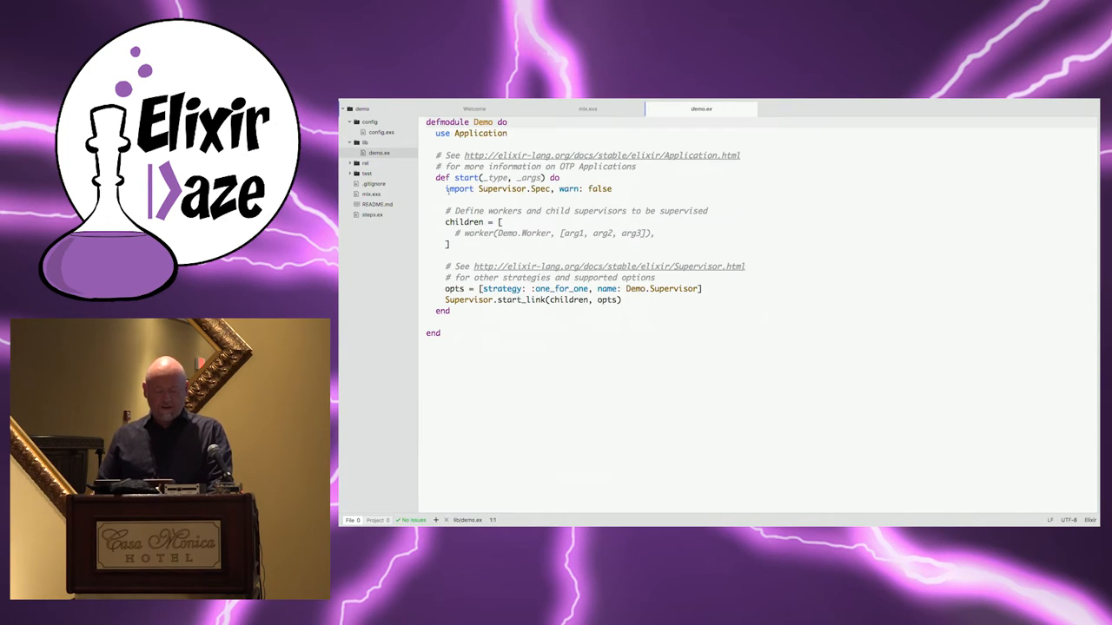
{"action": "left_click", "coordinate": [541, 232]}
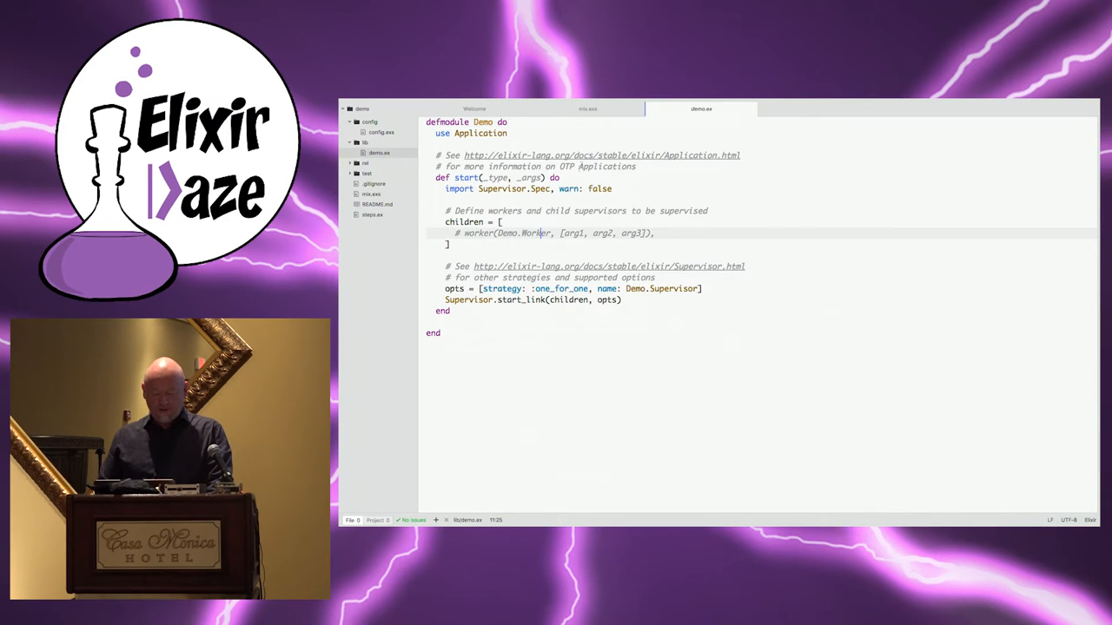
{"action": "left_click", "coordinate": [587, 108]}
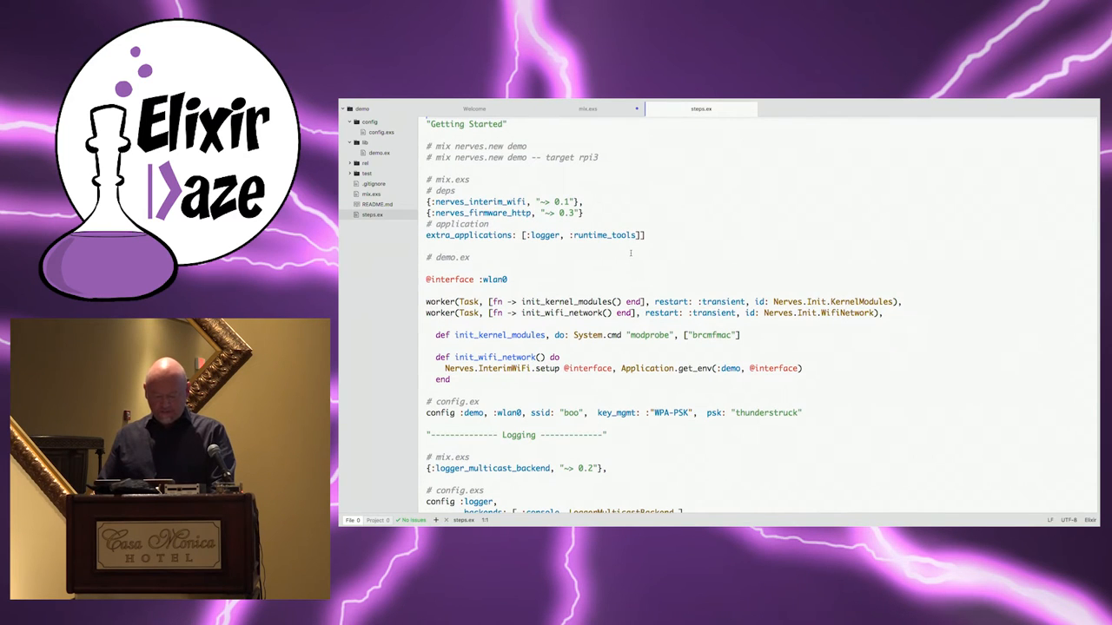
{"action": "left_click", "coordinate": [587, 107]}
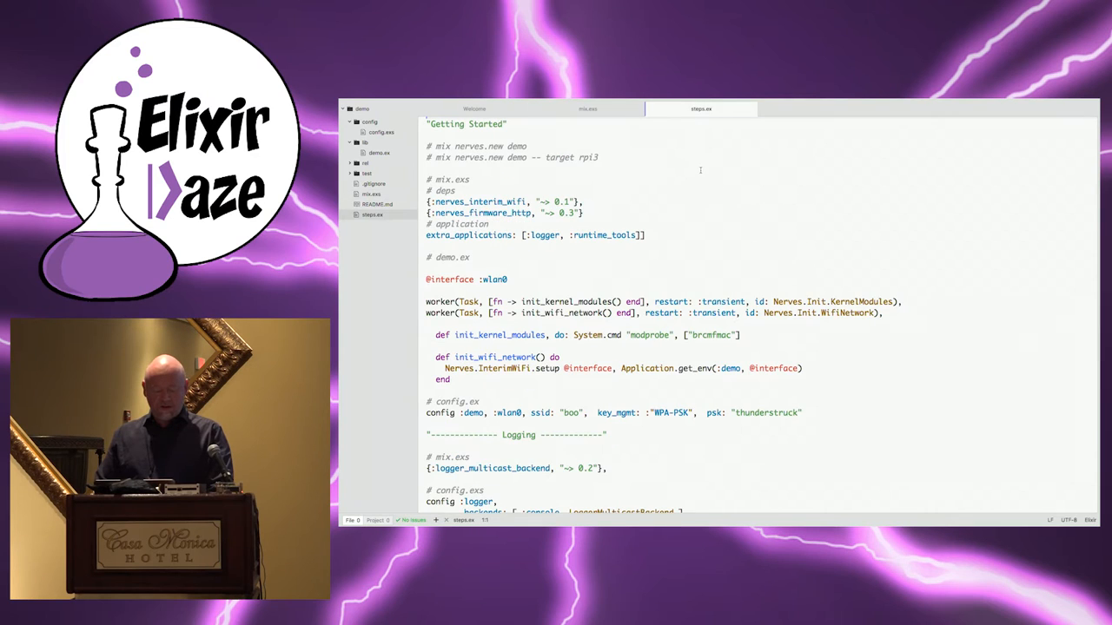
{"action": "left_click", "coordinate": [587, 108]}
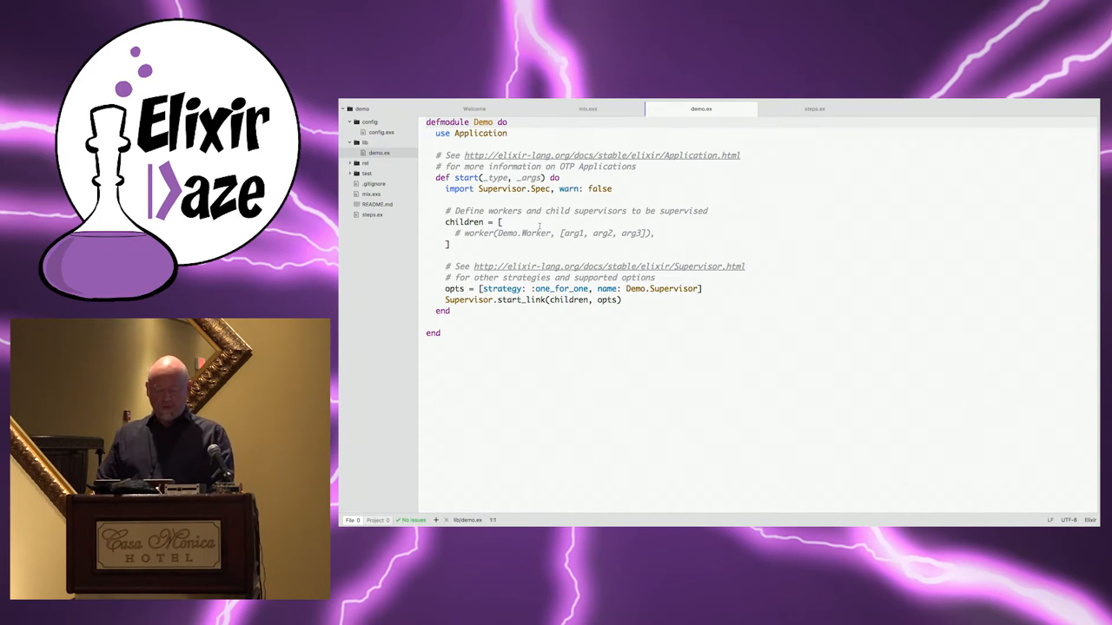
{"action": "left_click", "coordinate": [587, 108]}
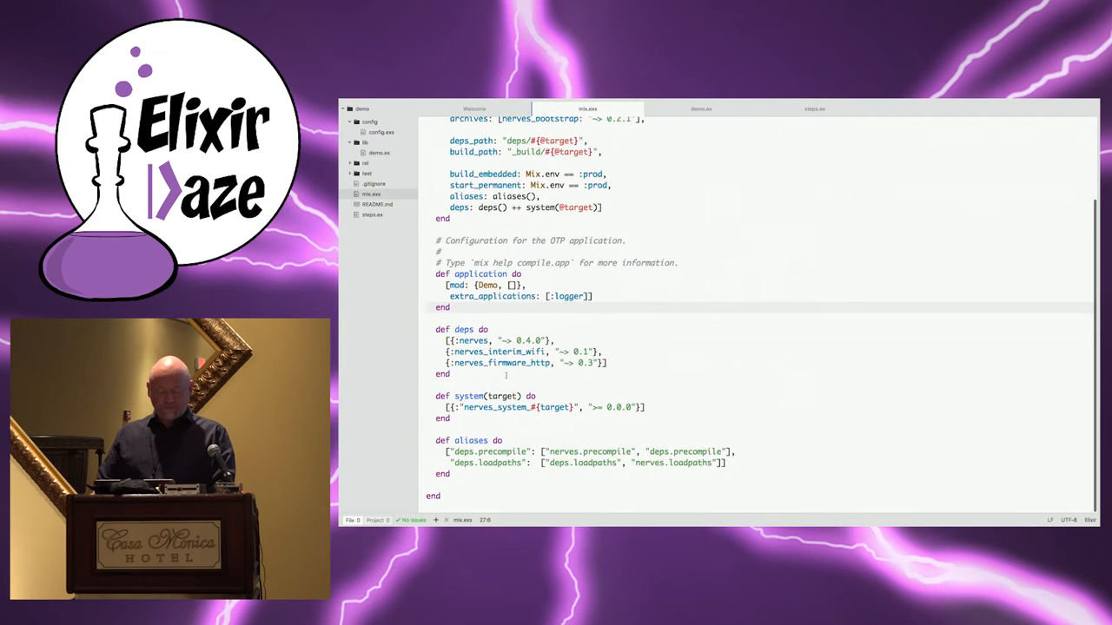
{"action": "left_click", "coordinate": [702, 107]}
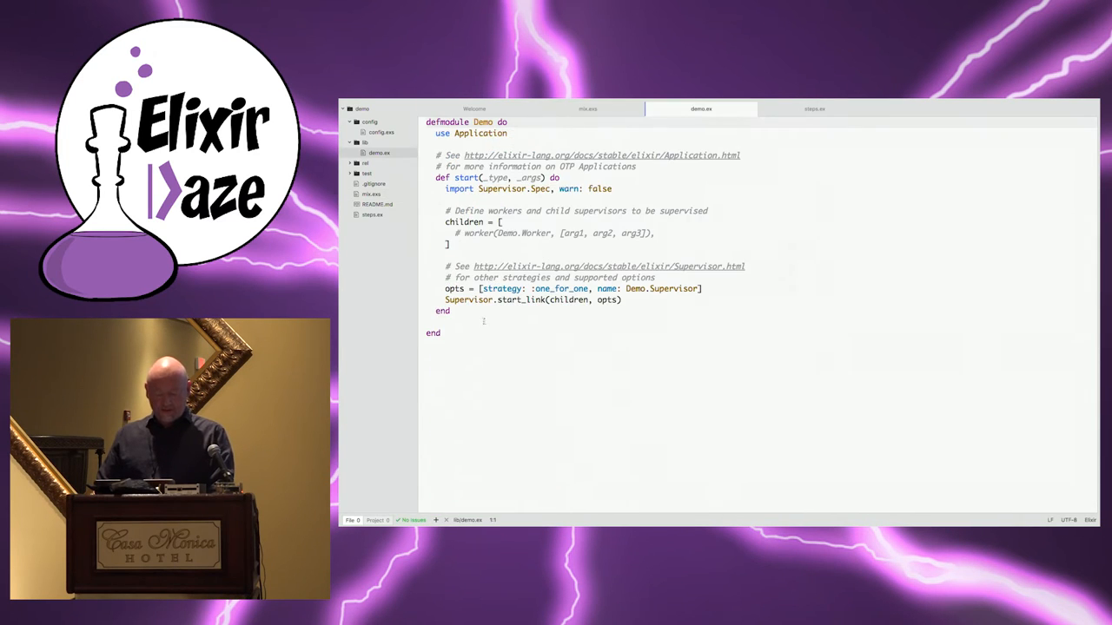
{"action": "left_click", "coordinate": [813, 107]}
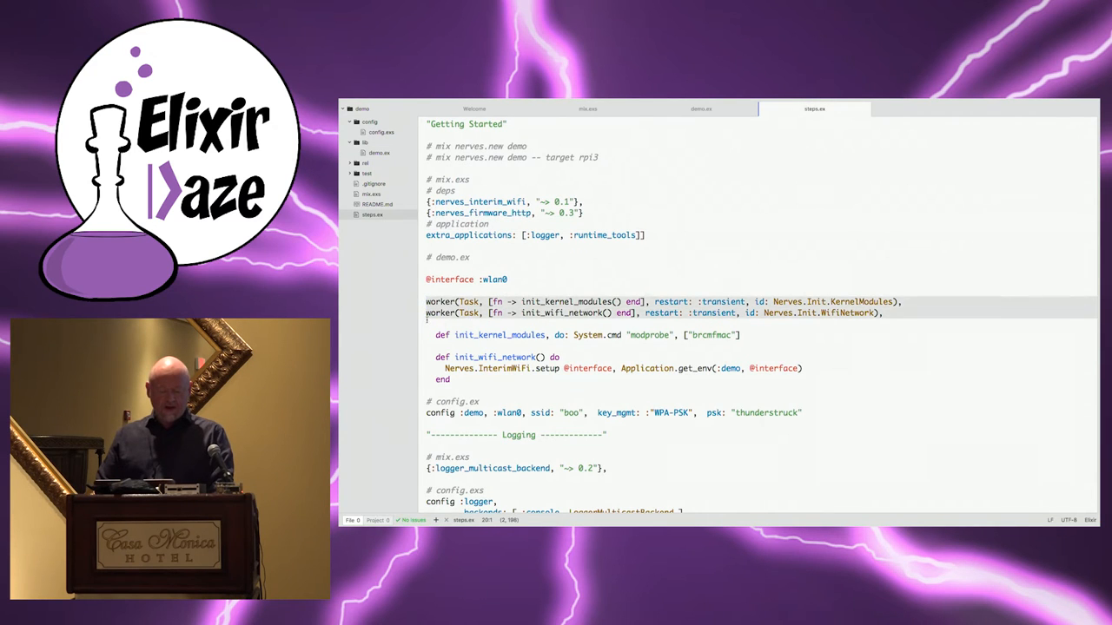
{"action": "left_click", "coordinate": [587, 107]}
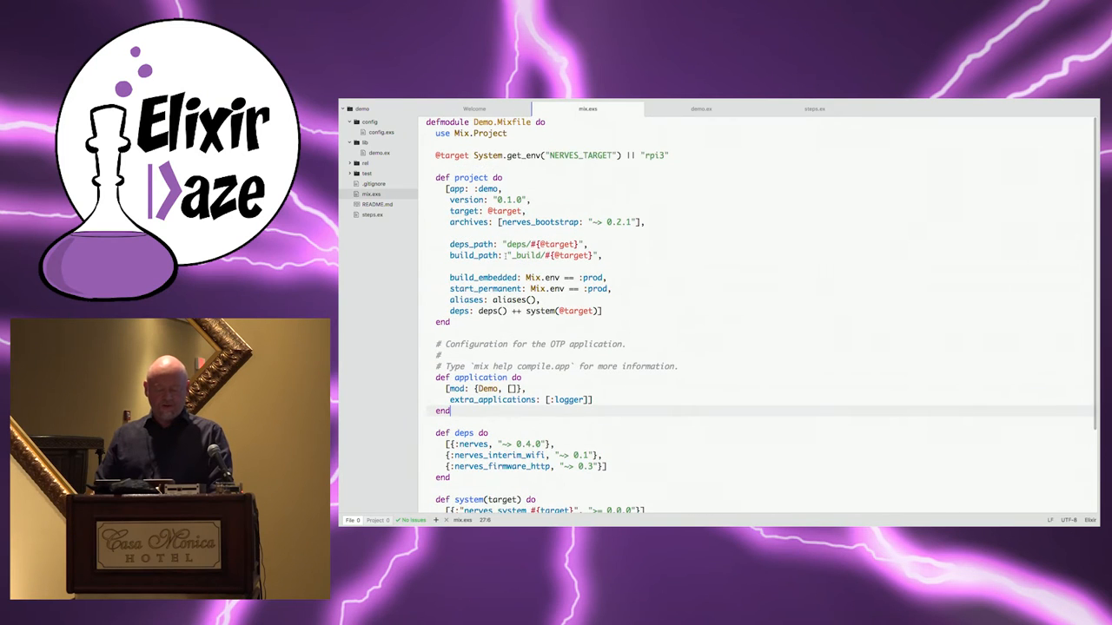
{"action": "left_click", "coordinate": [702, 107]}
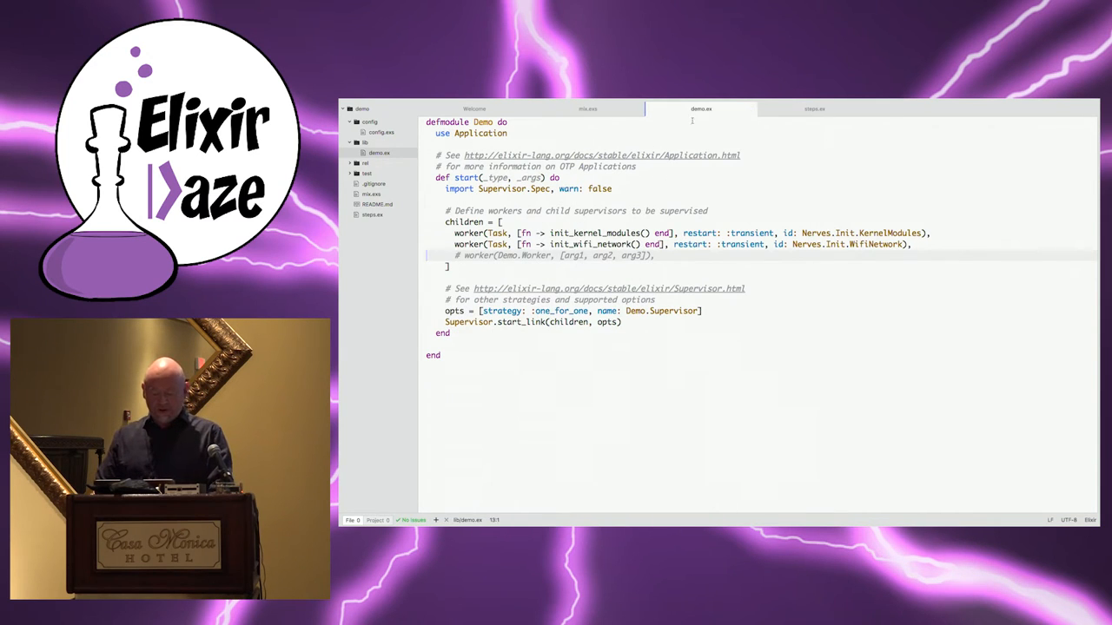
{"action": "left_click", "coordinate": [814, 108]}
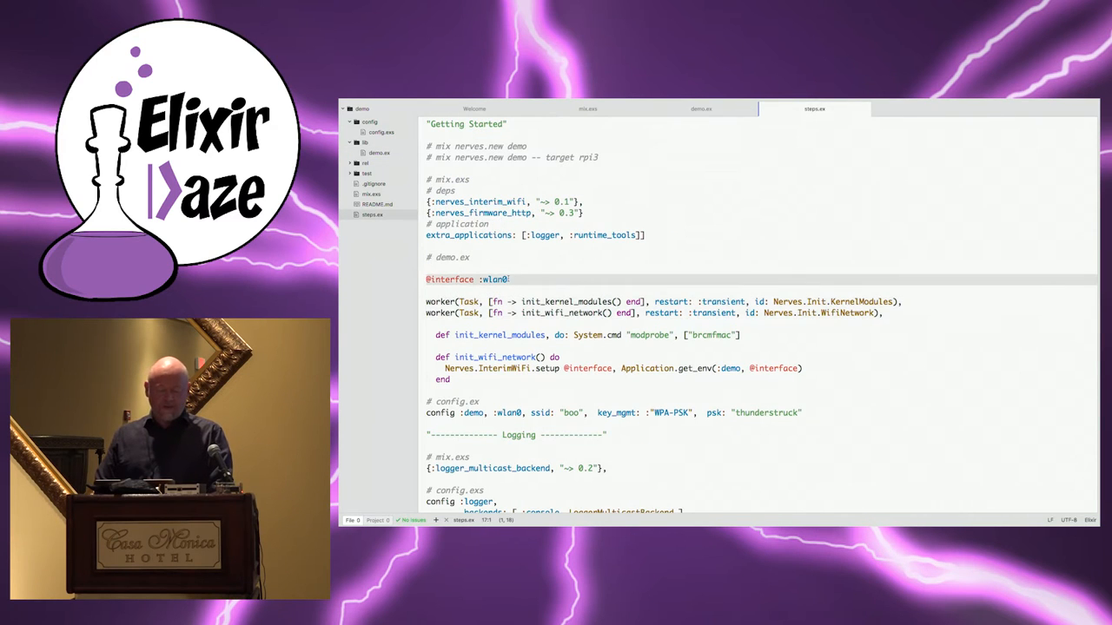
{"action": "left_click", "coordinate": [700, 108]}
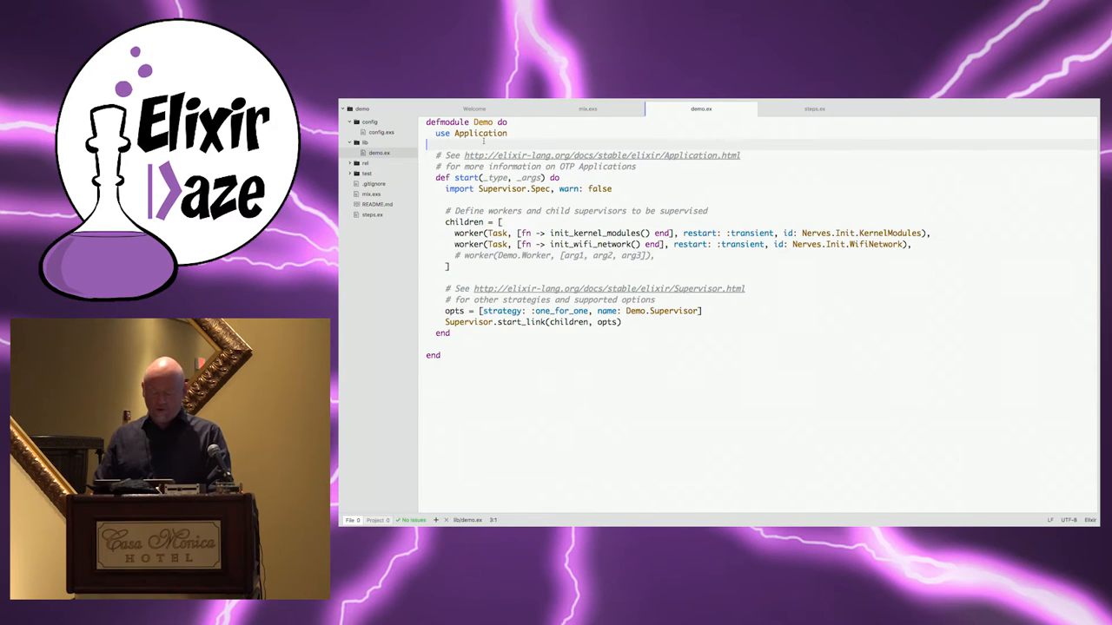
{"action": "type", "text": "@interface :wlan0"}
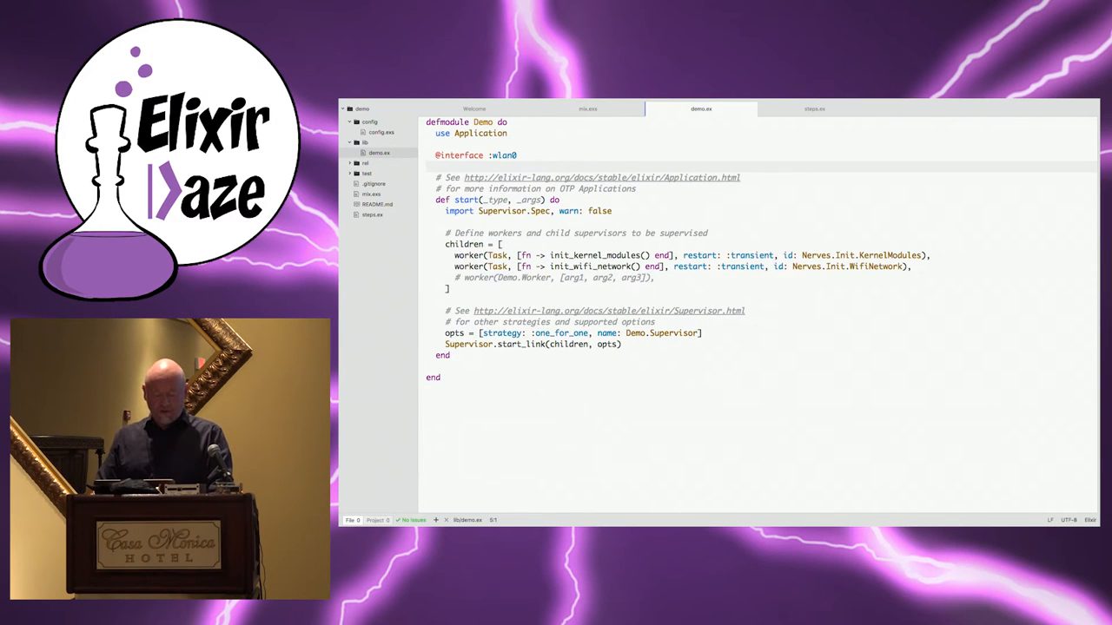
{"action": "left_click", "coordinate": [813, 107]}
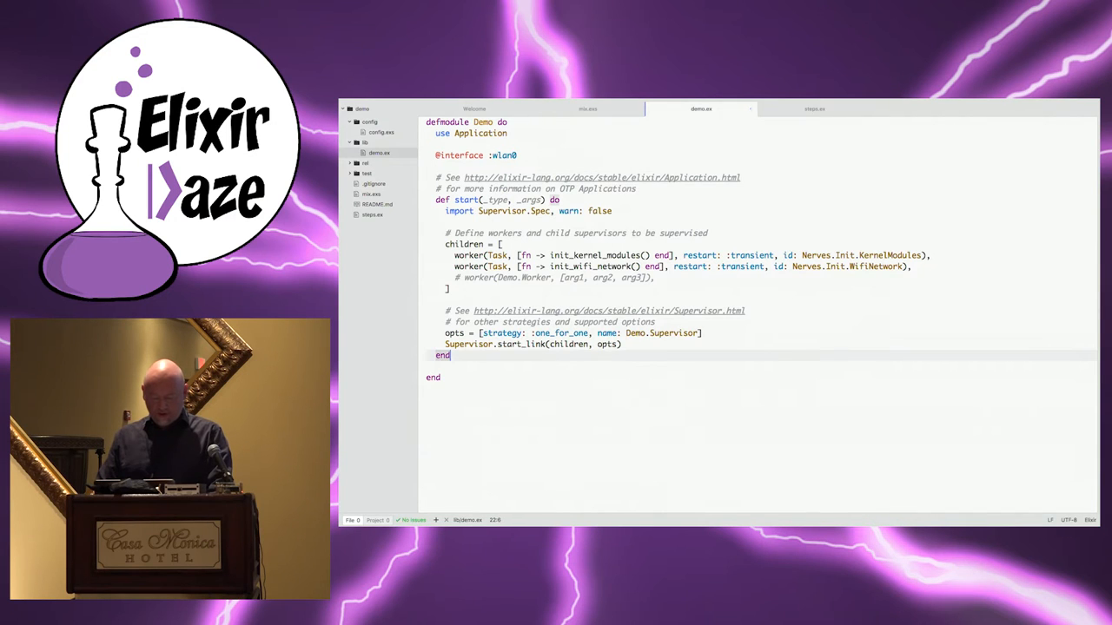
{"action": "left_click", "coordinate": [813, 107]}
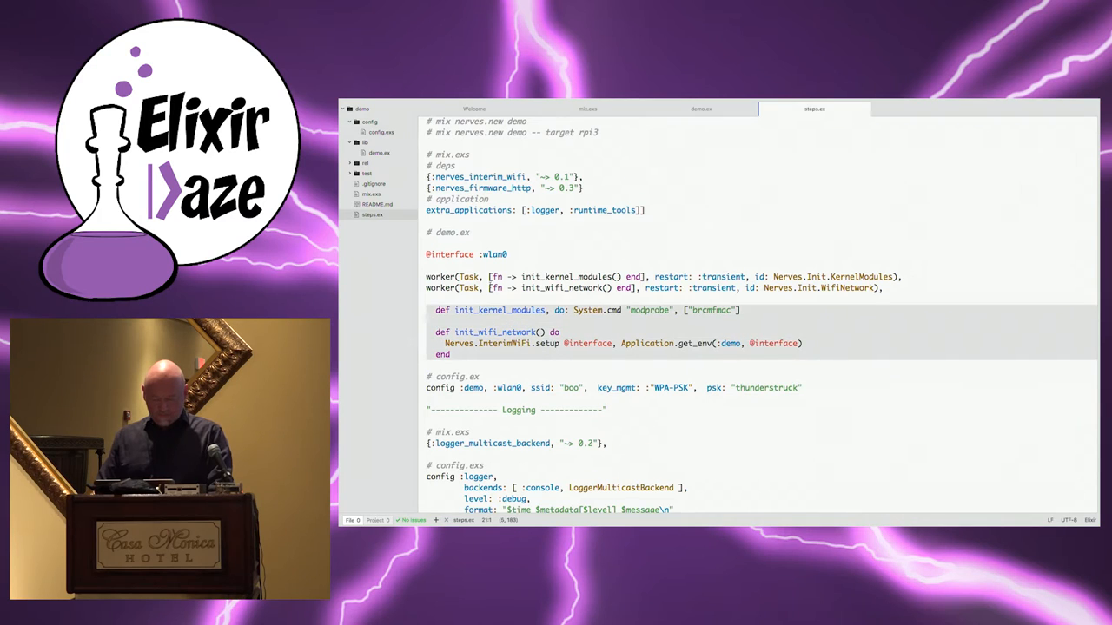
{"action": "left_click", "coordinate": [702, 107]}
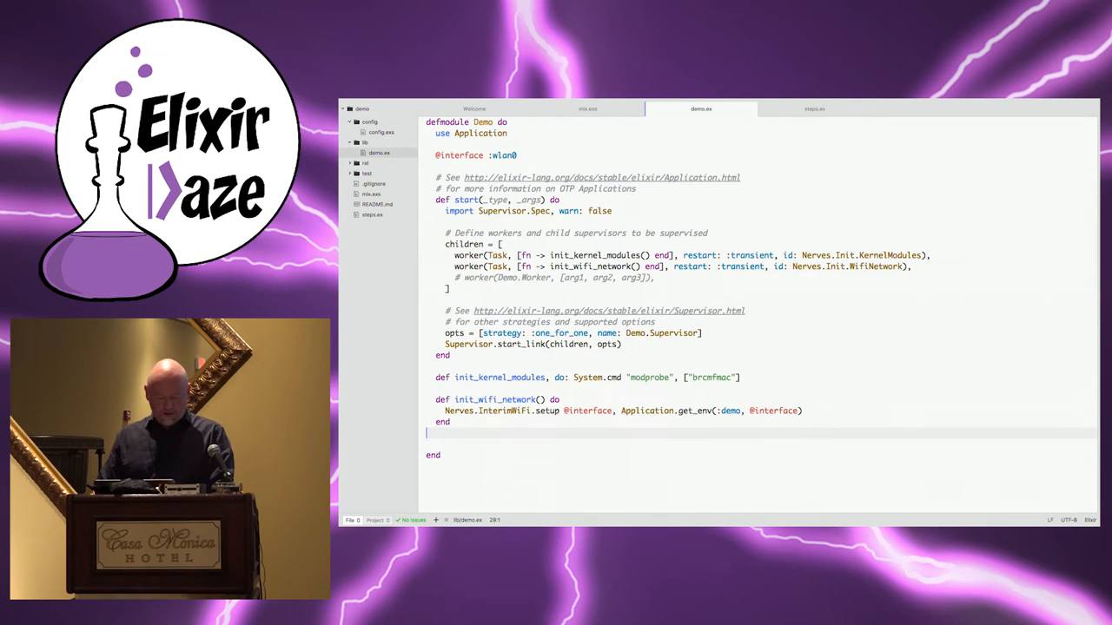
{"action": "key", "text": "Backspace"}
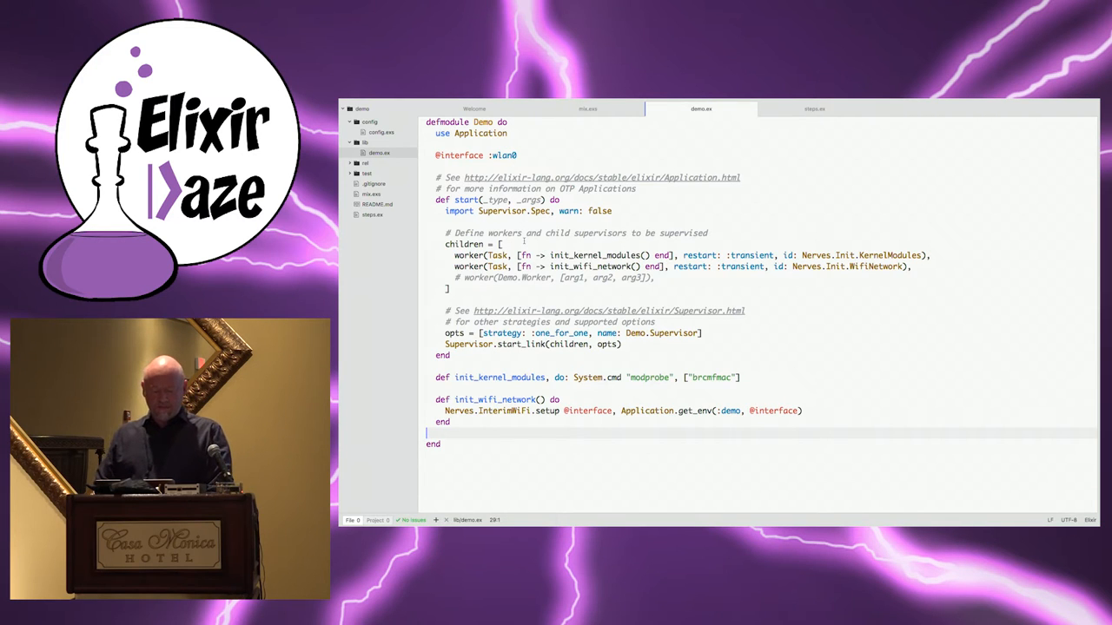
- Paste the config :demo wlan0 Wi-Fi settings from the notes into config.exs
{"action": "left_click", "coordinate": [587, 108]}
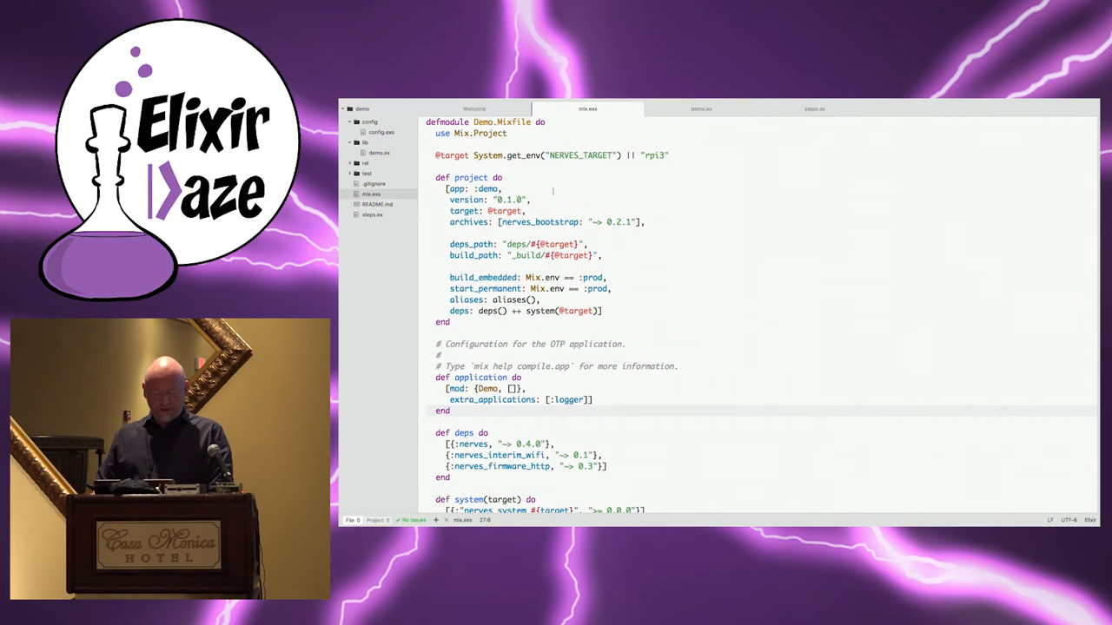
{"action": "scroll", "scroll_direction": "down", "scroll_amount": 3}
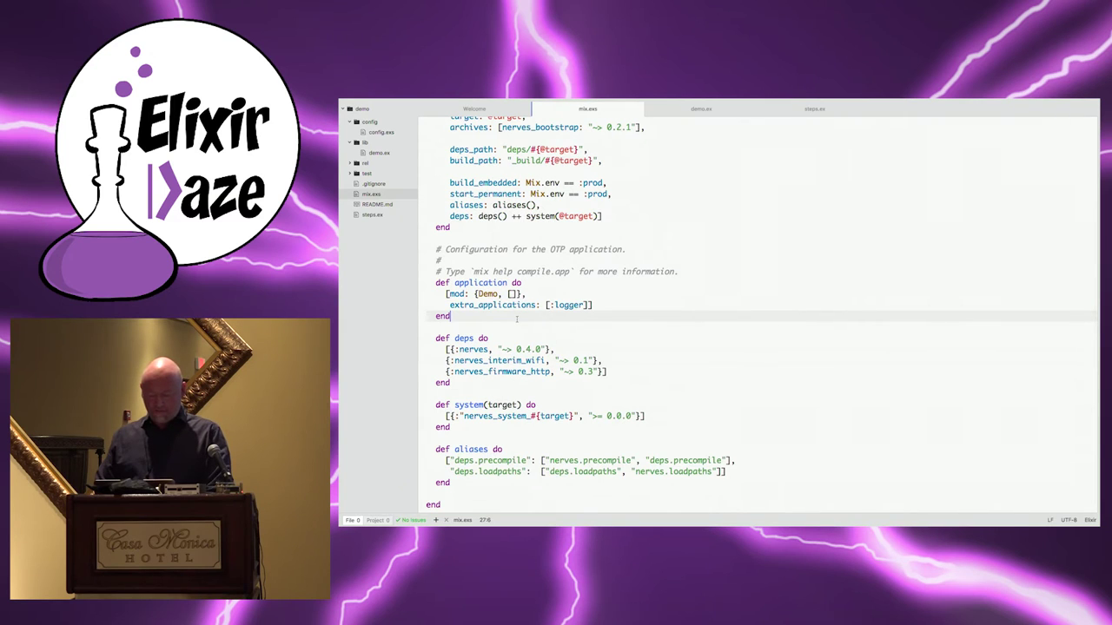
{"action": "left_click", "coordinate": [813, 108]}
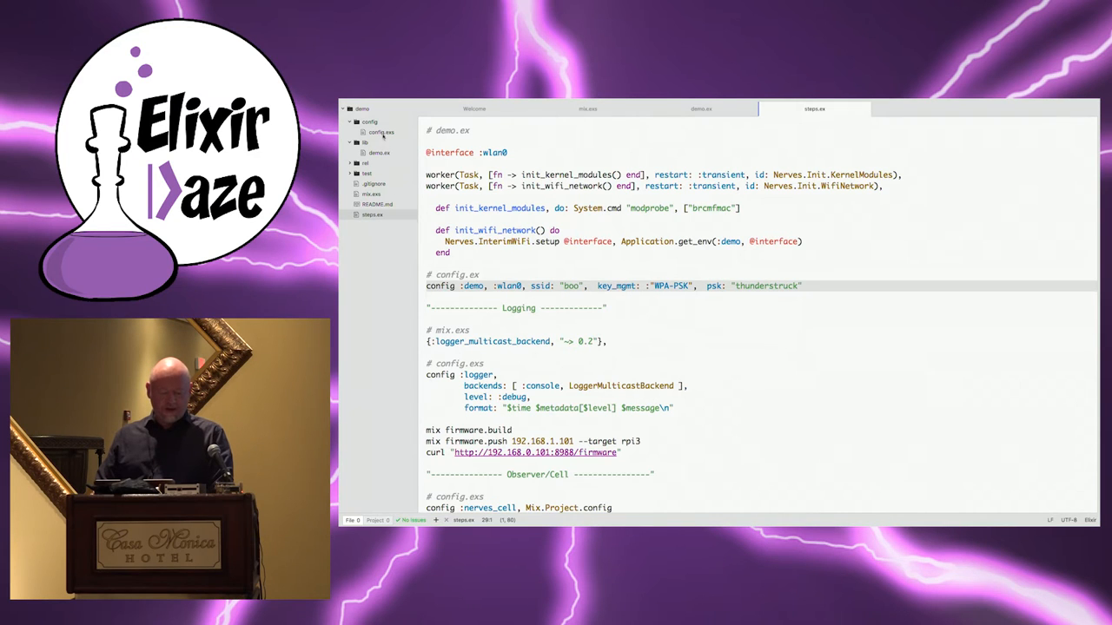
{"action": "left_click", "coordinate": [382, 132]}
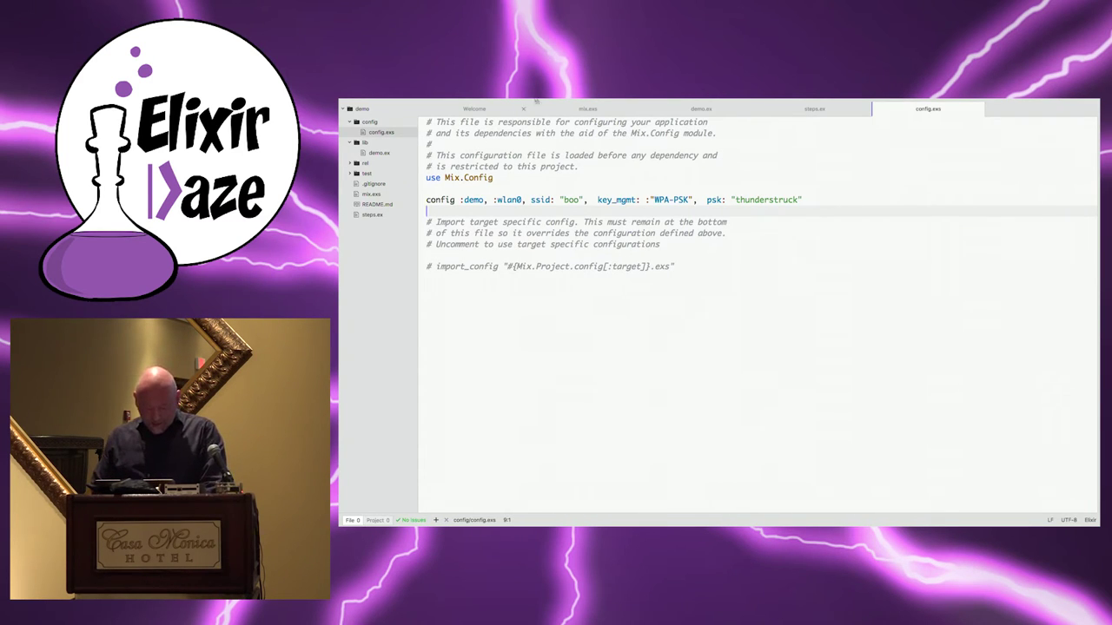
{"action": "left_click", "coordinate": [700, 108]}
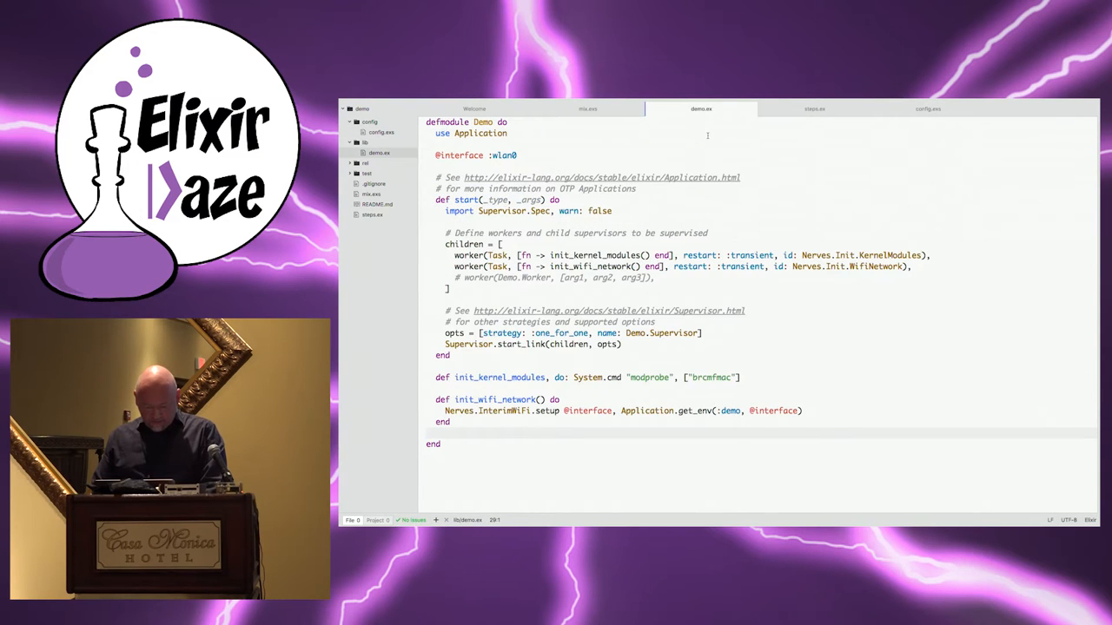
{"action": "left_click", "coordinate": [813, 108]}
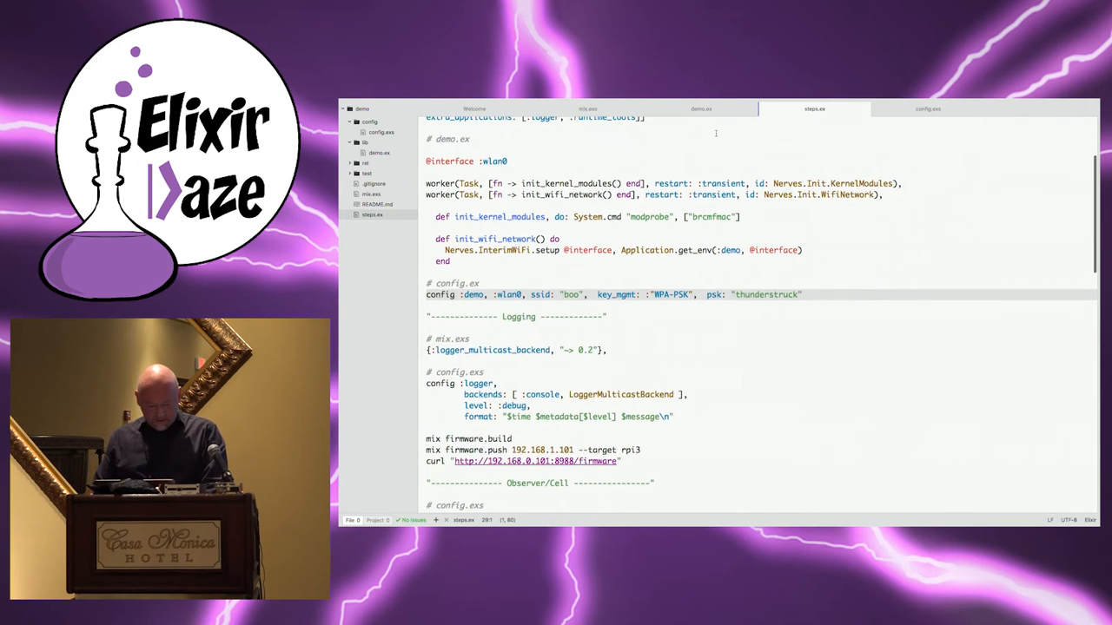
{"action": "scroll", "scroll_direction": "up", "scroll_amount": 3}
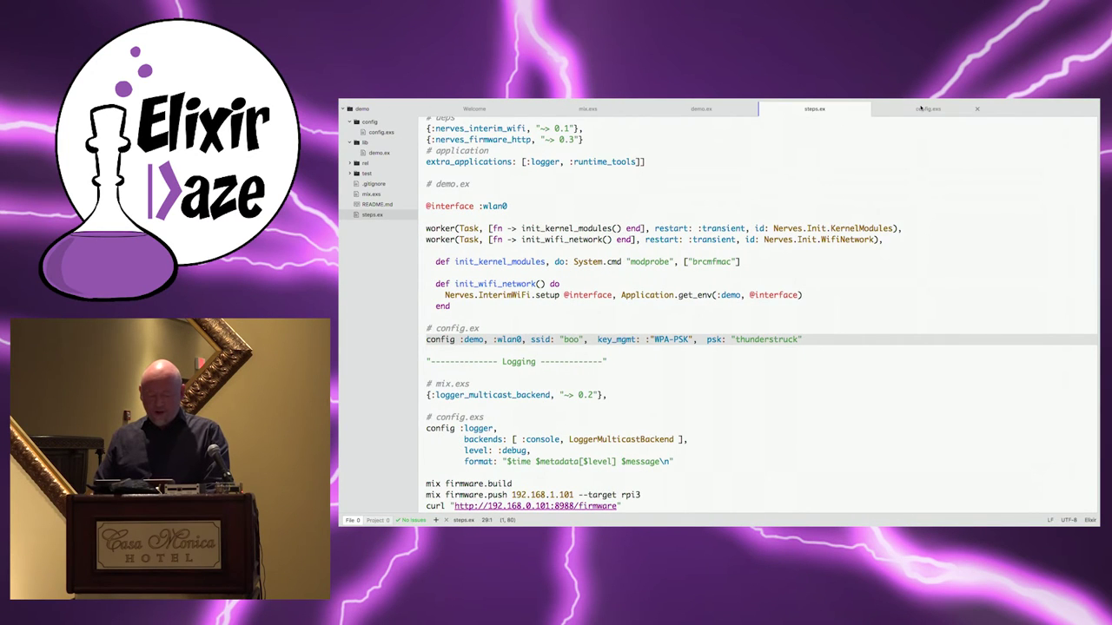
- Append :runtime_tools after :logger in mix.exs extra_applications
{"action": "left_click", "coordinate": [587, 108]}
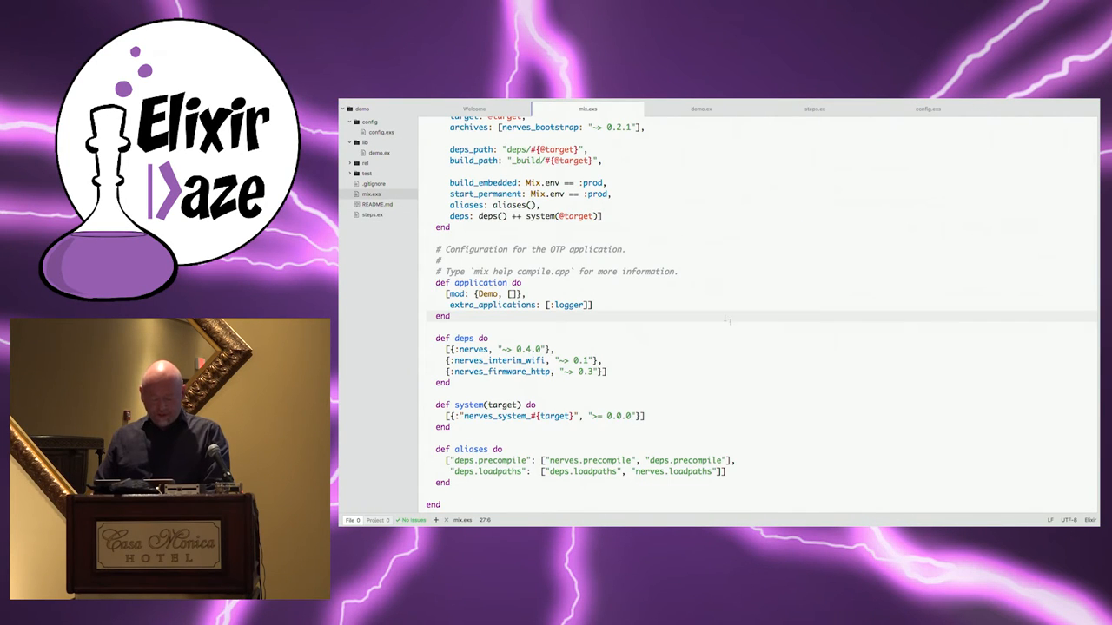
{"action": "type", "text": ", :"}
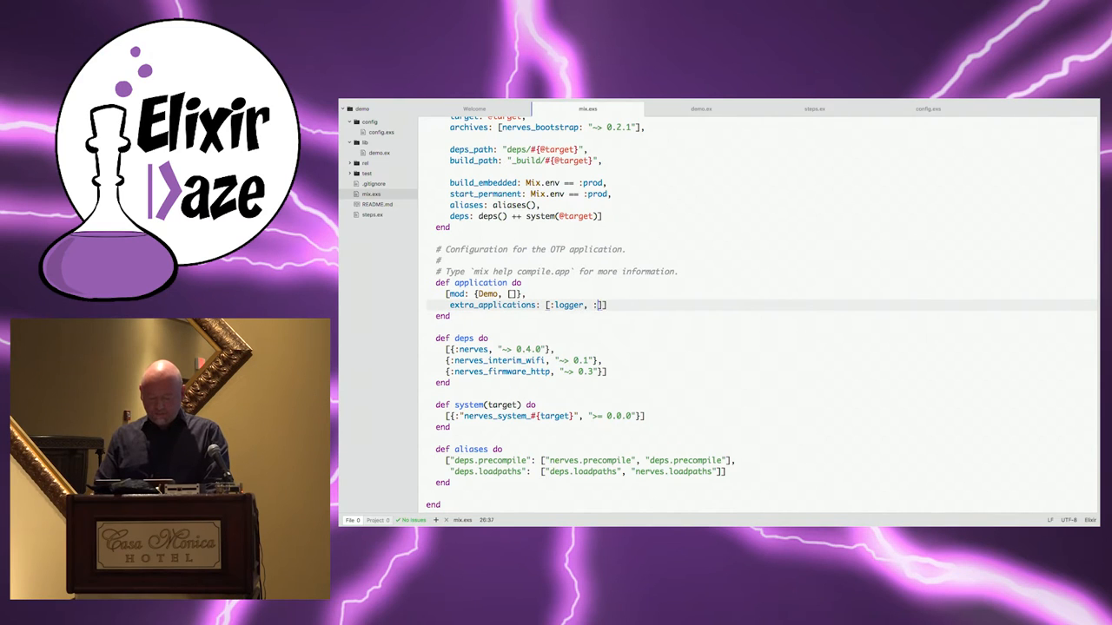
{"action": "type", "text": ":runtime_tool"}
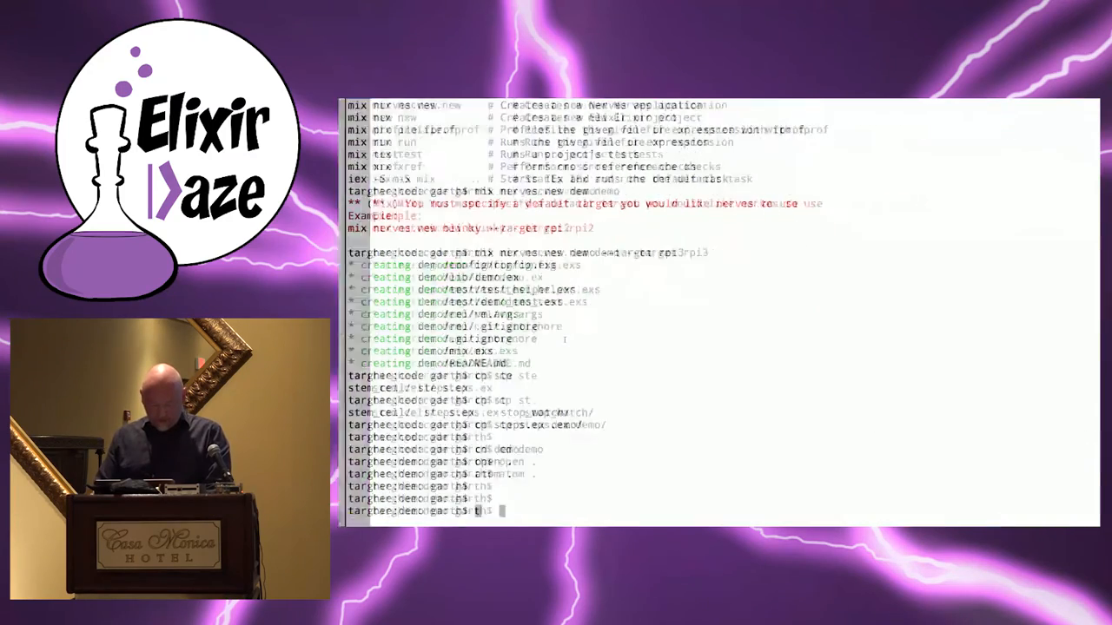
- Fetch the demo project's dependencies with mix deps.get
{"action": "type", "text": "mix deps.get"}
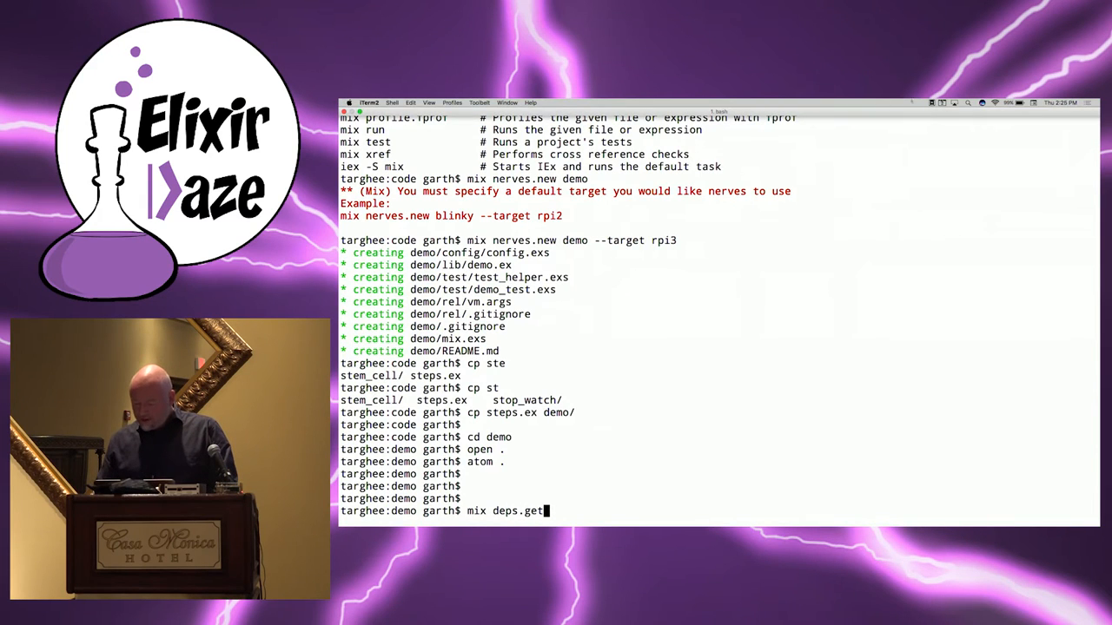
{"action": "left_click", "coordinate": [993, 102]}
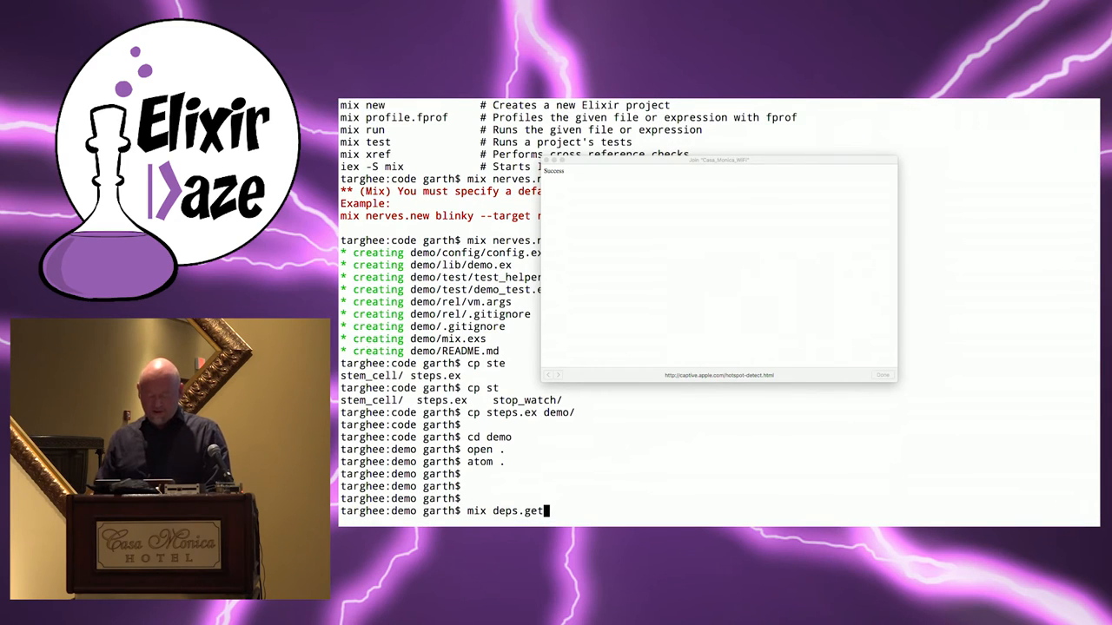
{"action": "key", "text": "Return"}
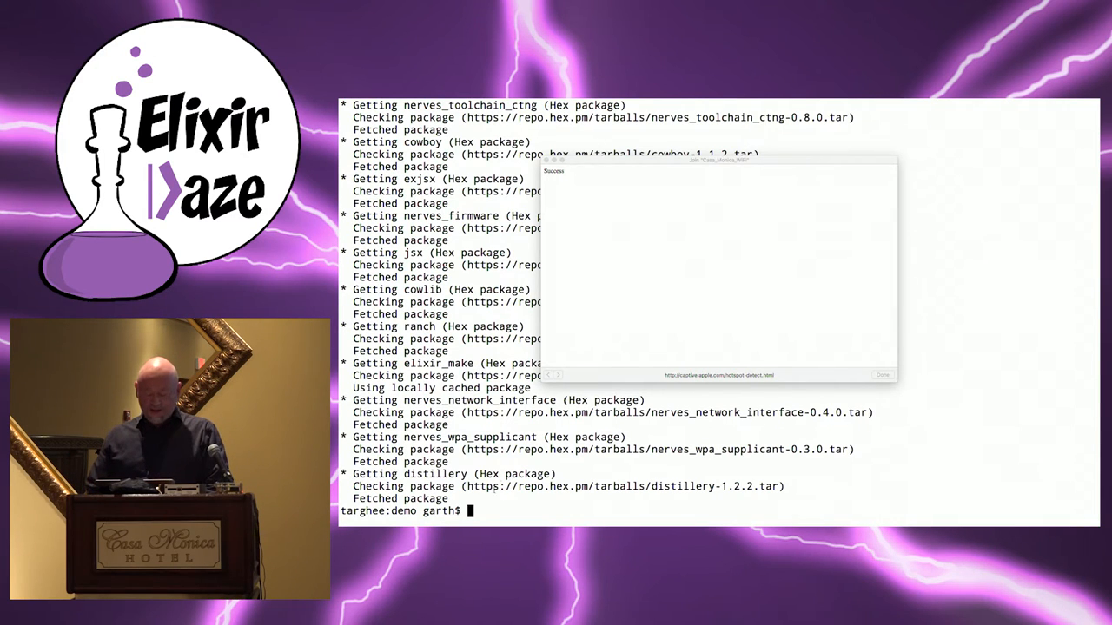
- Run mix firmware, which stops on a missing release config file
{"action": "type", "text": "mix fi"}
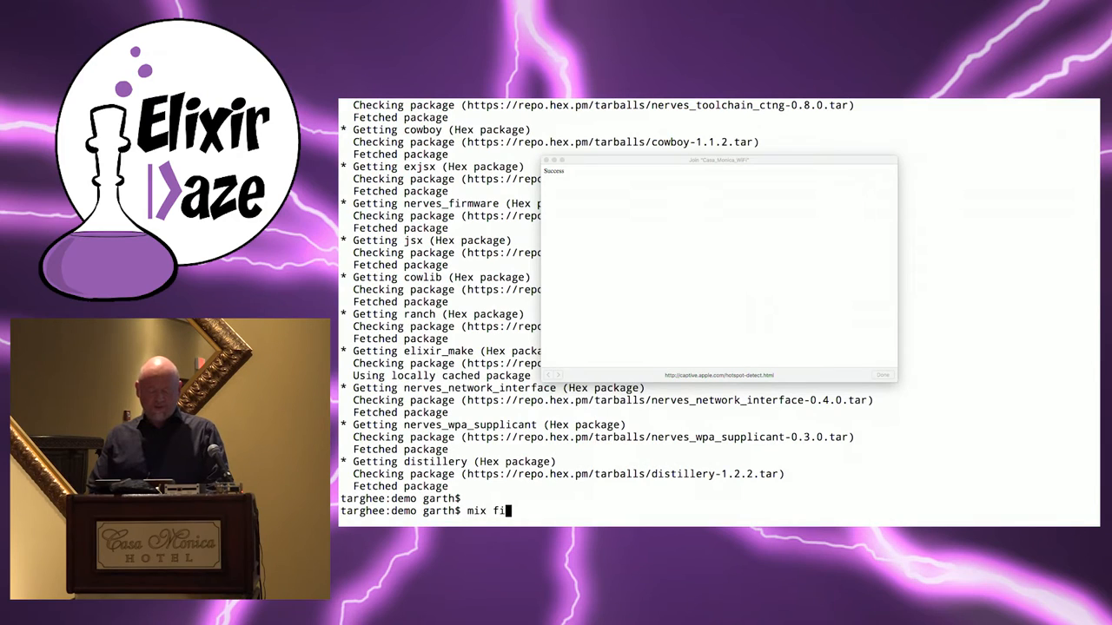
{"action": "type", "text": "rmware"}
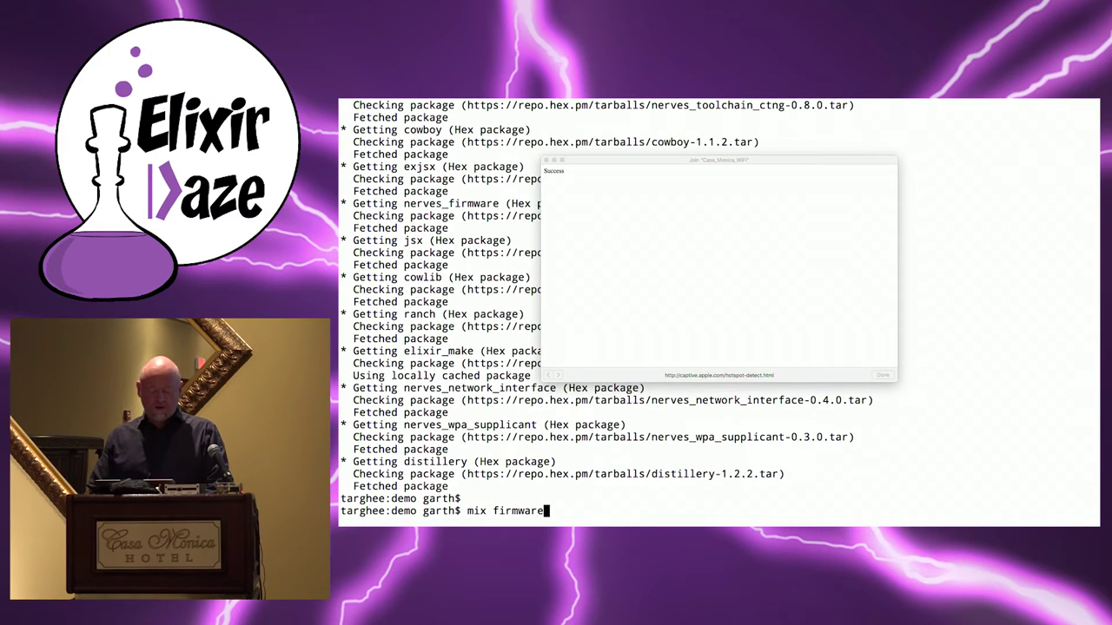
{"action": "key", "text": "Return"}
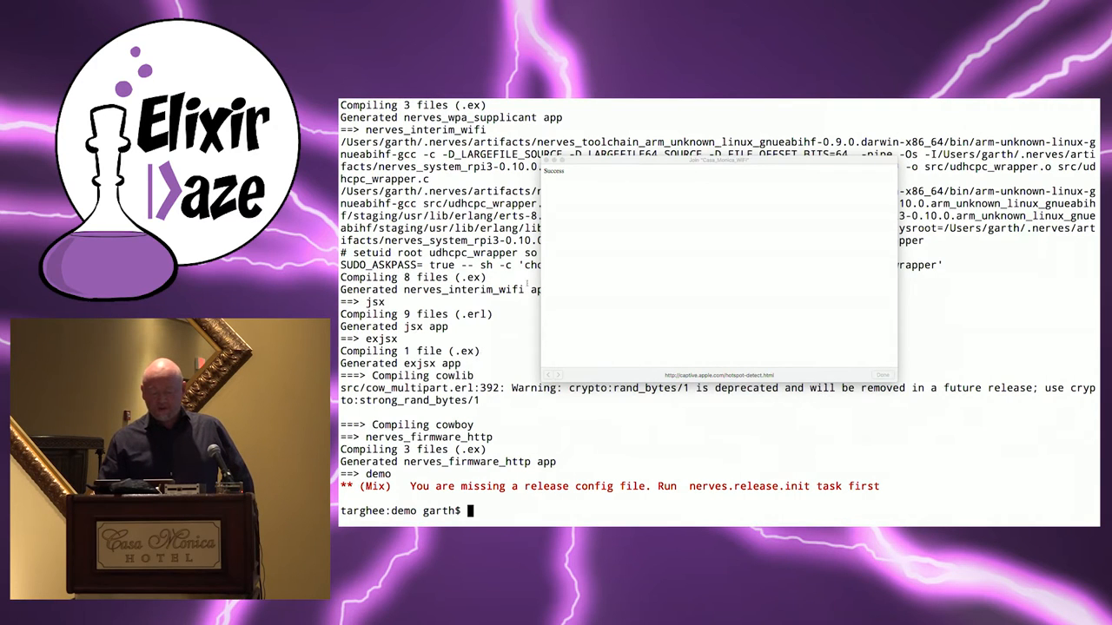
- Generate the release config with mix nerves.release.init so the rpi3 demo.fw image builds
{"action": "left_click", "coordinate": [883, 375]}
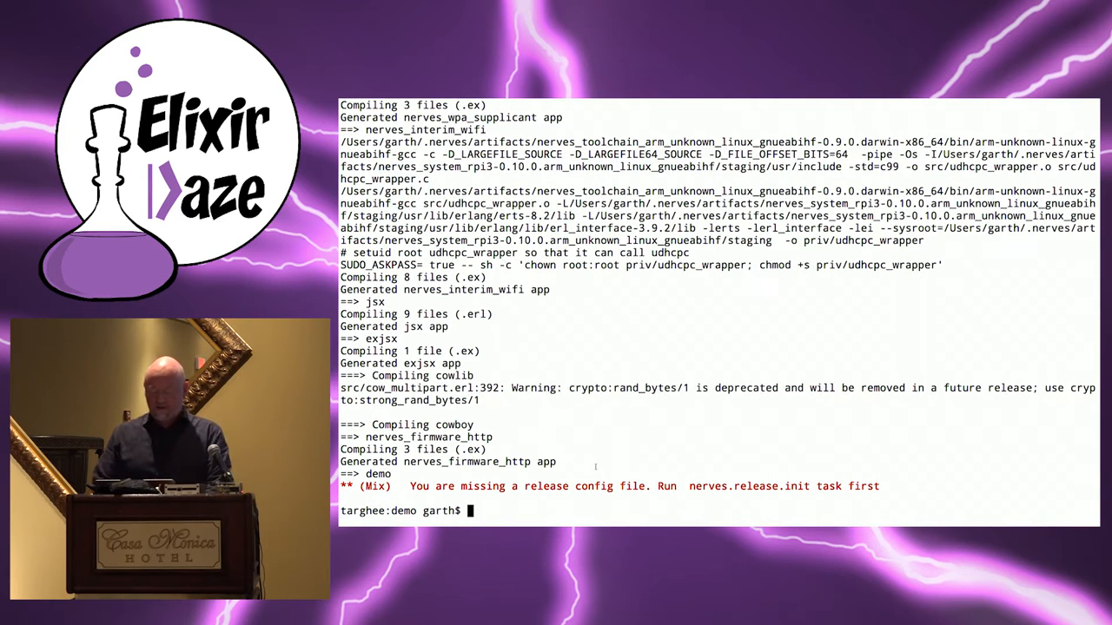
{"action": "type", "text": "mix"}
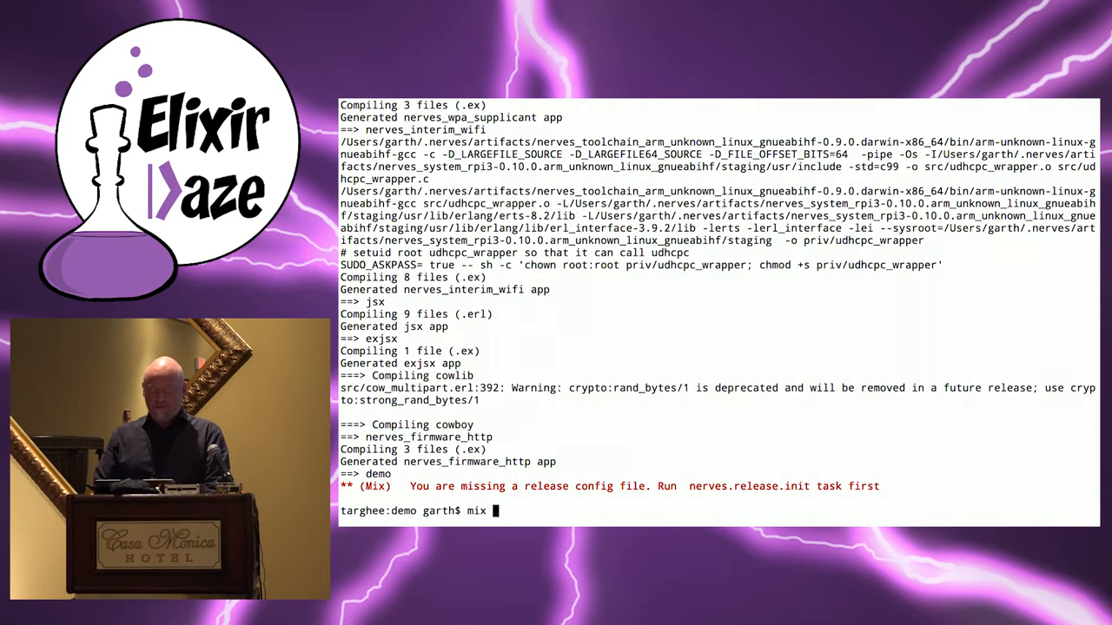
{"action": "type", "text": "nerves.release.init"}
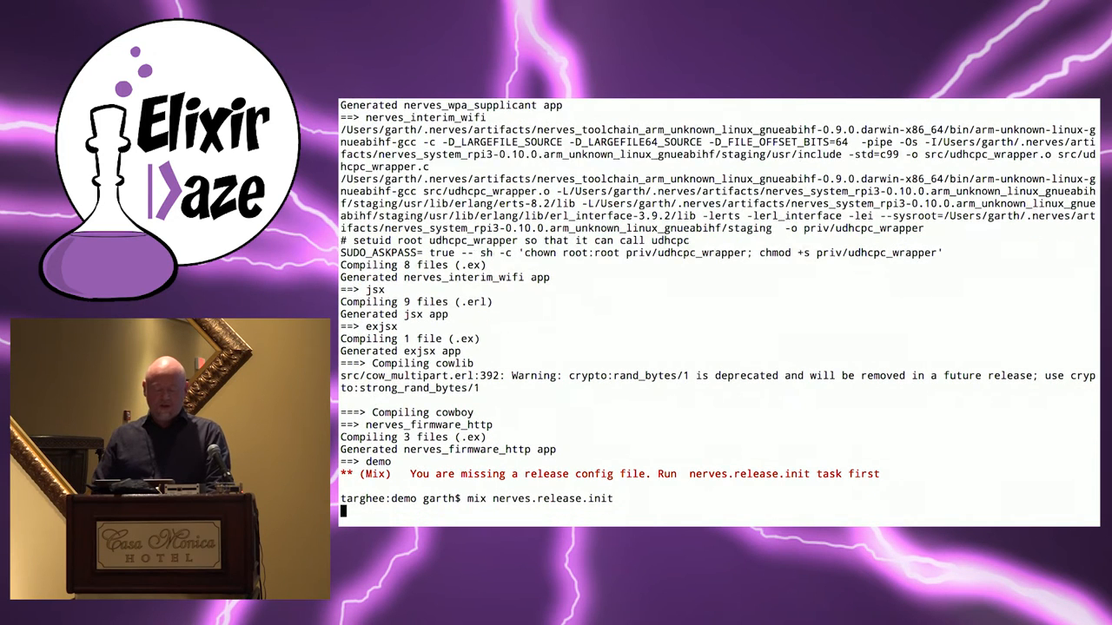
{"action": "key", "text": "Return"}
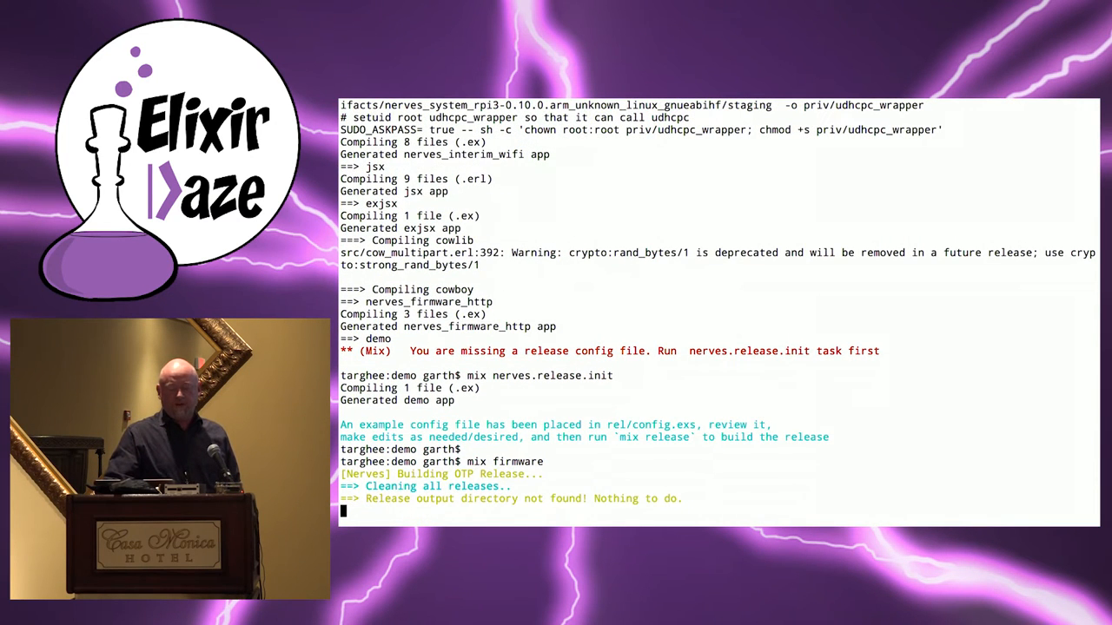
{"action": "scroll", "scroll_direction": "down", "scroll_amount": 3}
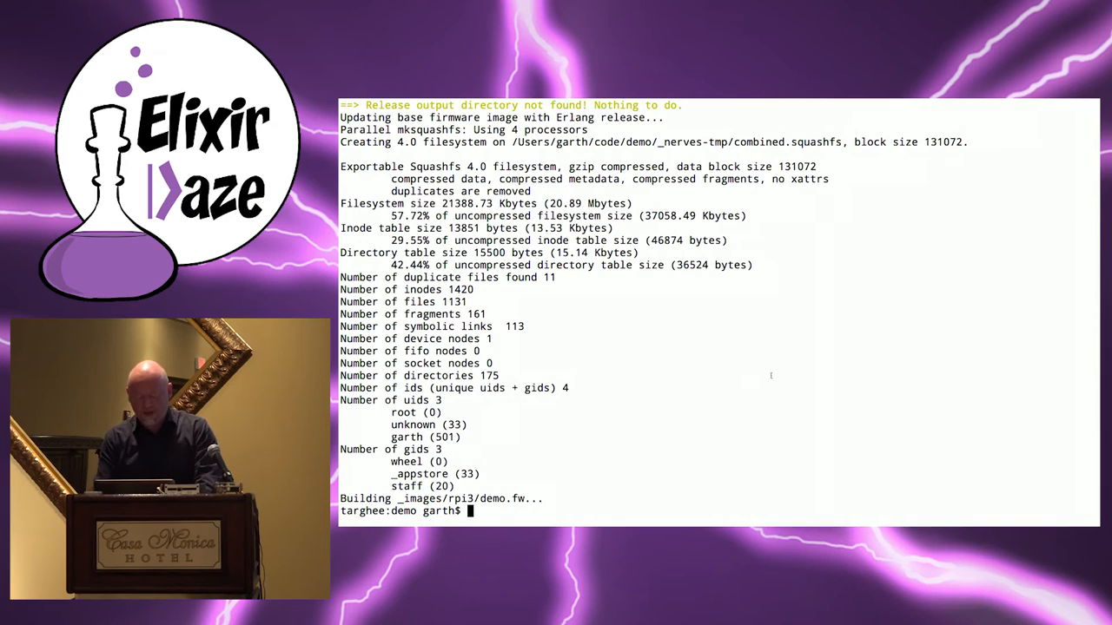
- Run mix firmware.burn to write the demo firmware onto the 7.35 GiB card at /dev/rdisk2
{"action": "type", "text": "mi"}
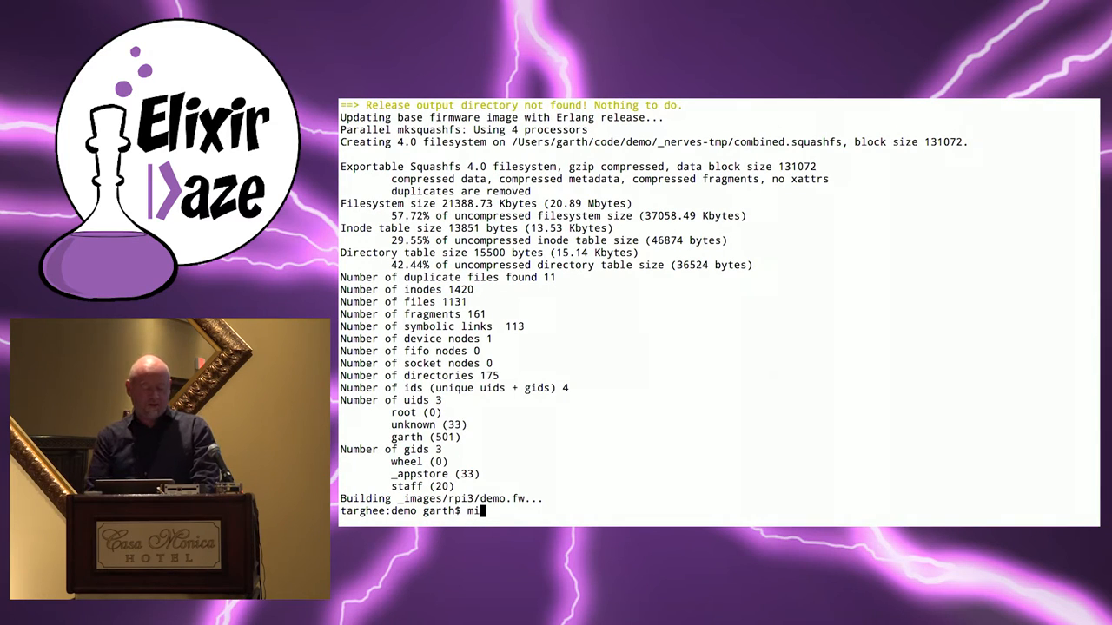
{"action": "type", "text": "x"}
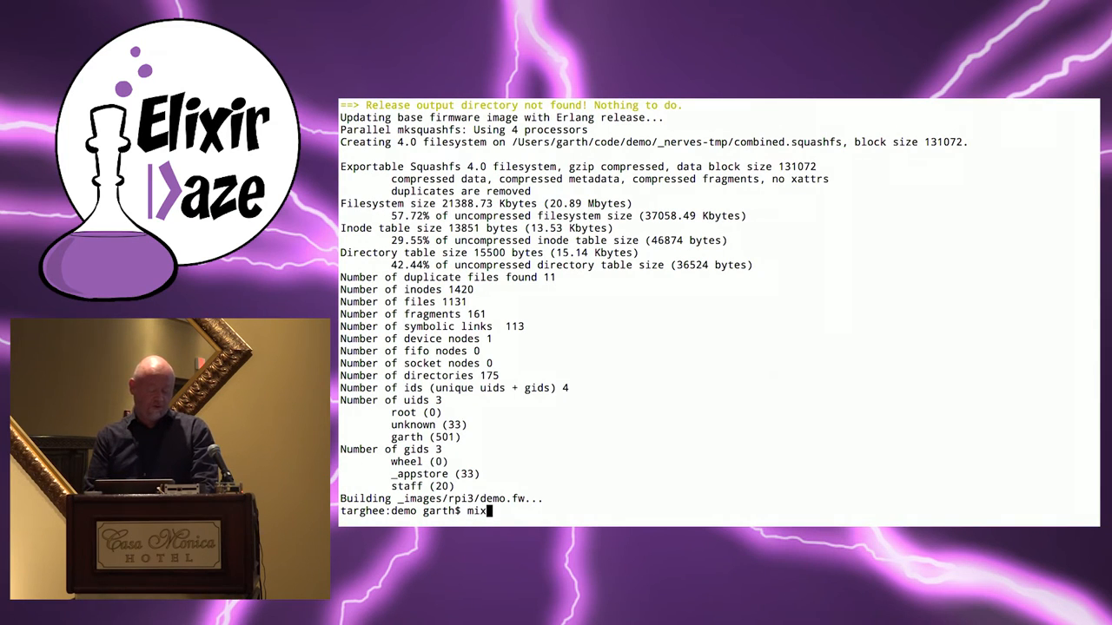
{"action": "type", "text": "="}
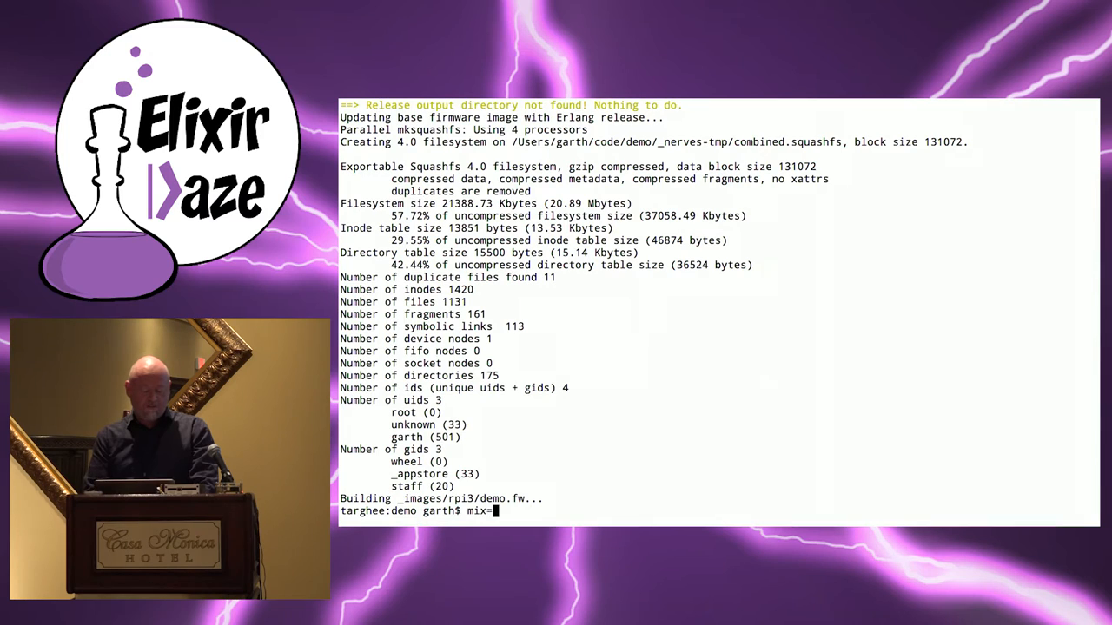
{"action": "type", "text": "firmware.buirn"}
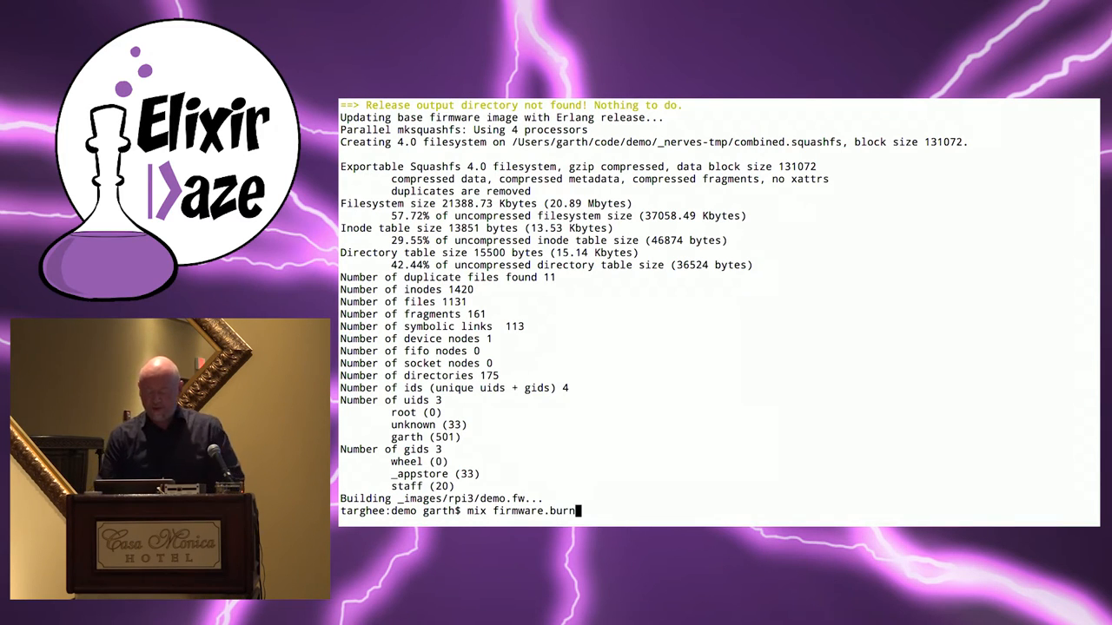
{"action": "key", "text": "Return"}
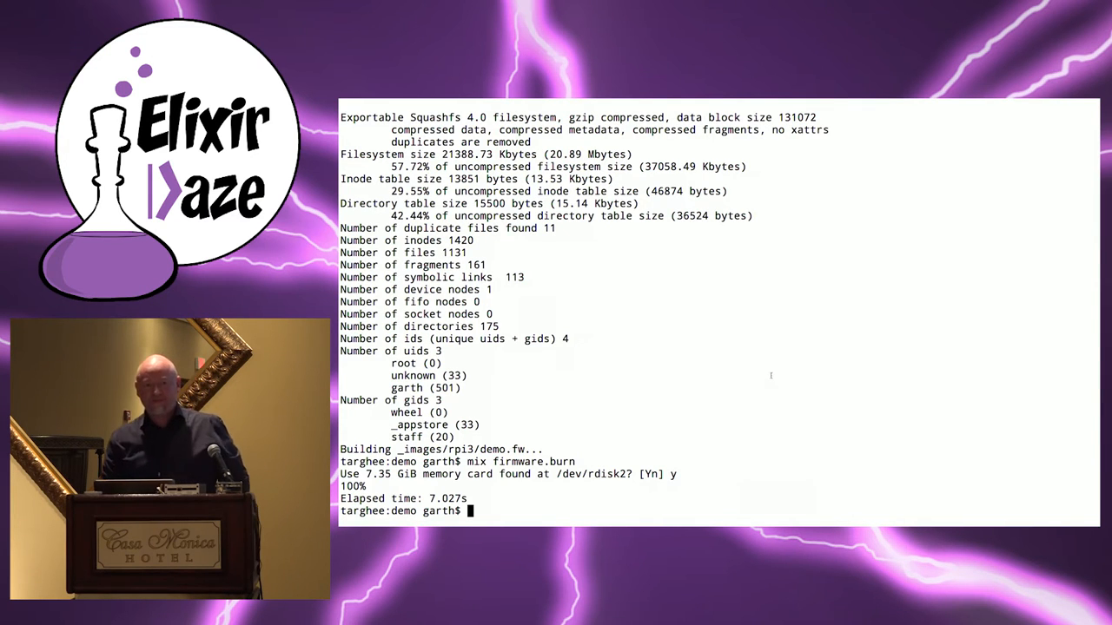
{"action": "key", "text": "Return"}
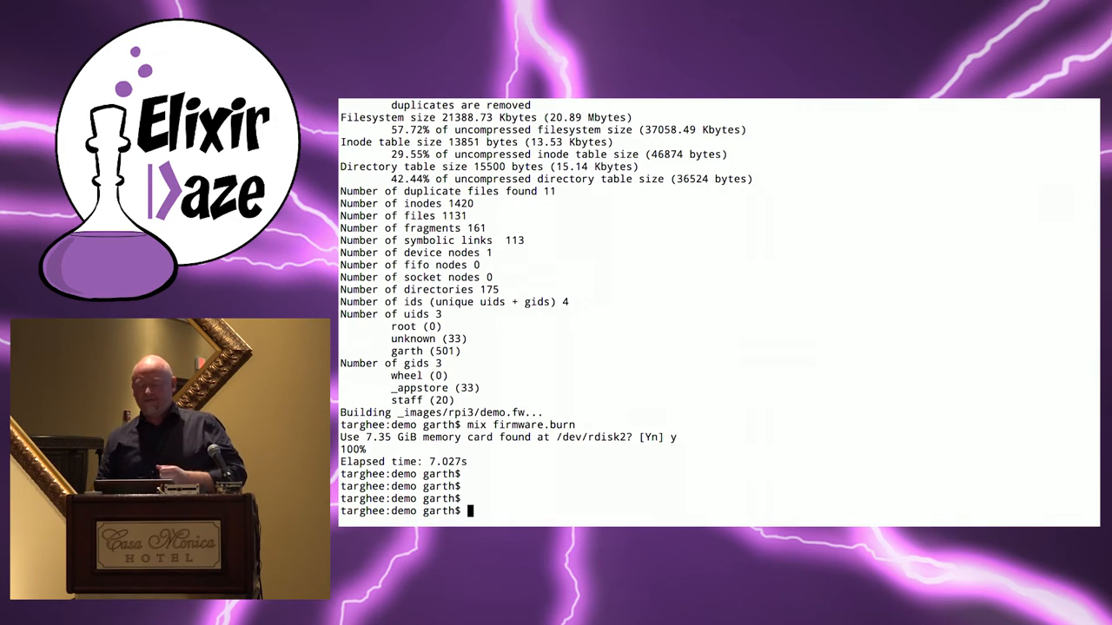
- Ping 192.168.0.102 (no replies) and then 192.168.0.101, which answers with no packet loss
{"action": "left_click", "coordinate": [994, 102]}
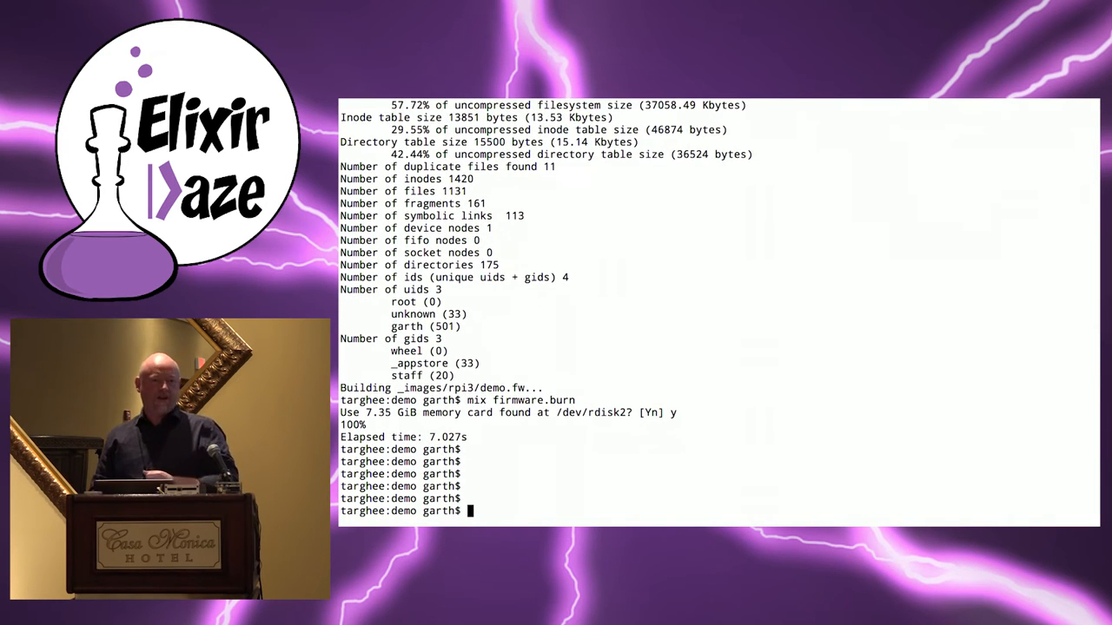
{"action": "type", "text": "ping 19"}
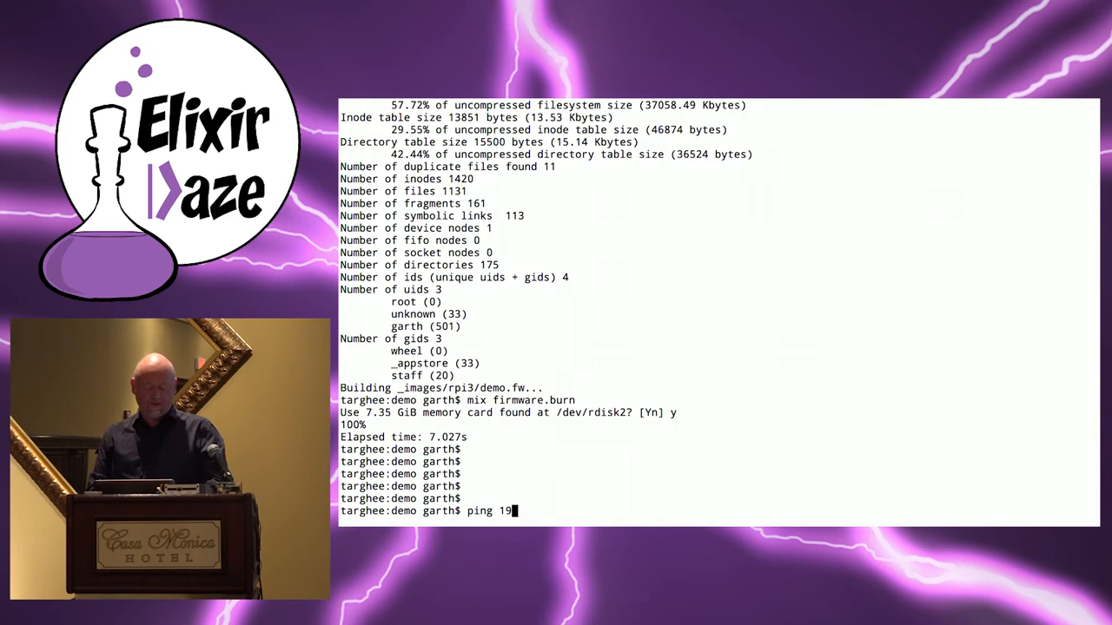
{"action": "type", "text": "2."}
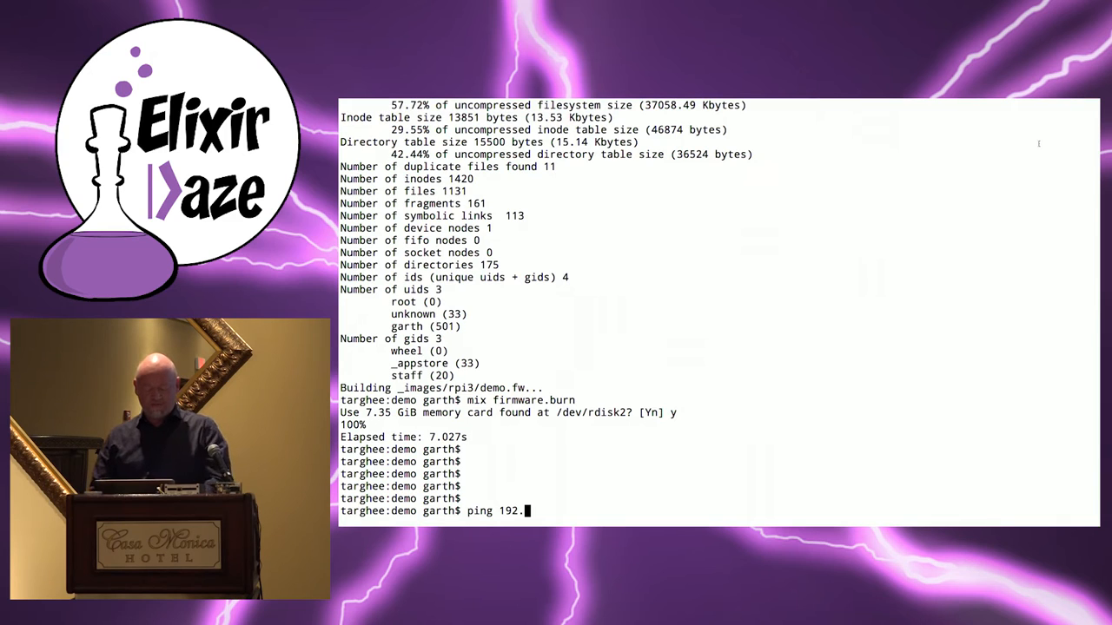
{"action": "type", "text": "168.0.102"}
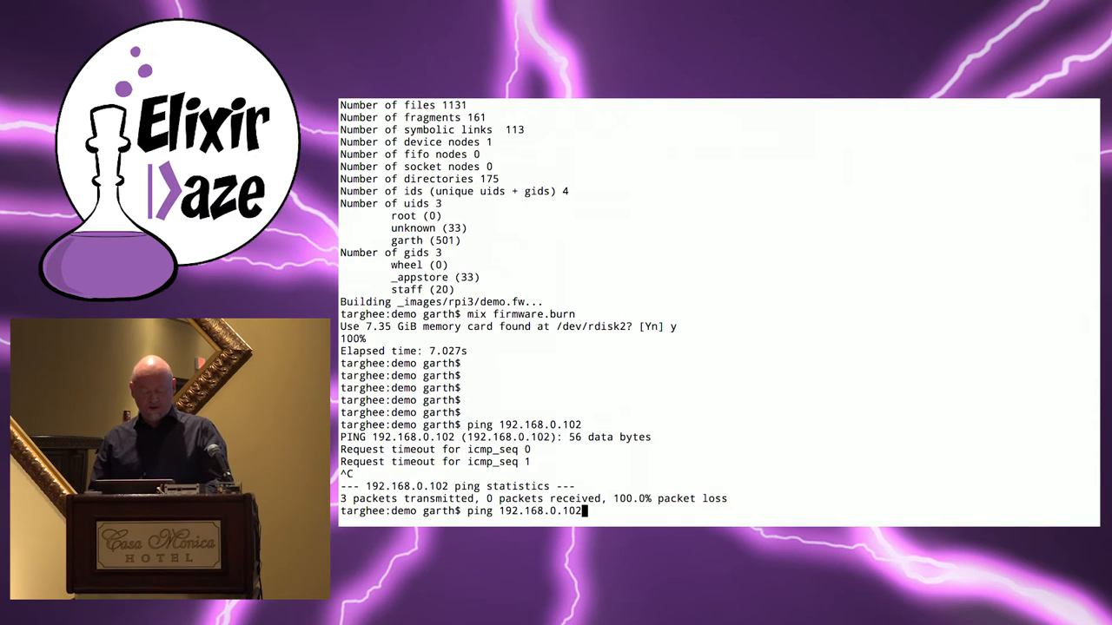
{"action": "key", "text": "Return"}
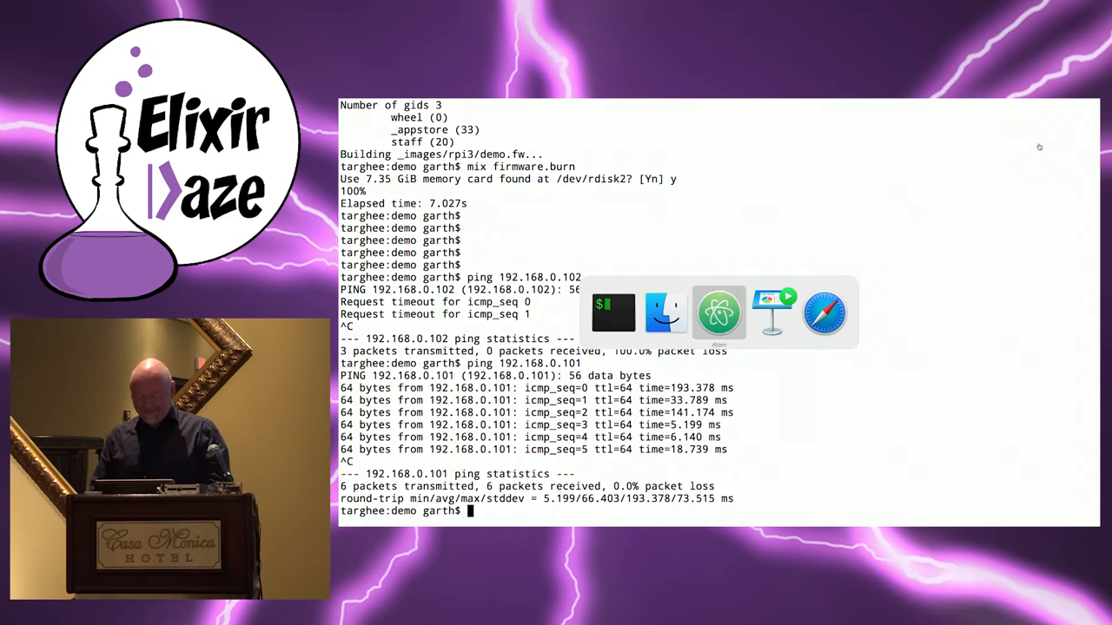
- Switch to Atom and scroll through the talk notes around the logging snippets
{"action": "left_click", "coordinate": [719, 312]}
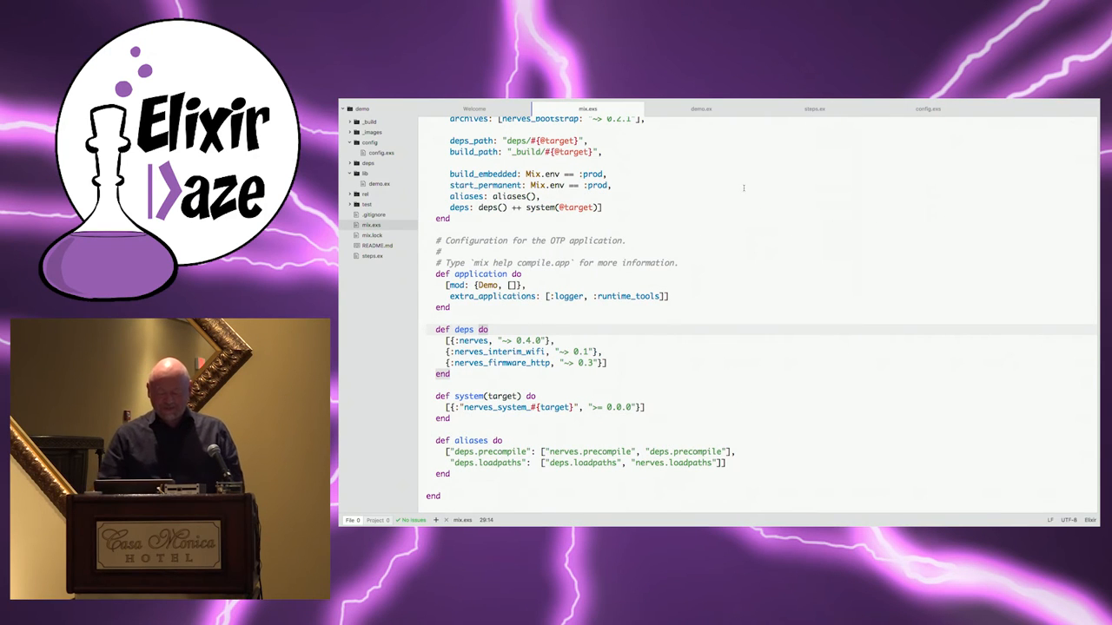
{"action": "scroll", "scroll_direction": "up", "scroll_amount": 3}
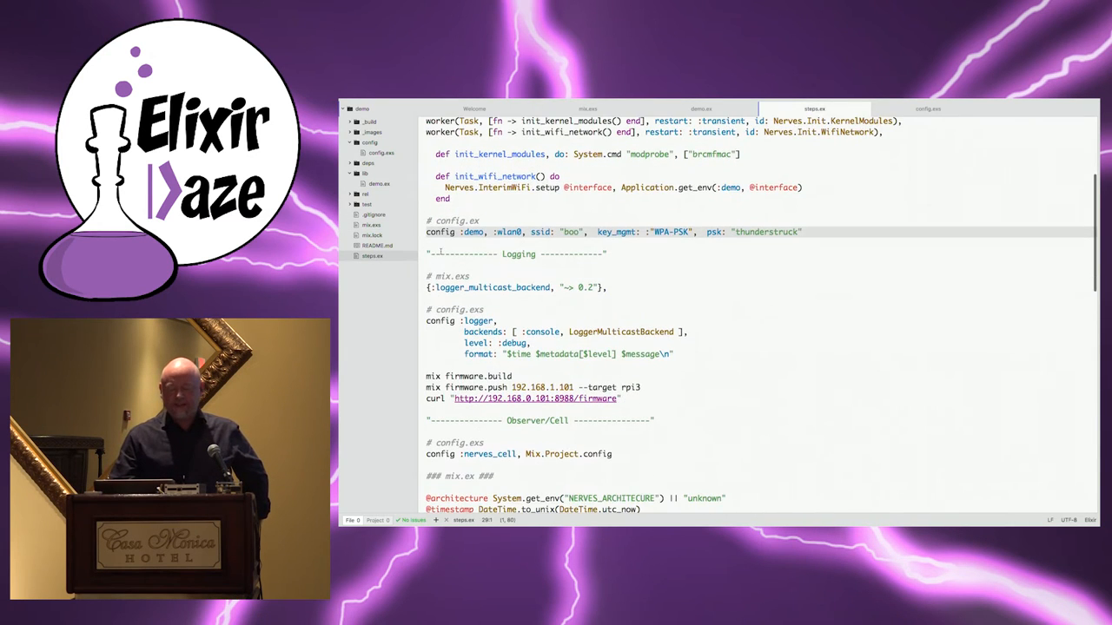
{"action": "scroll", "scroll_direction": "down", "scroll_amount": 3}
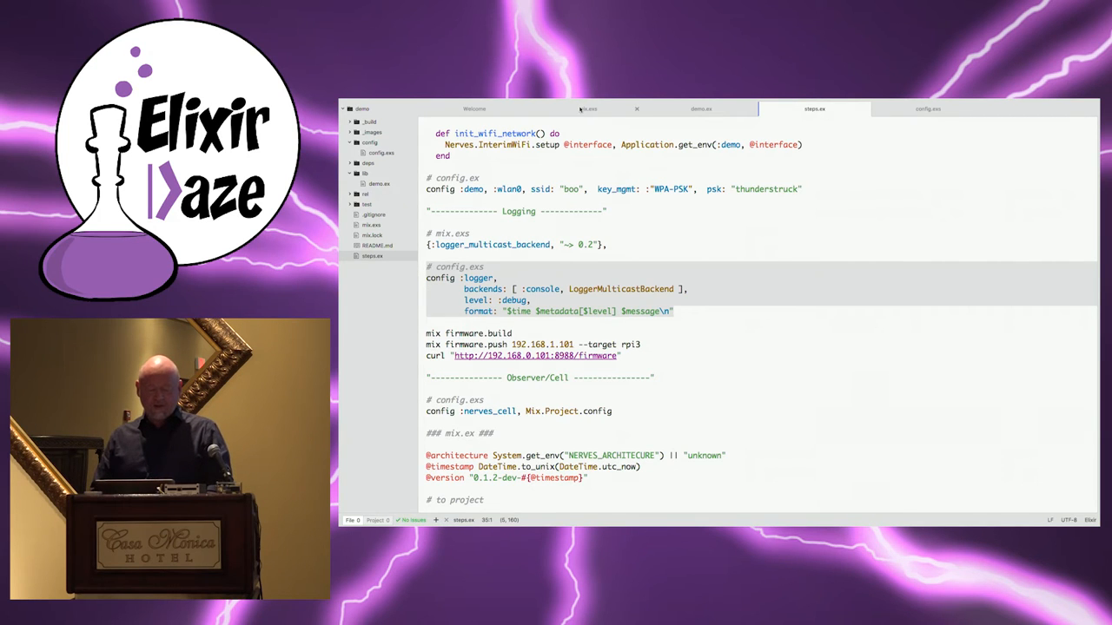
{"action": "mouse_move", "coordinate": [589, 108]}
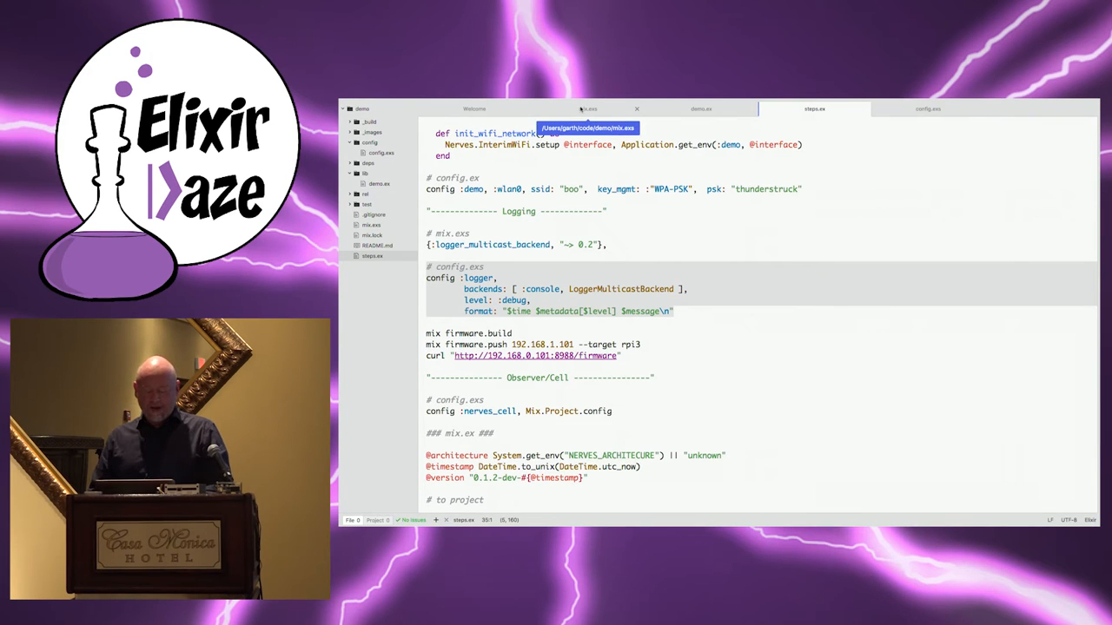
- Peek at config.exs, pick out the logger_multicast_backend dependency and land on mix.exs
{"action": "left_click", "coordinate": [928, 108]}
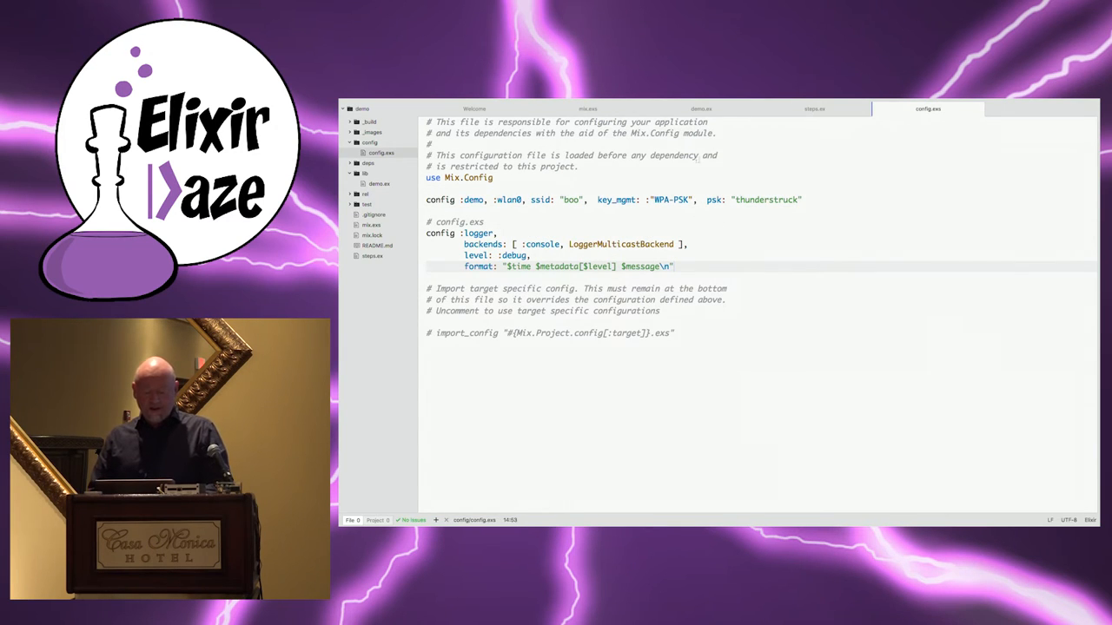
{"action": "left_click", "coordinate": [813, 108]}
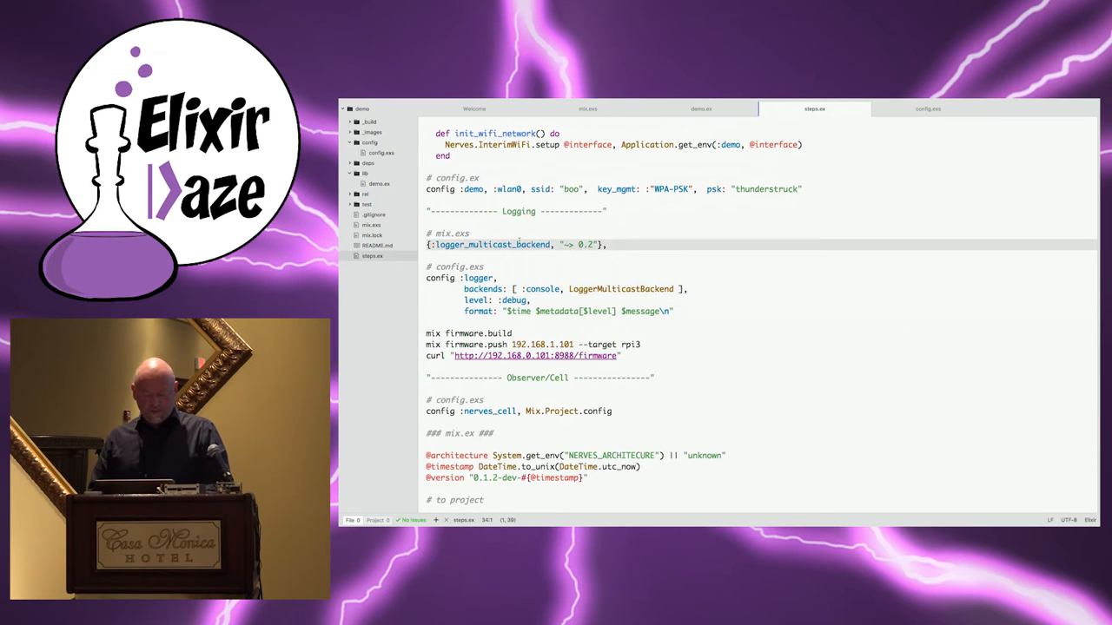
{"action": "left_click", "coordinate": [928, 108]}
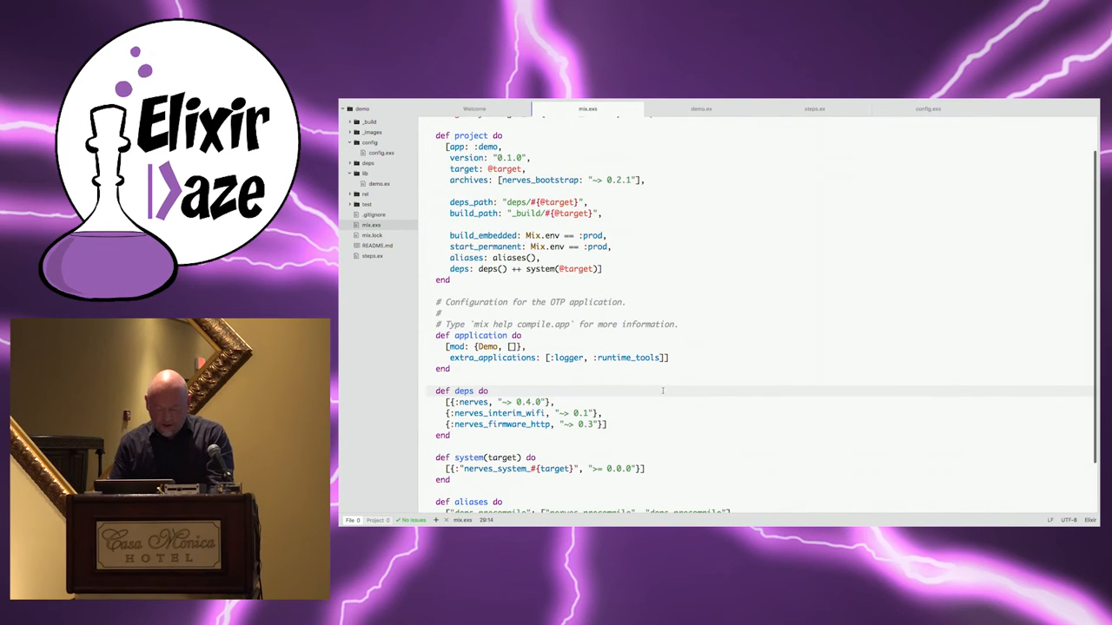
- Add {:logger_multicast_backend, "~> 0.2"} to the mix.exs deps and return to the notes
{"action": "type", "text": "{:logger_multicast_backend, \"-> 0.2\"},"}
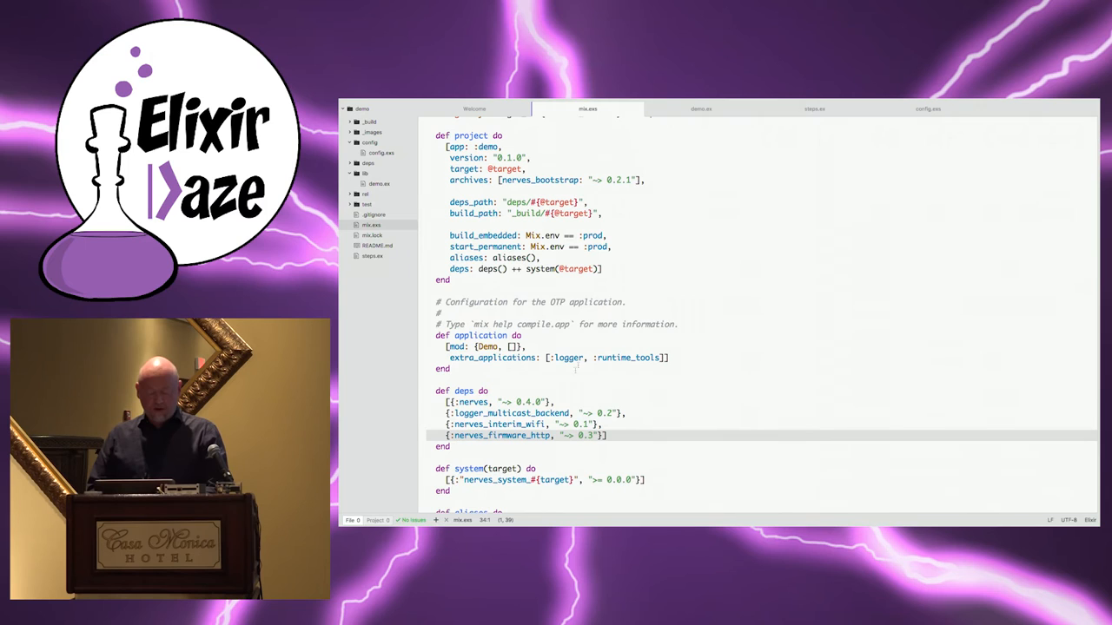
{"action": "left_click", "coordinate": [702, 107]}
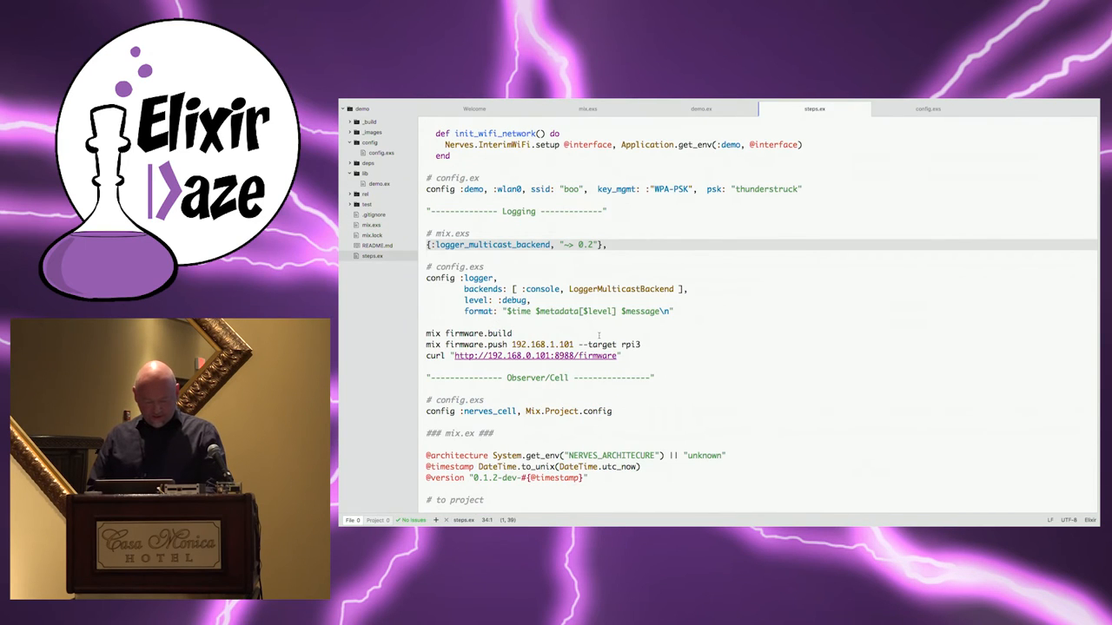
{"action": "left_click", "coordinate": [588, 108]}
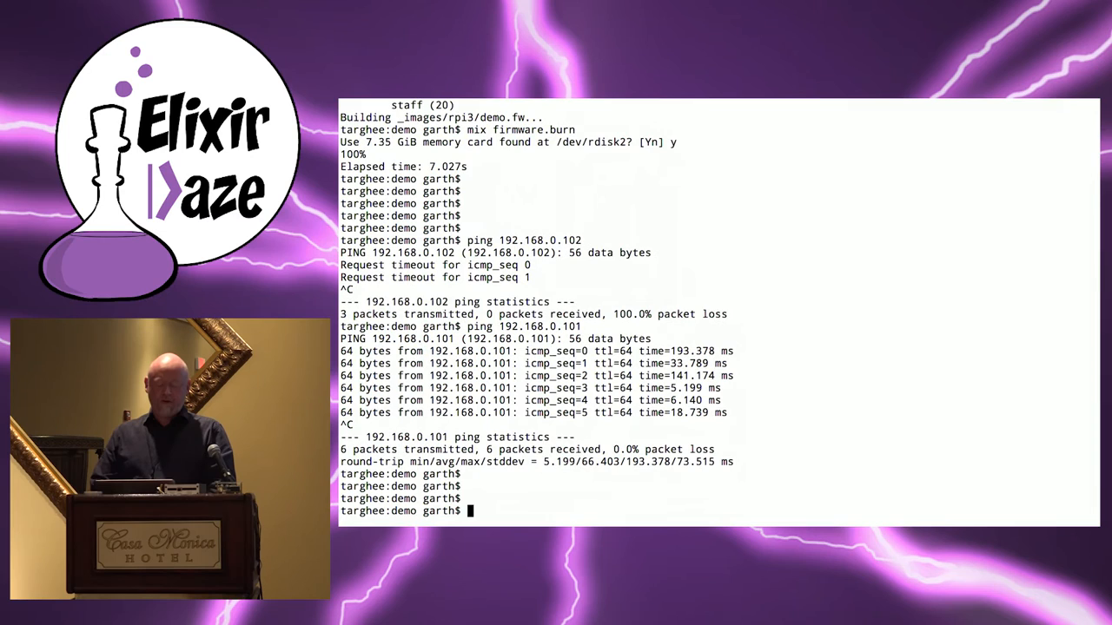
- Run mix help nerves.push, which fails on the unchecked logger_multicast_backend dependency
{"action": "type", "text": "mix he"}
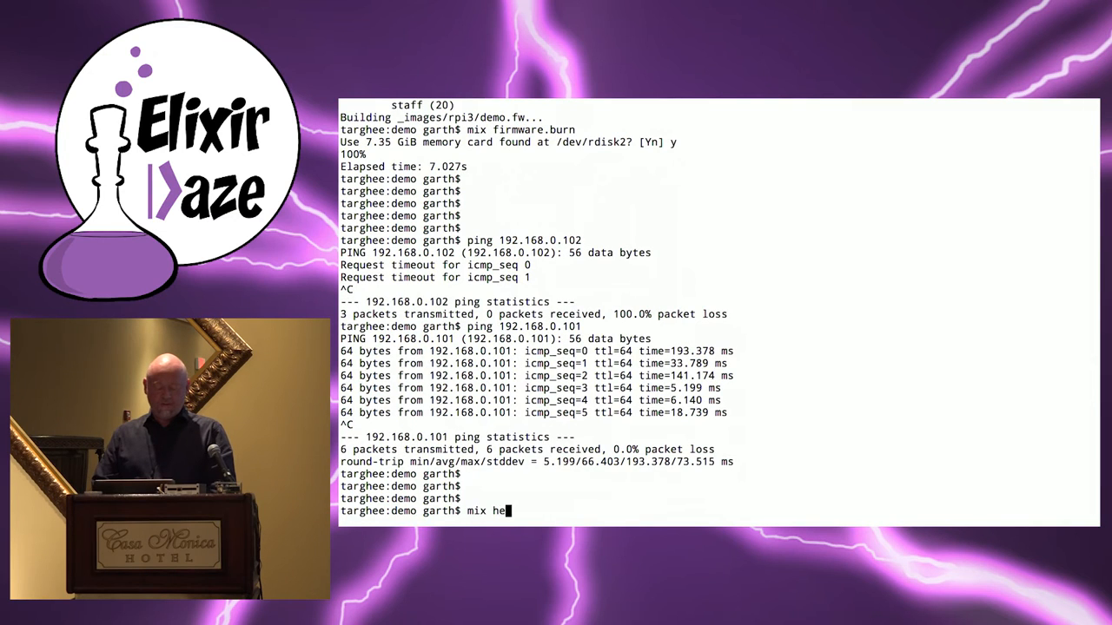
{"action": "type", "text": "lp nerves"}
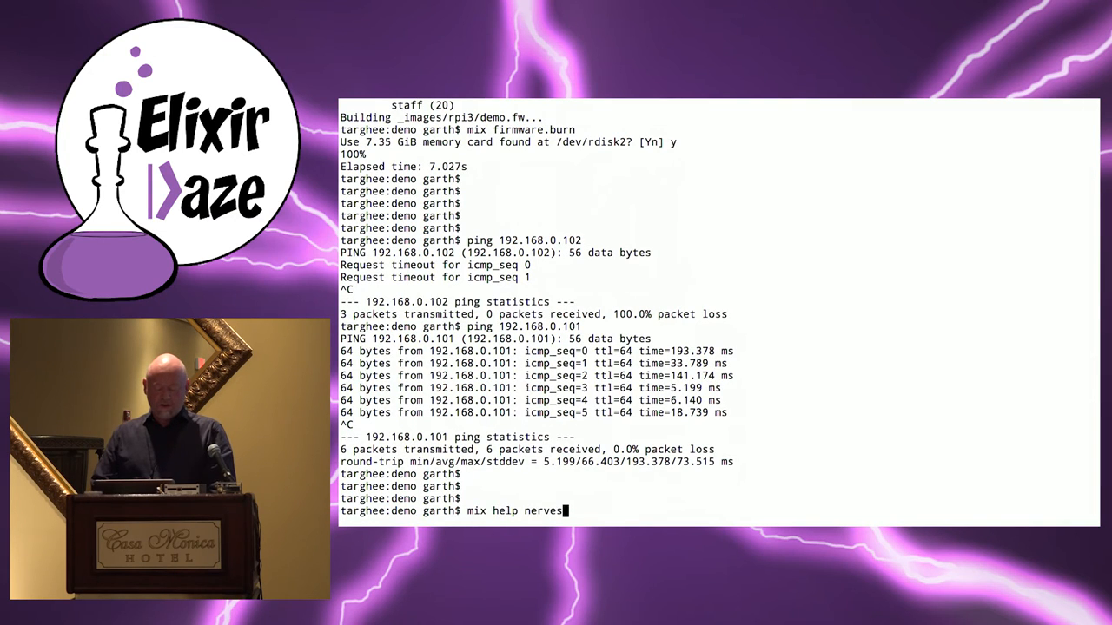
{"action": "type", "text": ".pius"}
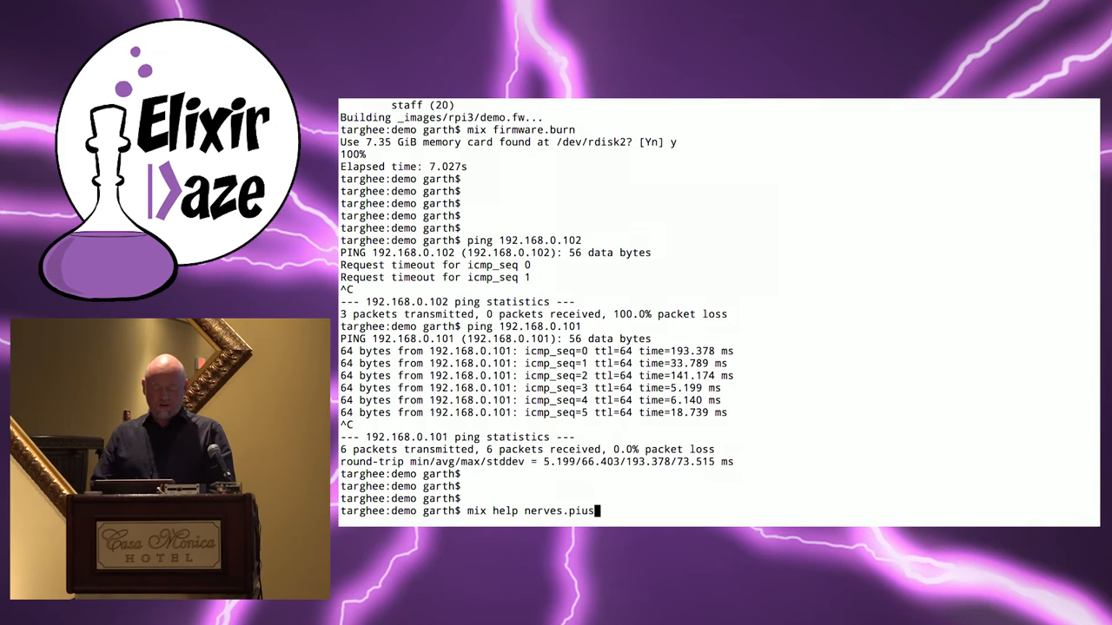
{"action": "key", "text": "Backspace"}
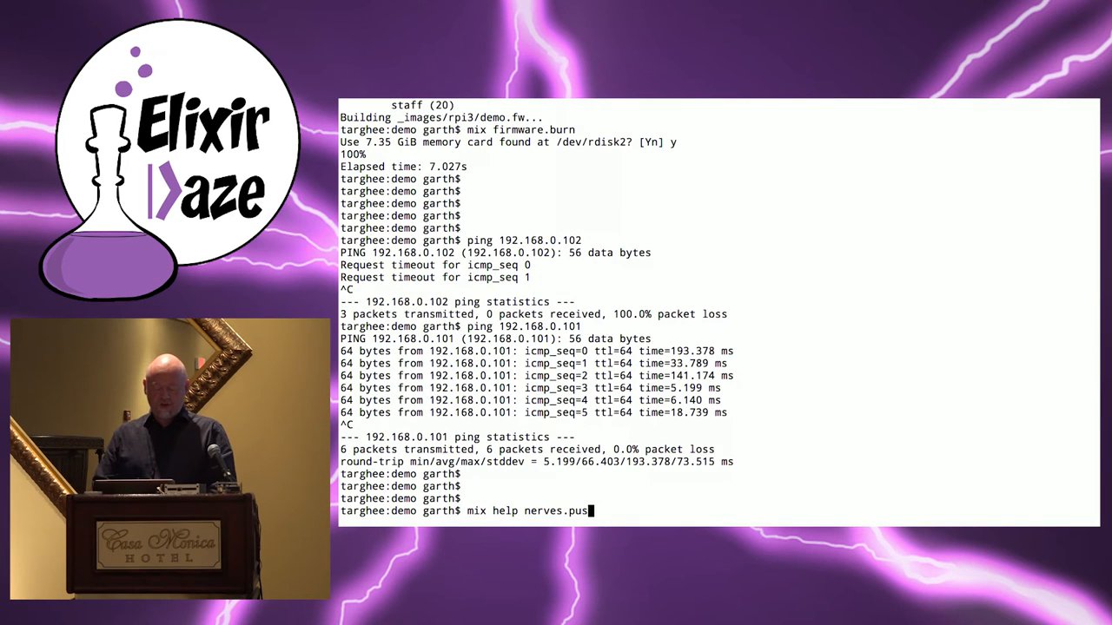
{"action": "key", "text": "Return"}
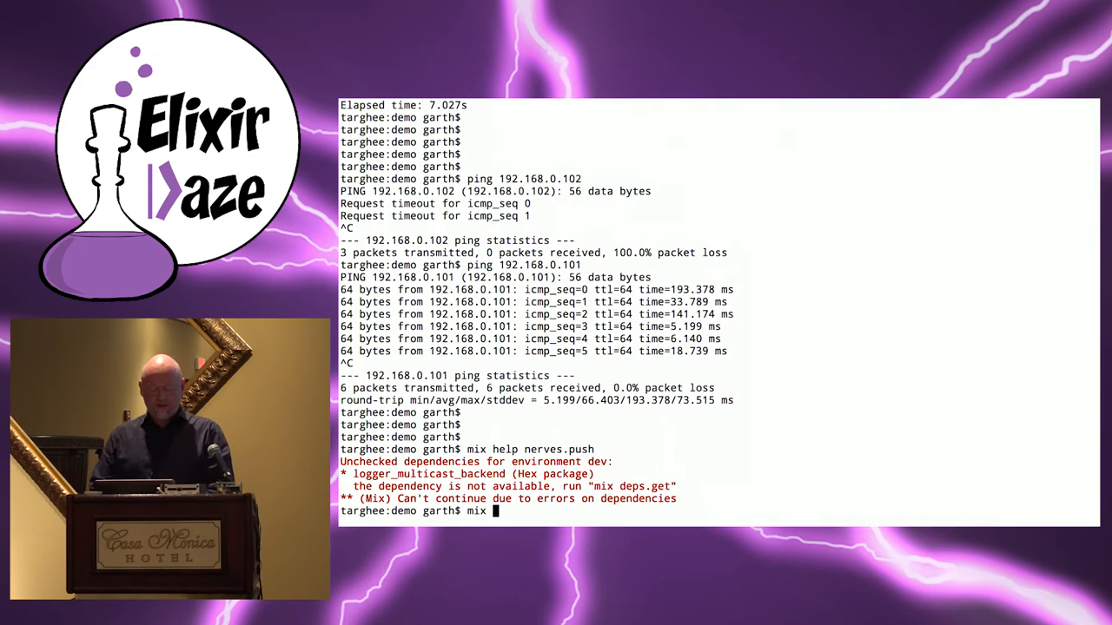
- Run mix deps.compile to fetch logger_multicast_backend 0.2.1, then rerun the nerves.push help
{"action": "type", "text": "deps"}
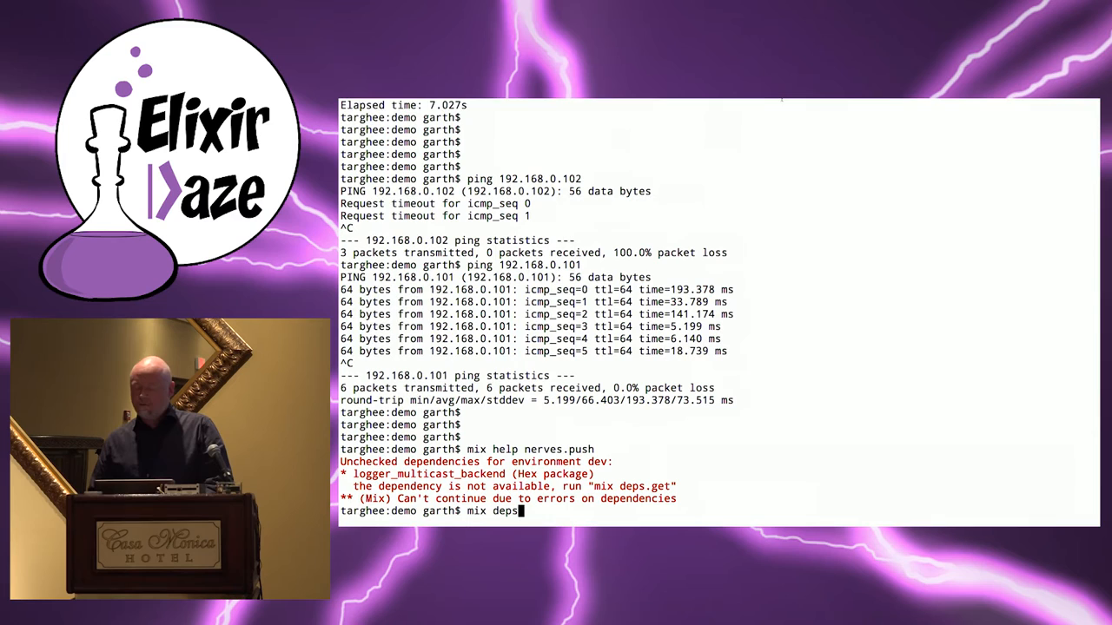
{"action": "left_click", "coordinate": [994, 103]}
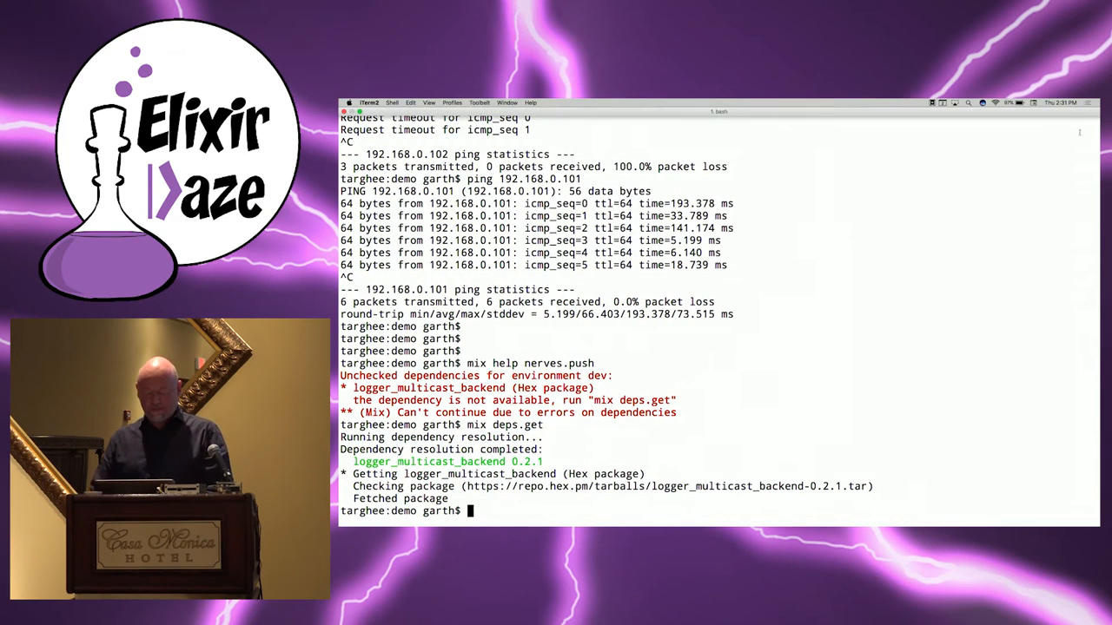
{"action": "type", "text": "mix dpe"}
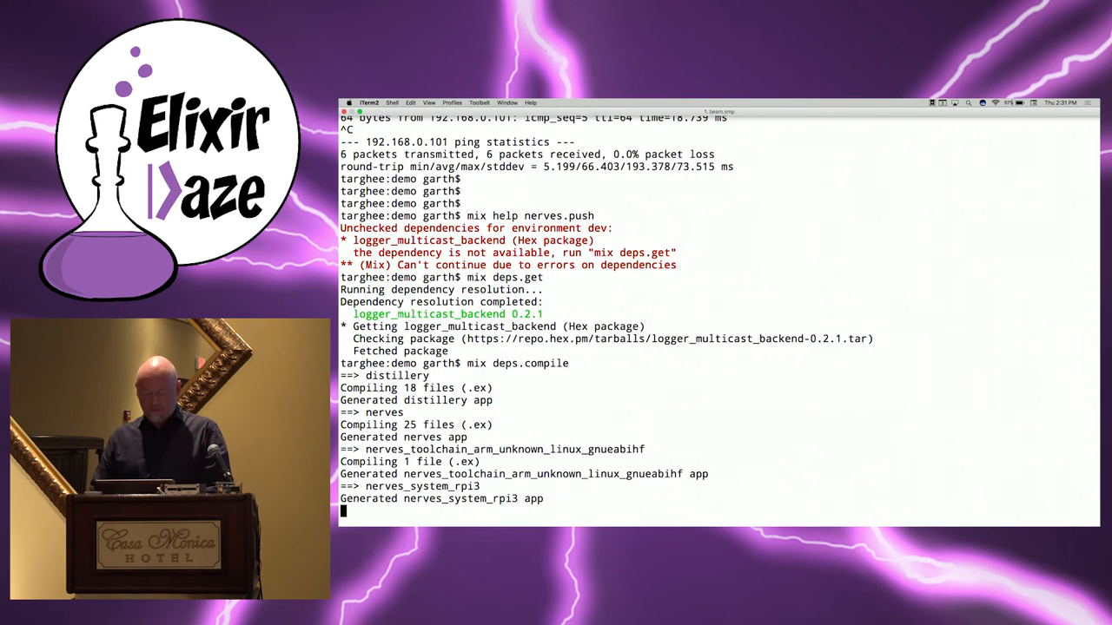
{"action": "left_click", "coordinate": [997, 103]}
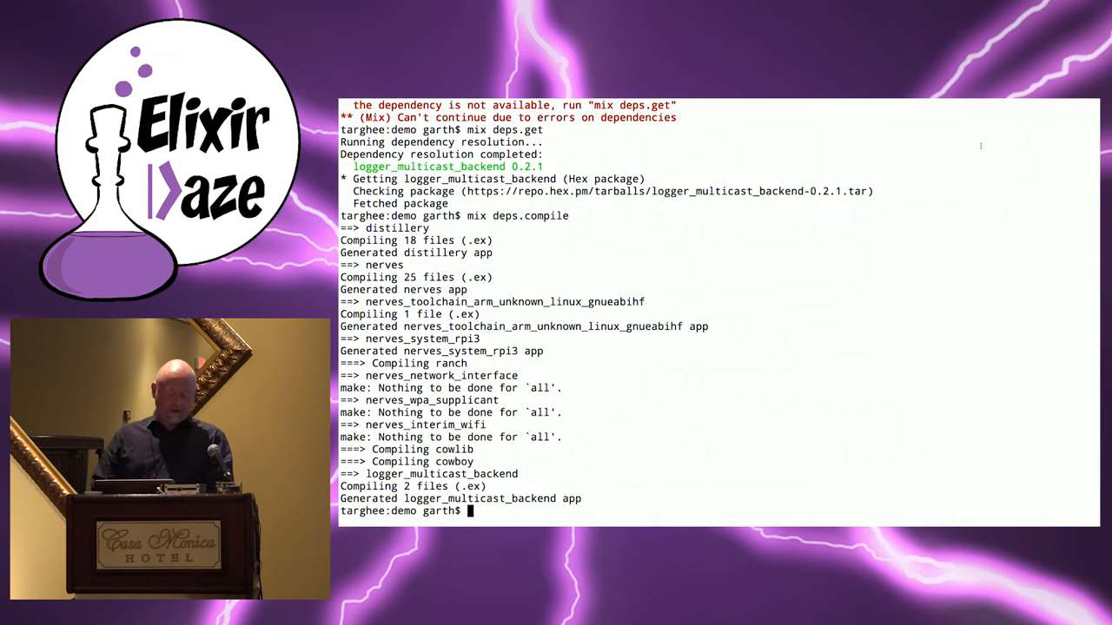
{"action": "type", "text": "mix deps.compile"}
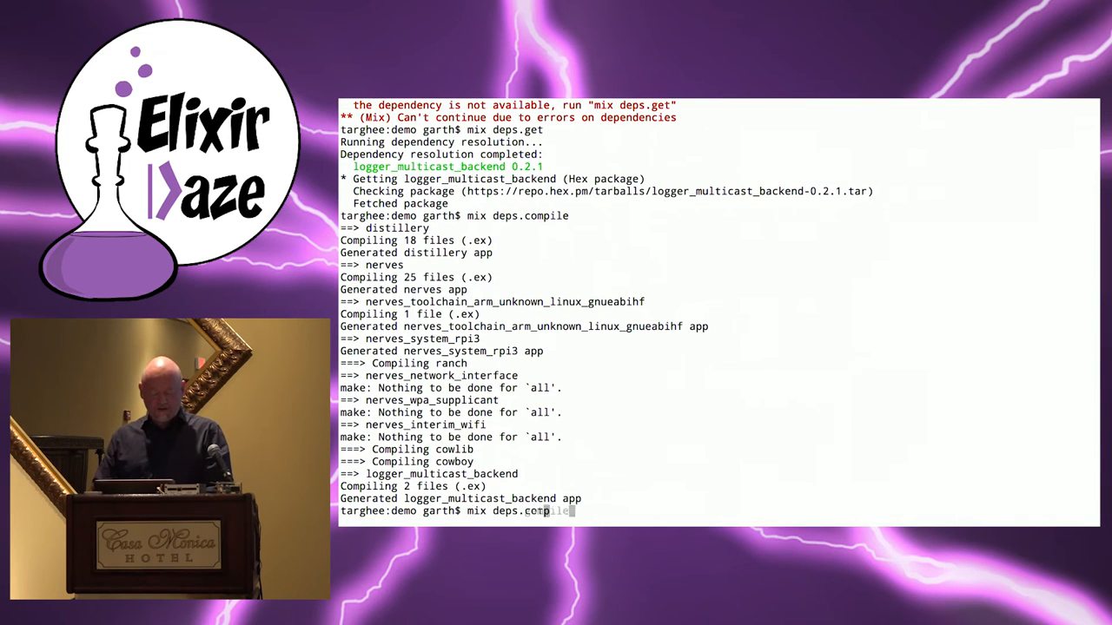
{"action": "key", "text": "Return"}
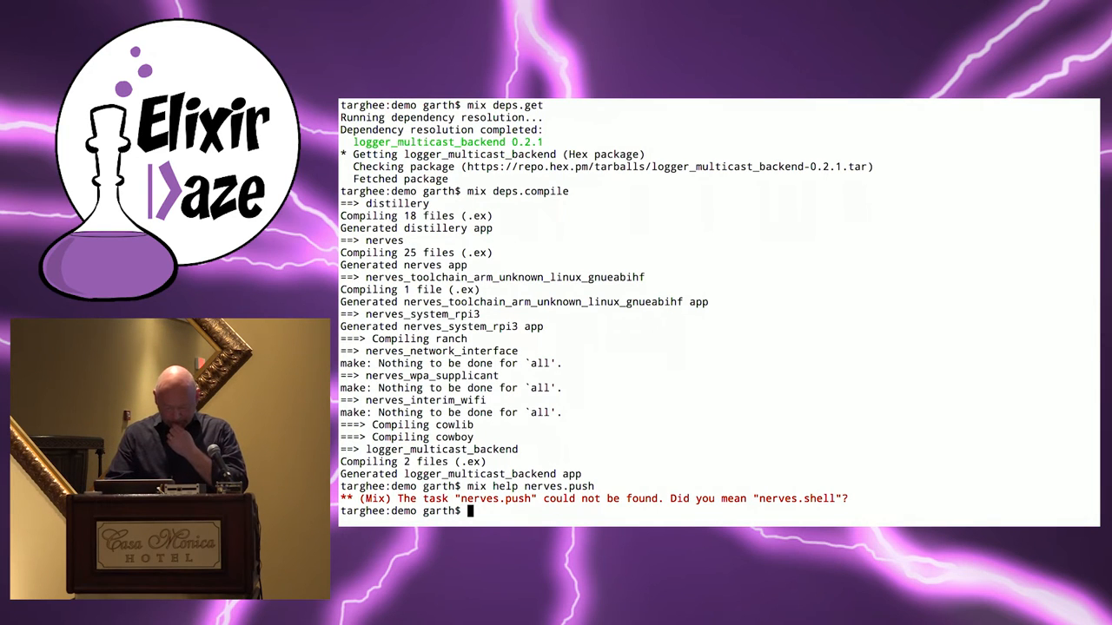
- Run mix help firmware.push to show its target, firmware and reboot options
{"action": "key", "text": "Return"}
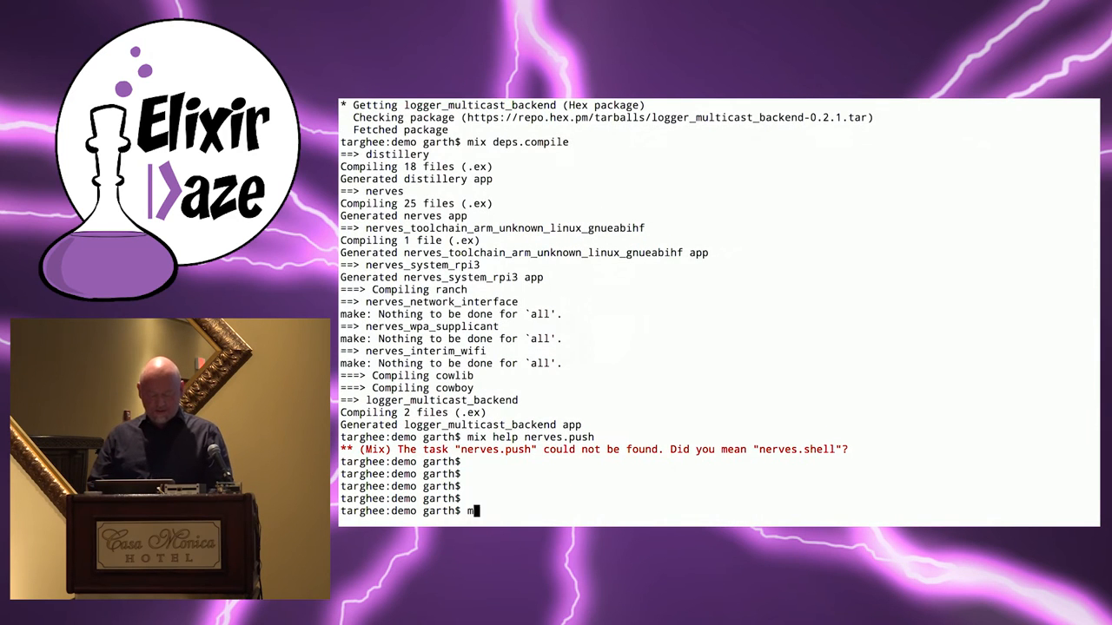
{"action": "type", "text": "ix he"}
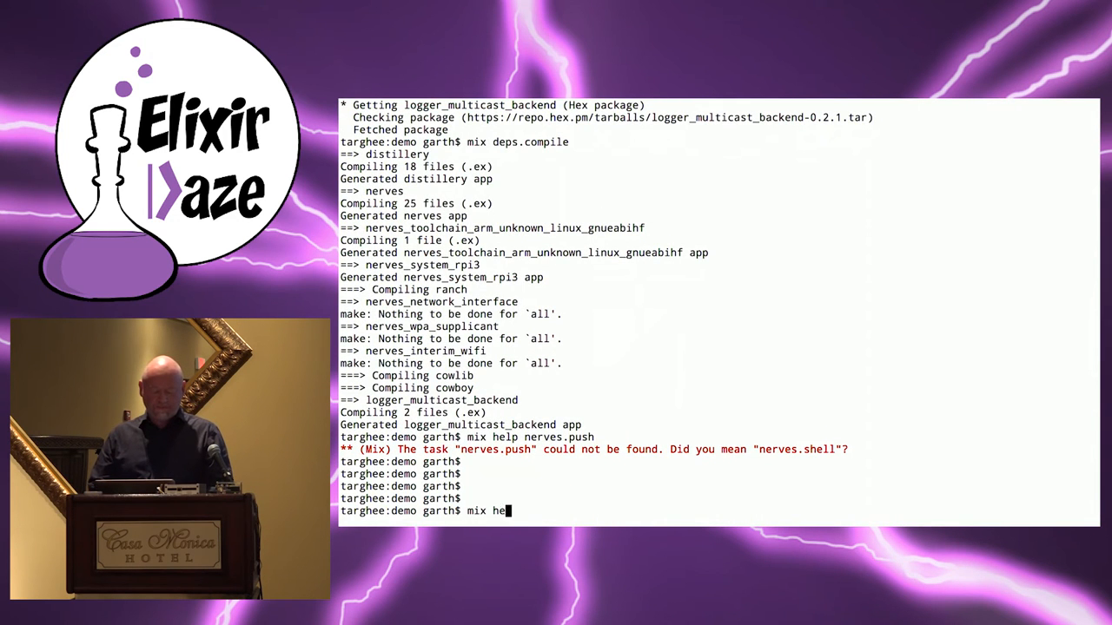
{"action": "type", "text": "lp firmware.pu"}
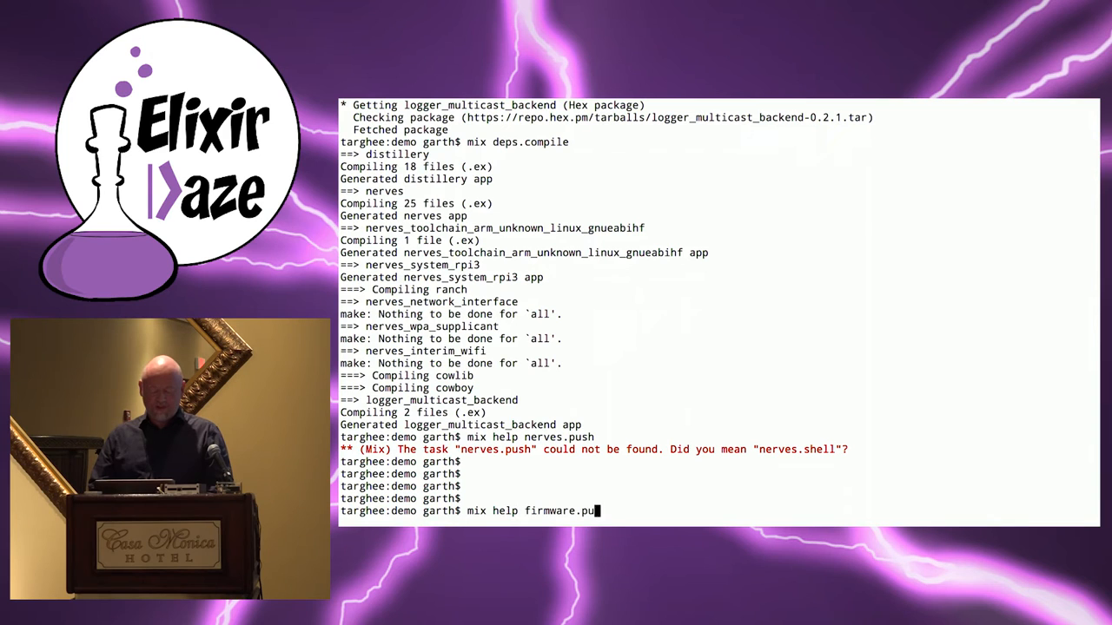
{"action": "key", "text": "Return"}
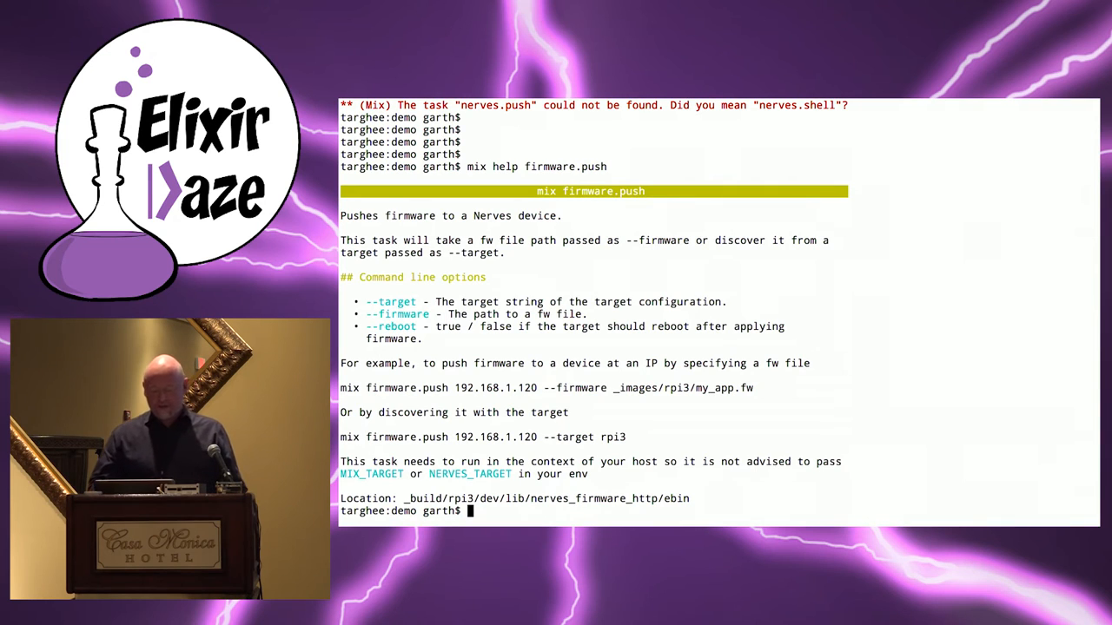
- Push the firmware with mix firmware.push 192.168.0.101 --target rpi3 after the help command rejects the arguments
{"action": "type", "text": "mix help firmware.push"}
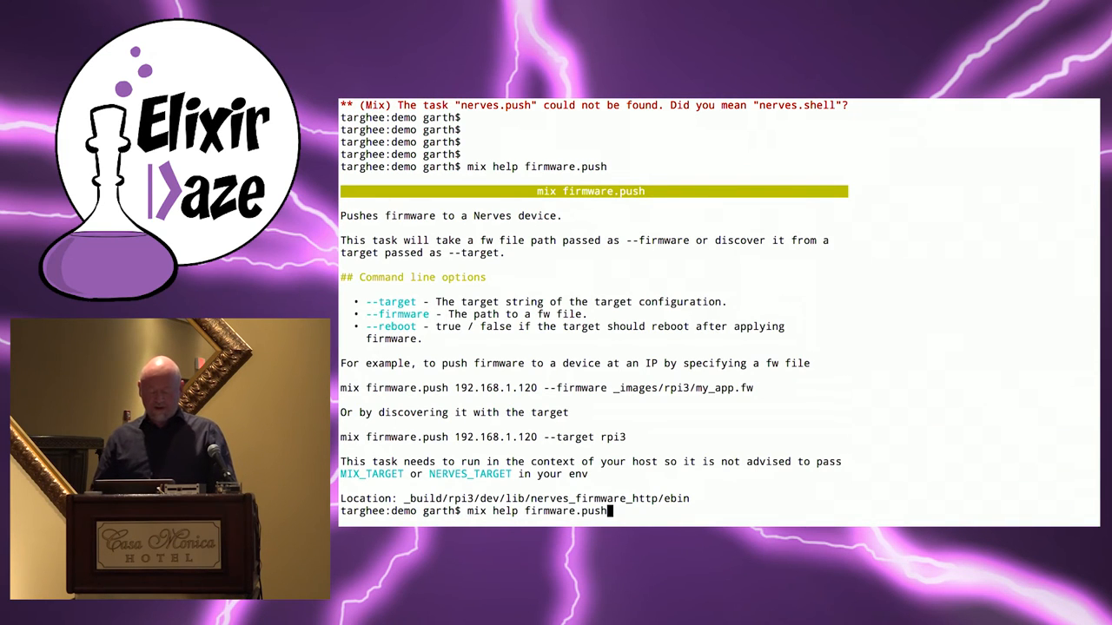
{"action": "type", "text": "192."}
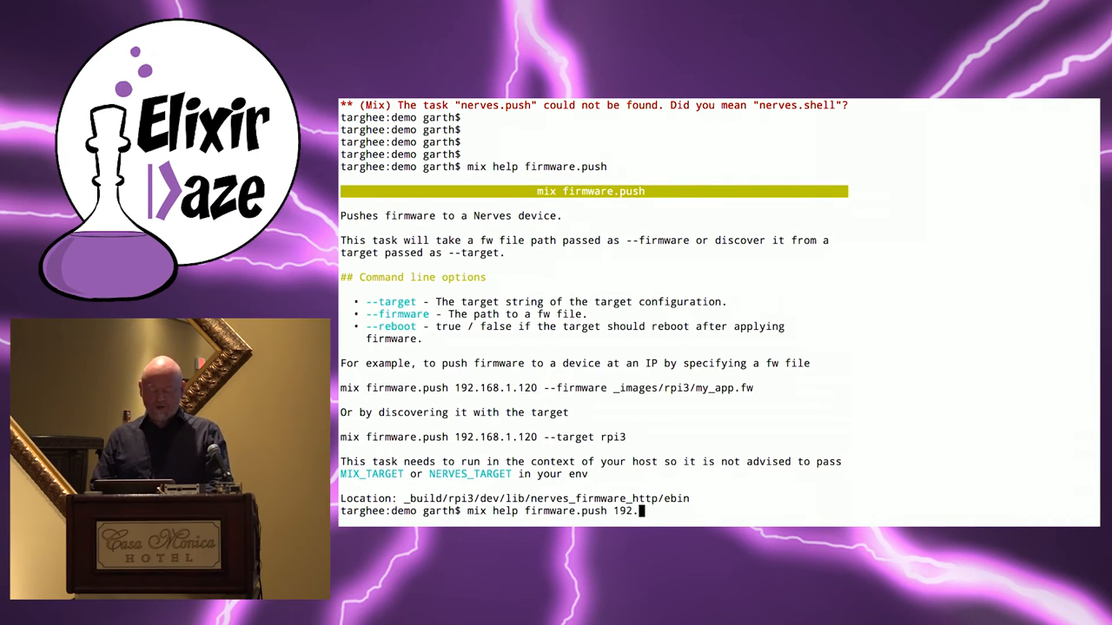
{"action": "type", "text": "168.0."}
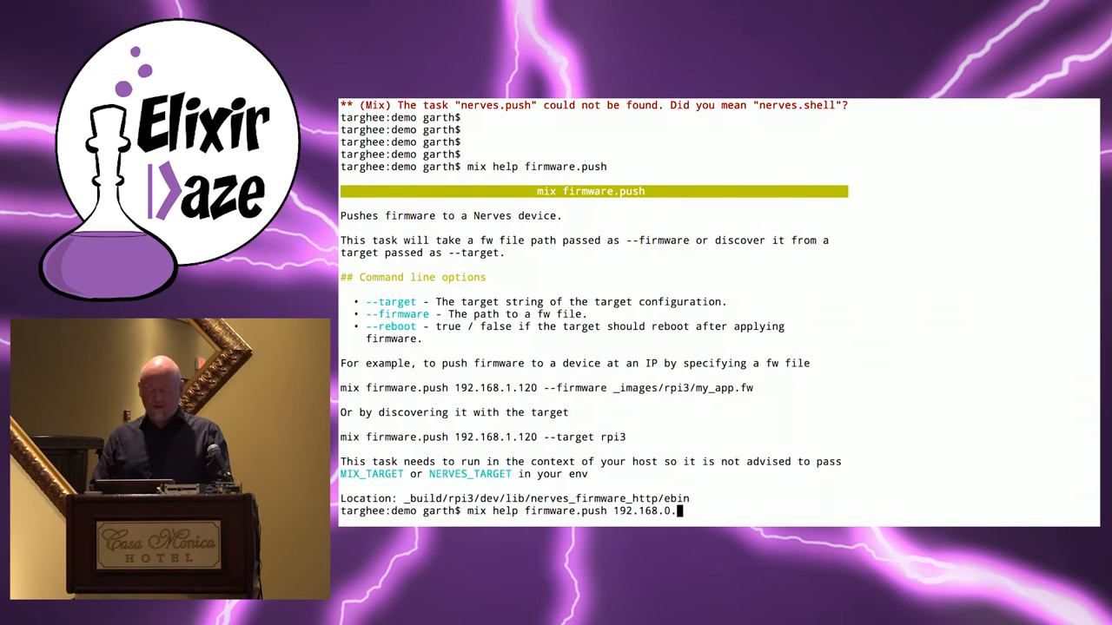
{"action": "type", "text": "10"}
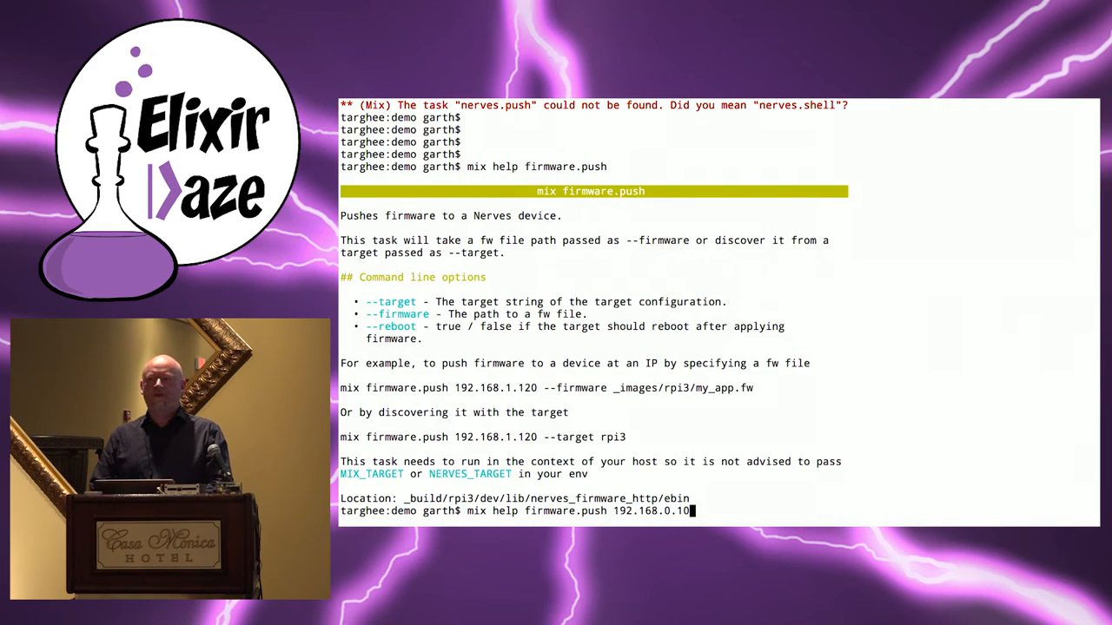
{"action": "type", "text": "1 --target rpi3"}
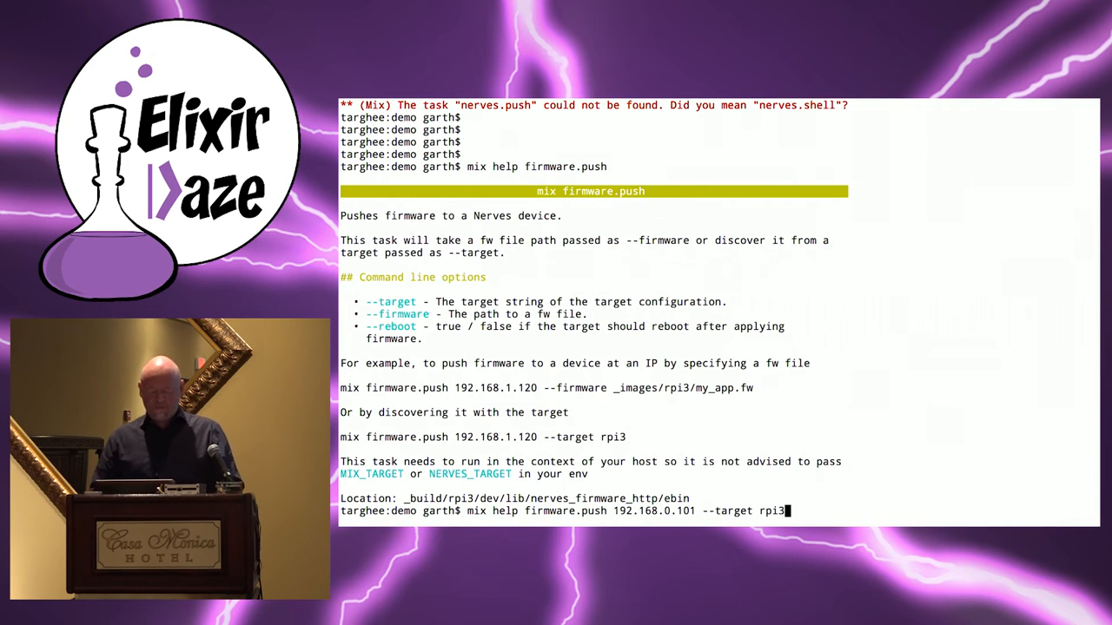
{"action": "key", "text": "Return"}
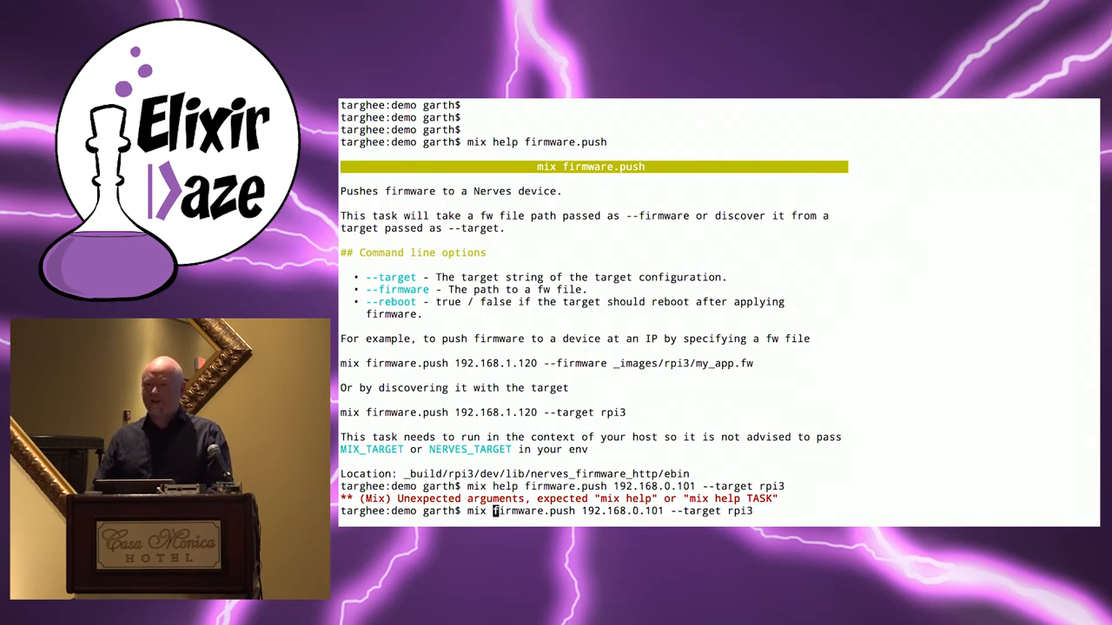
{"action": "key", "text": "Return"}
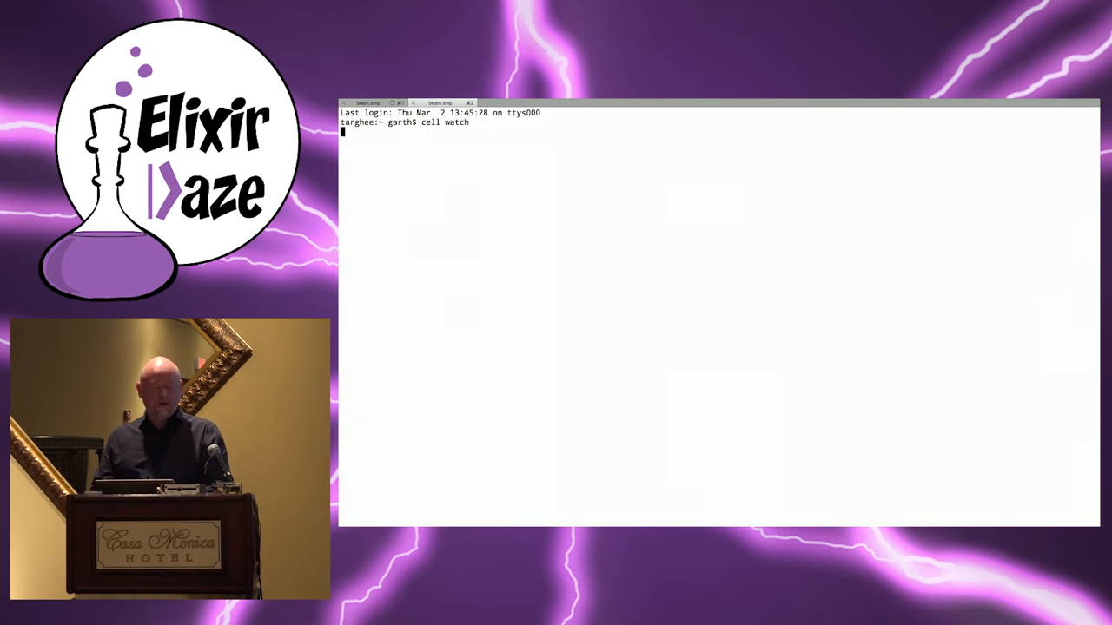
- Confirm the upload hit 100%, start a ping 192.168. command, then switch to the cell watch tab
{"action": "key", "text": "Return"}
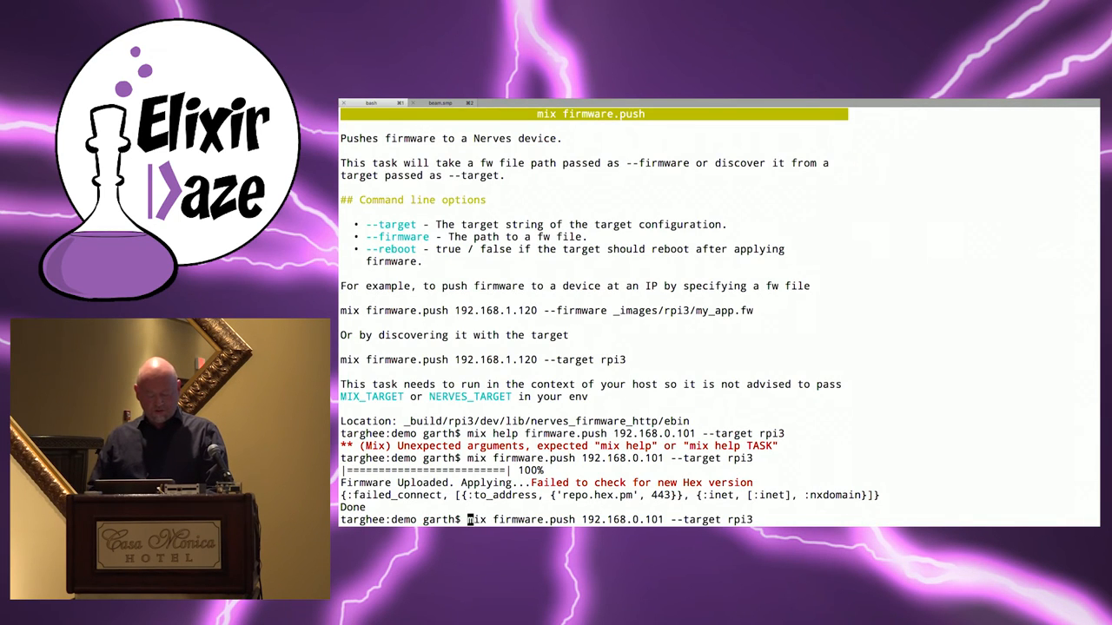
{"action": "type", "text": "p"}
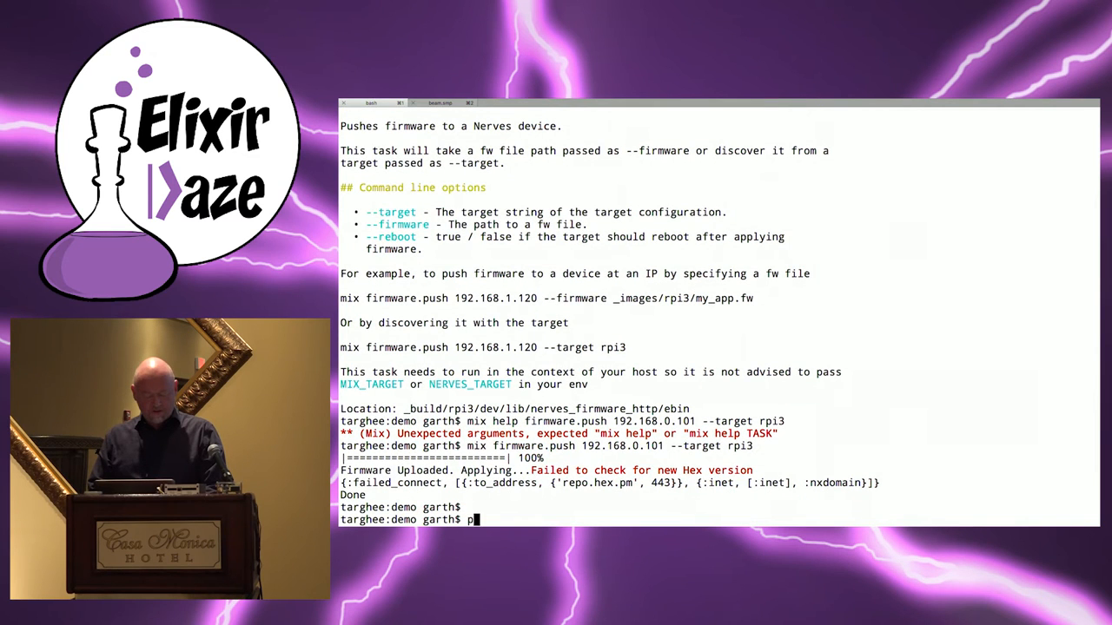
{"action": "type", "text": "ing 192.168."}
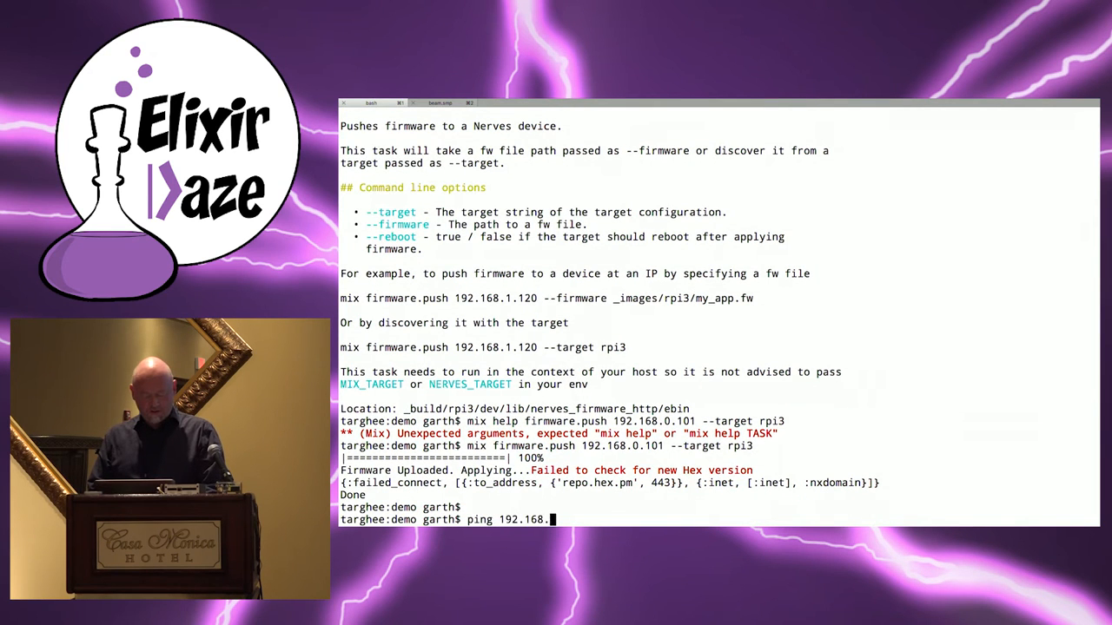
{"action": "key", "text": "Return"}
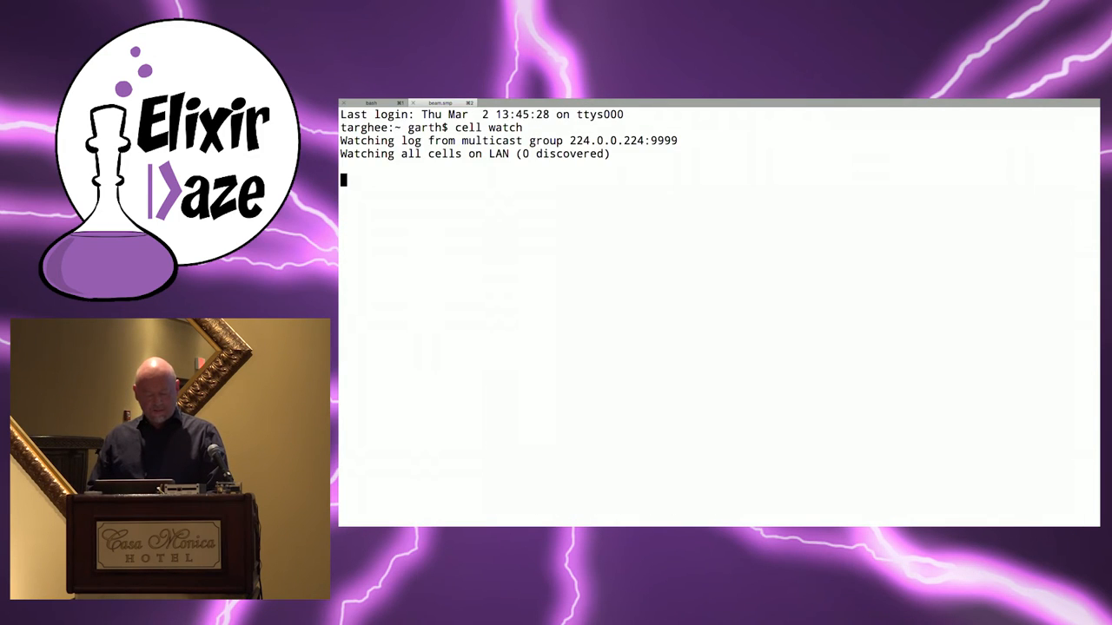
- Restart cell watch in its terminal and switch over to Atom with mix.exs open
{"action": "left_click", "coordinate": [997, 103]}
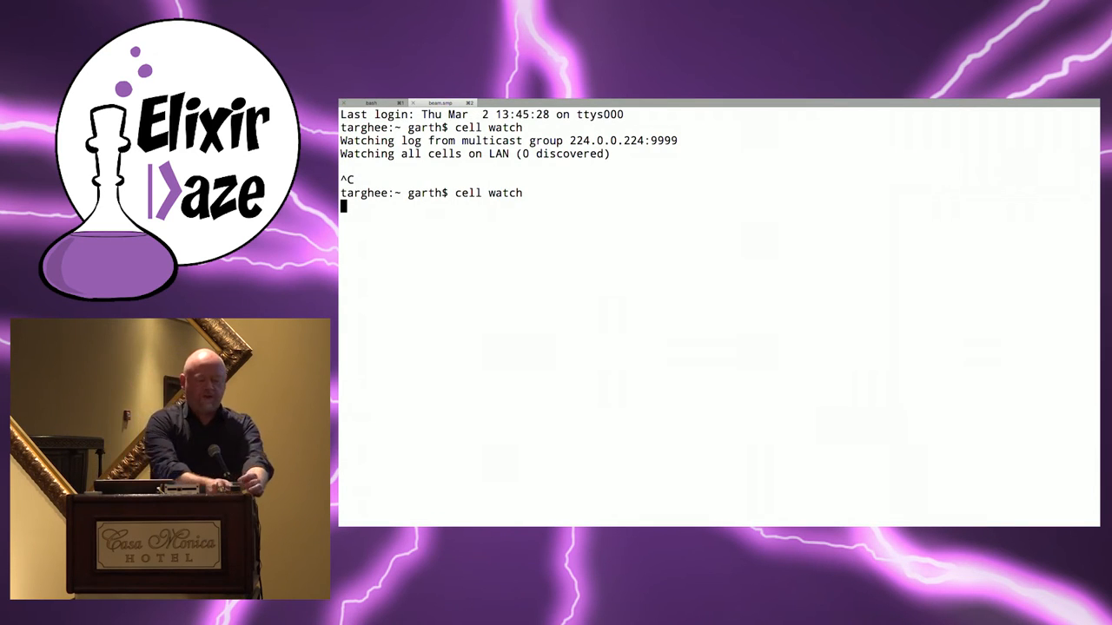
{"action": "key", "text": "Return"}
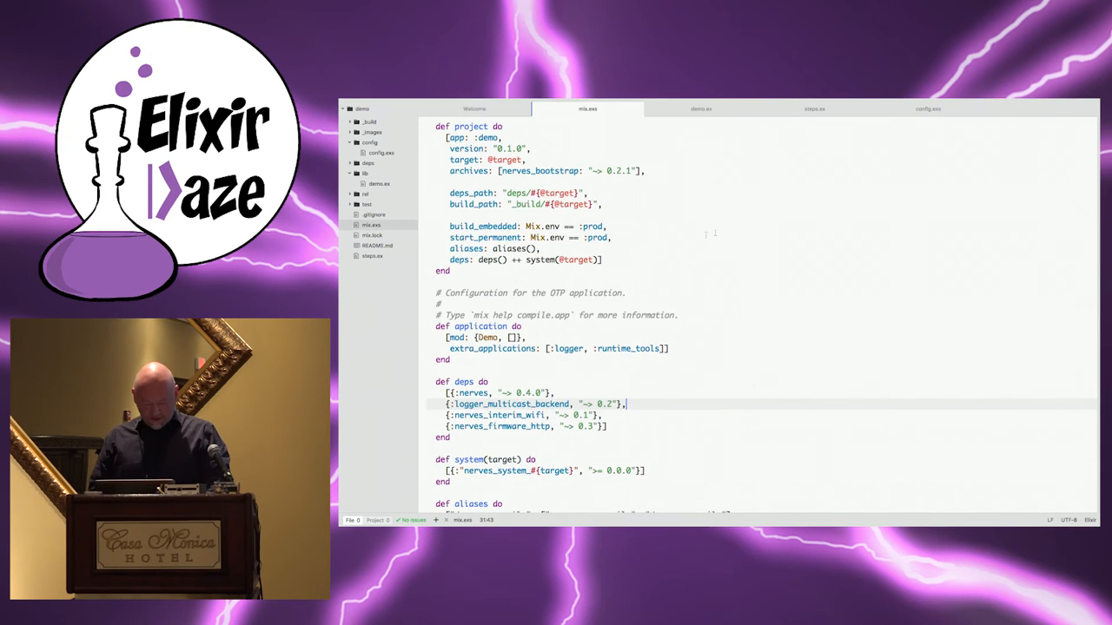
- Review the mix.exs deps and the LoggerMulticastBackend debug settings in config.exs
{"action": "scroll", "scroll_direction": "down", "scroll_amount": 3}
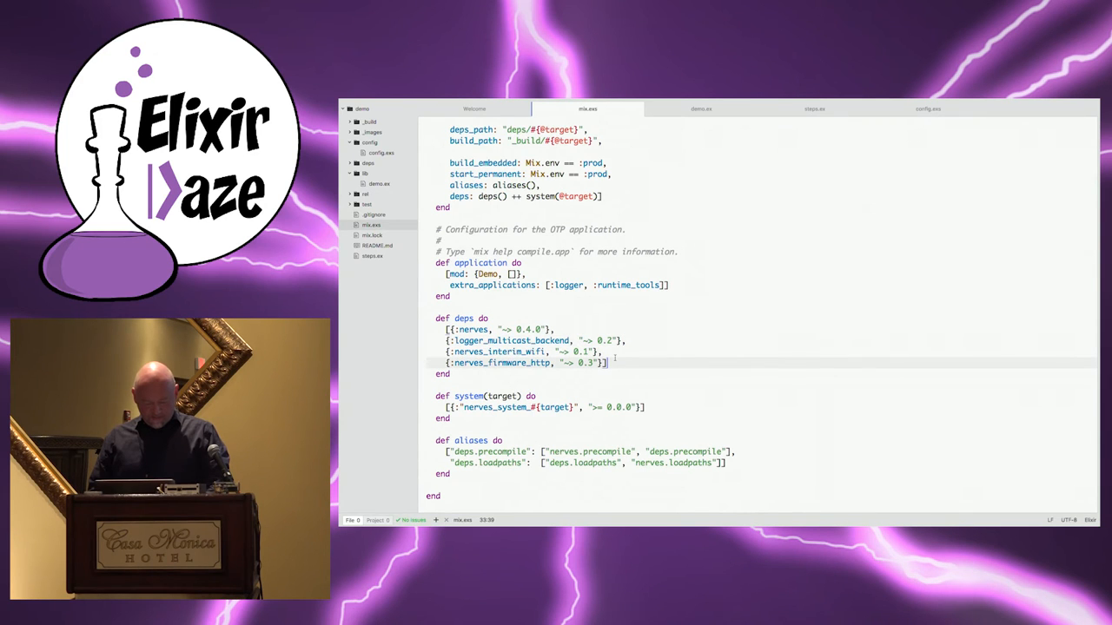
{"action": "scroll", "scroll_direction": "up", "scroll_amount": 3}
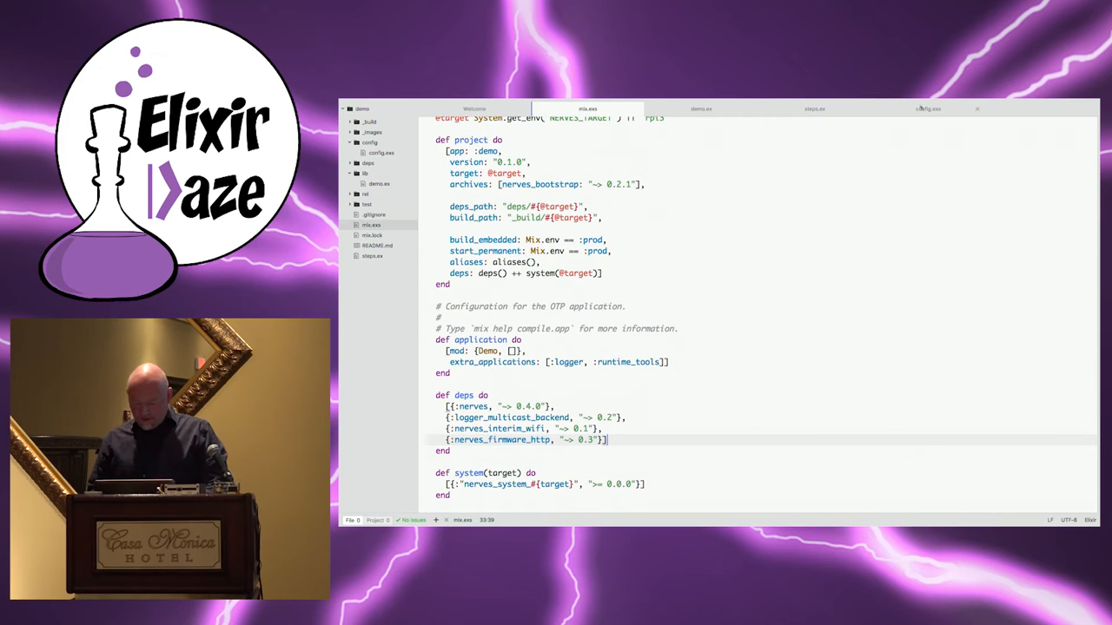
{"action": "left_click", "coordinate": [927, 108]}
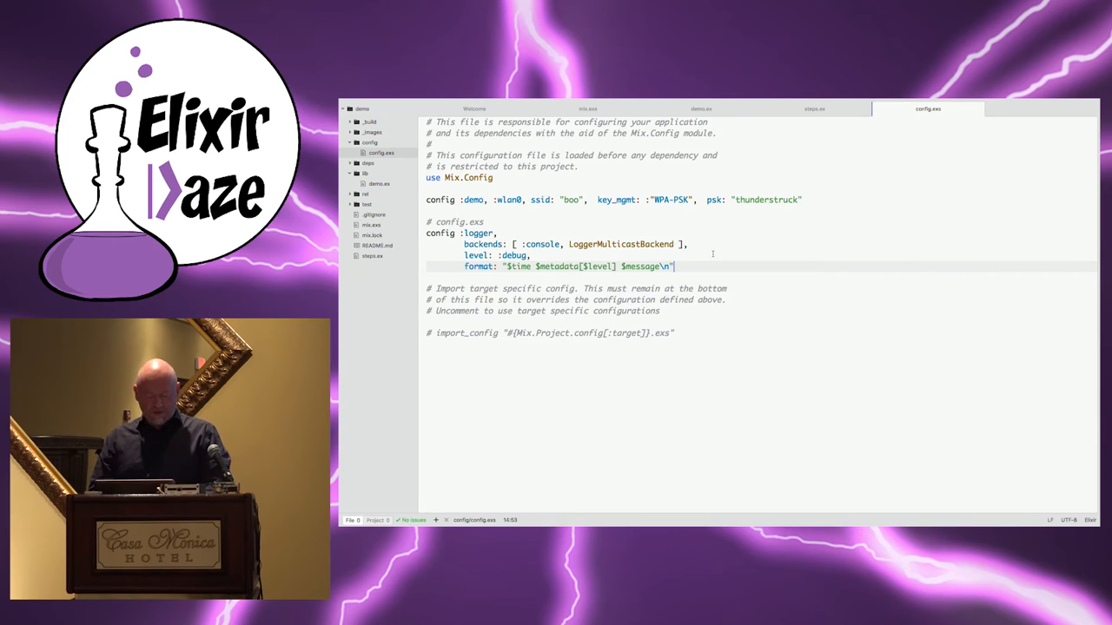
{"action": "key", "text": "Return"}
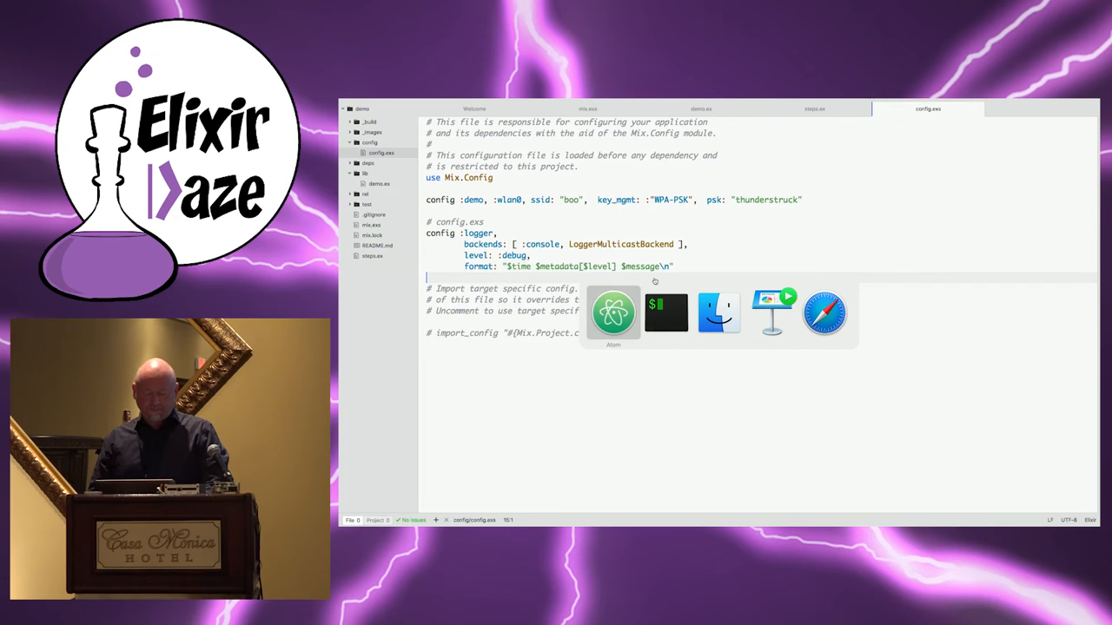
- Check the notes and mix.exs, then add 'config :nerves_cell, Mix.Project.config' to config.exs
{"action": "left_click", "coordinate": [813, 108]}
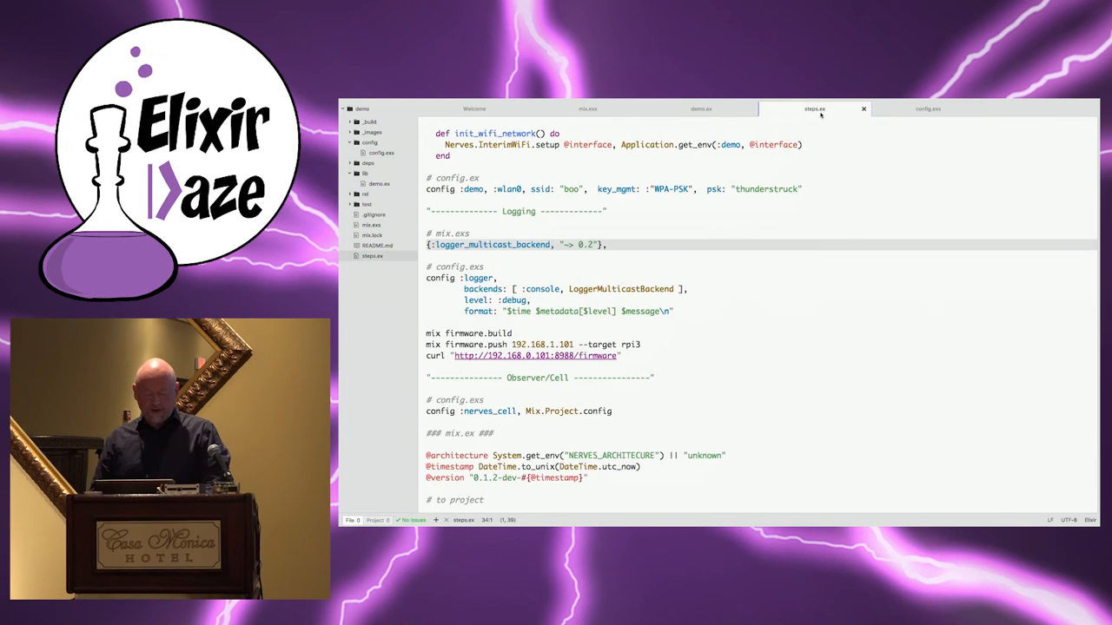
{"action": "scroll", "scroll_direction": "down", "scroll_amount": 3}
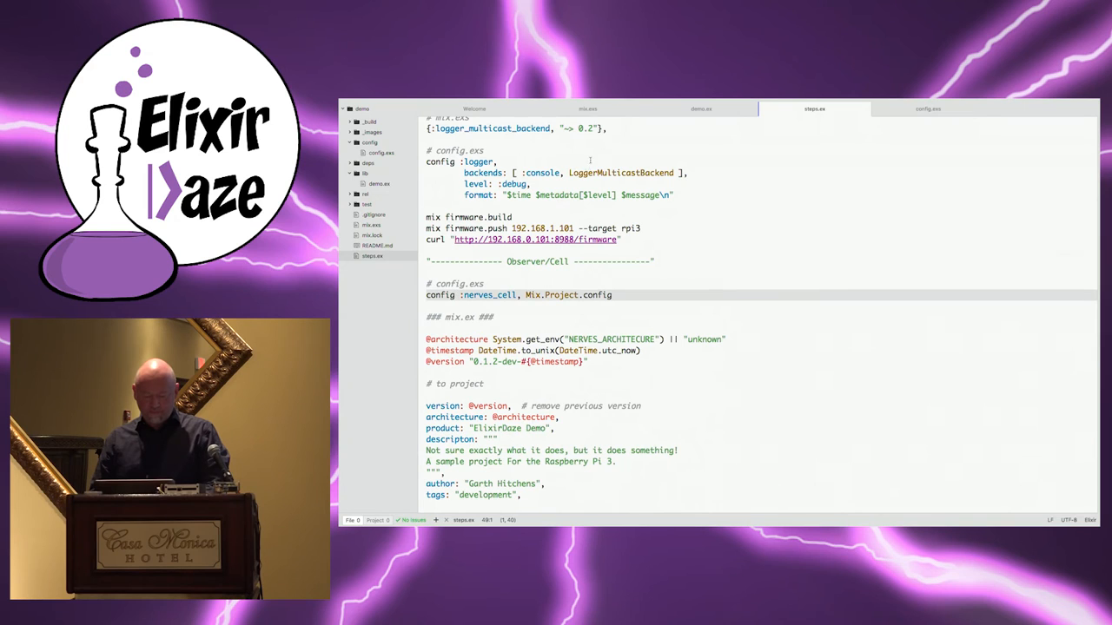
{"action": "left_click", "coordinate": [587, 107]}
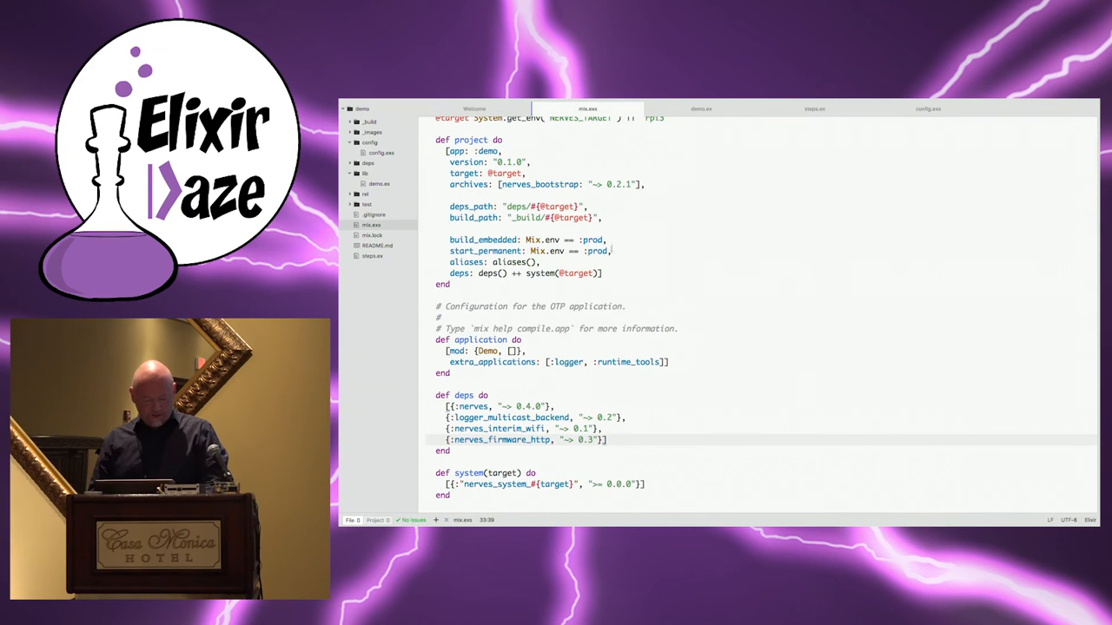
{"action": "scroll", "scroll_direction": "down", "scroll_amount": 3}
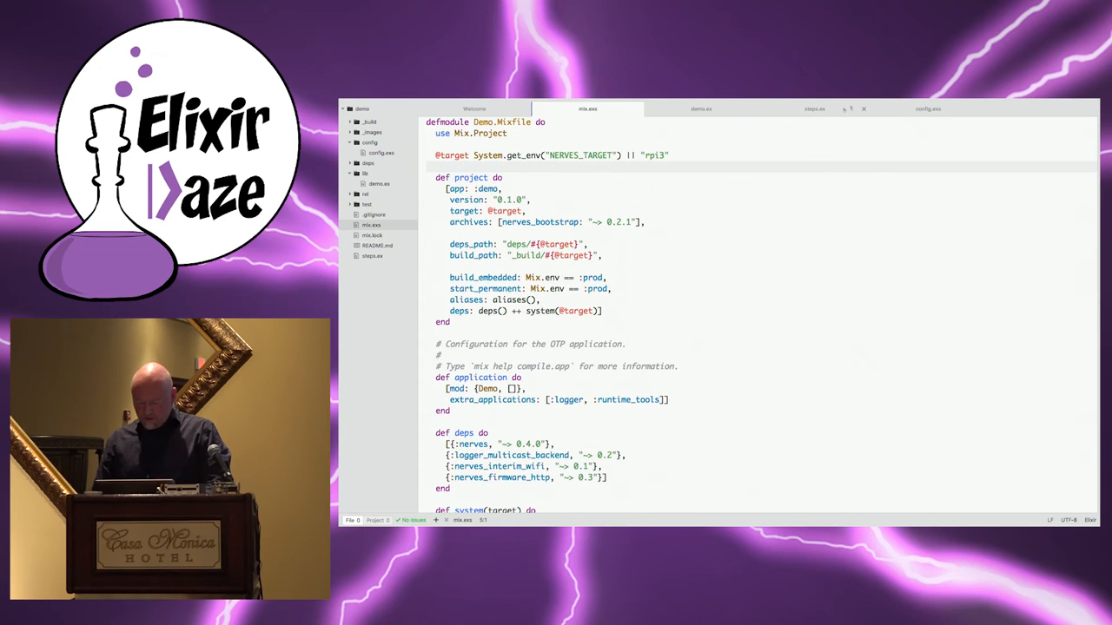
{"action": "left_click", "coordinate": [928, 107]}
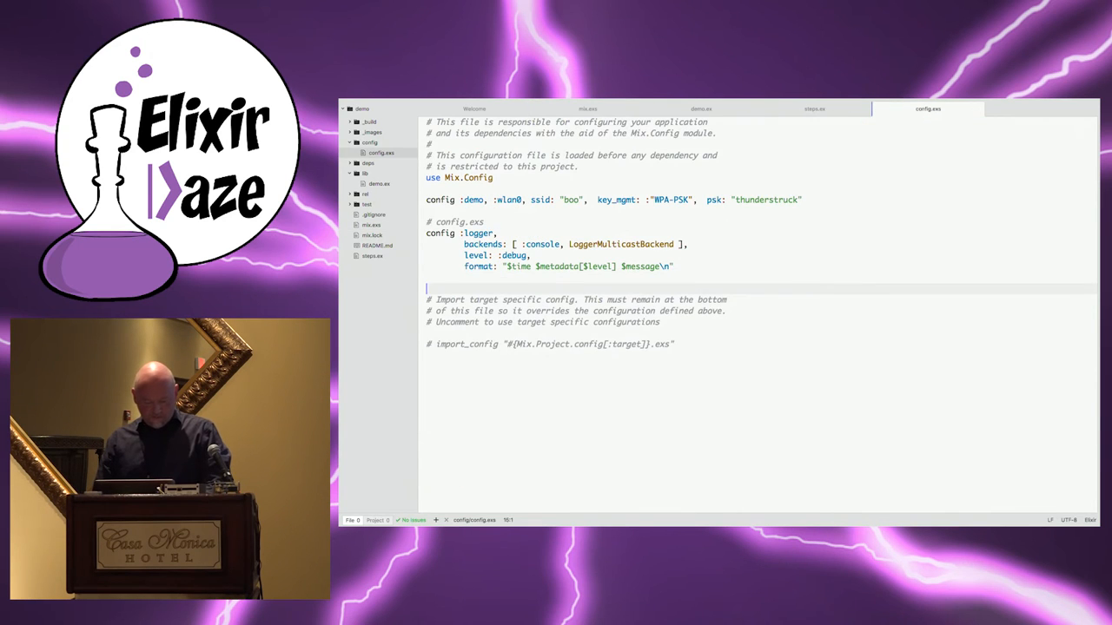
{"action": "type", "text": "config :nerves_cell, Mix.Project.config"}
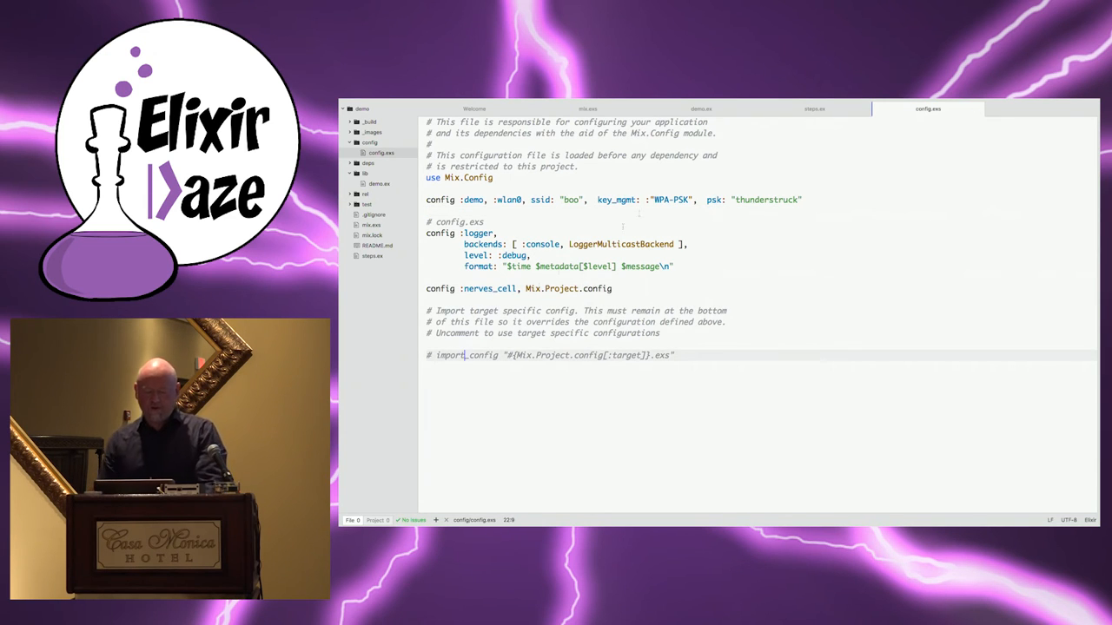
- Glance at mix.exs and demo.ex, then scroll the steps notes to the mix.exs attribute snippets
{"action": "left_click", "coordinate": [587, 108]}
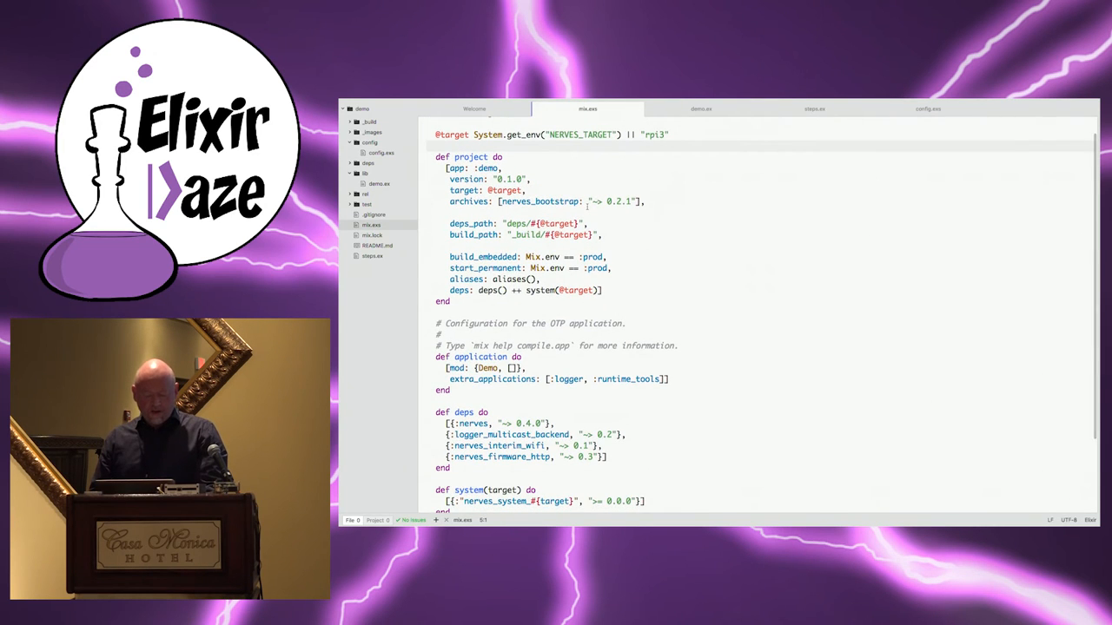
{"action": "left_click", "coordinate": [702, 108]}
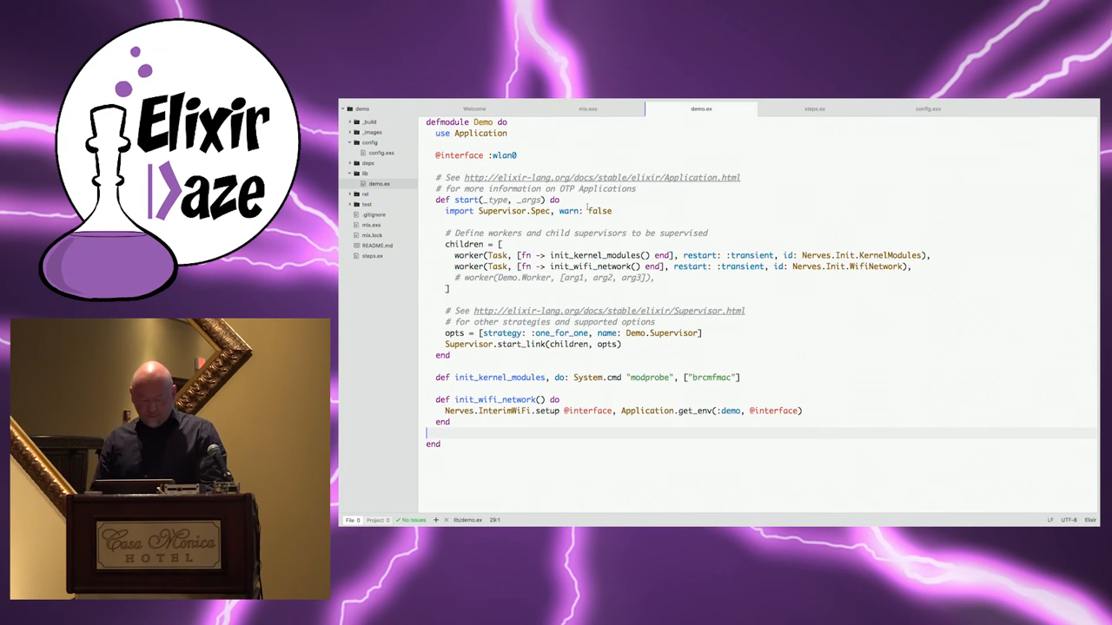
{"action": "left_click", "coordinate": [813, 108]}
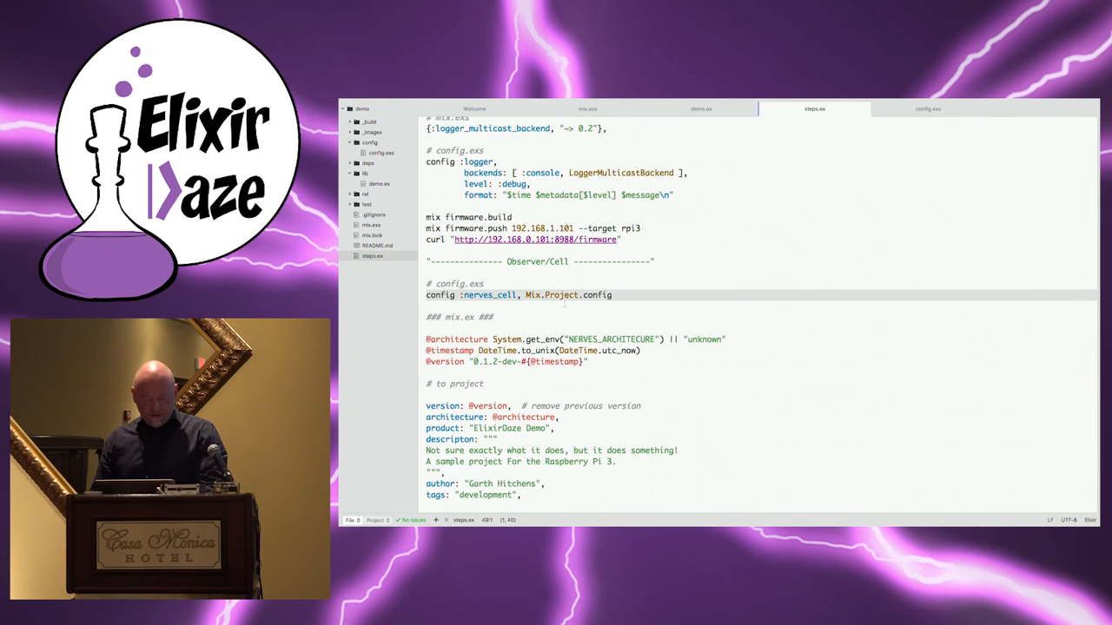
{"action": "scroll", "scroll_direction": "down", "scroll_amount": 3}
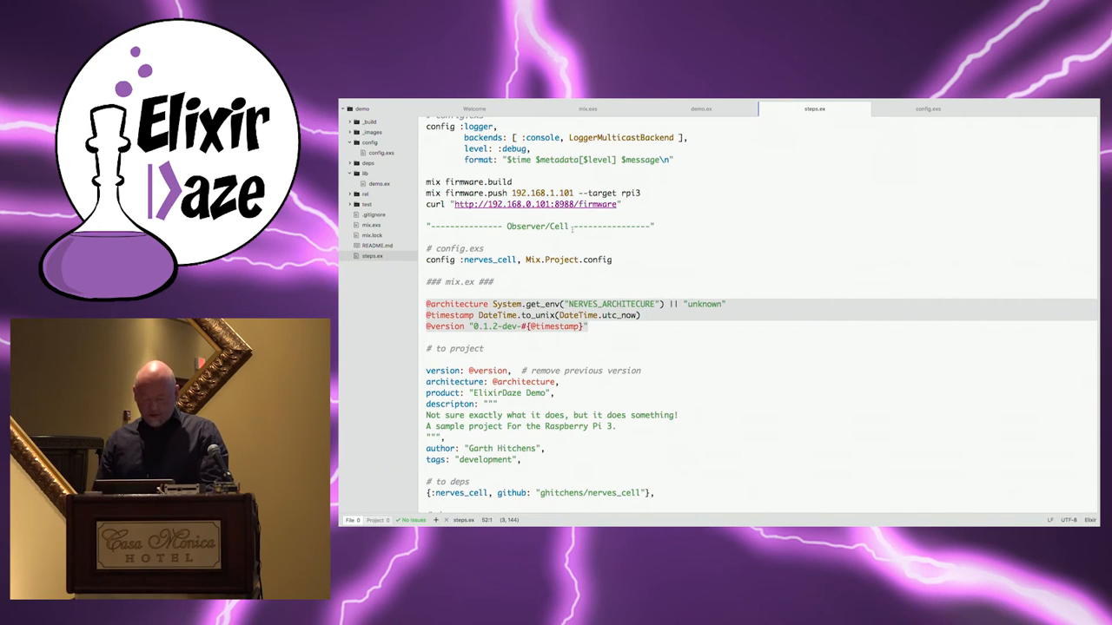
{"action": "left_click", "coordinate": [587, 108]}
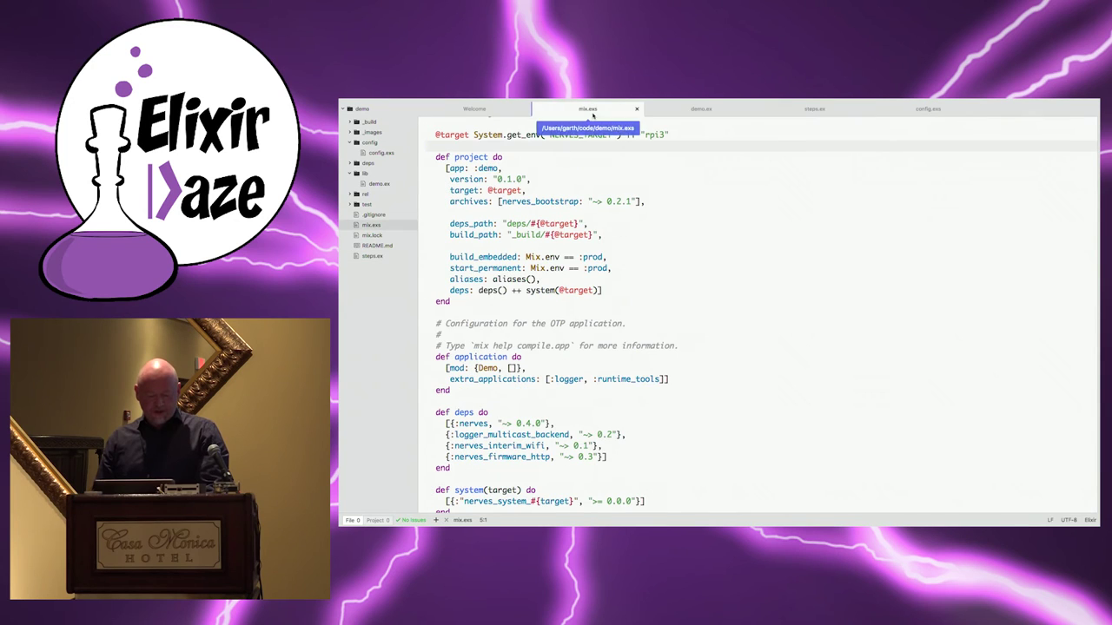
{"action": "mouse_move", "coordinate": [580, 212]}
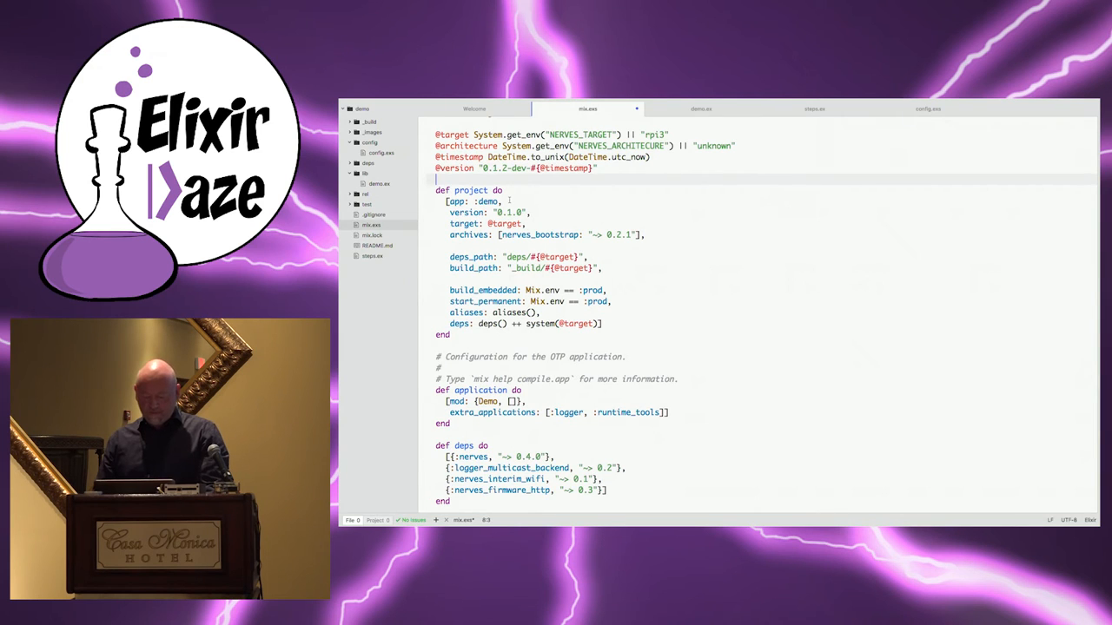
{"action": "left_click", "coordinate": [813, 107]}
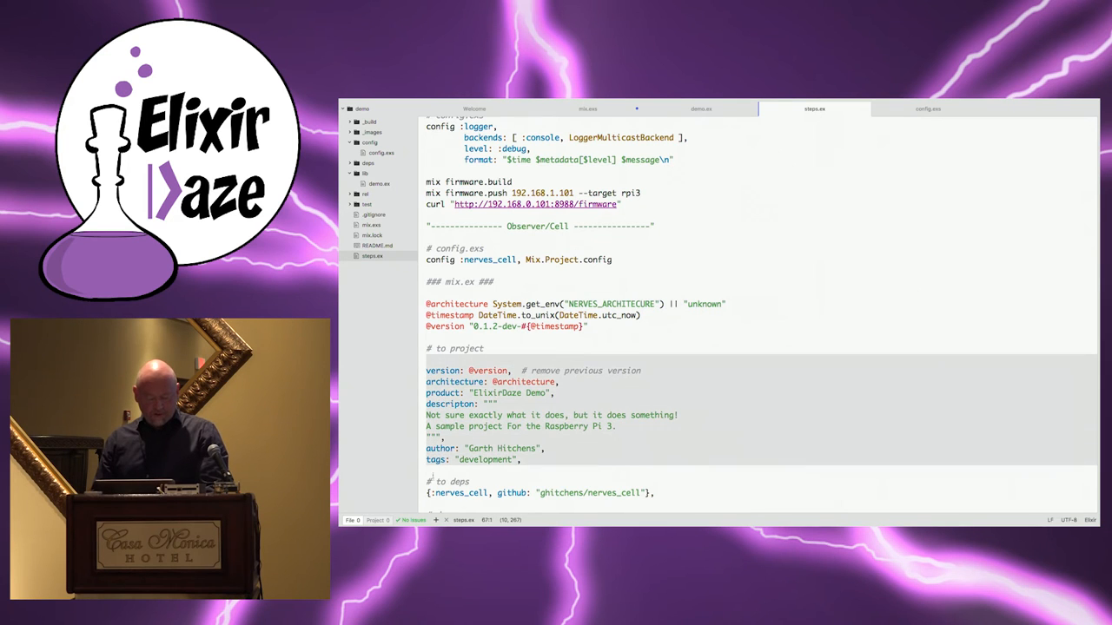
{"action": "scroll", "scroll_direction": "down", "scroll_amount": 3}
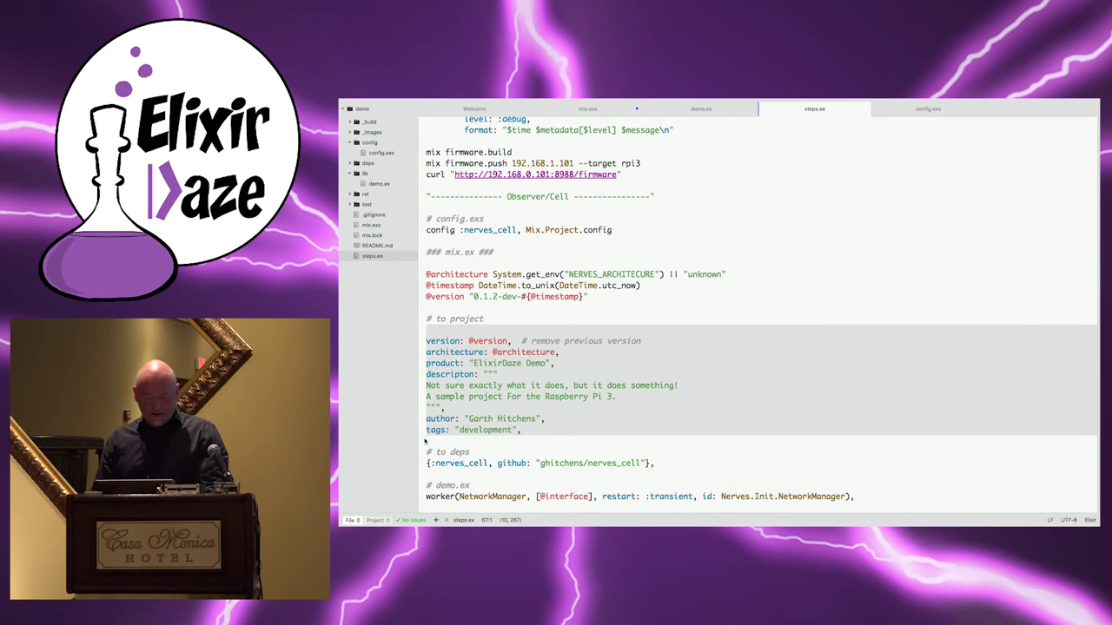
{"action": "left_click", "coordinate": [588, 108]}
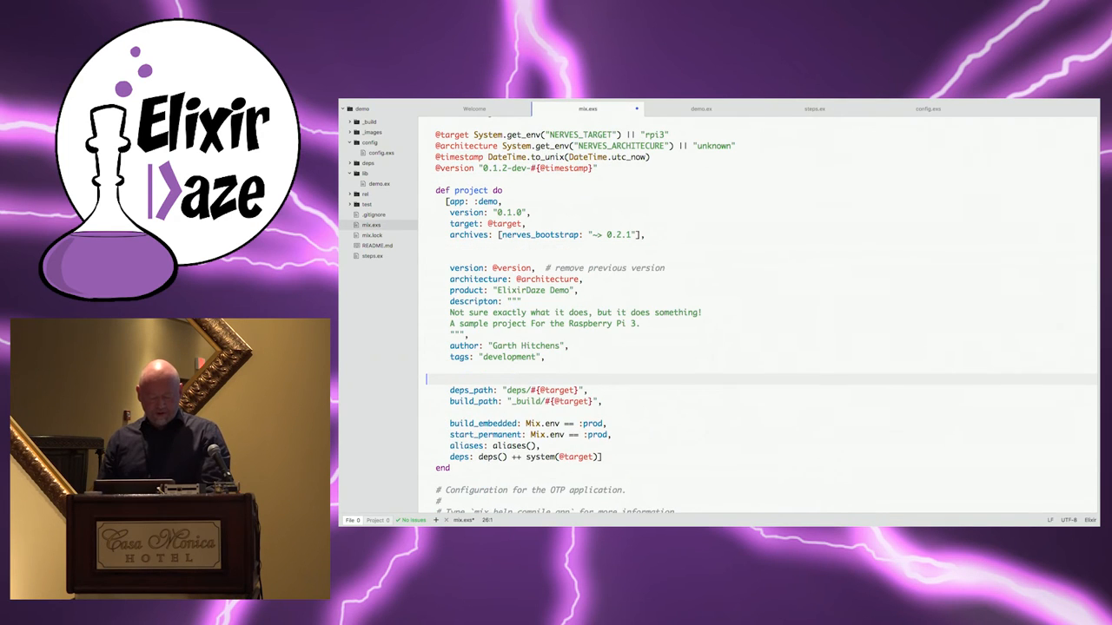
{"action": "left_click", "coordinate": [518, 268]}
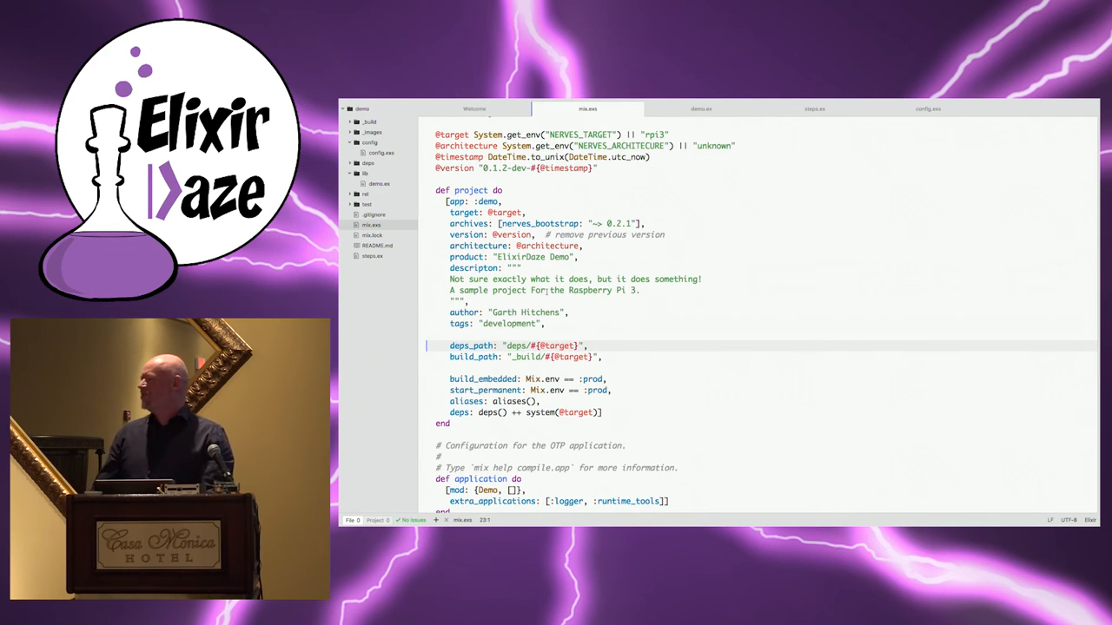
- Copy the {:nerves_cell, github: ghitchens/...} line from steps.ex into the mix.exs deps list
{"action": "left_click", "coordinate": [474, 108]}
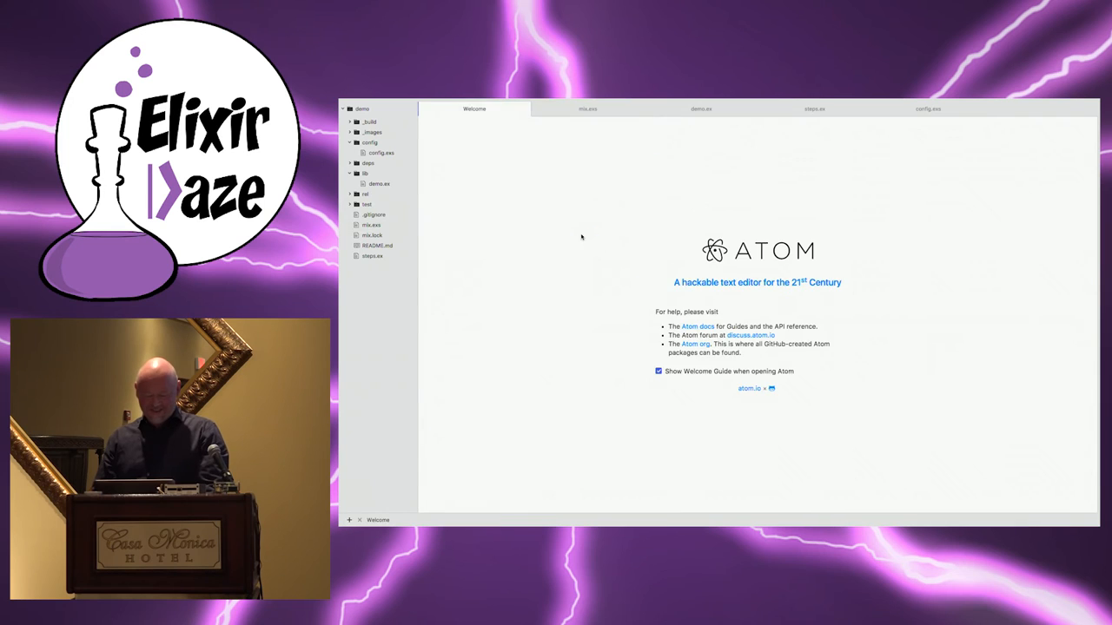
{"action": "left_click", "coordinate": [702, 108]}
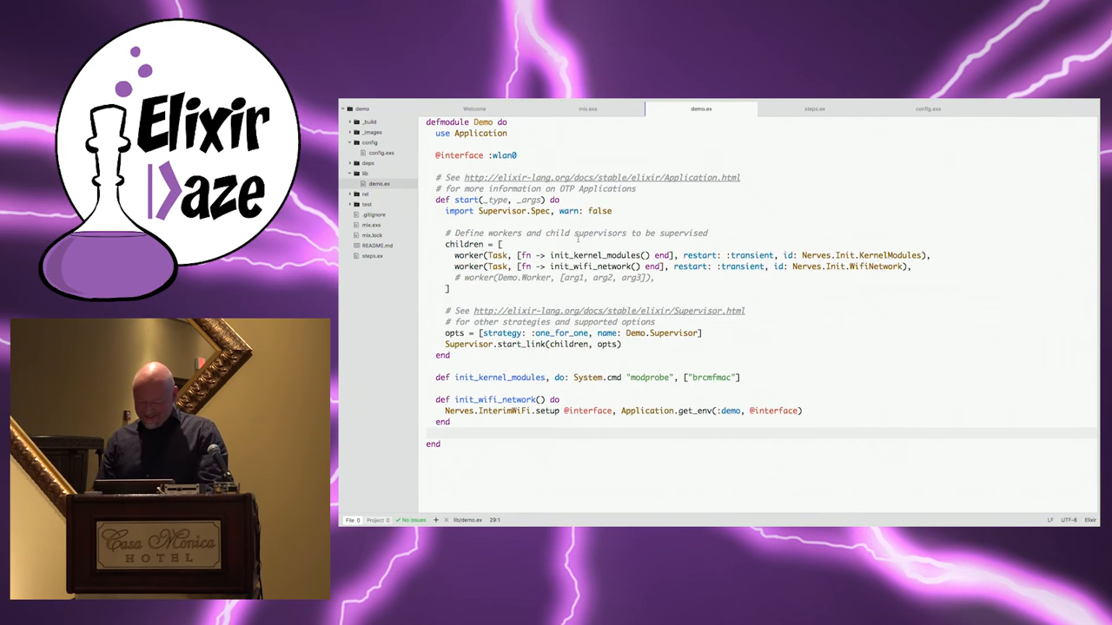
{"action": "left_click", "coordinate": [814, 108]}
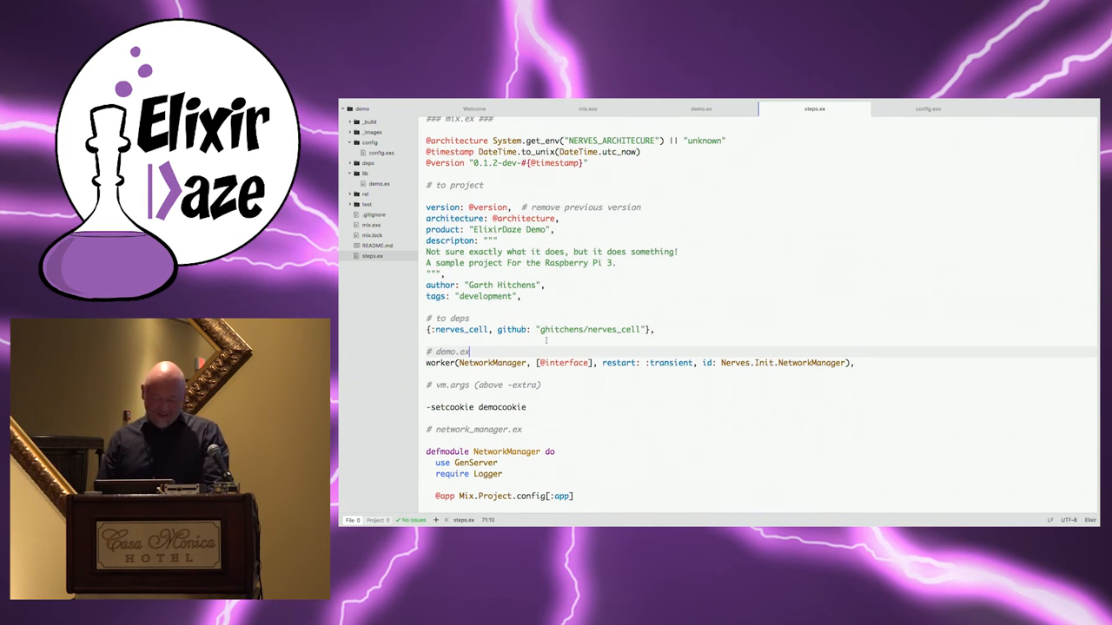
{"action": "scroll", "scroll_direction": "down", "scroll_amount": 3}
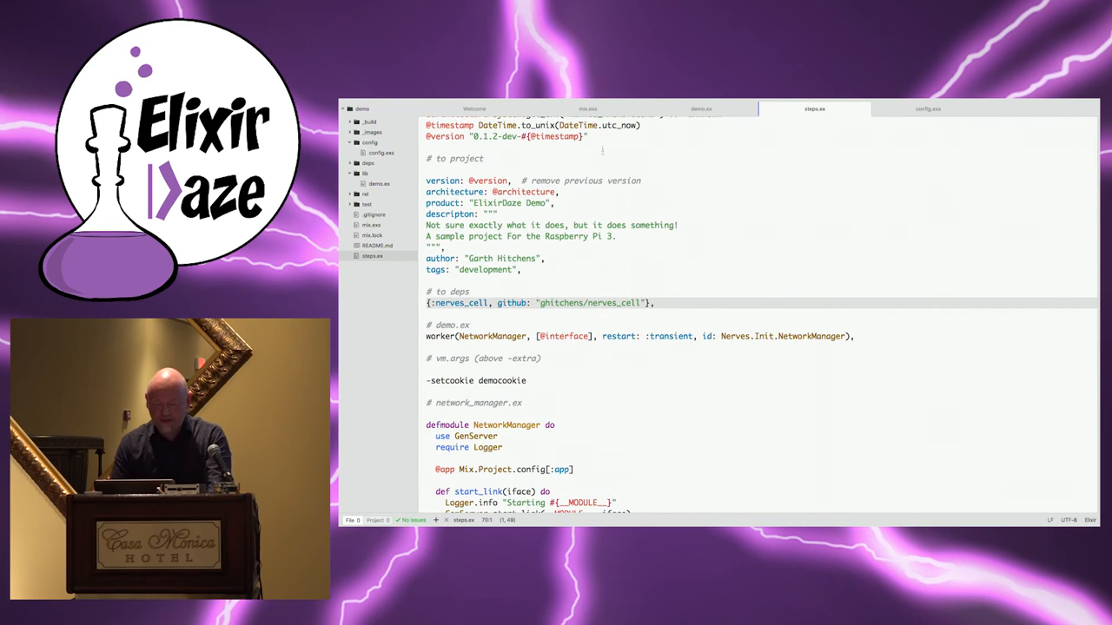
{"action": "mouse_move", "coordinate": [587, 108]}
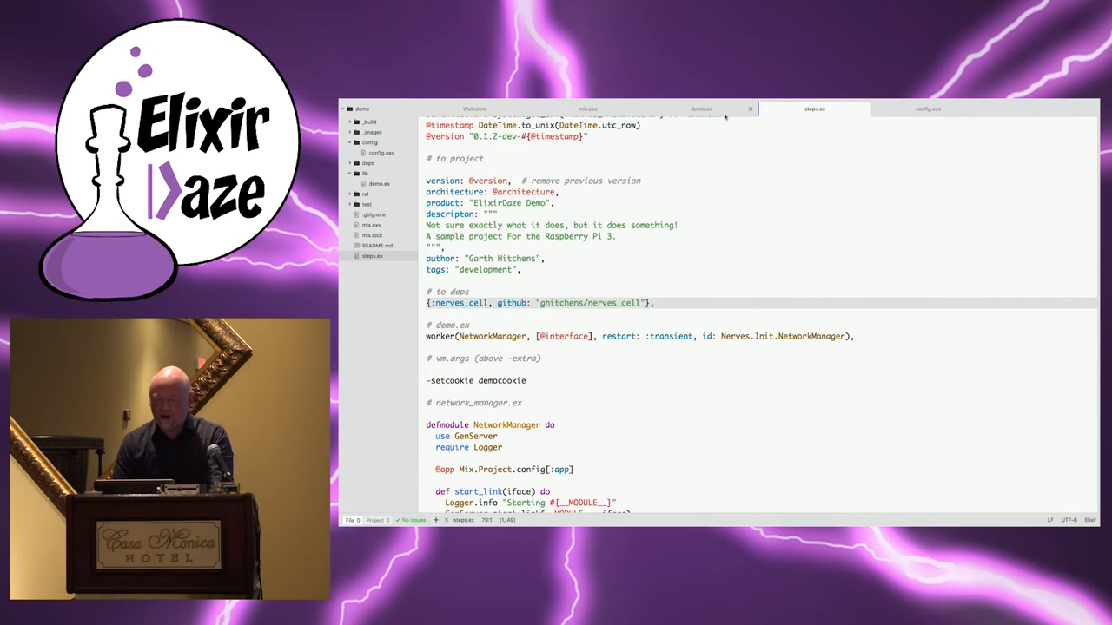
{"action": "mouse_move", "coordinate": [702, 108]}
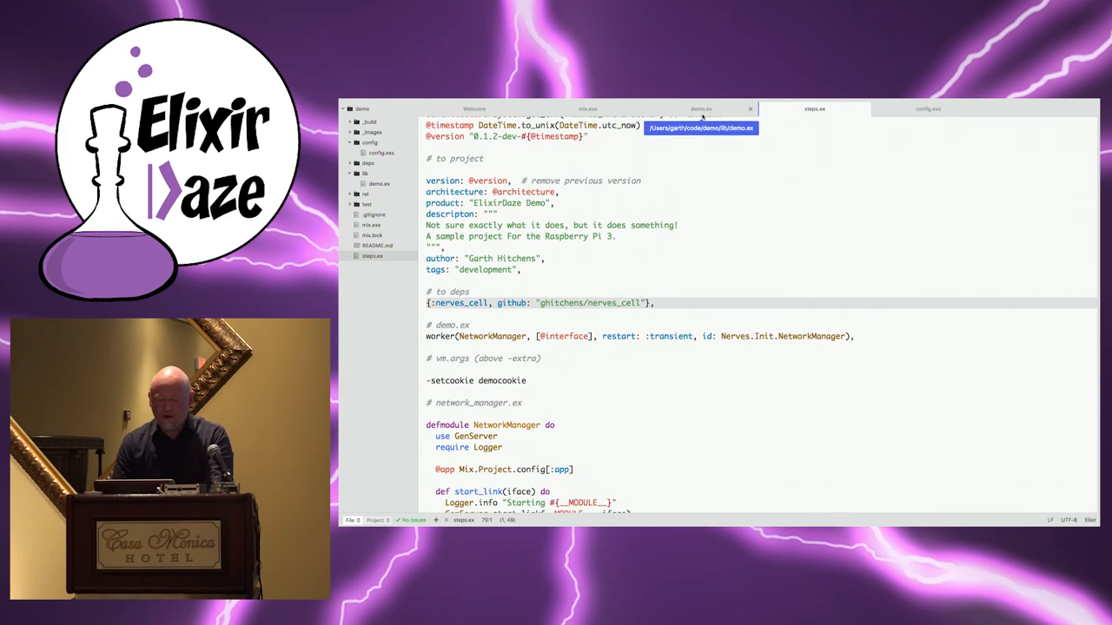
{"action": "left_click", "coordinate": [588, 107]}
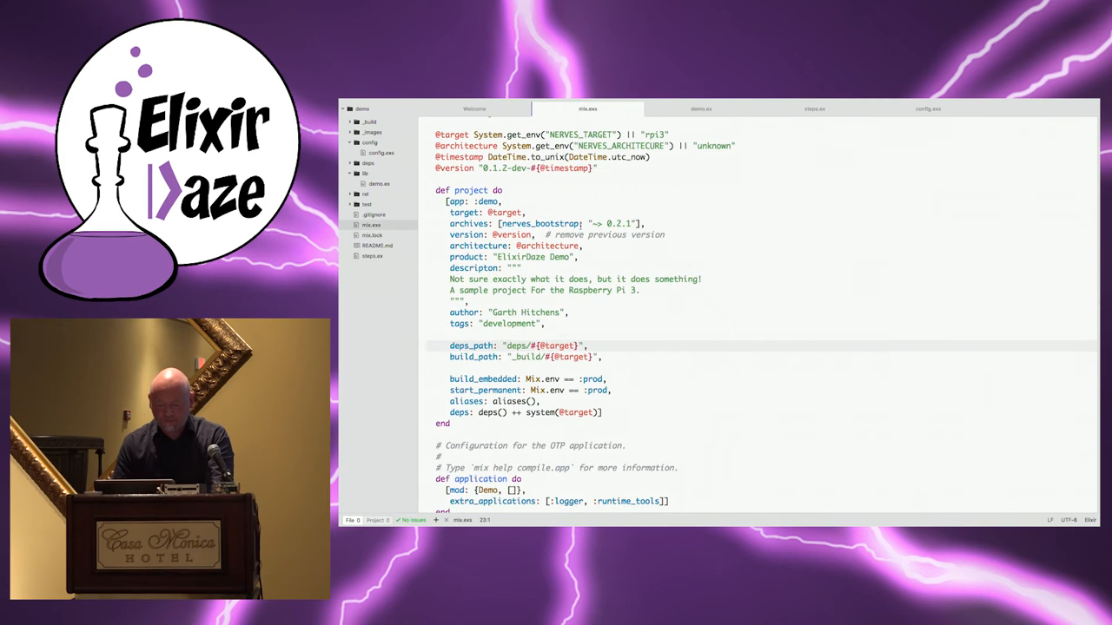
{"action": "scroll", "scroll_direction": "down", "scroll_amount": 3}
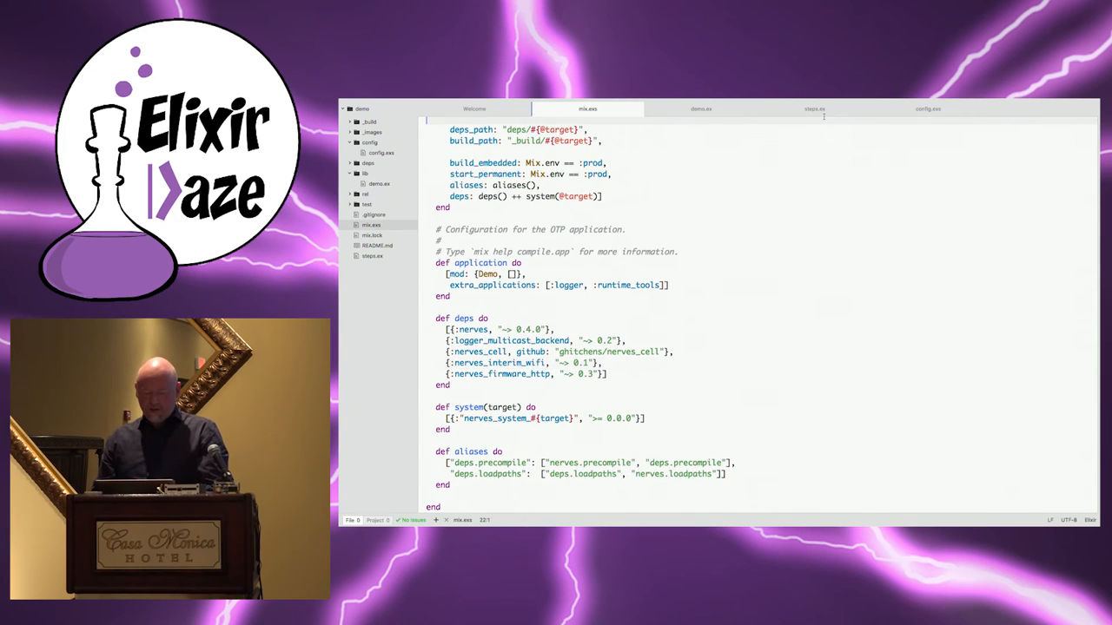
- Create an empty network_manager.ex file in the project's lib folder
{"action": "left_click", "coordinate": [814, 108]}
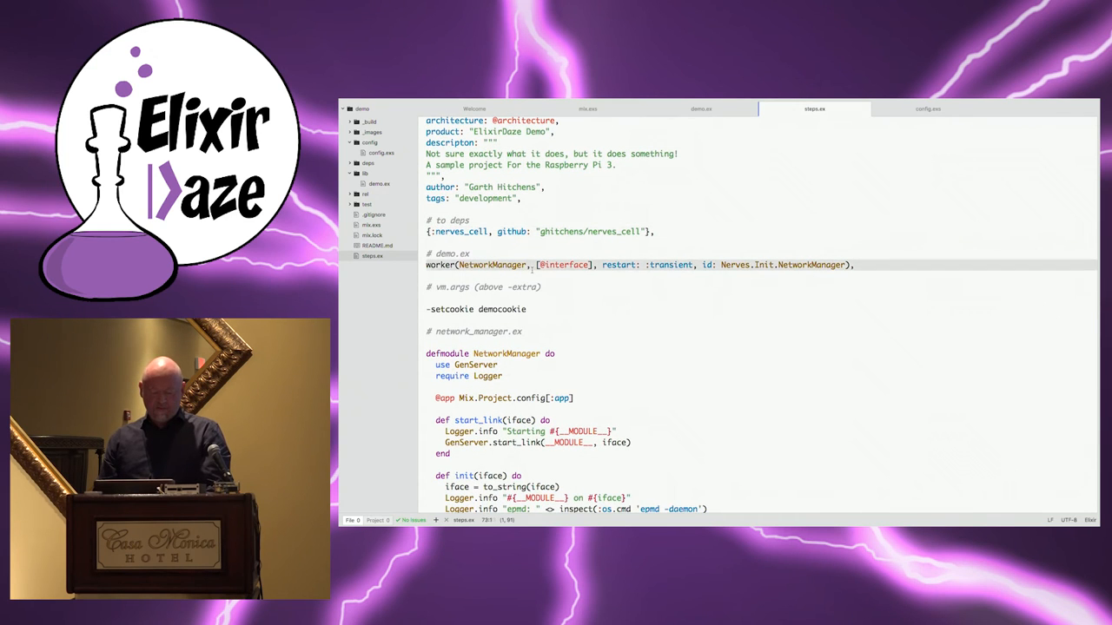
{"action": "left_click", "coordinate": [588, 108]}
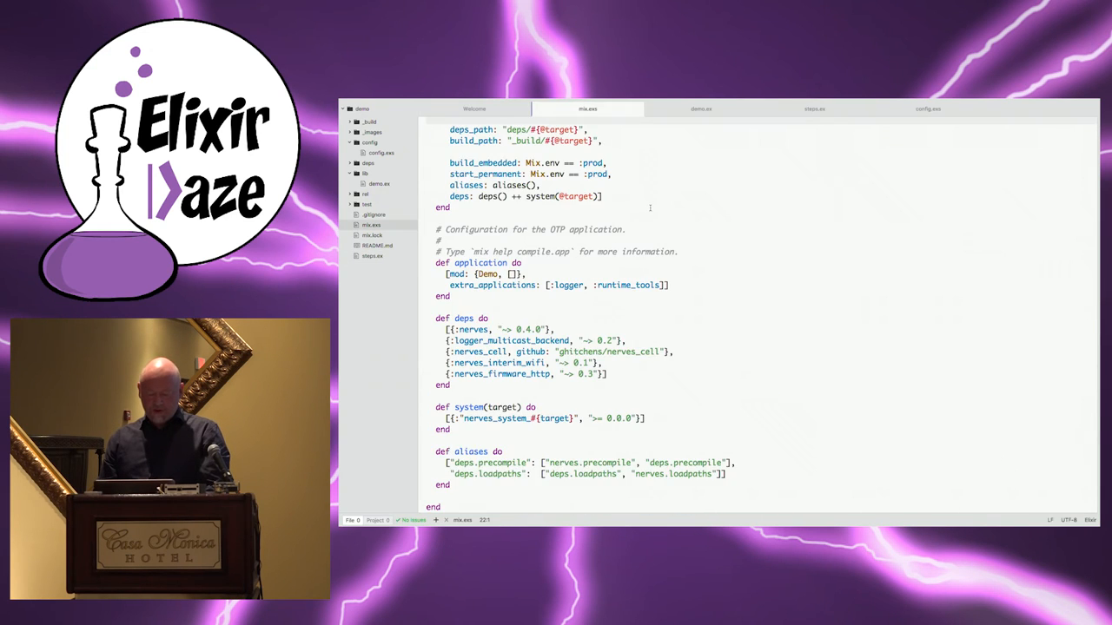
{"action": "left_click", "coordinate": [702, 108]}
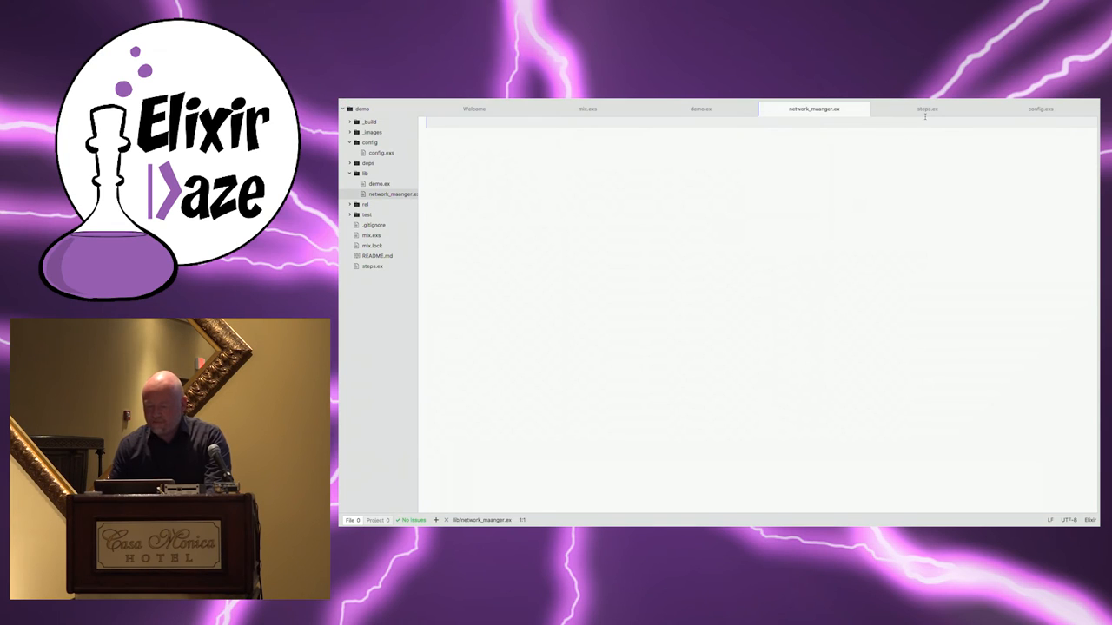
- Paste the NetworkManager GenServer with start_link, init and handle_info into network_manager.ex
{"action": "left_click", "coordinate": [928, 108]}
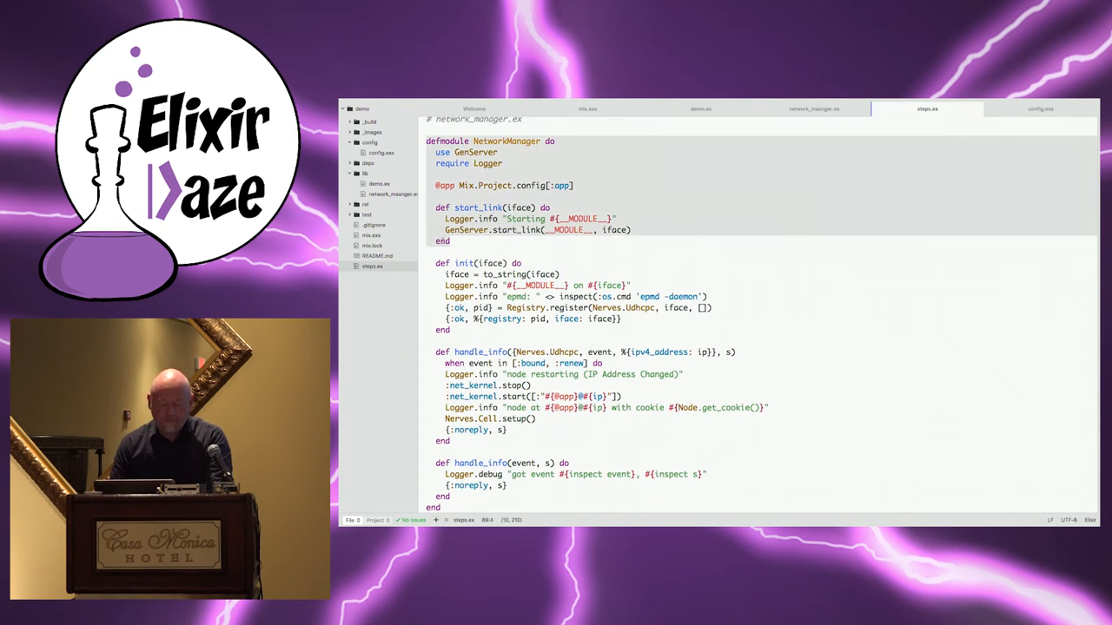
{"action": "scroll", "scroll_direction": "down", "scroll_amount": 3}
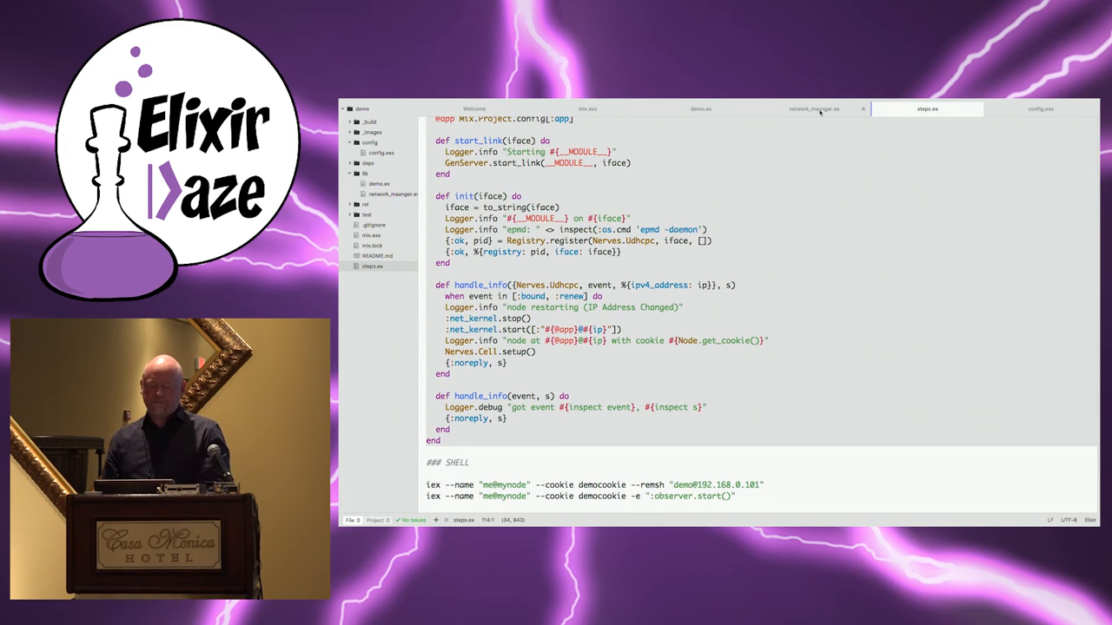
{"action": "left_click", "coordinate": [813, 108]}
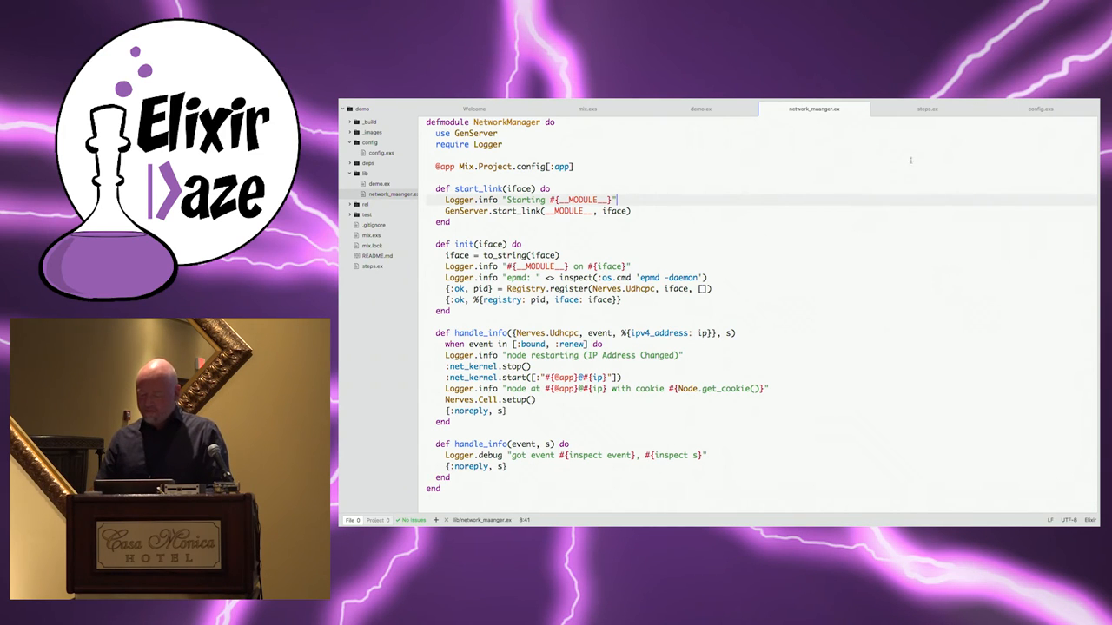
{"action": "left_click", "coordinate": [700, 108]}
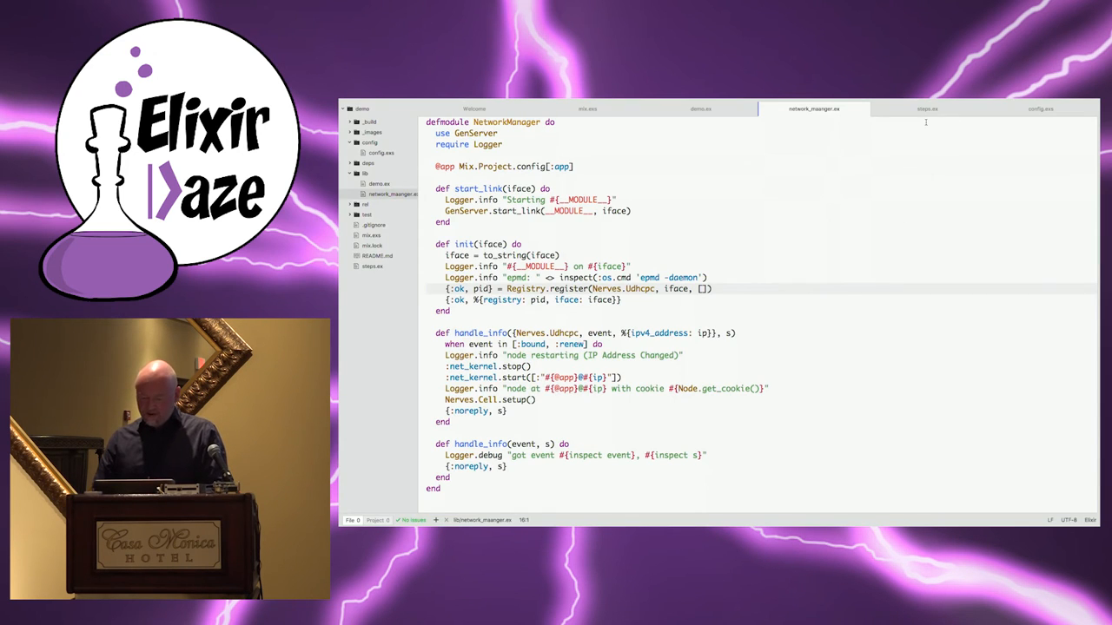
{"action": "left_click", "coordinate": [927, 107]}
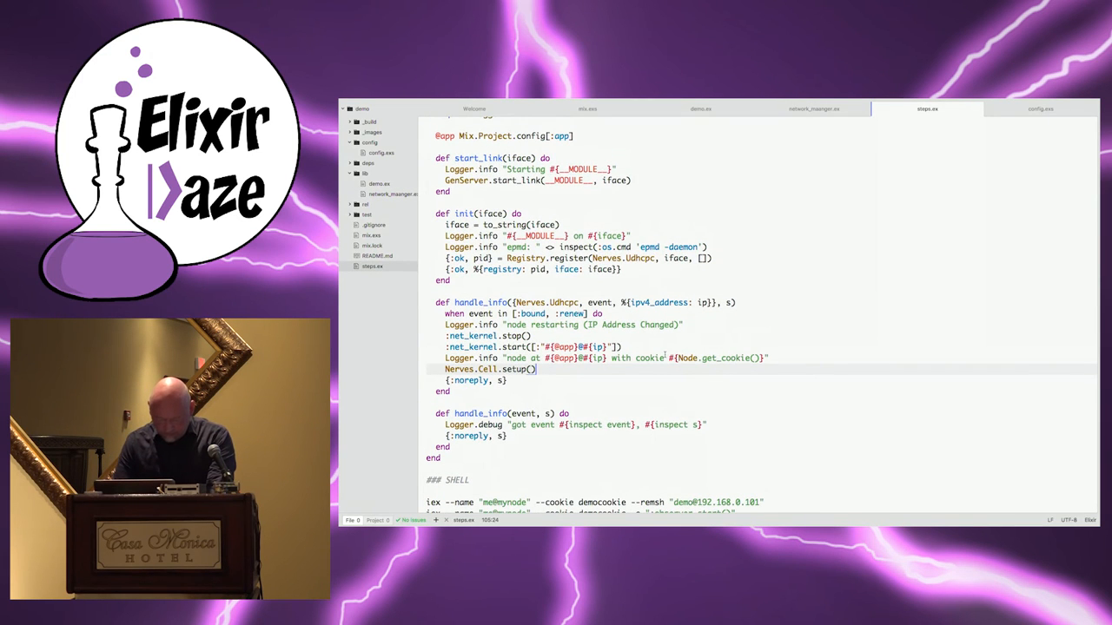
{"action": "scroll", "scroll_direction": "up", "scroll_amount": 3}
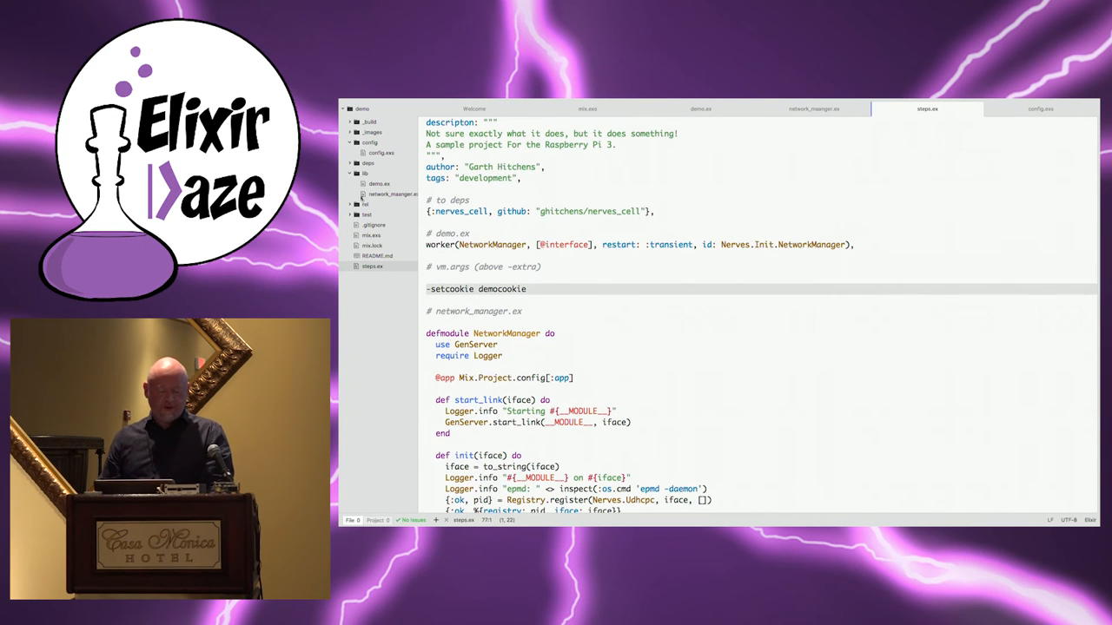
{"action": "mouse_move", "coordinate": [365, 184]}
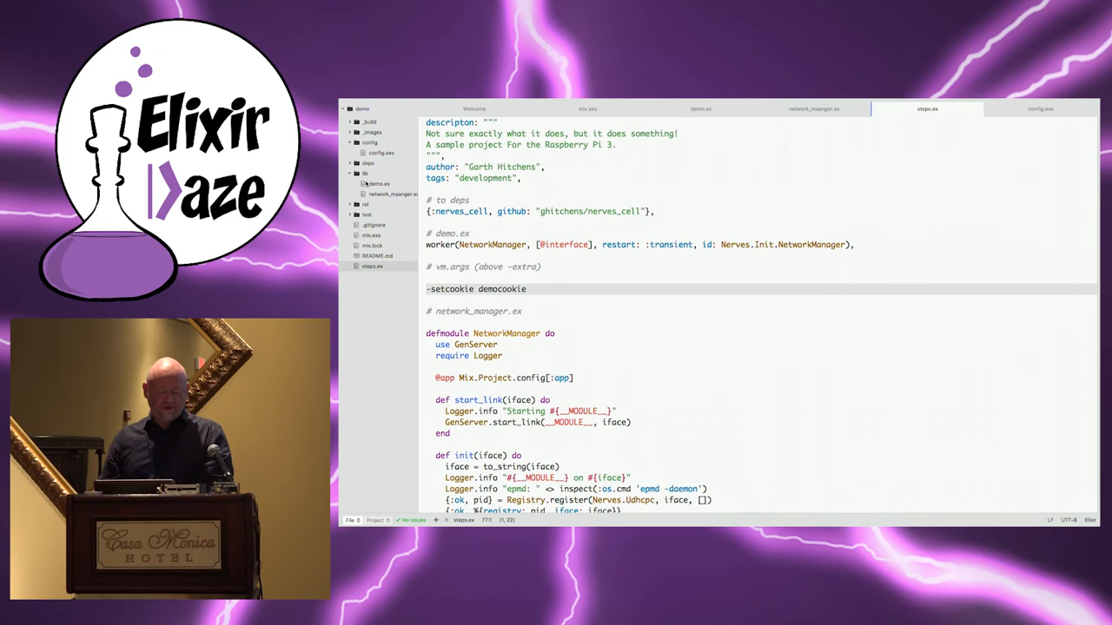
{"action": "left_click", "coordinate": [365, 205]}
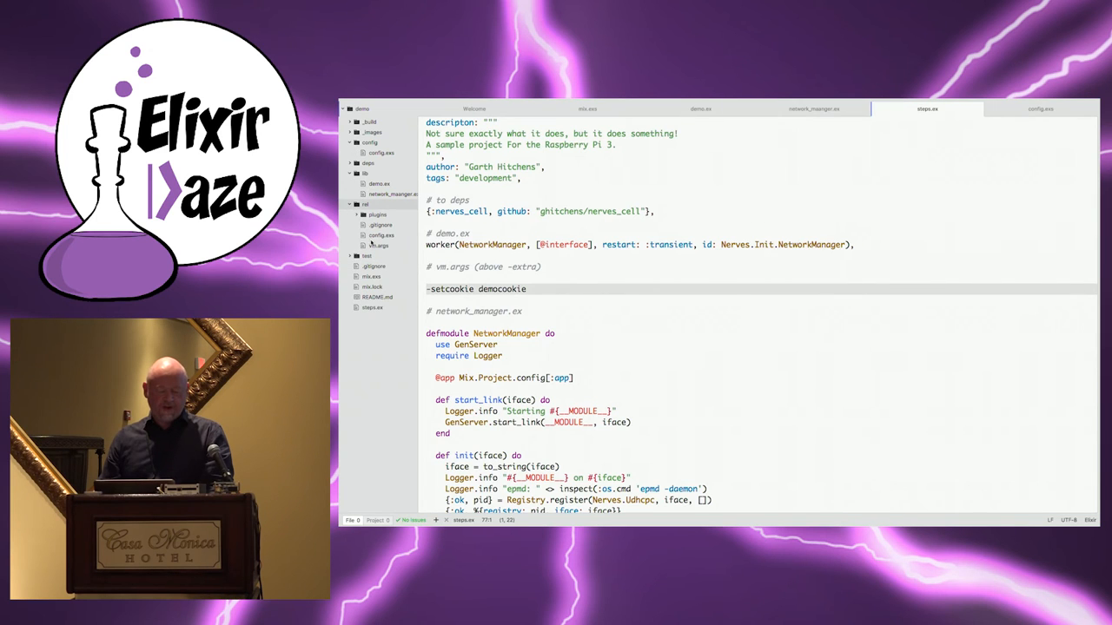
{"action": "left_click", "coordinate": [377, 245]}
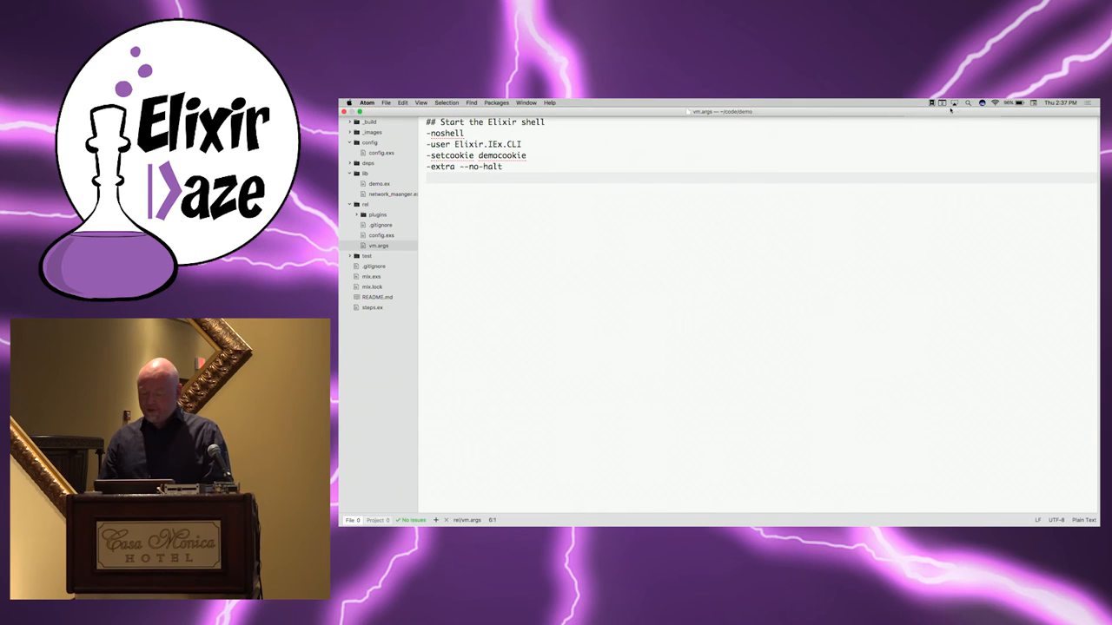
{"action": "left_click", "coordinate": [383, 153]}
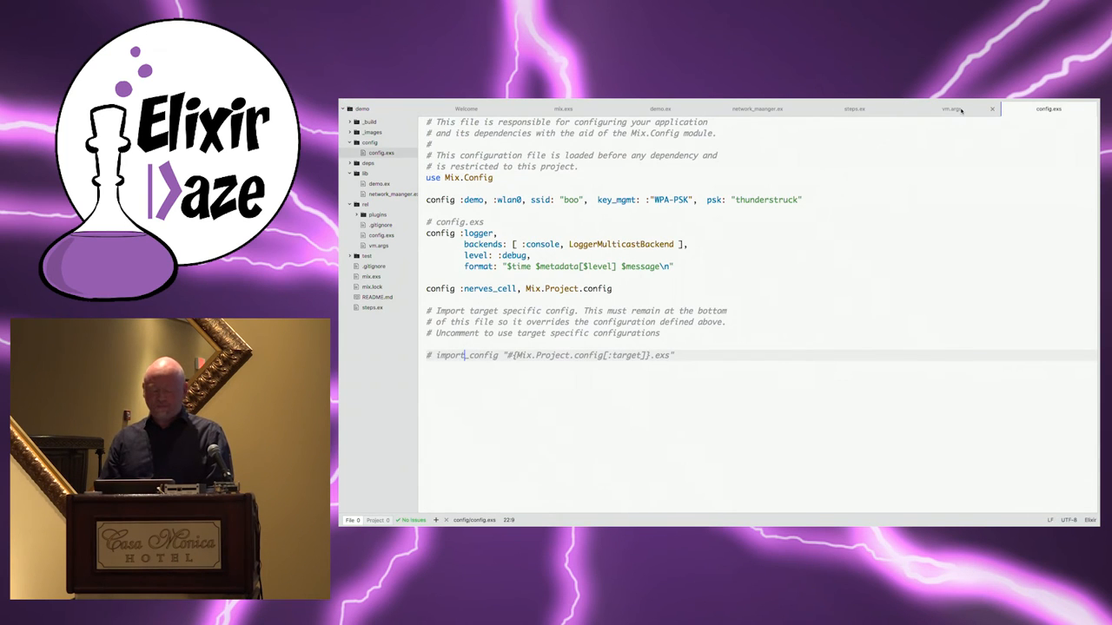
{"action": "mouse_move", "coordinate": [952, 107]}
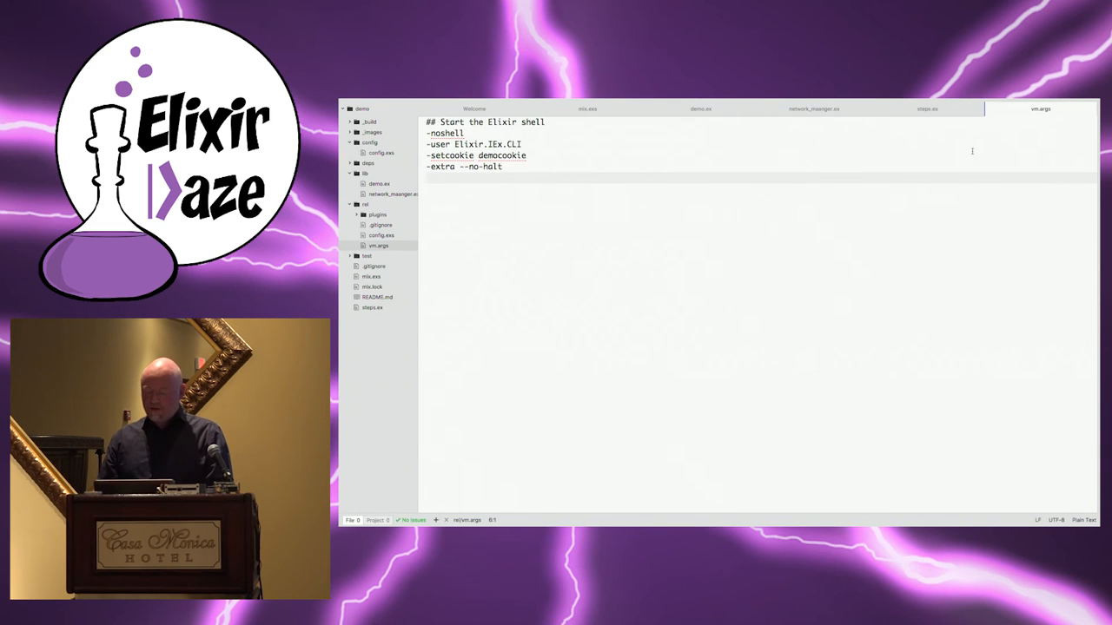
- Check the demo notes and return to the mix.exs dependency list
{"action": "left_click", "coordinate": [928, 108]}
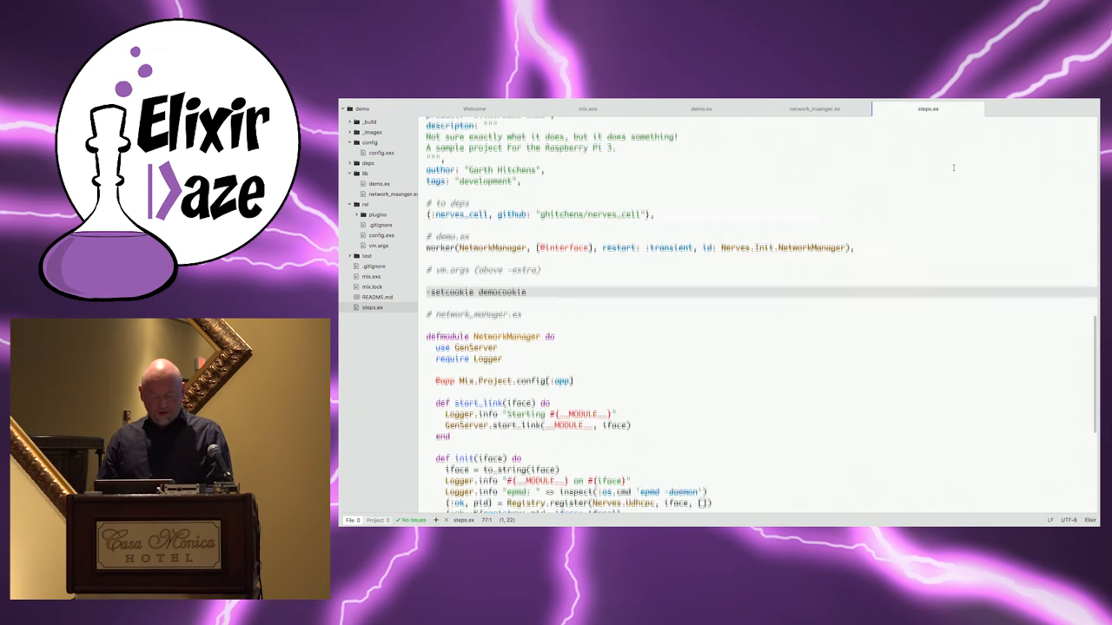
{"action": "scroll", "scroll_direction": "up", "scroll_amount": 3}
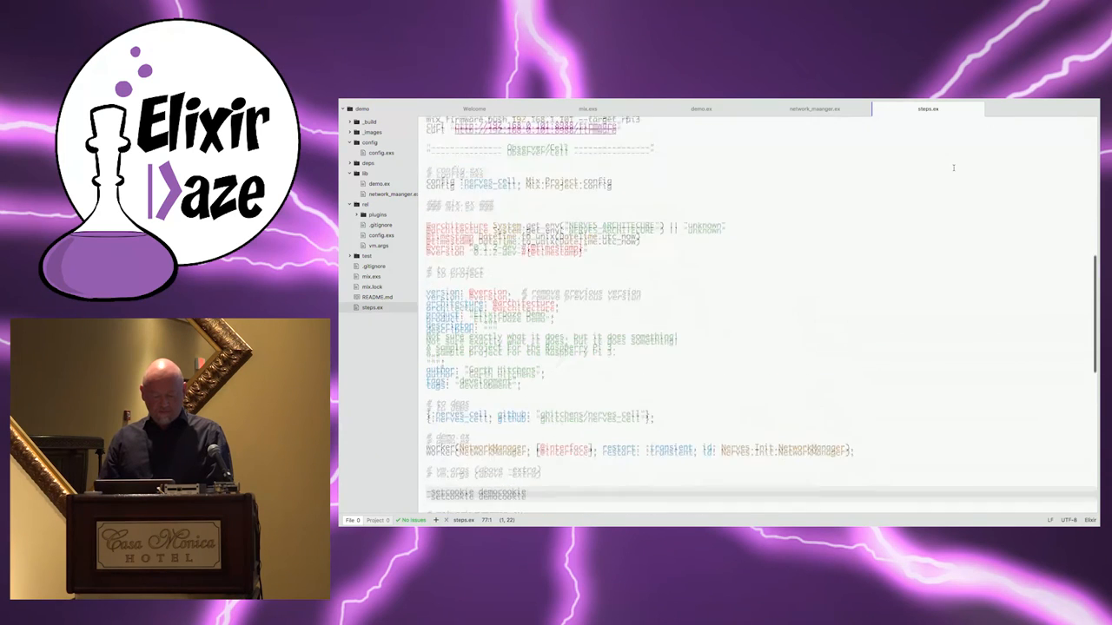
{"action": "scroll", "scroll_direction": "up", "scroll_amount": 3}
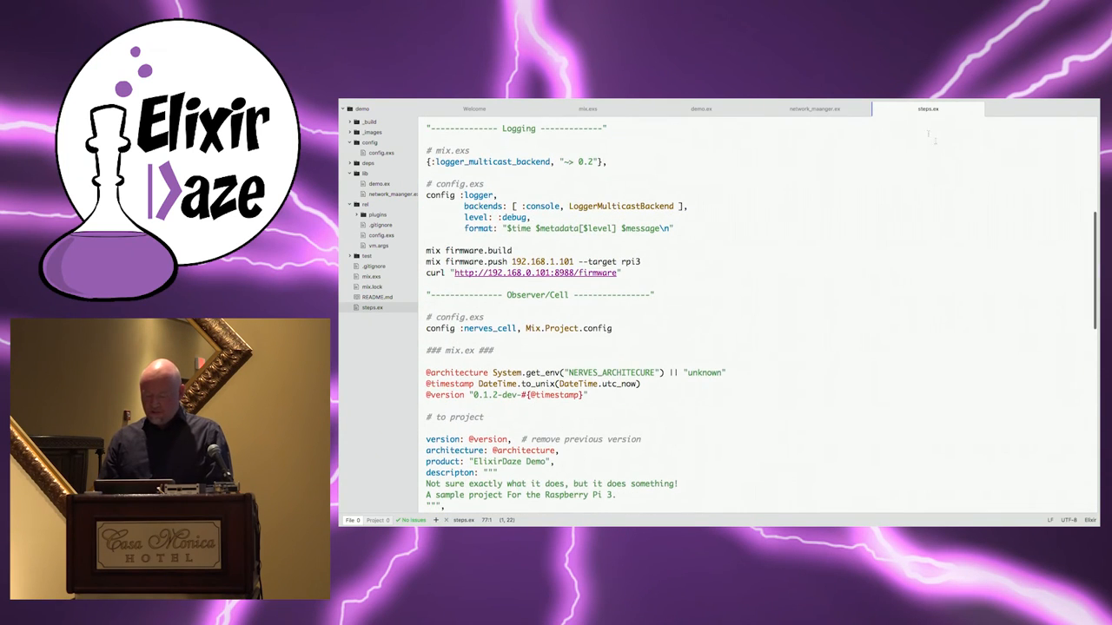
{"action": "left_click", "coordinate": [813, 107]}
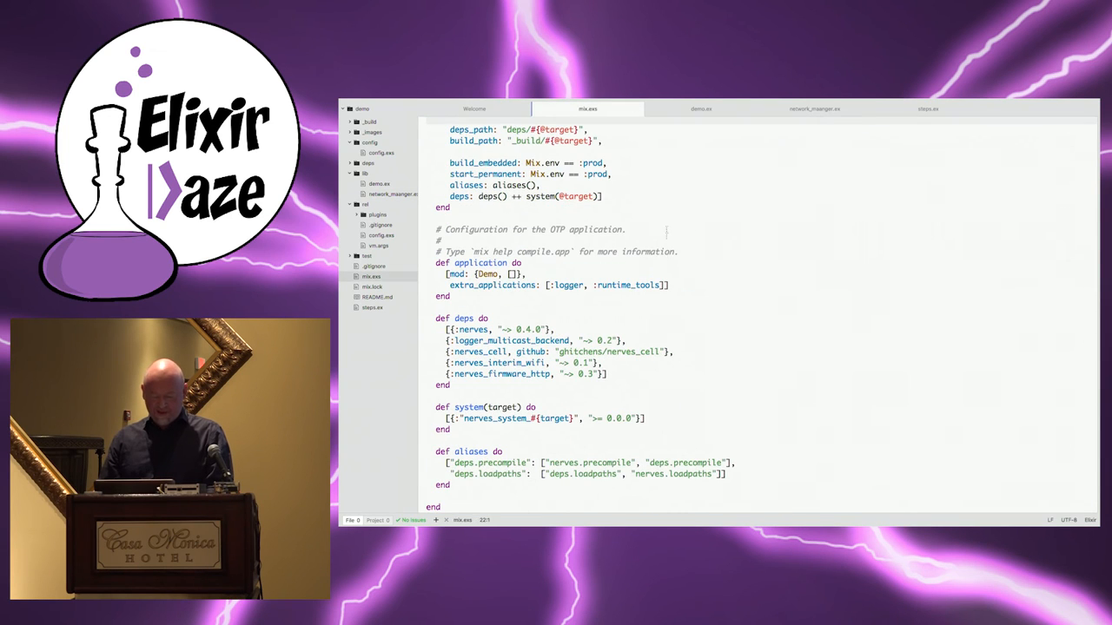
{"action": "left_click", "coordinate": [813, 107]}
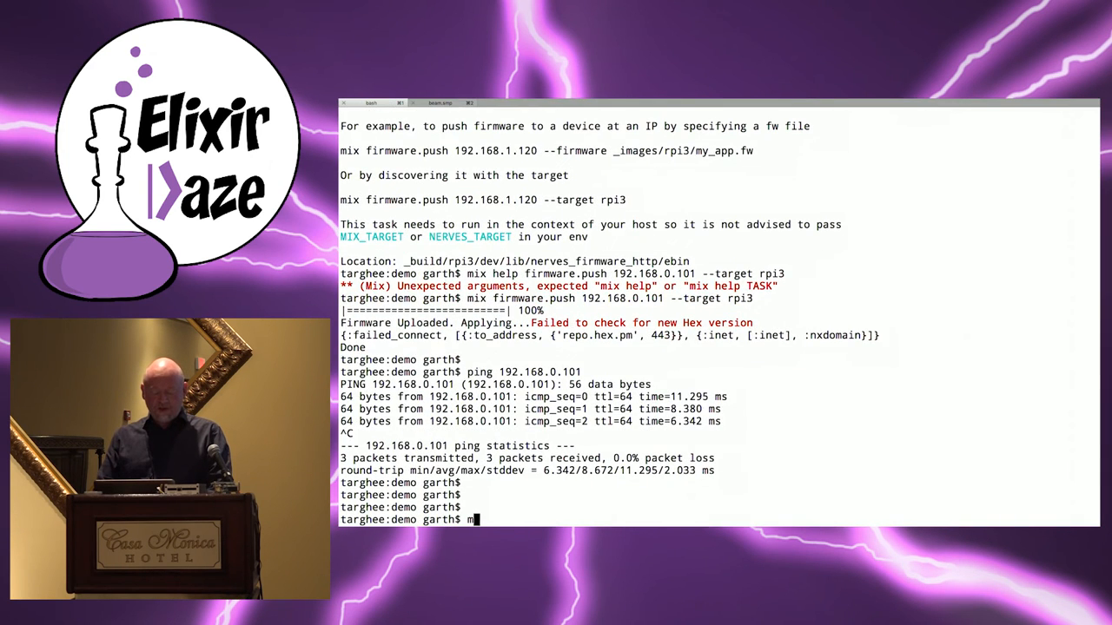
- Run mix deps.get to fetch nerves_cell and nerves_ssdp_server 0.2.2, then start mix firmware
{"action": "type", "text": "ix firmware"}
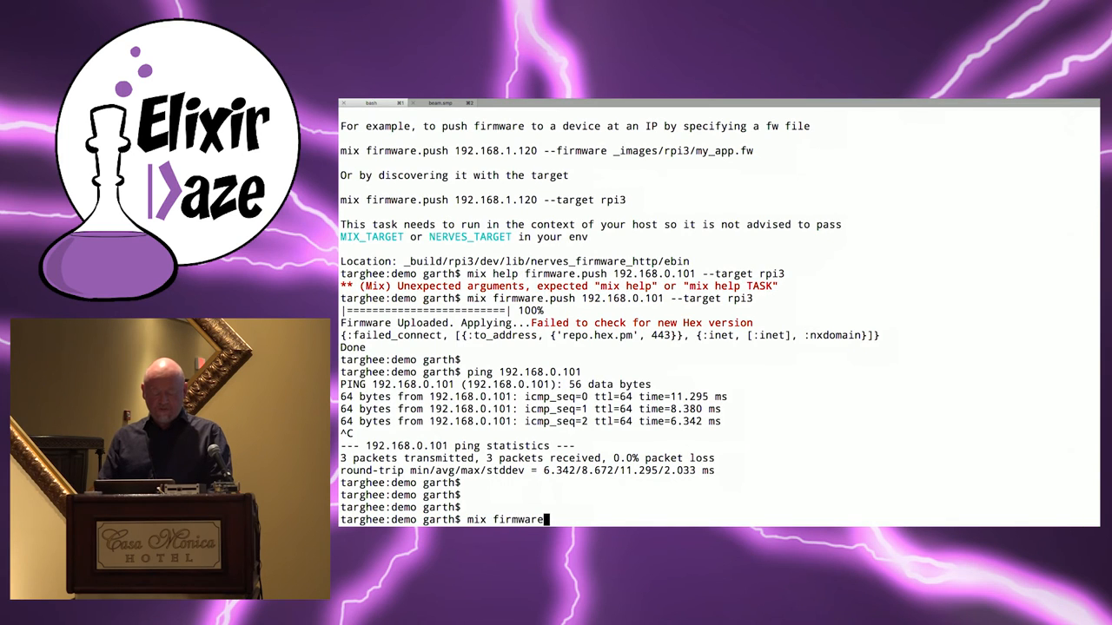
{"action": "type", "text": "deps.get"}
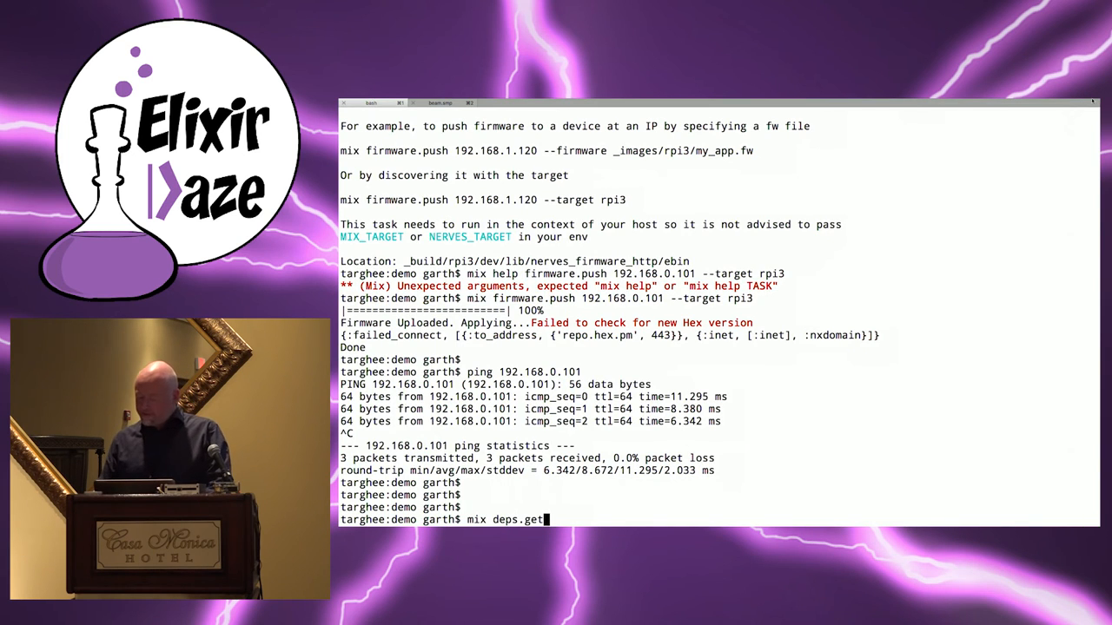
{"action": "left_click", "coordinate": [994, 102]}
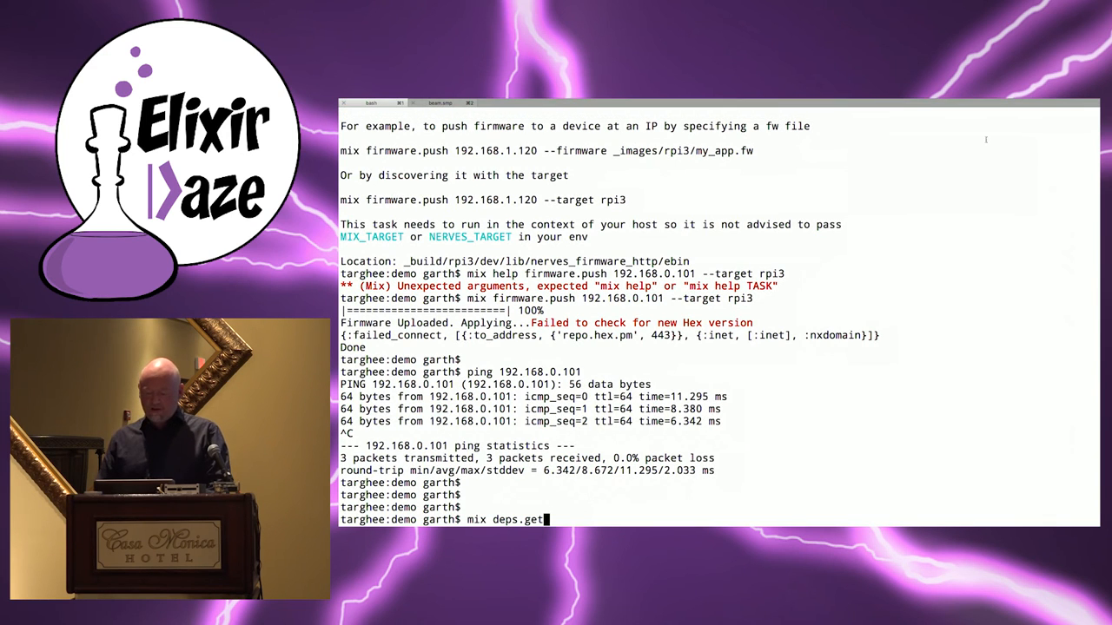
{"action": "key", "text": "Return"}
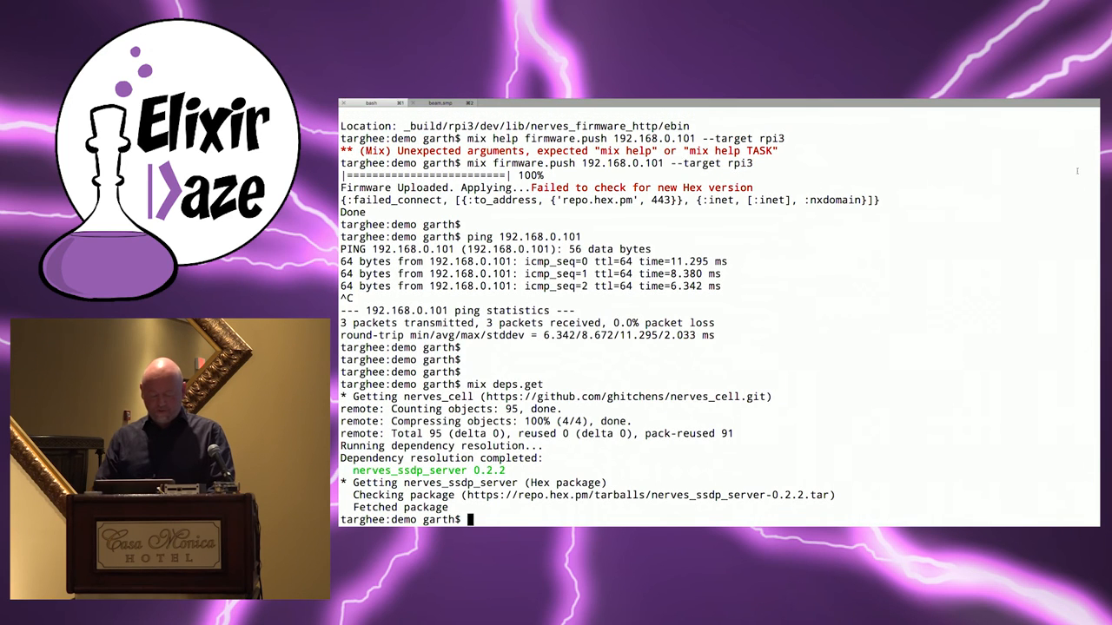
{"action": "type", "text": "mix firmware"}
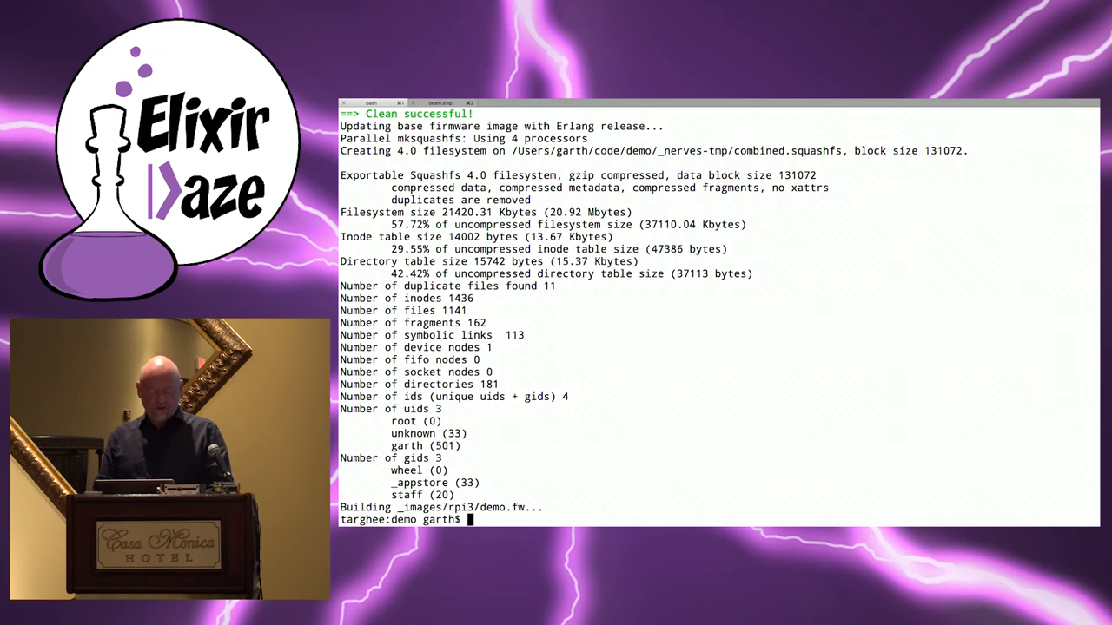
- Build the firmware and run mix firmware.push 192.168.0.101 --target rpi3
{"action": "type", "text": "mi"}
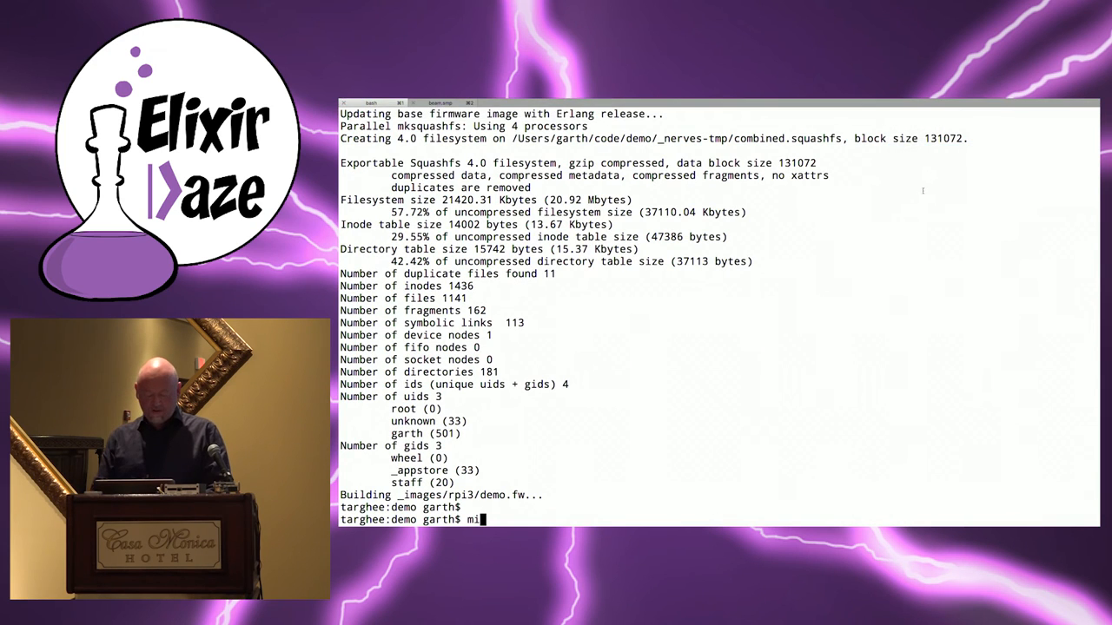
{"action": "type", "text": "x firmaw"}
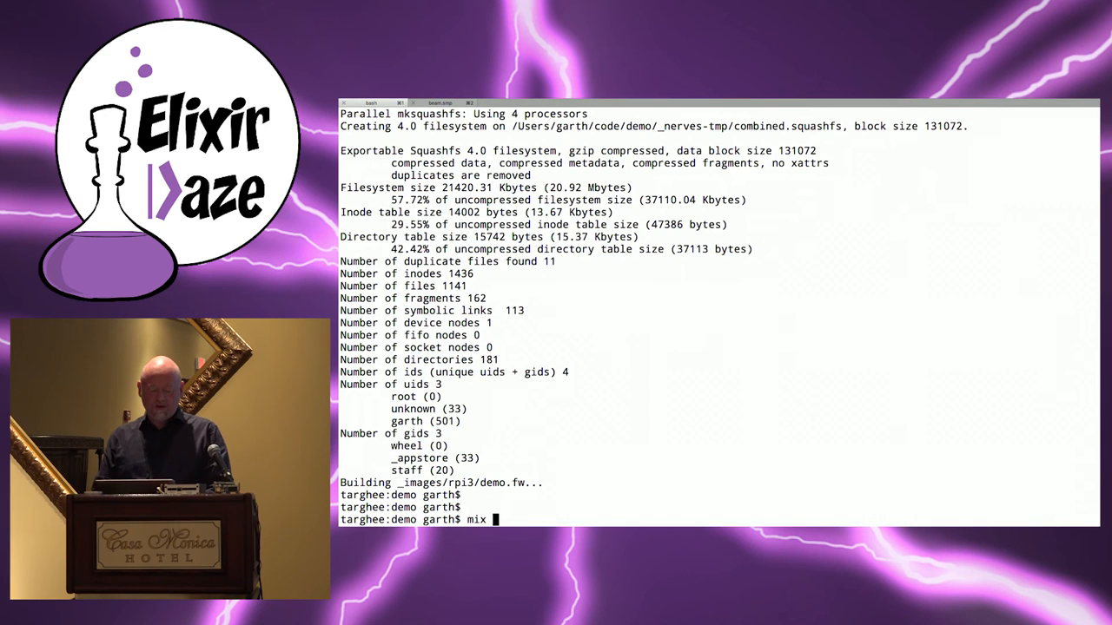
{"action": "type", "text": "firmware"}
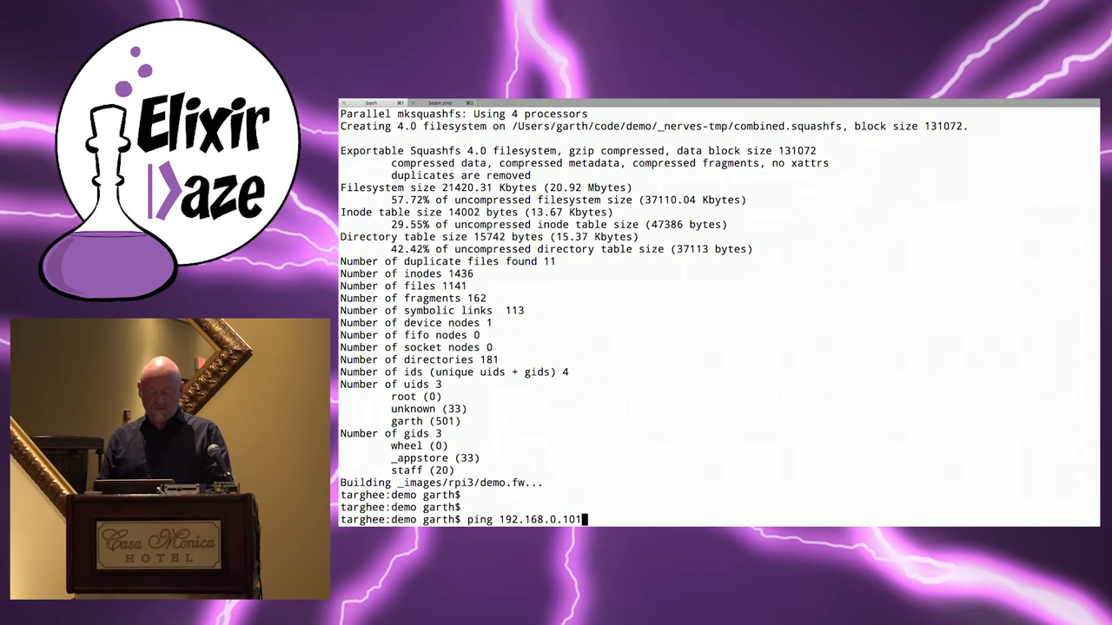
{"action": "type", "text": "mix firmware.push 192.168.0.101 --target rpi3"}
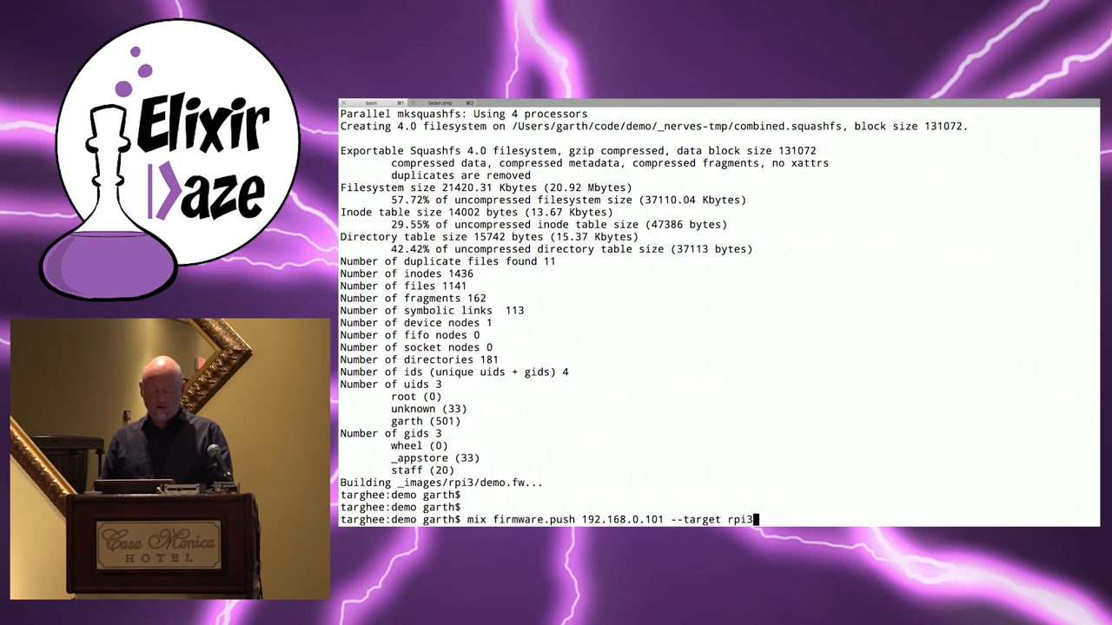
{"action": "key", "text": "Return"}
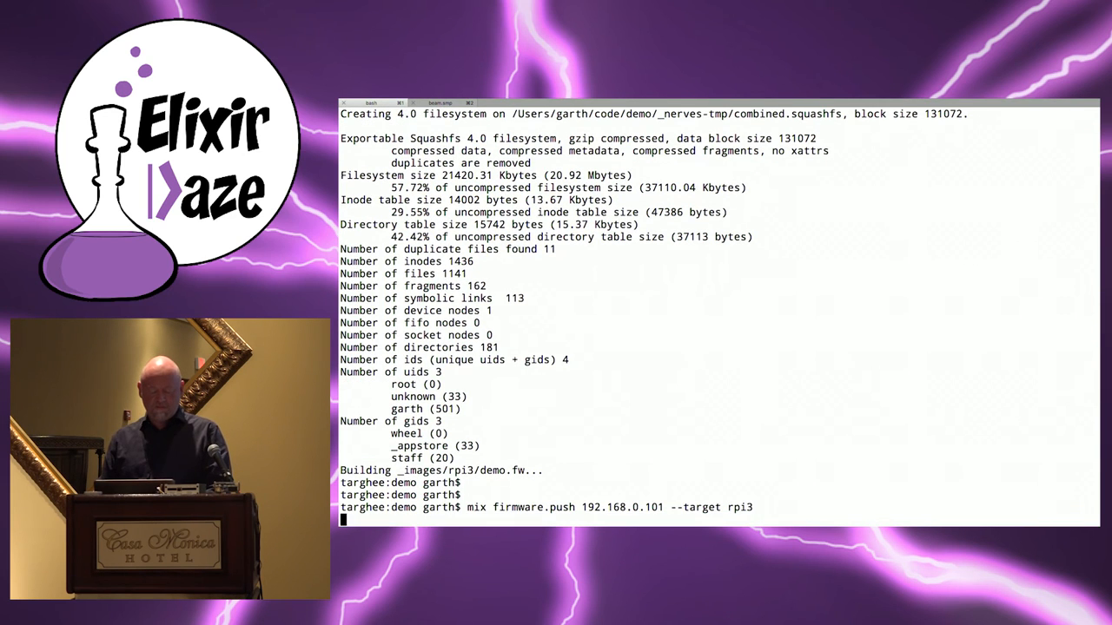
- Let the push complete and follow the Pi's log until WiFiManager reports wifi_connected on wlan0
{"action": "key", "text": "Return"}
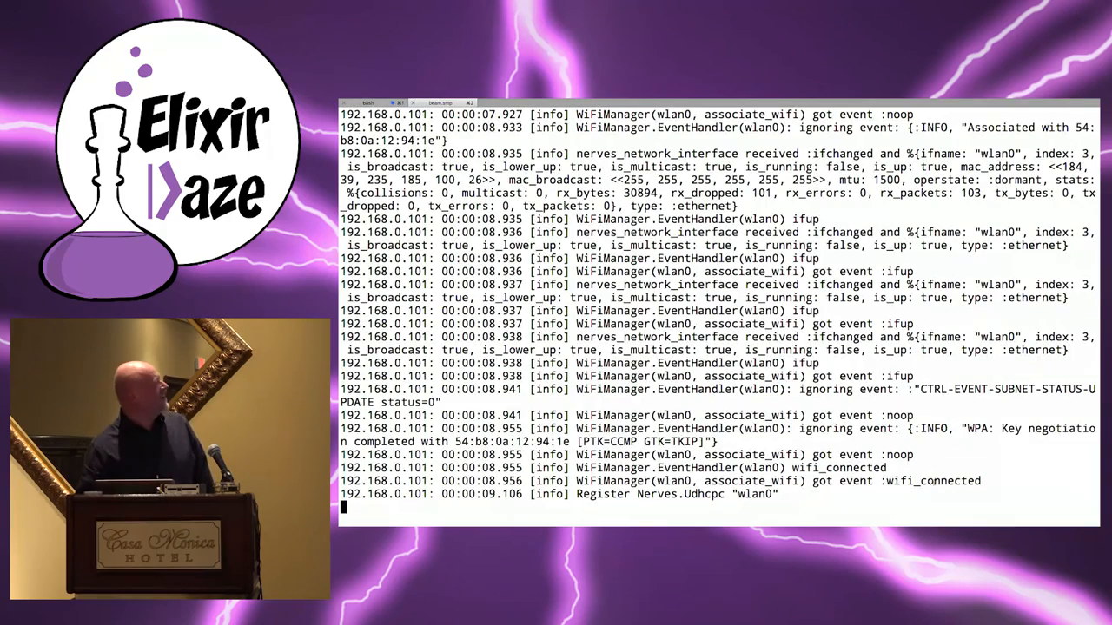
- Scroll back through the Pi's boot and WiFi log, then down to the 100% upload result
{"action": "scroll", "scroll_direction": "up", "scroll_amount": 3}
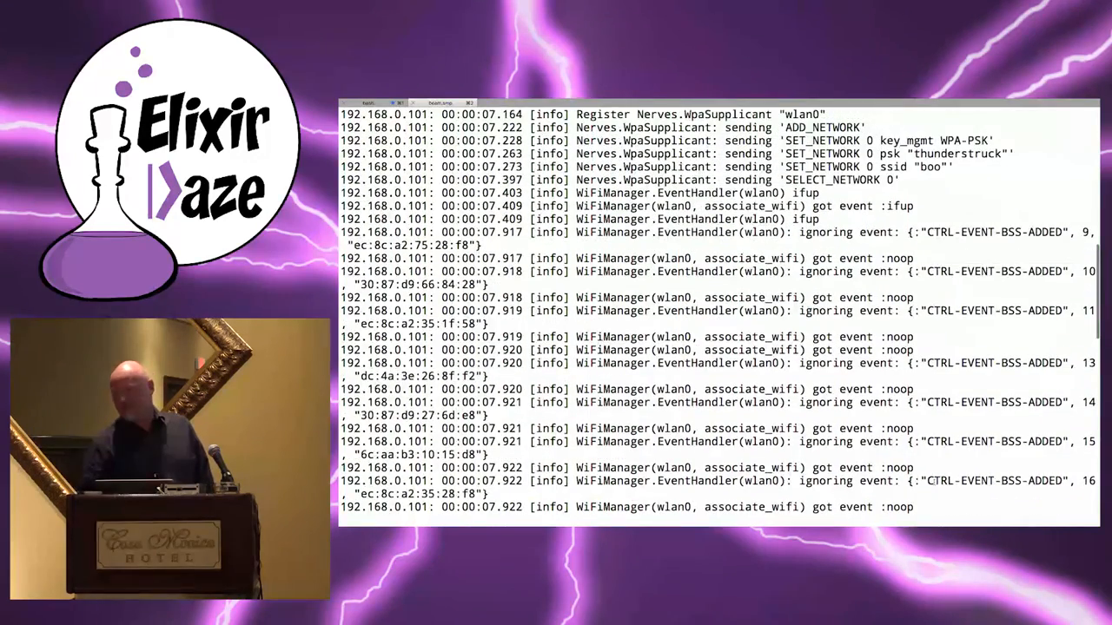
{"action": "scroll", "scroll_direction": "up", "scroll_amount": 3}
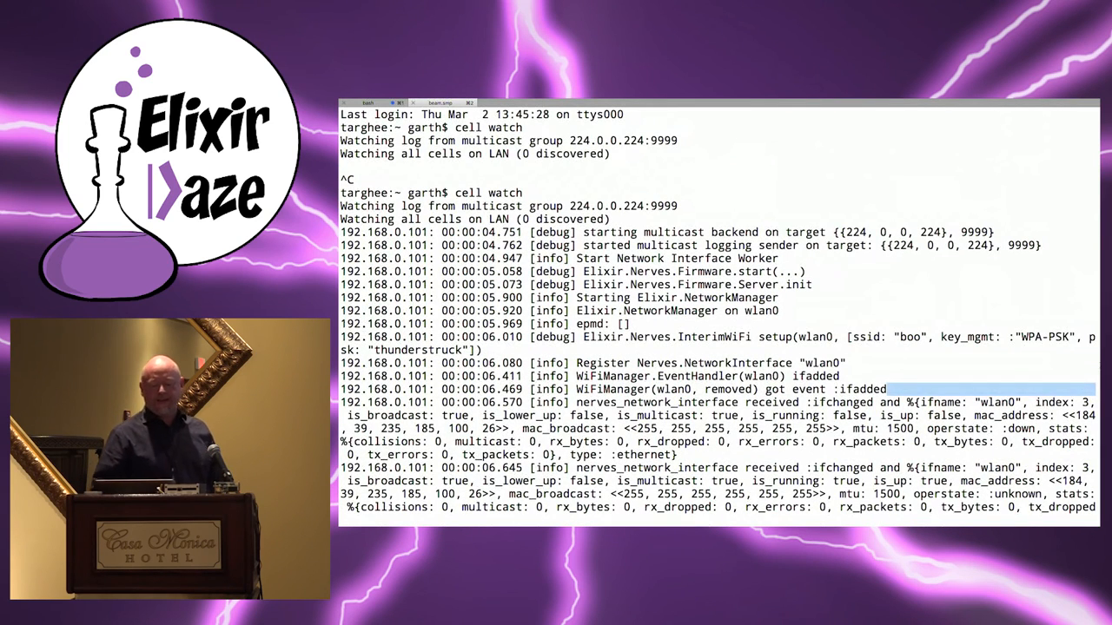
{"action": "scroll", "scroll_direction": "down", "scroll_amount": 3}
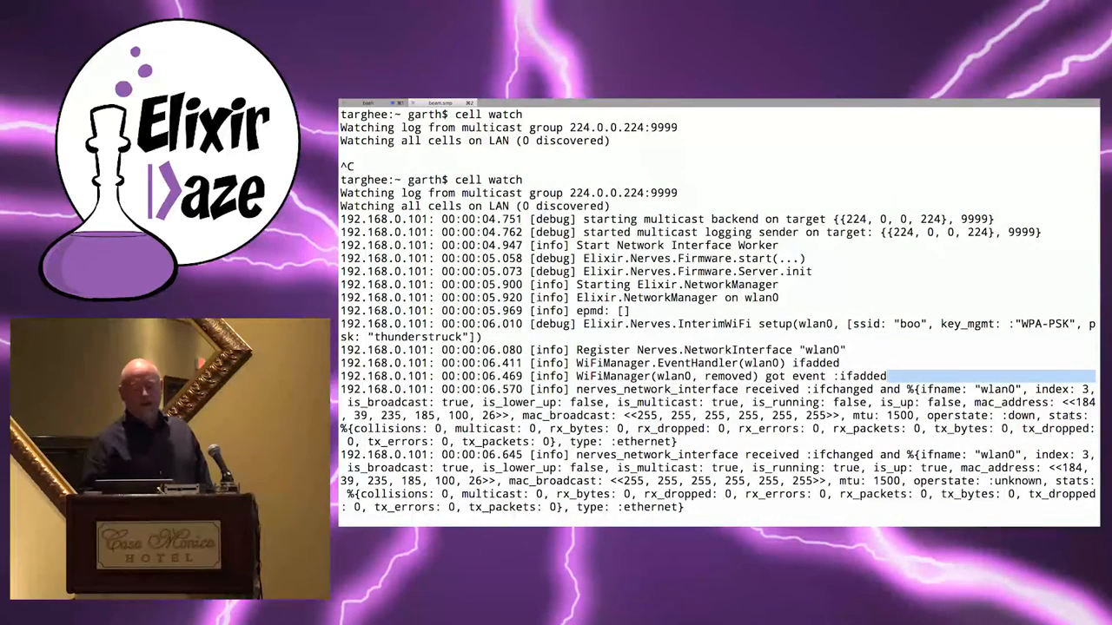
{"action": "scroll", "scroll_direction": "down", "scroll_amount": 3}
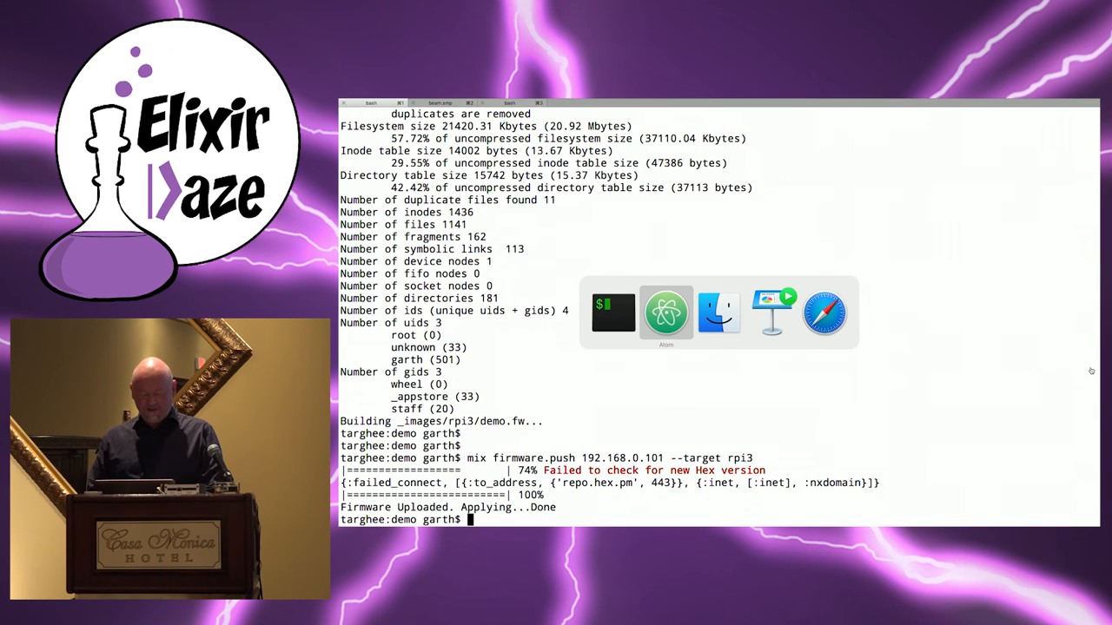
{"action": "left_click", "coordinate": [667, 311]}
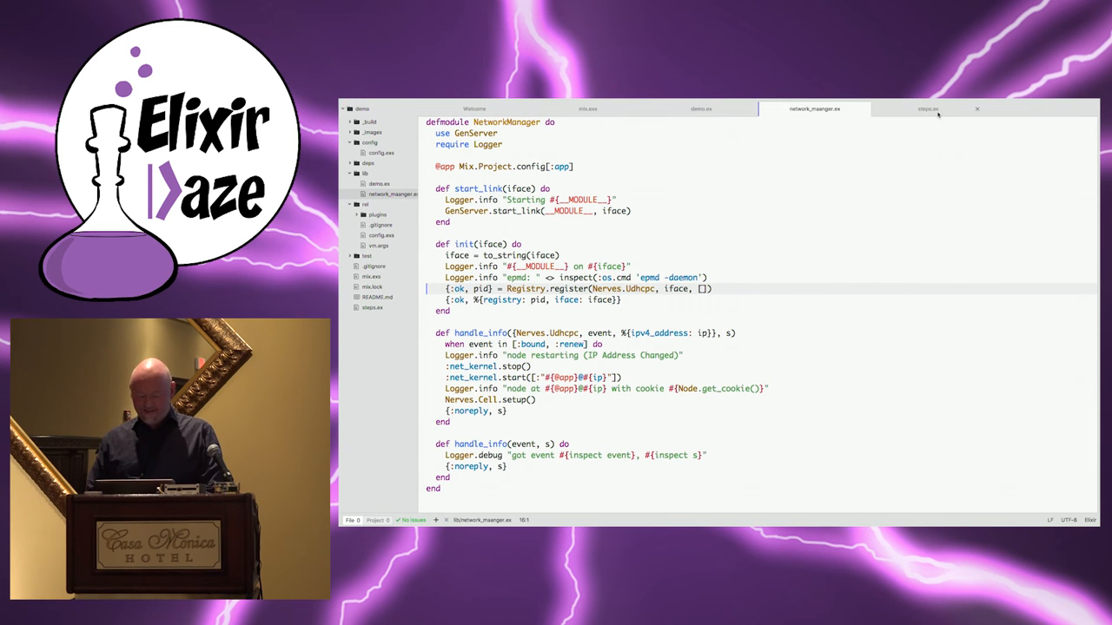
{"action": "left_click", "coordinate": [927, 108]}
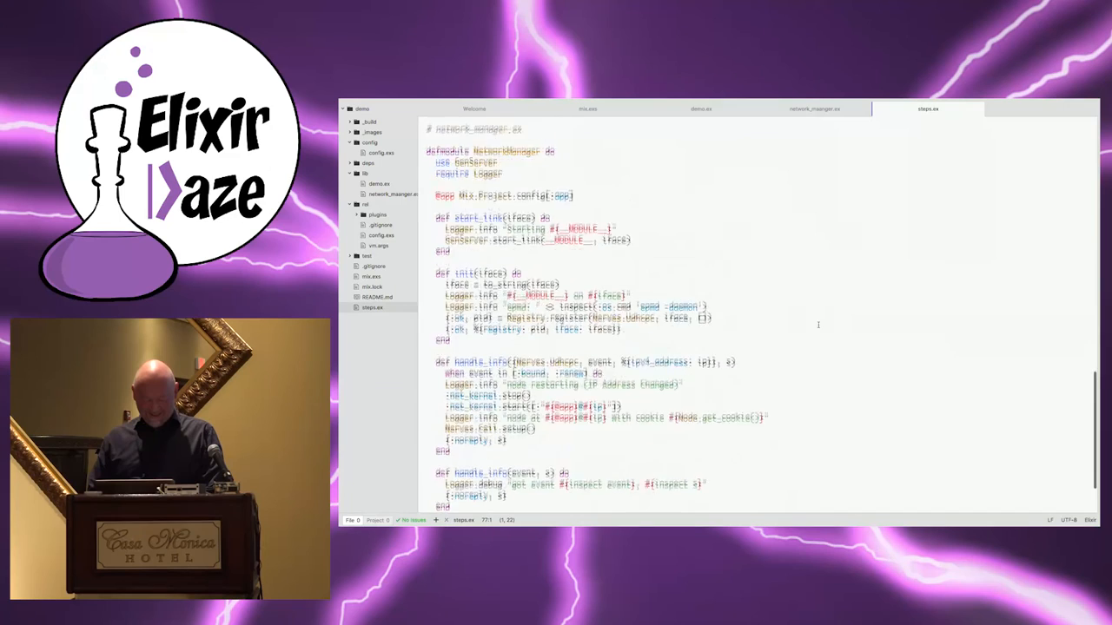
{"action": "scroll", "scroll_direction": "down", "scroll_amount": 3}
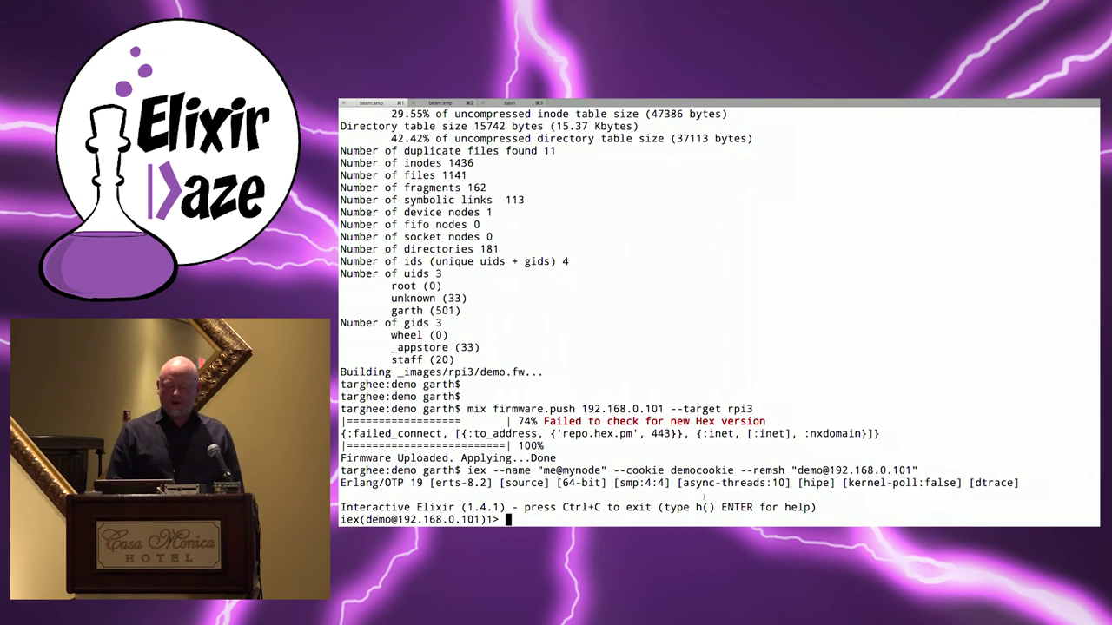
- List the Raspberry Pi's root directory with ls "/" in the remsh IEx session
{"action": "key", "text": "Return"}
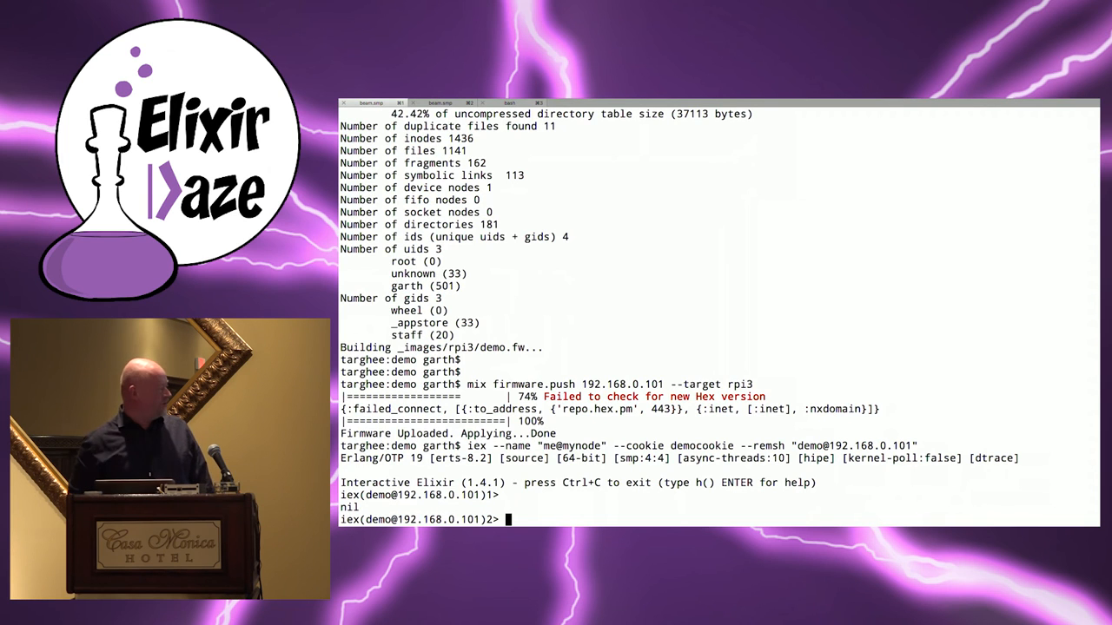
{"action": "type", "text": "ls \""}
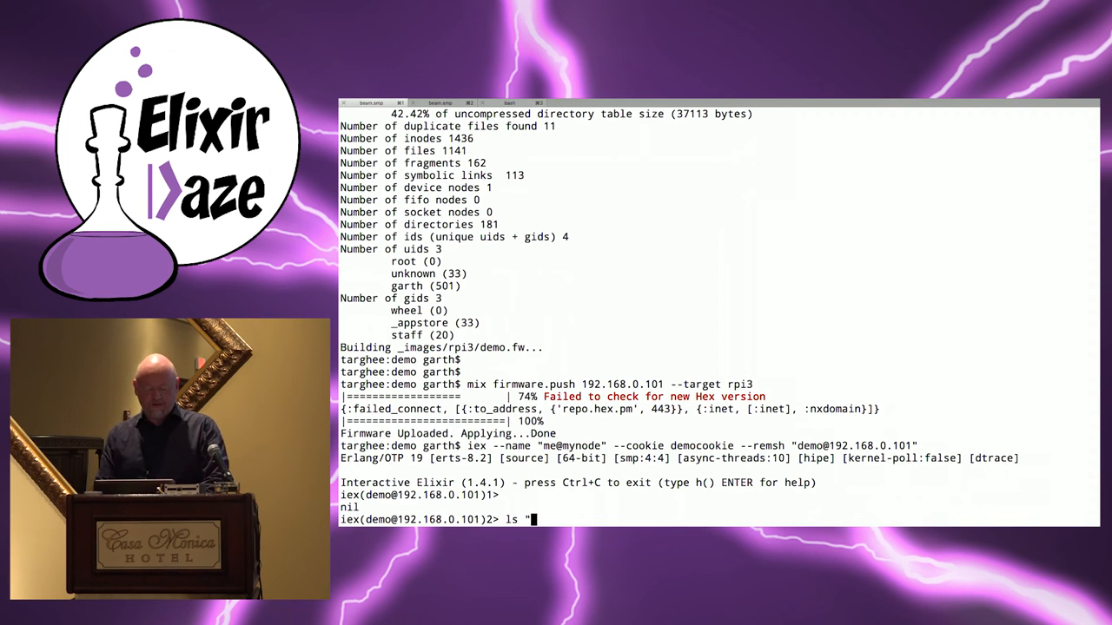
{"action": "key", "text": "Return"}
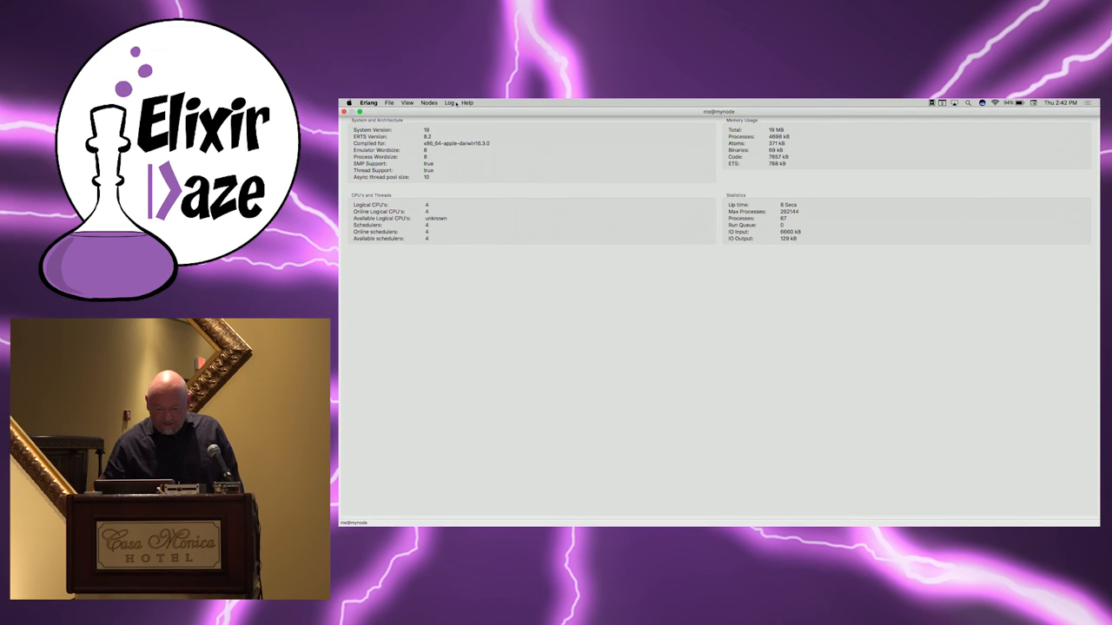
{"action": "left_click", "coordinate": [427, 103]}
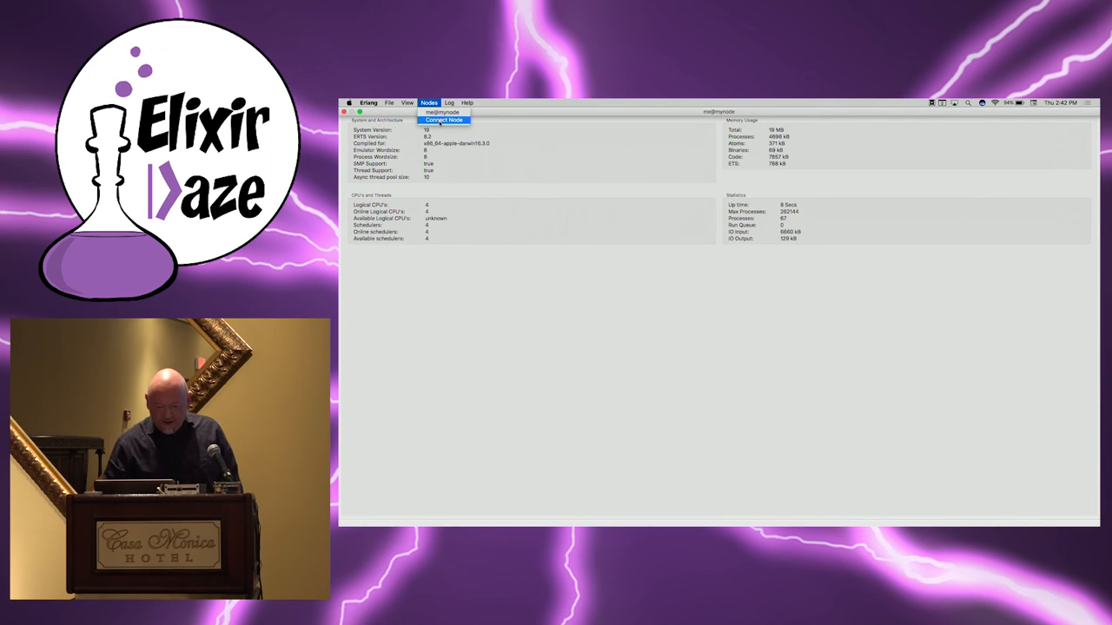
{"action": "left_click", "coordinate": [443, 120]}
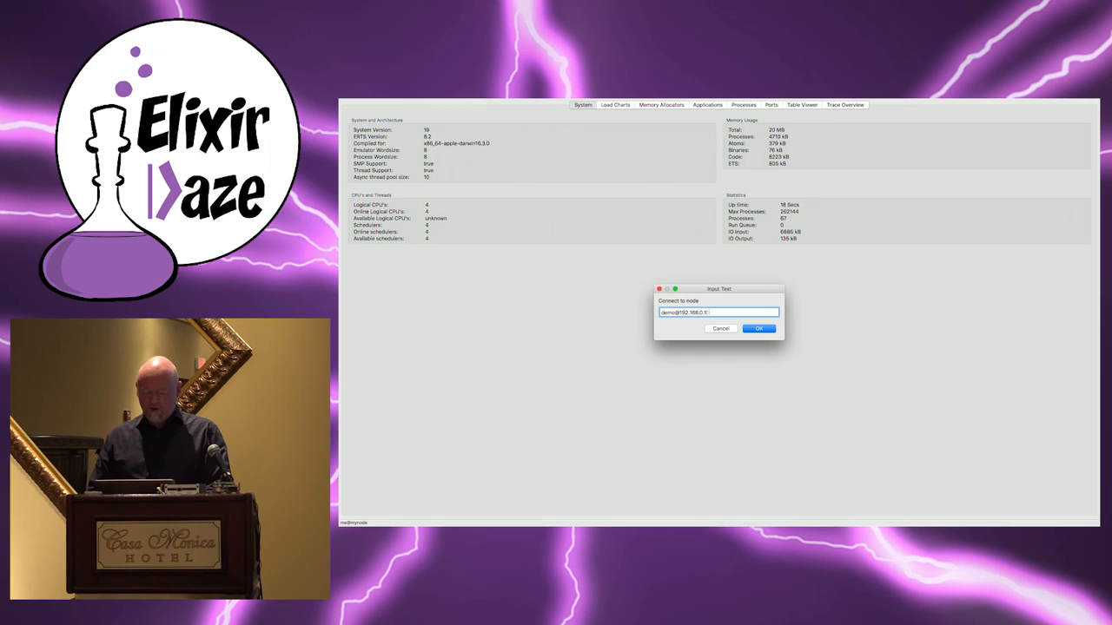
{"action": "left_click", "coordinate": [758, 328]}
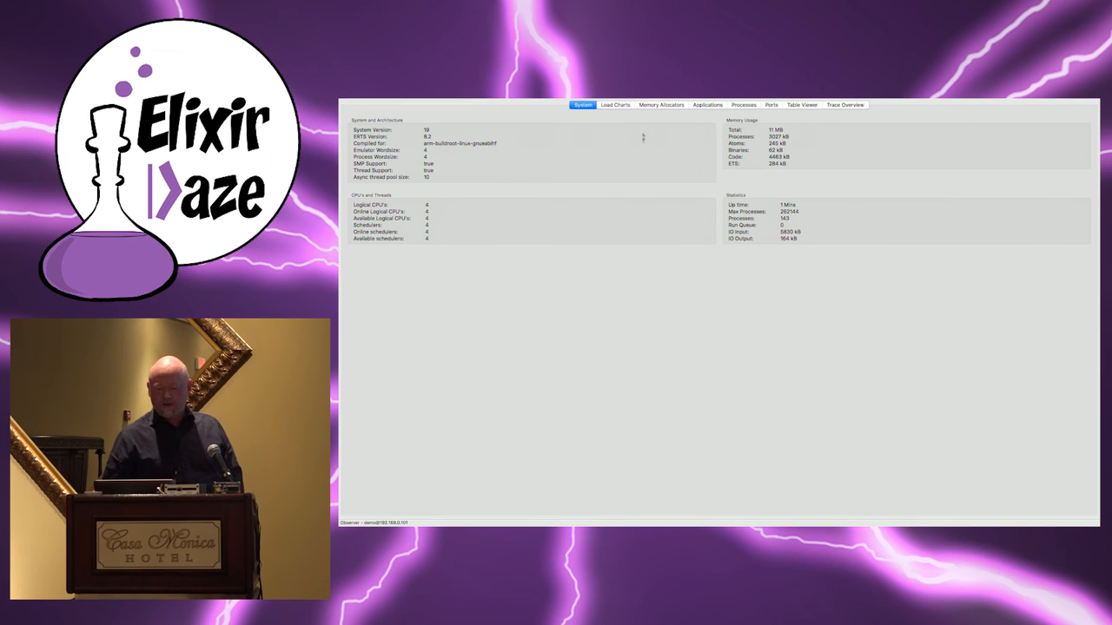
- Browse the Pi node's Load Charts, Memory Allocators and Applications views
{"action": "left_click", "coordinate": [615, 104]}
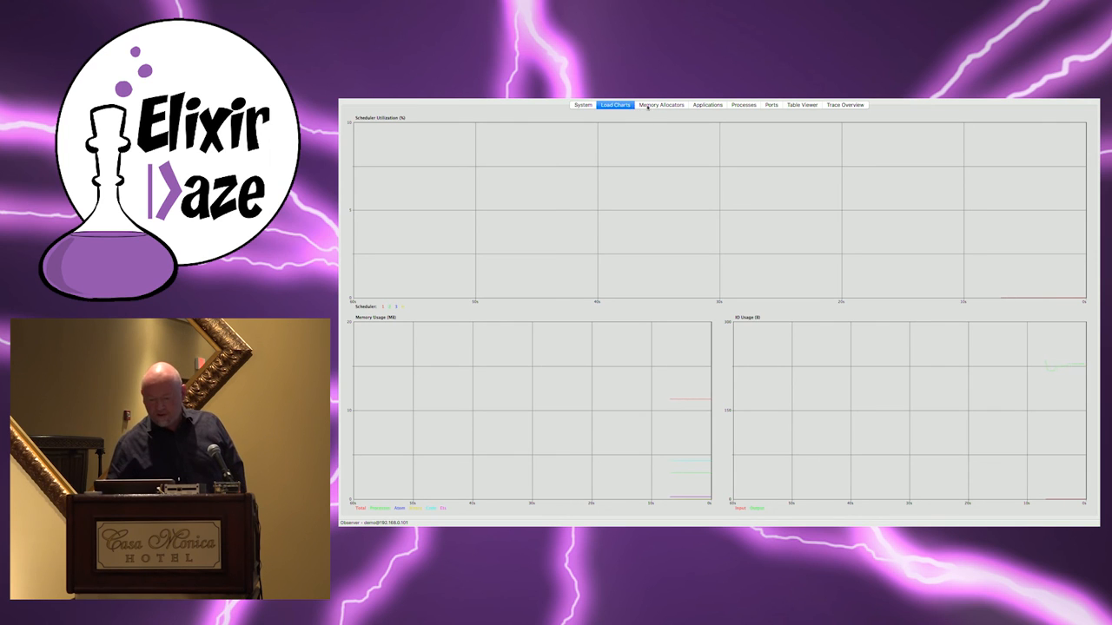
{"action": "left_click", "coordinate": [660, 104]}
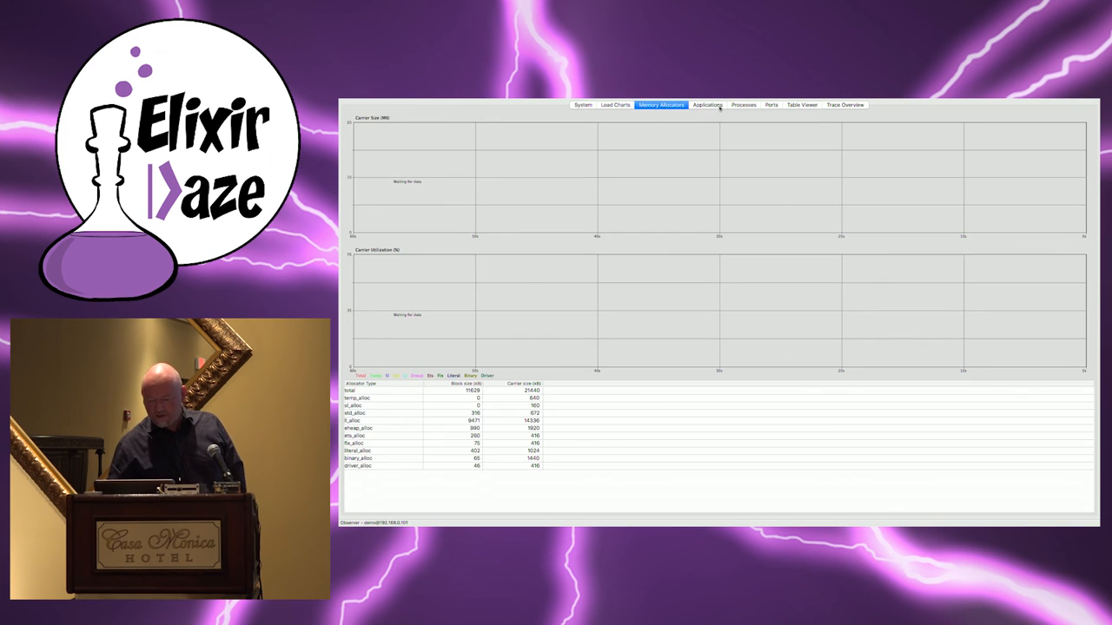
{"action": "left_click", "coordinate": [707, 104]}
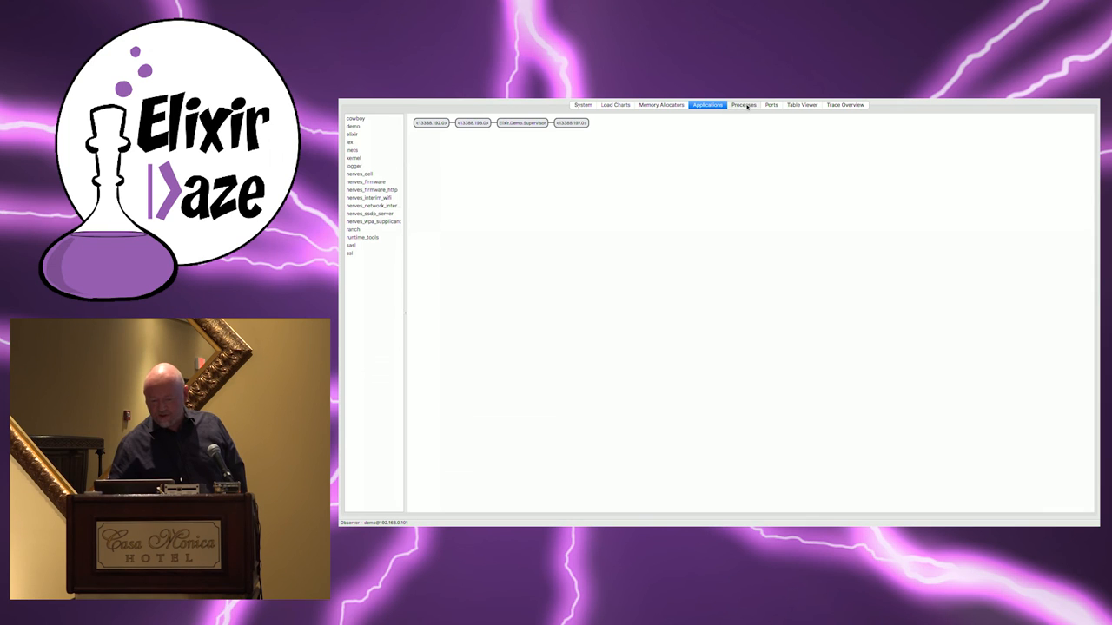
{"action": "left_click", "coordinate": [744, 104]}
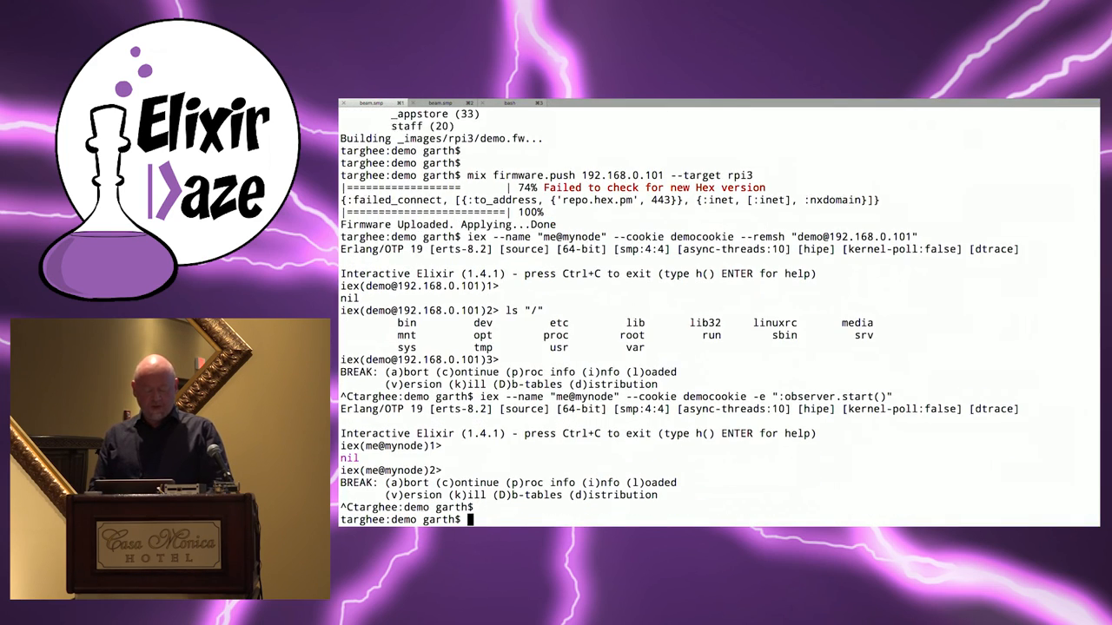
- Stop cell watch and run cell list until the rpi3 appears at 192.168.0.101
{"action": "type", "text": "cell"}
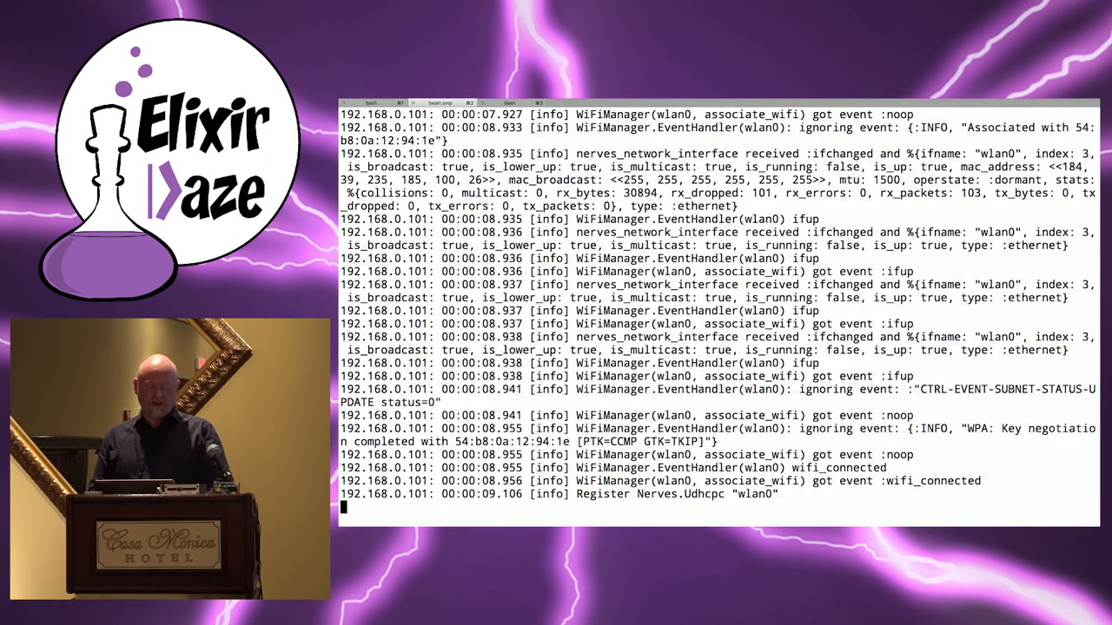
{"action": "type", "text": "cell watch"}
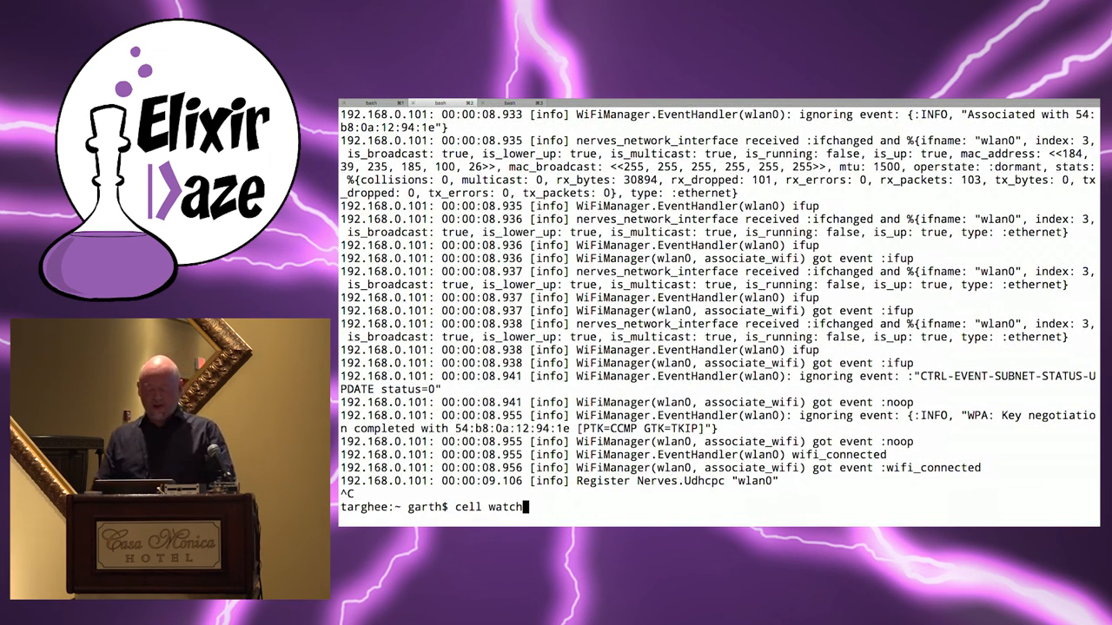
{"action": "type", "text": "list"}
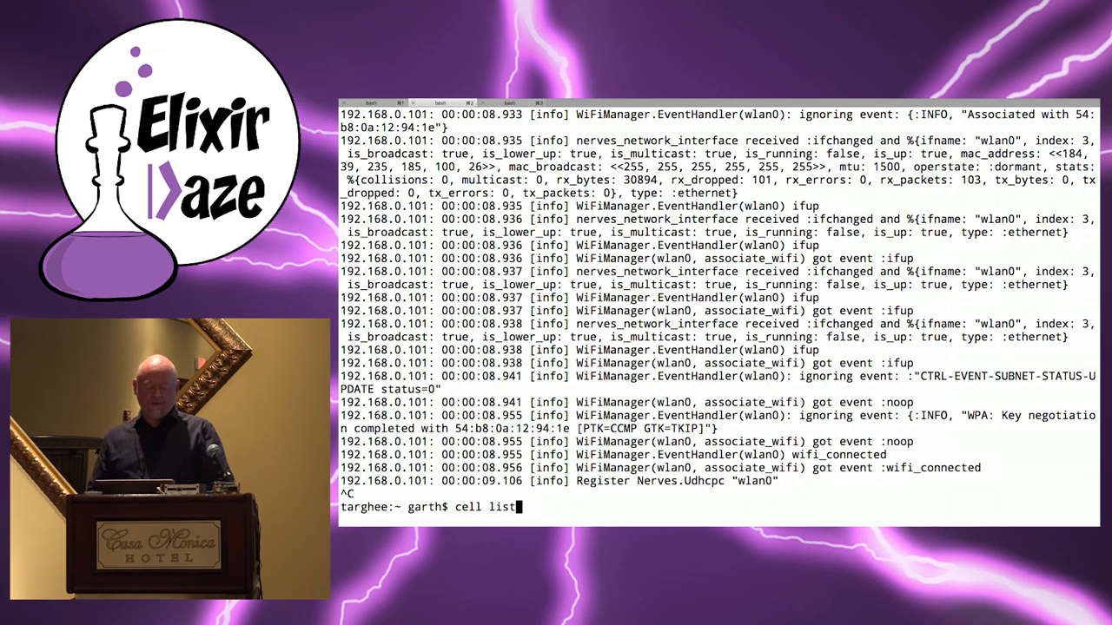
{"action": "key", "text": "Return"}
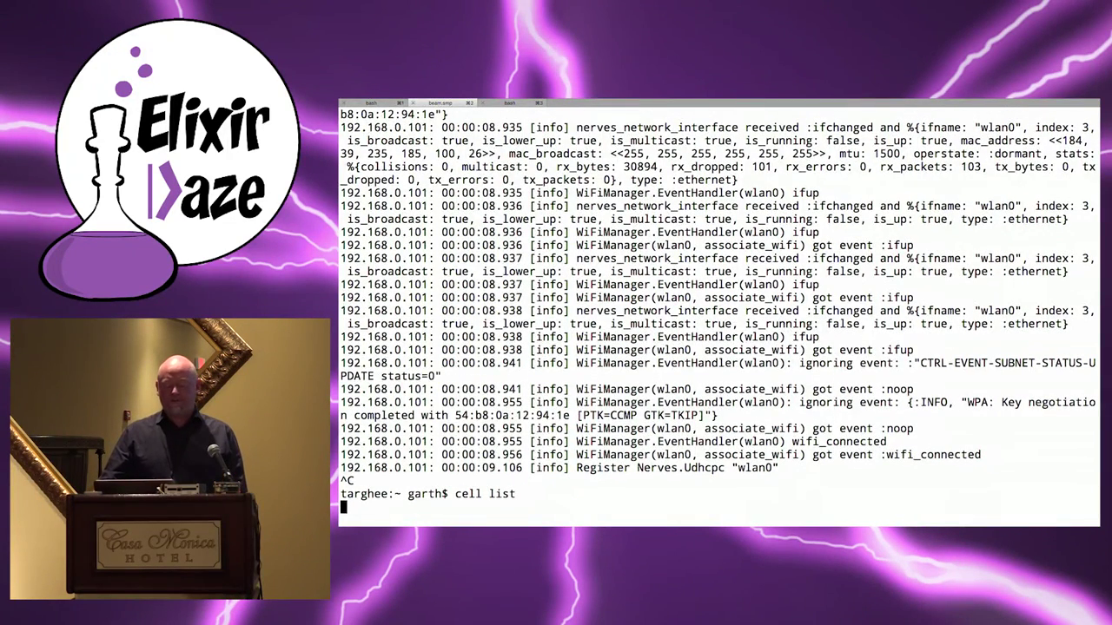
{"action": "key", "text": "Return"}
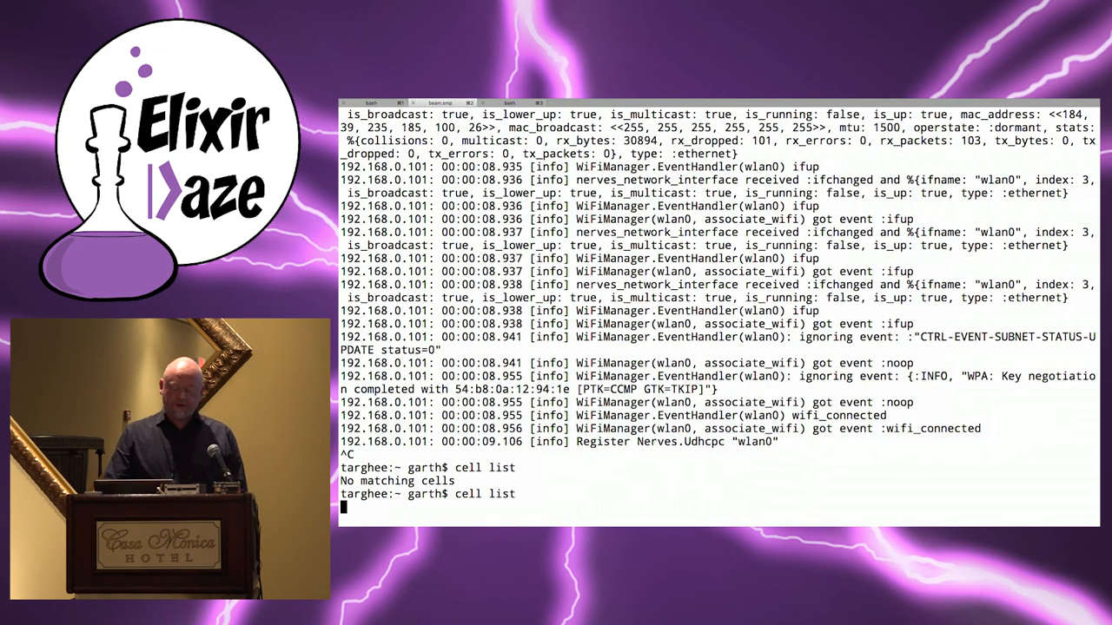
{"action": "key", "text": "Return"}
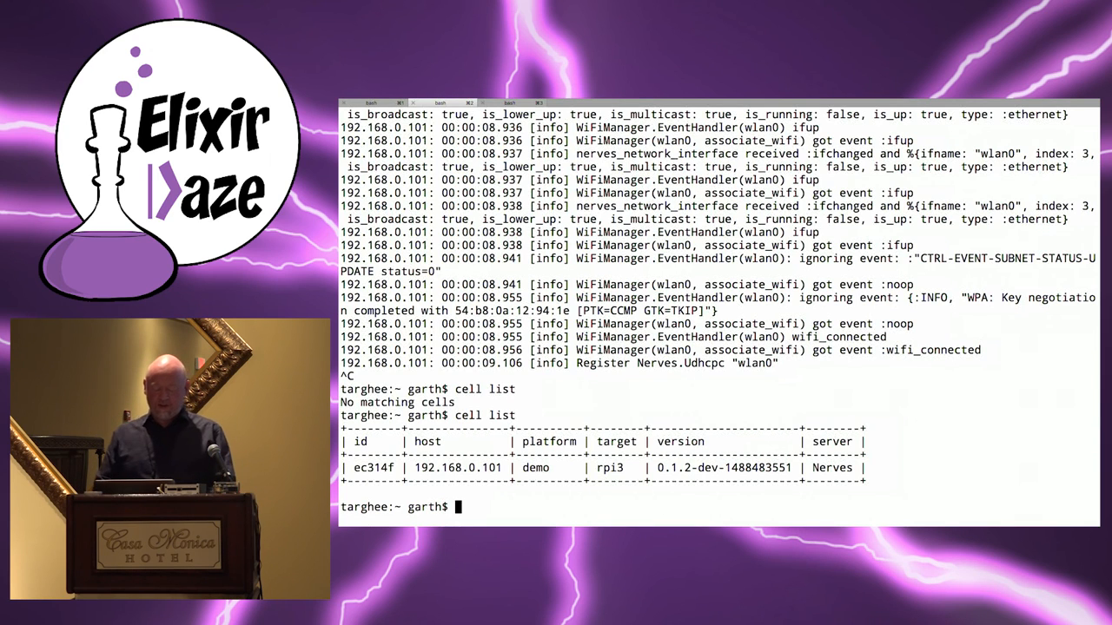
- Request the discovered Pi's details with cell info ec314f
{"action": "type", "text": "cell l"}
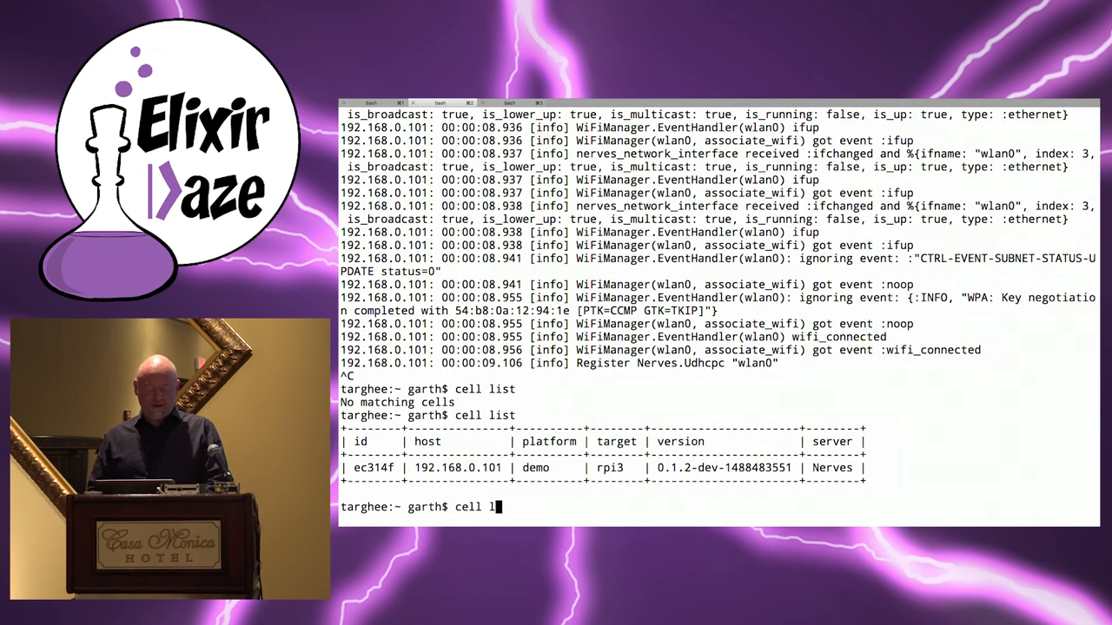
{"action": "type", "text": "info ec"}
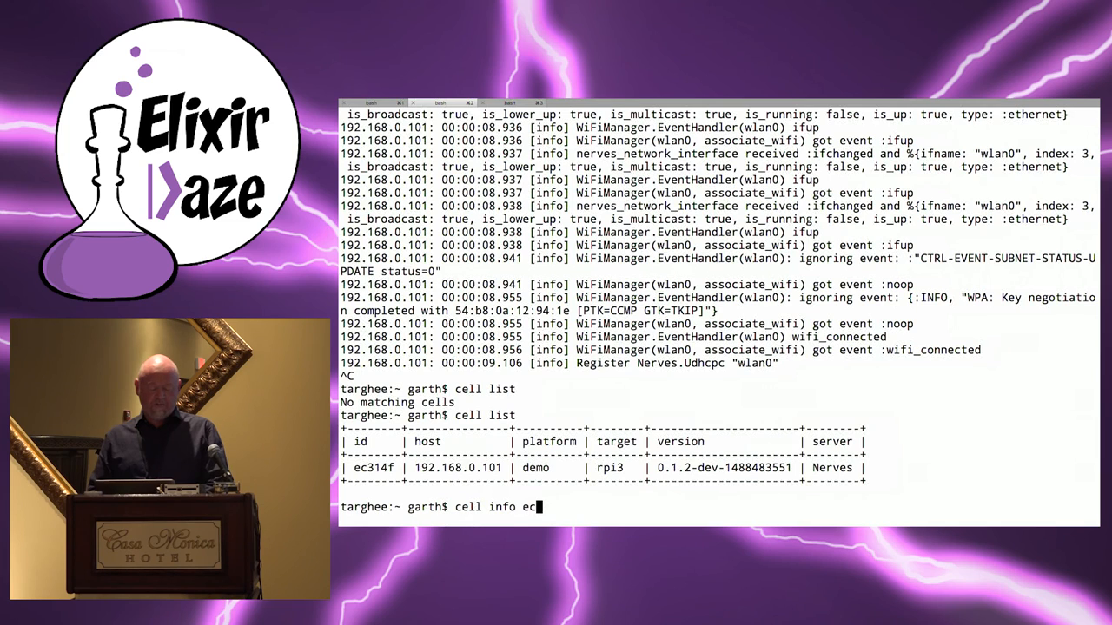
{"action": "type", "text": "31f"}
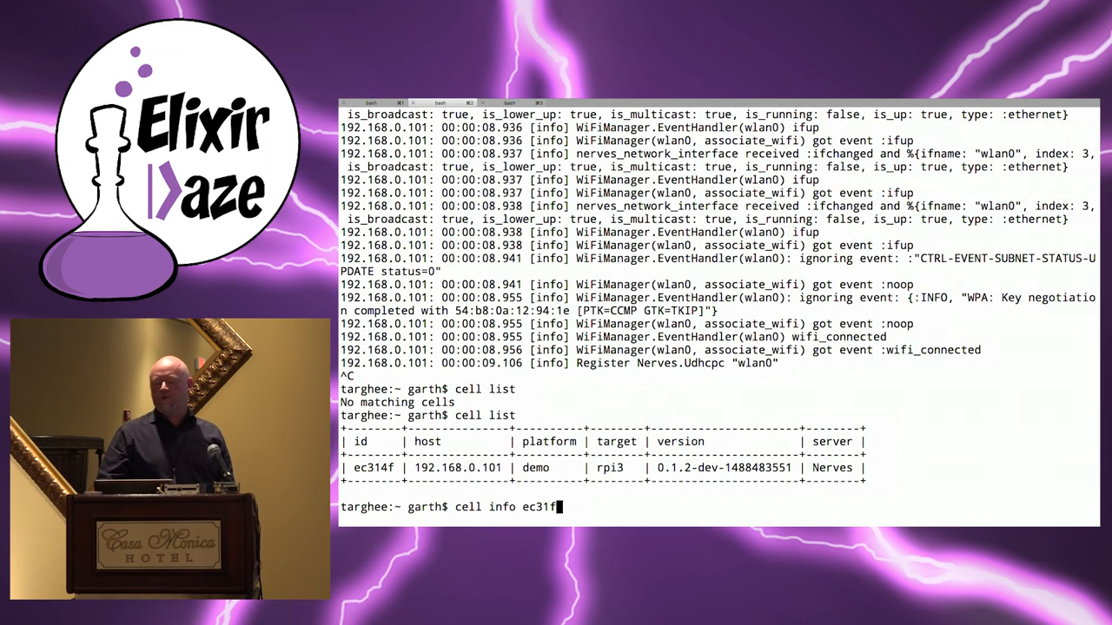
{"action": "key", "text": "Return"}
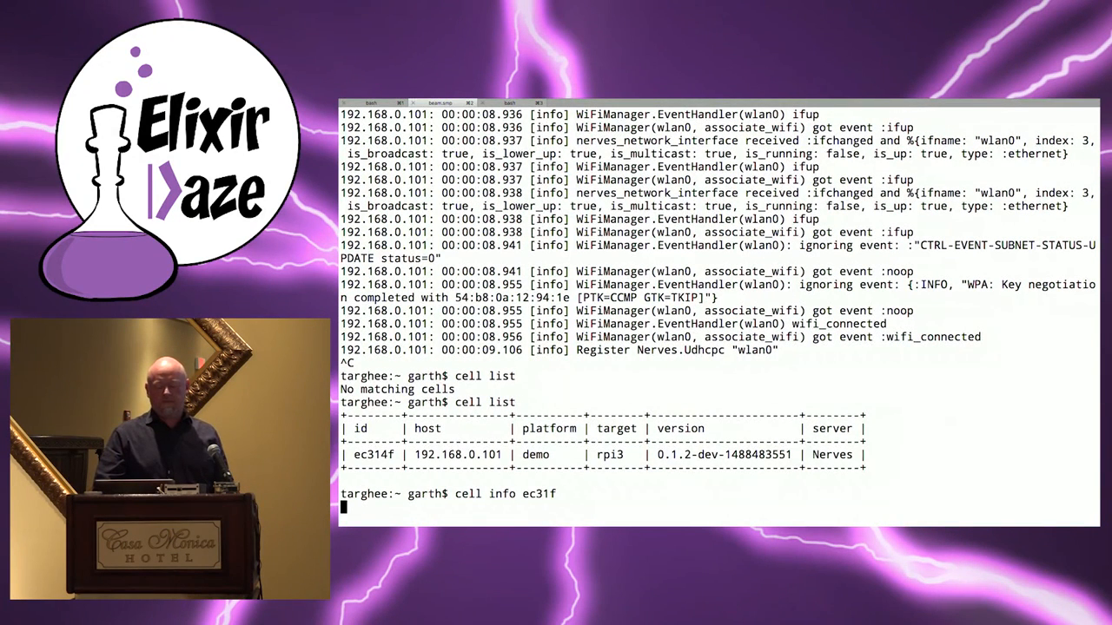
{"action": "key", "text": "Return"}
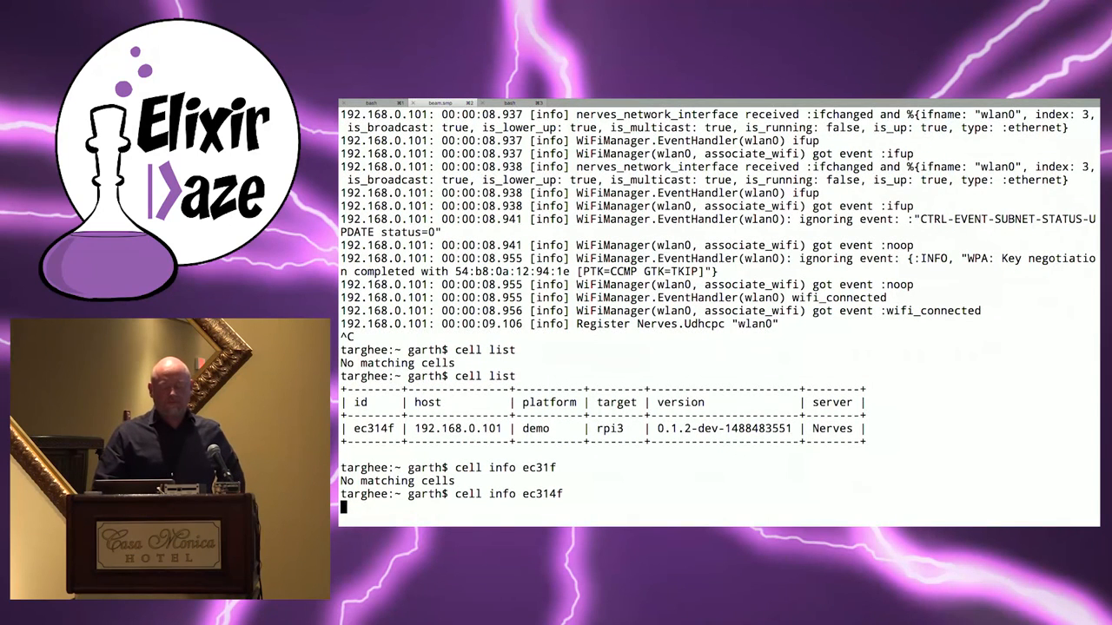
{"action": "key", "text": "Return"}
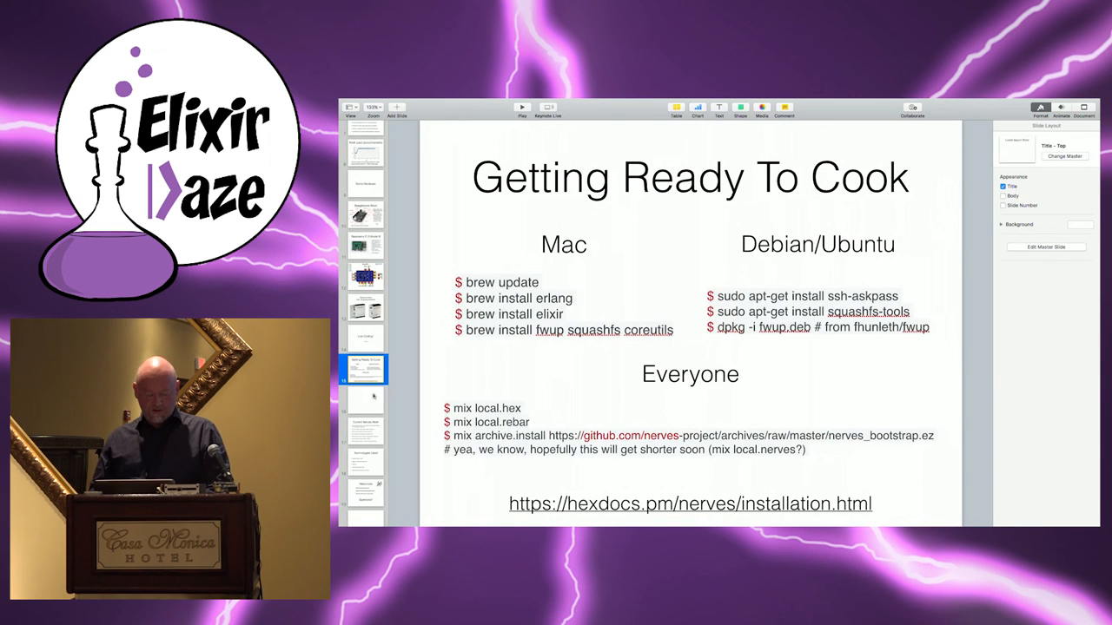
- Present from the blank slide after Getting Ready To Cook
{"action": "left_click", "coordinate": [365, 399]}
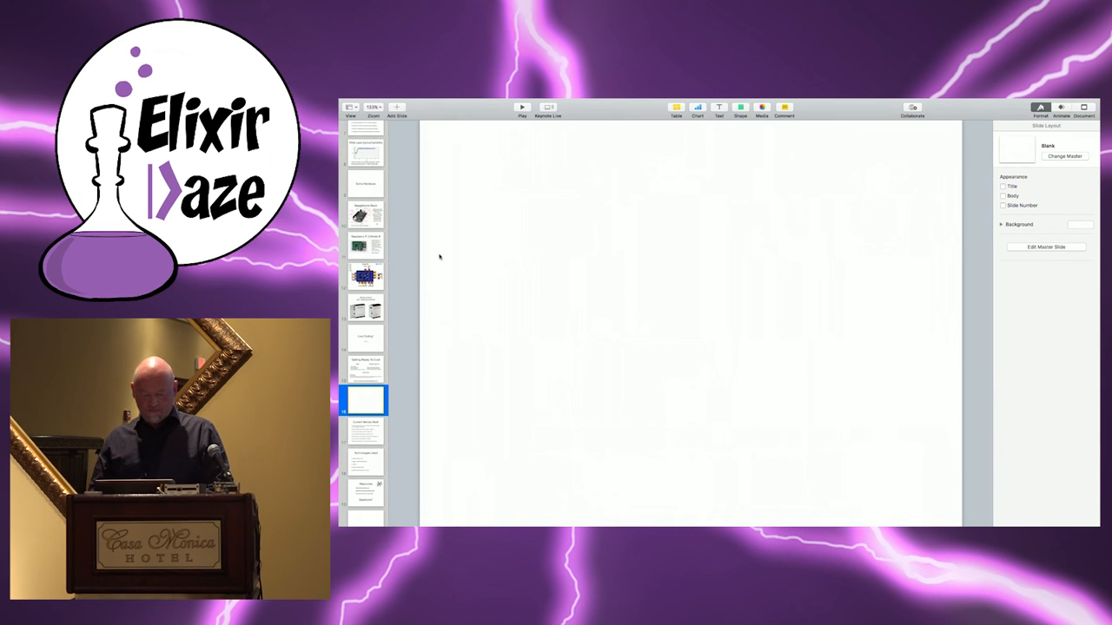
{"action": "left_click", "coordinate": [521, 108]}
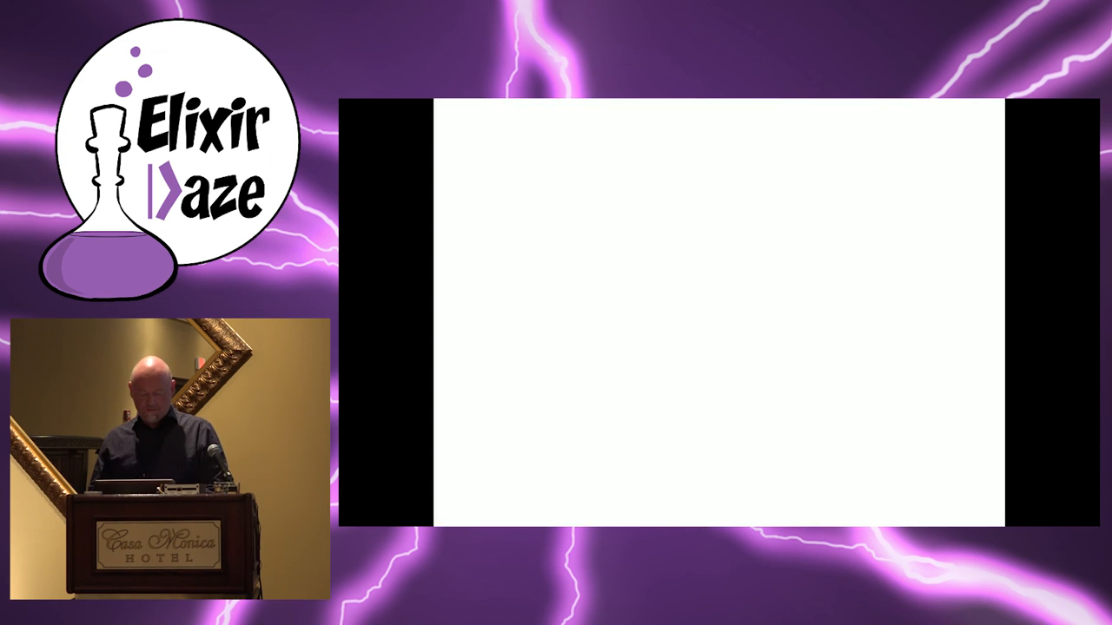